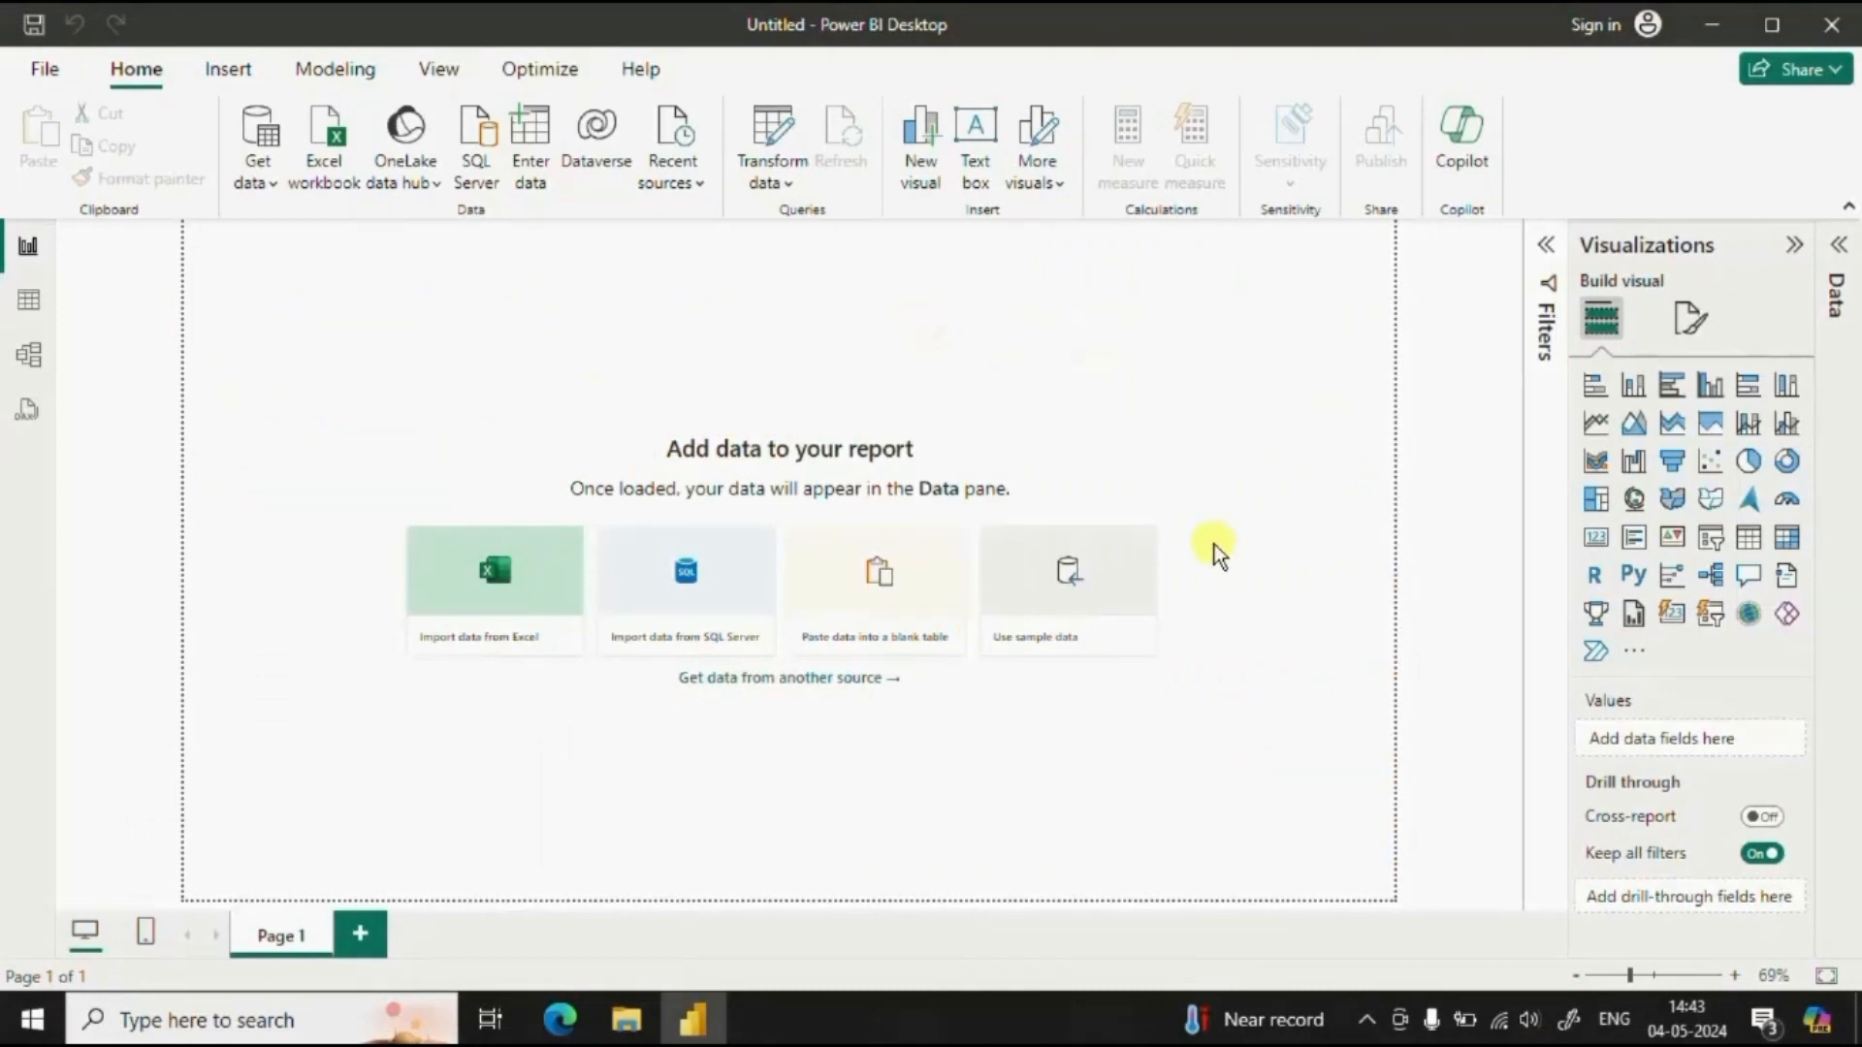
mouse_move(621, 807)
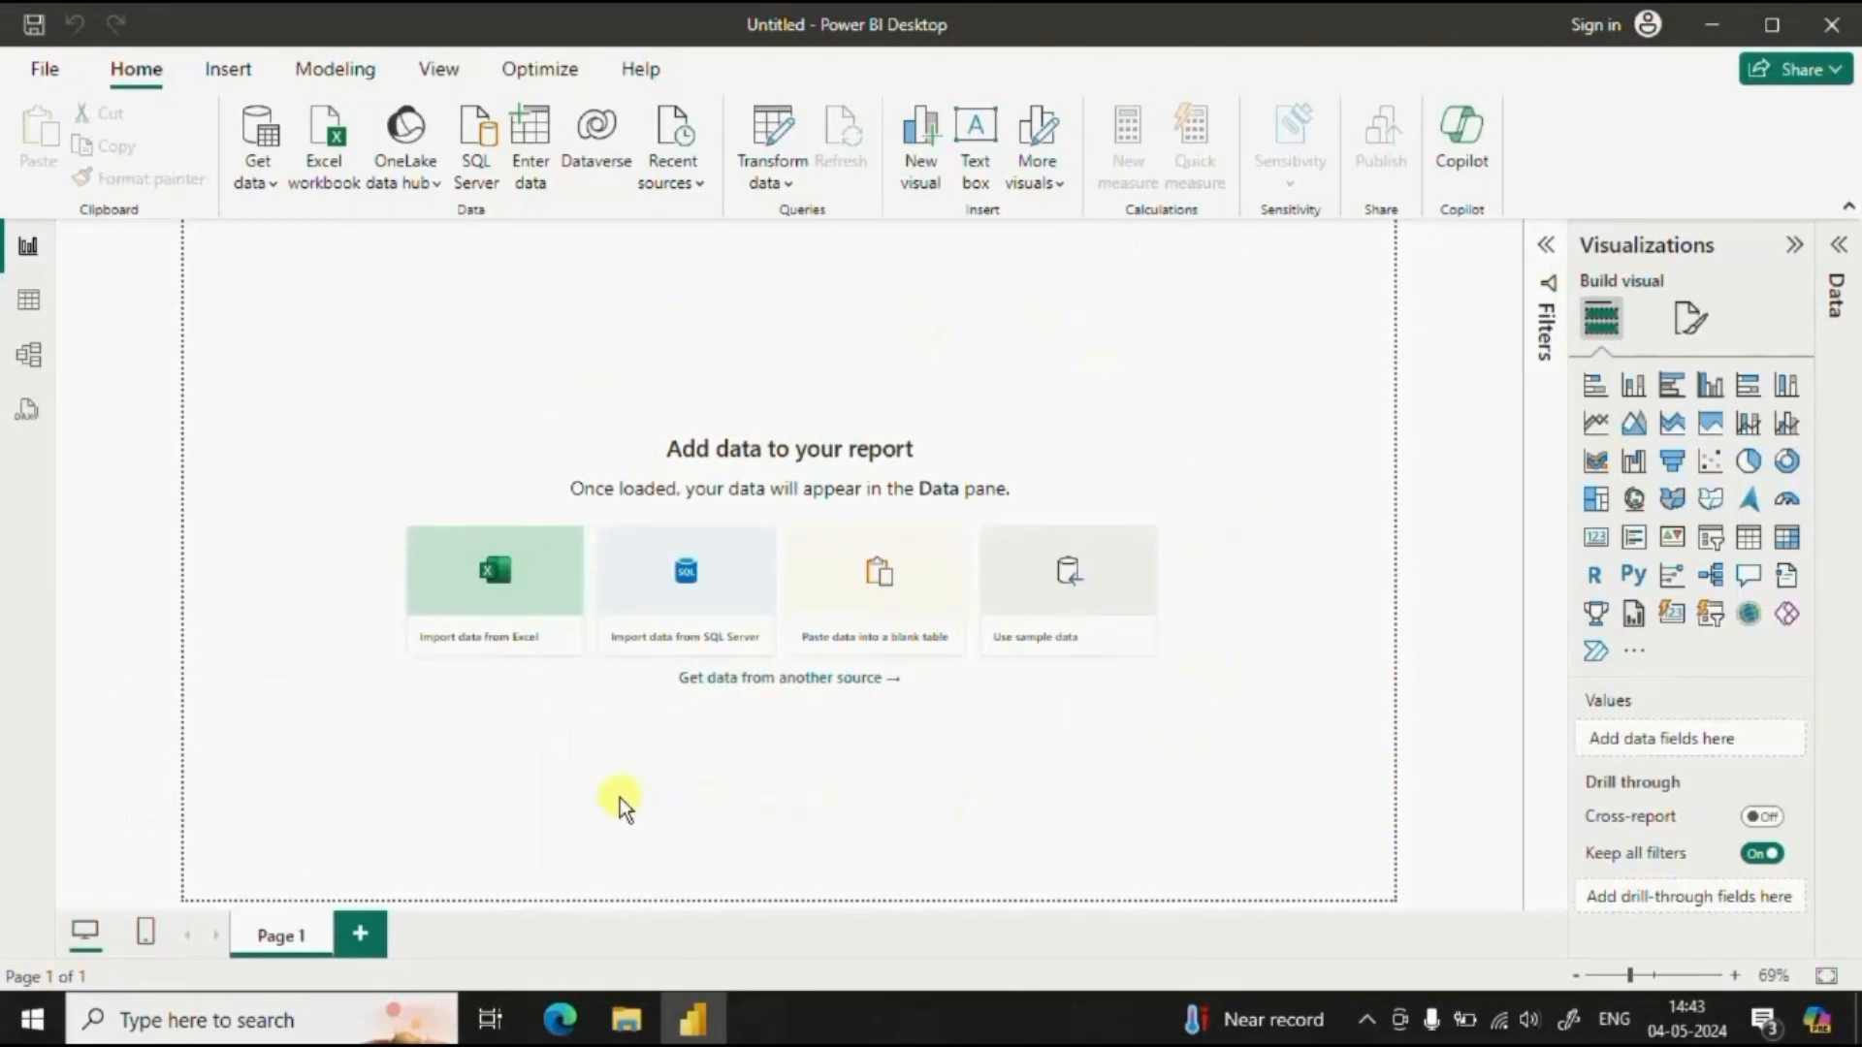
mouse_move(628, 332)
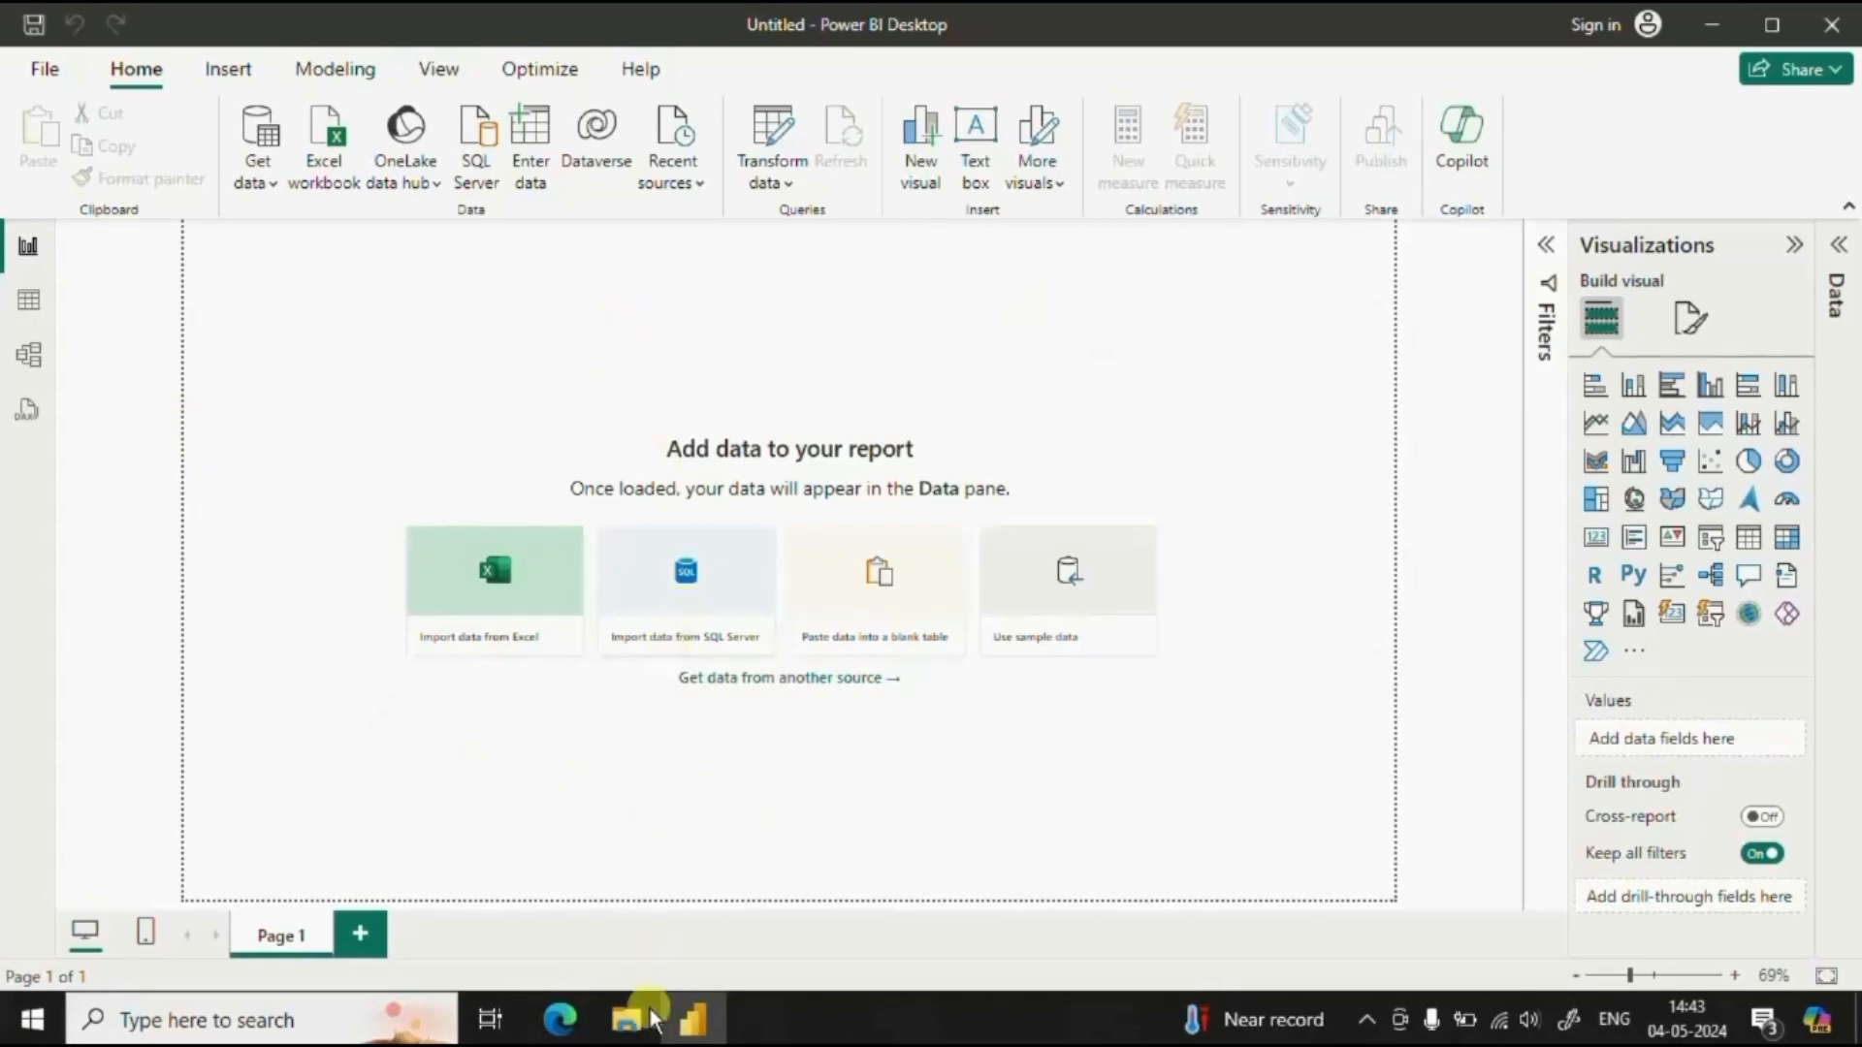
Bring up the Data Set folder listing the five regional Superstore files
click(626, 1019)
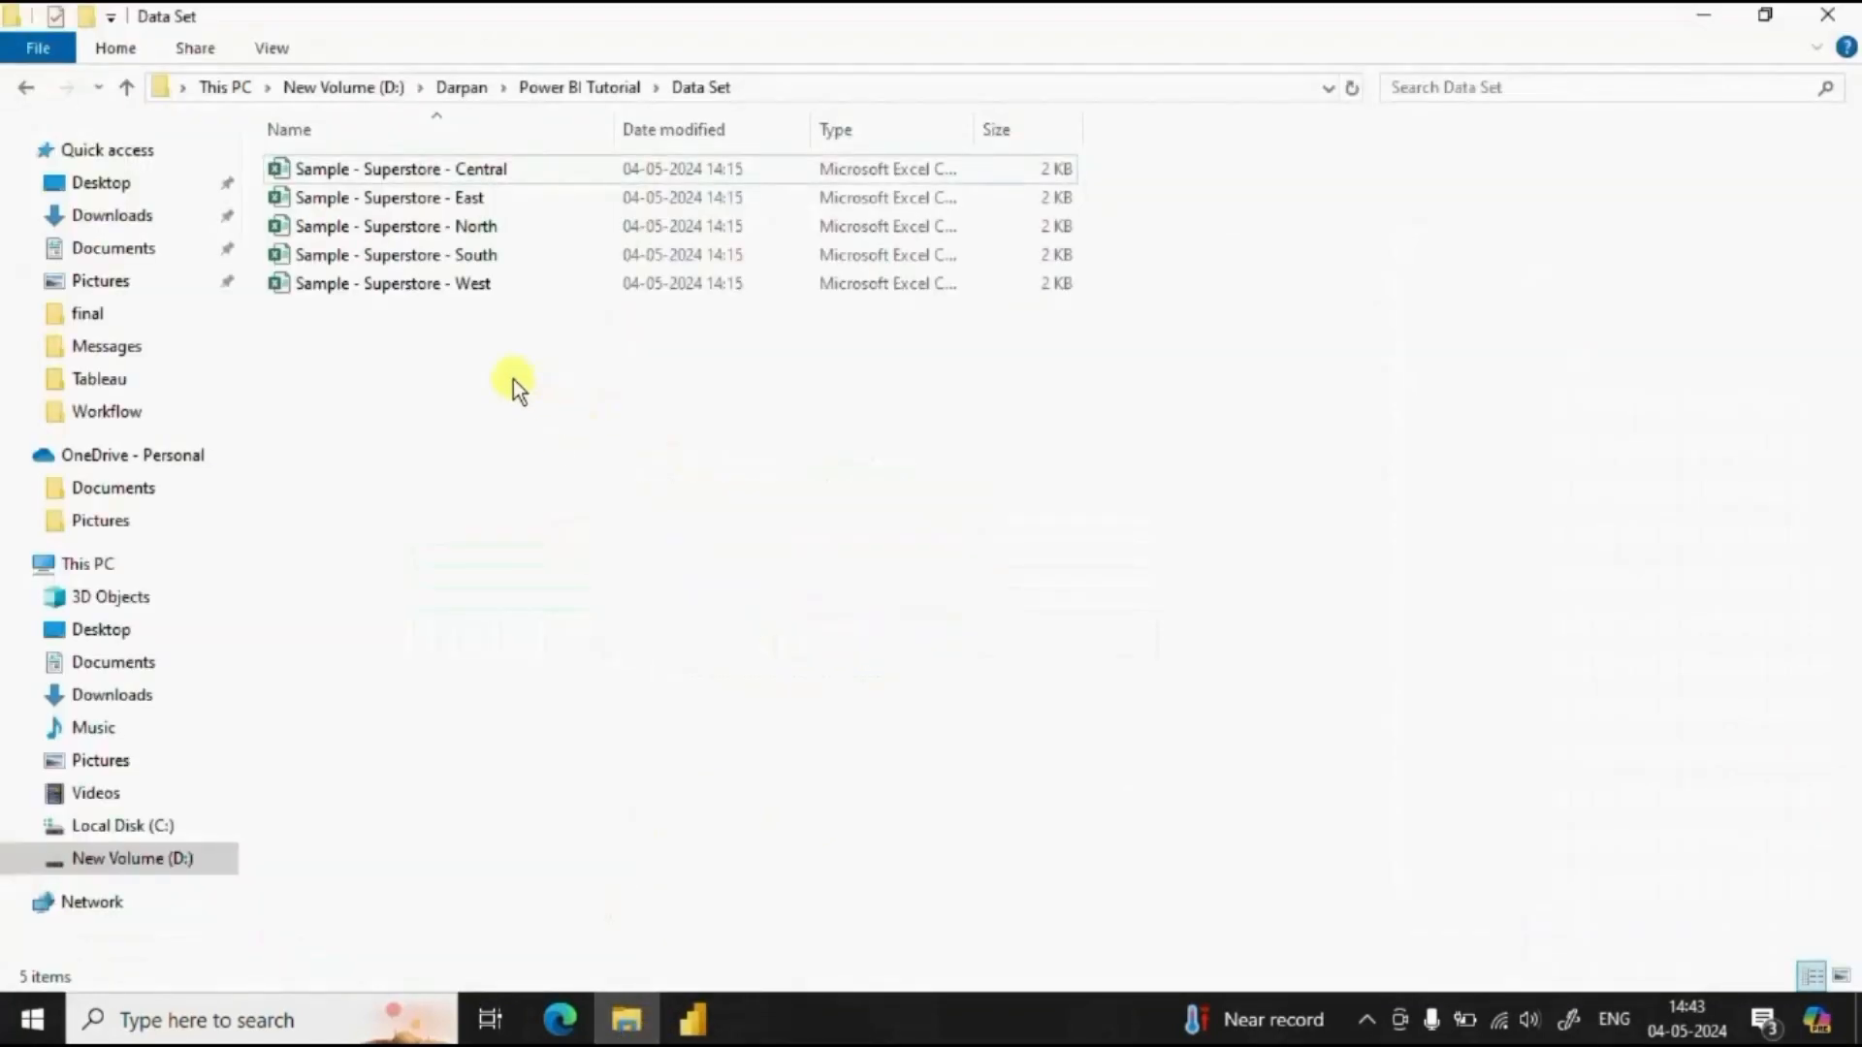
click(400, 169)
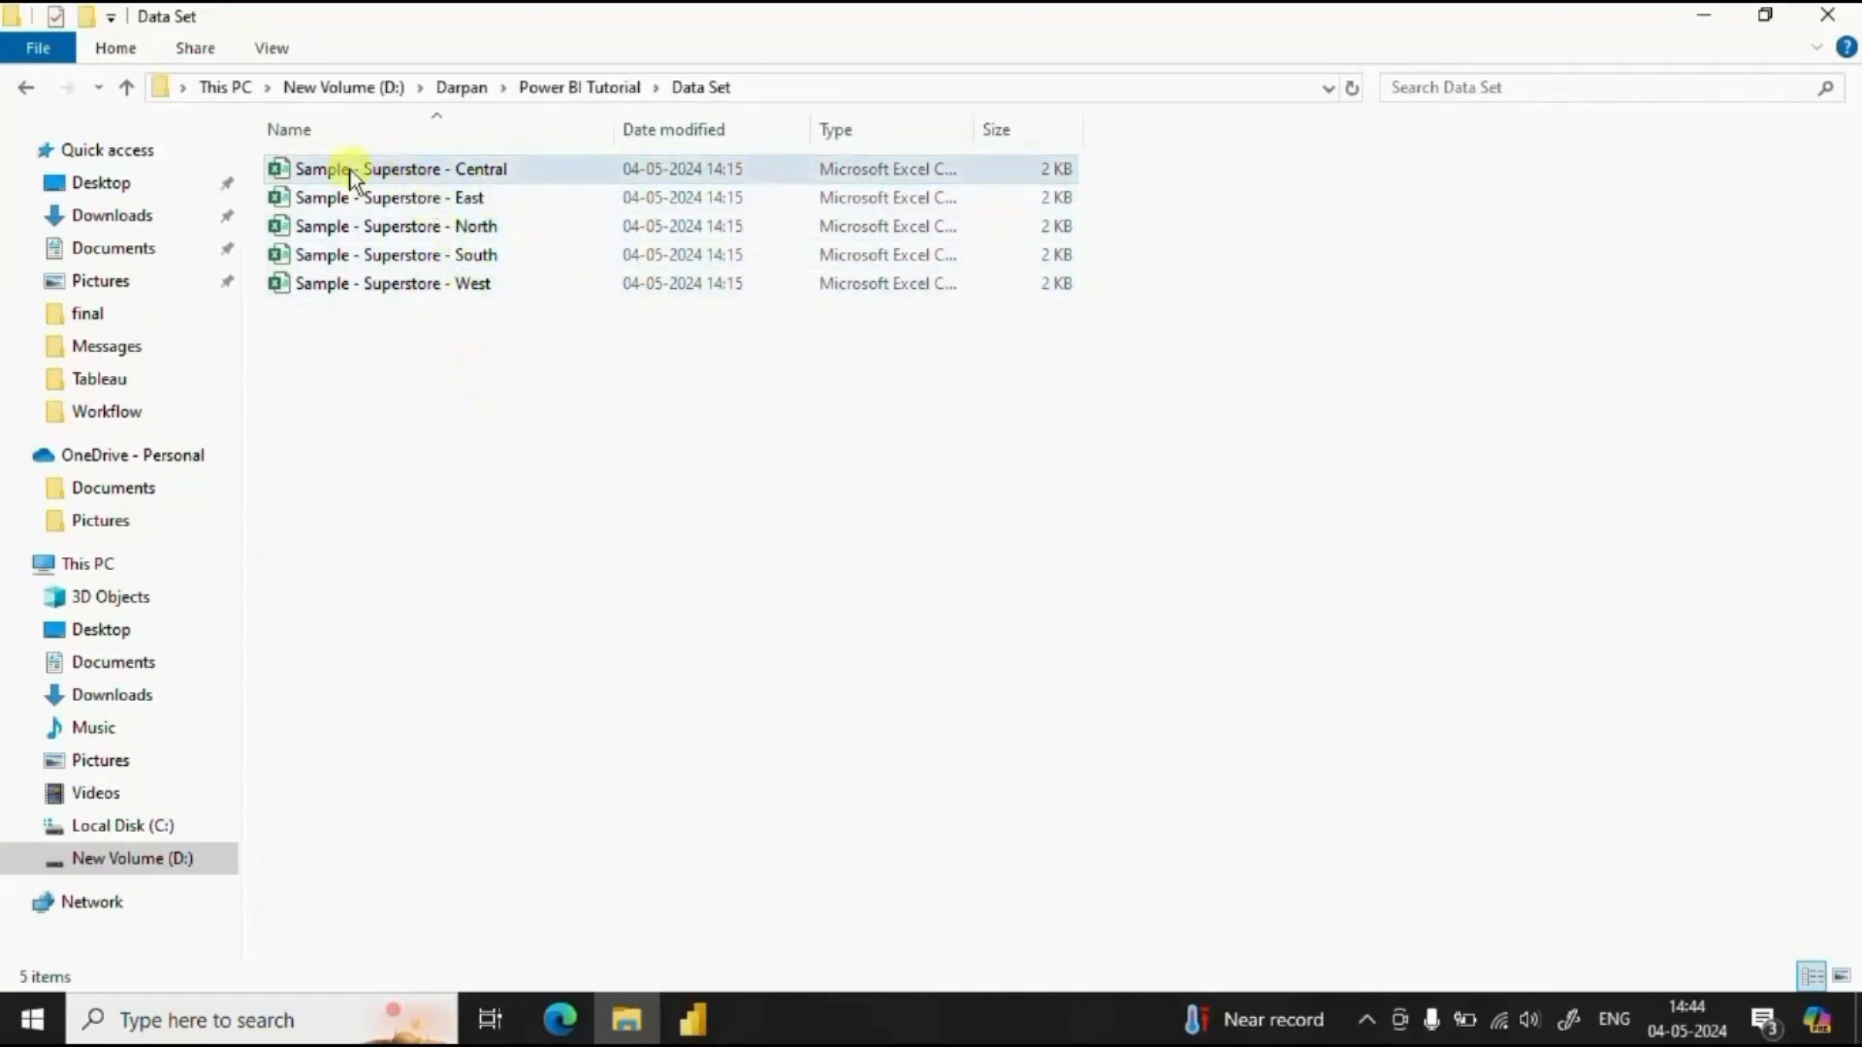
click(399, 169)
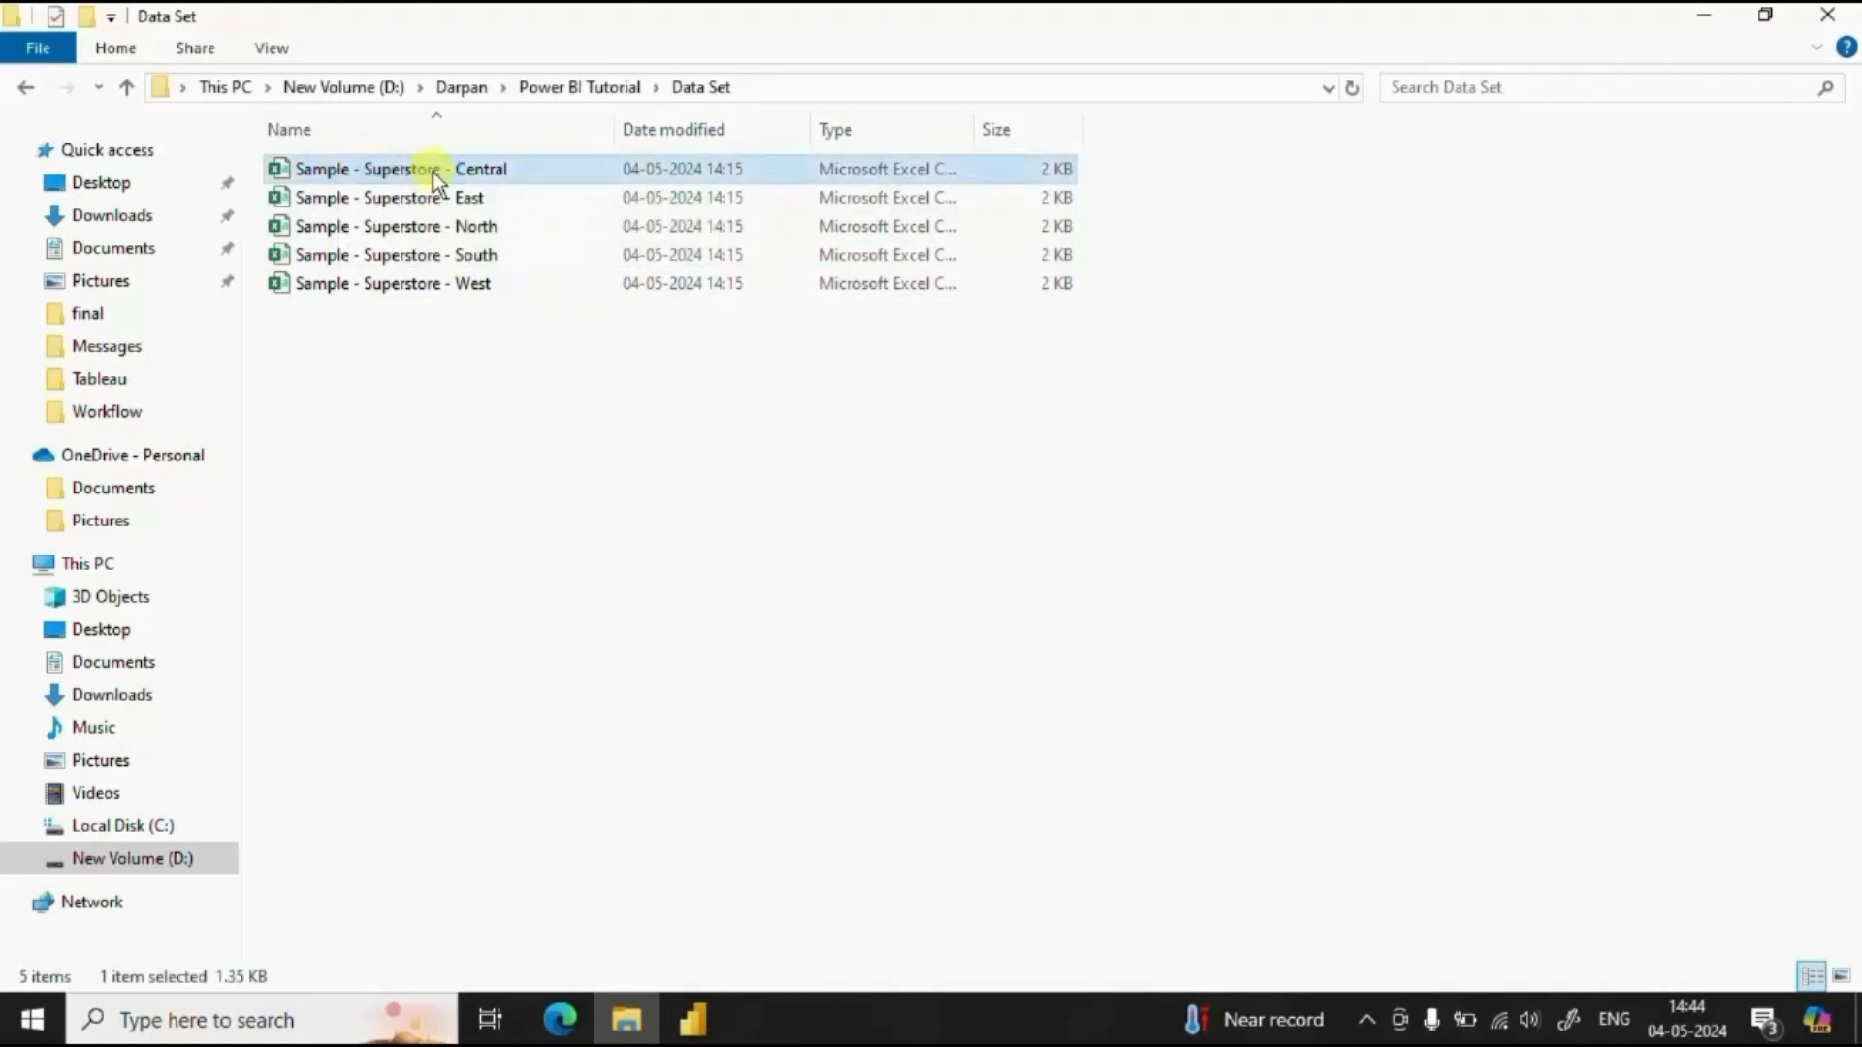
double_click(399, 169)
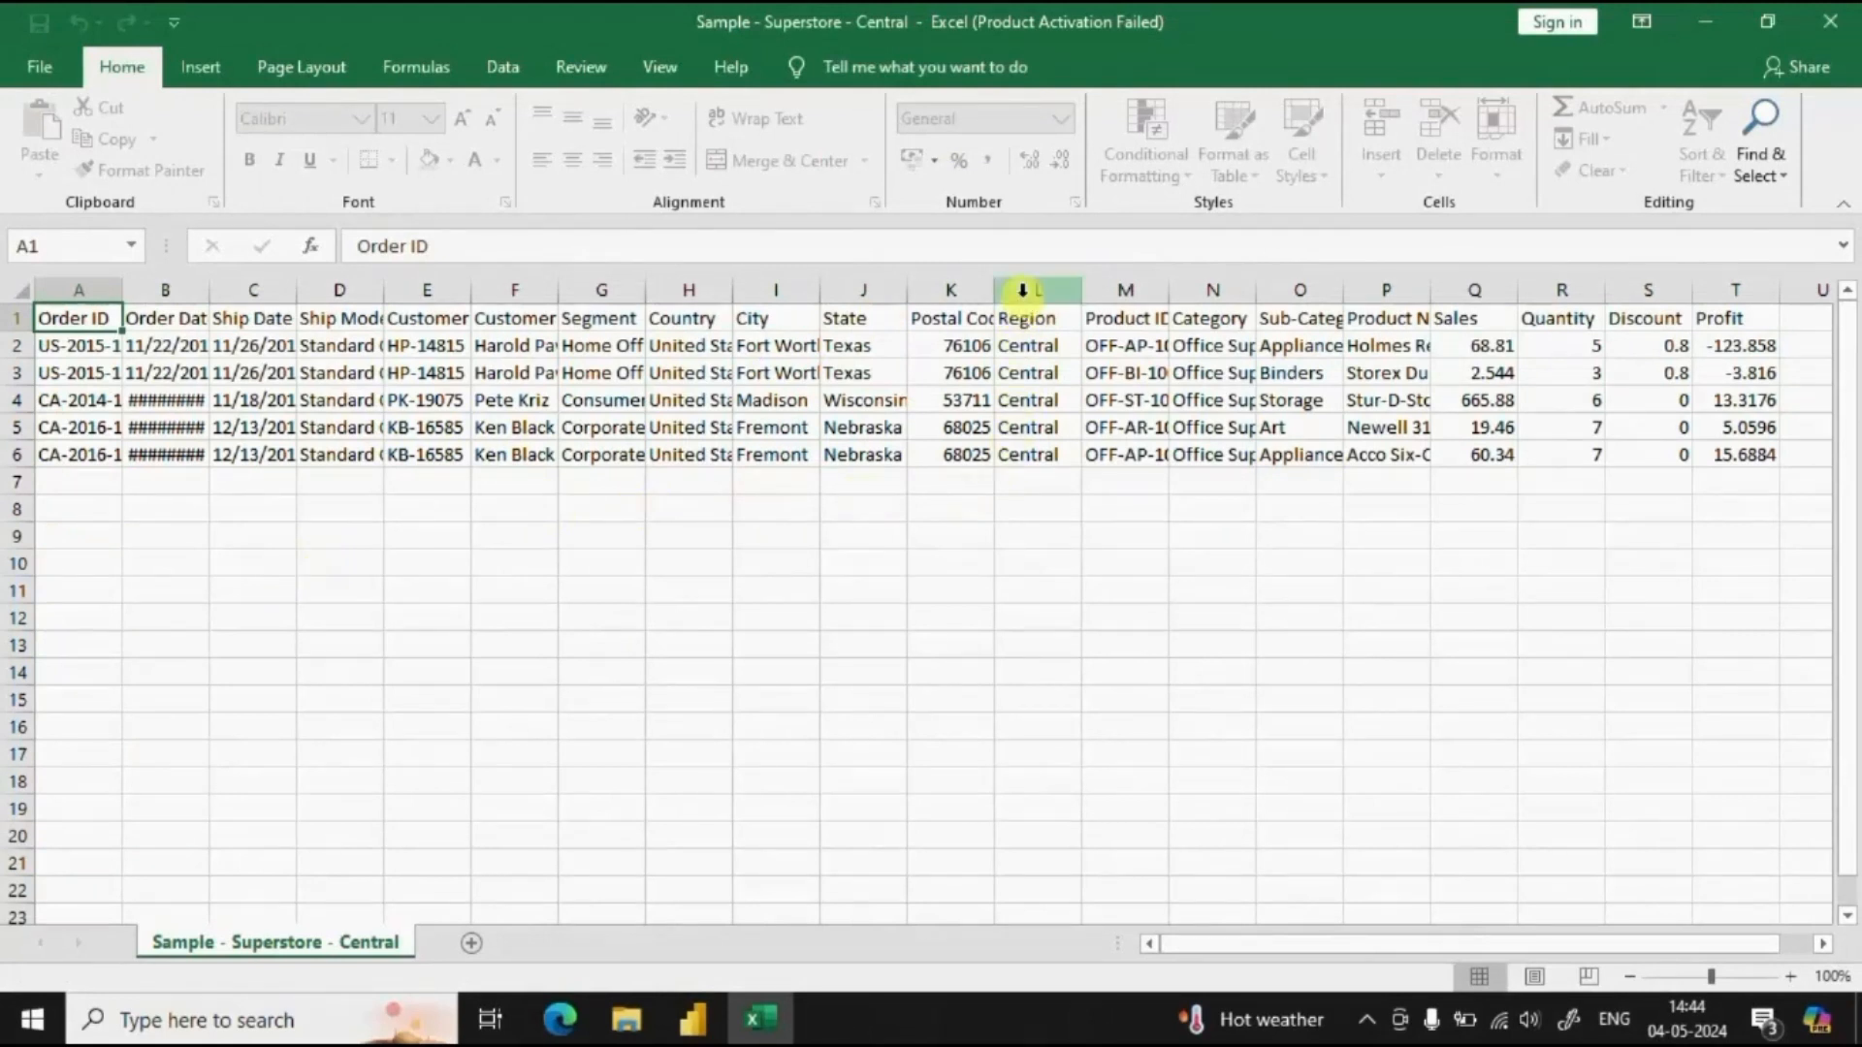
click(424, 535)
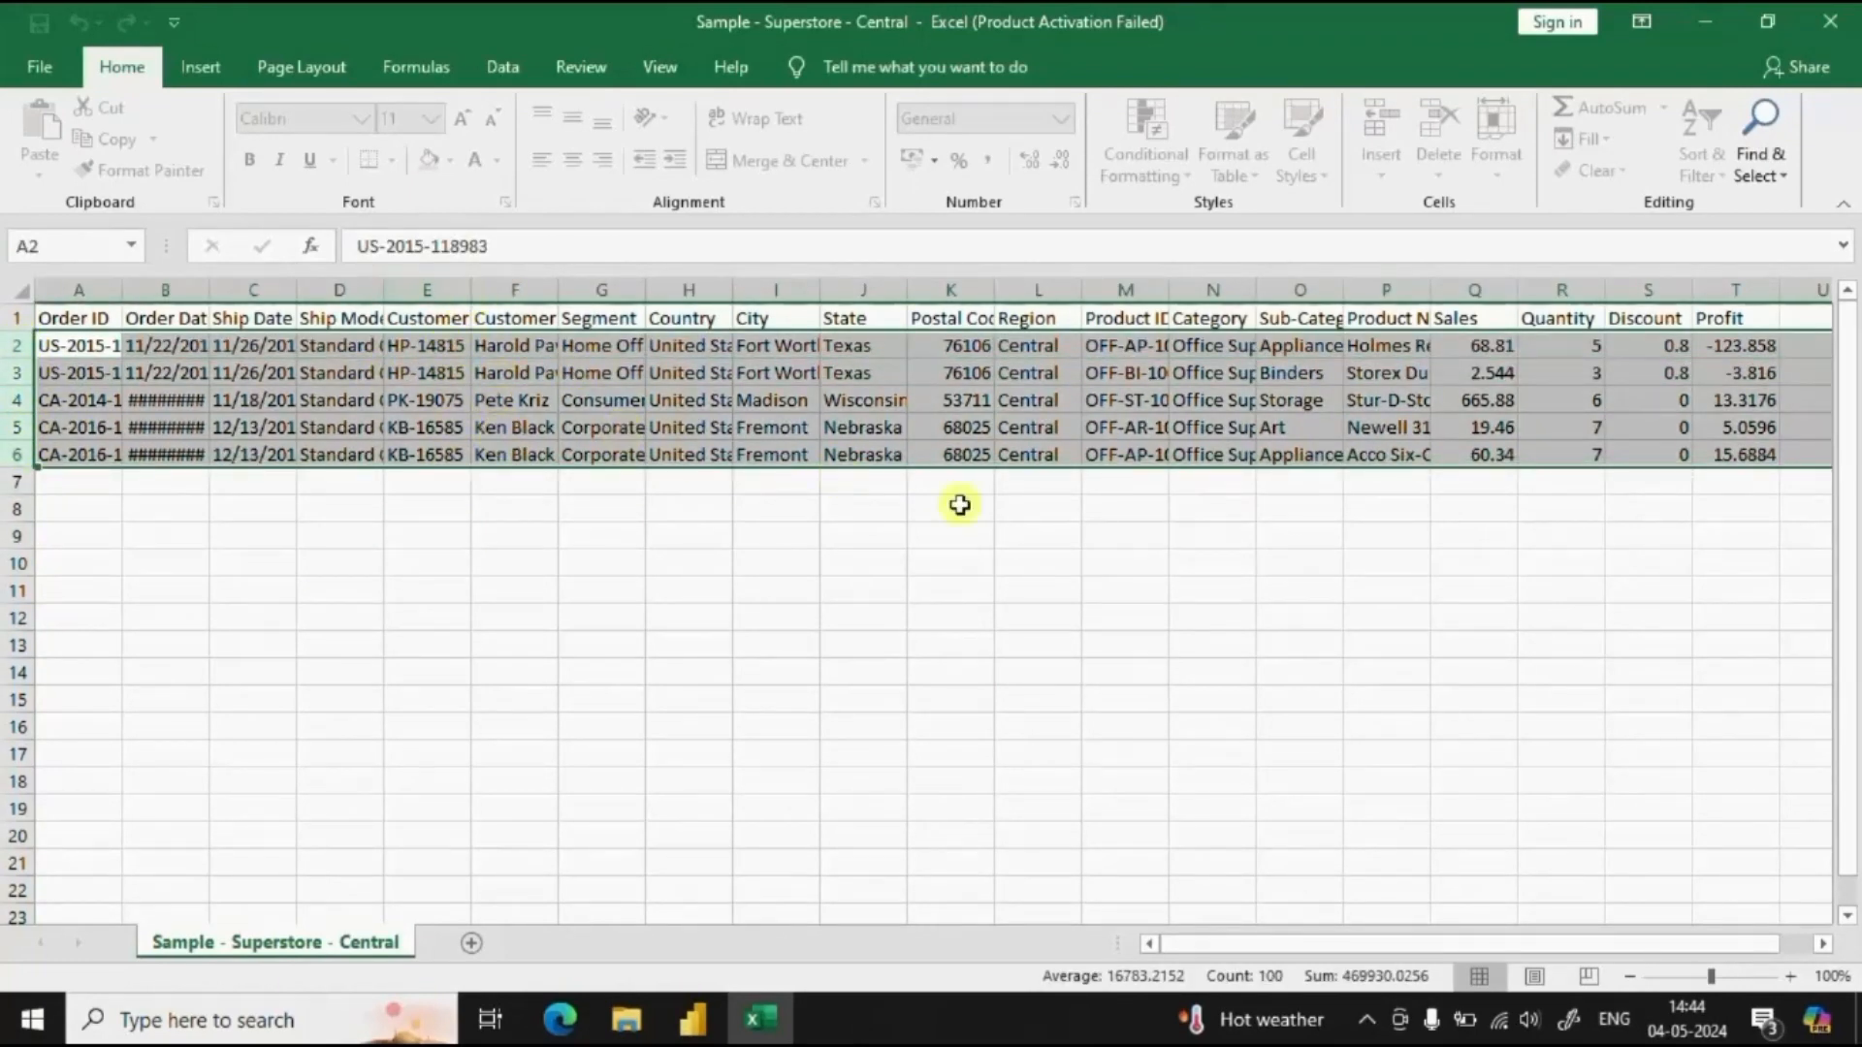
mouse_move(1828, 21)
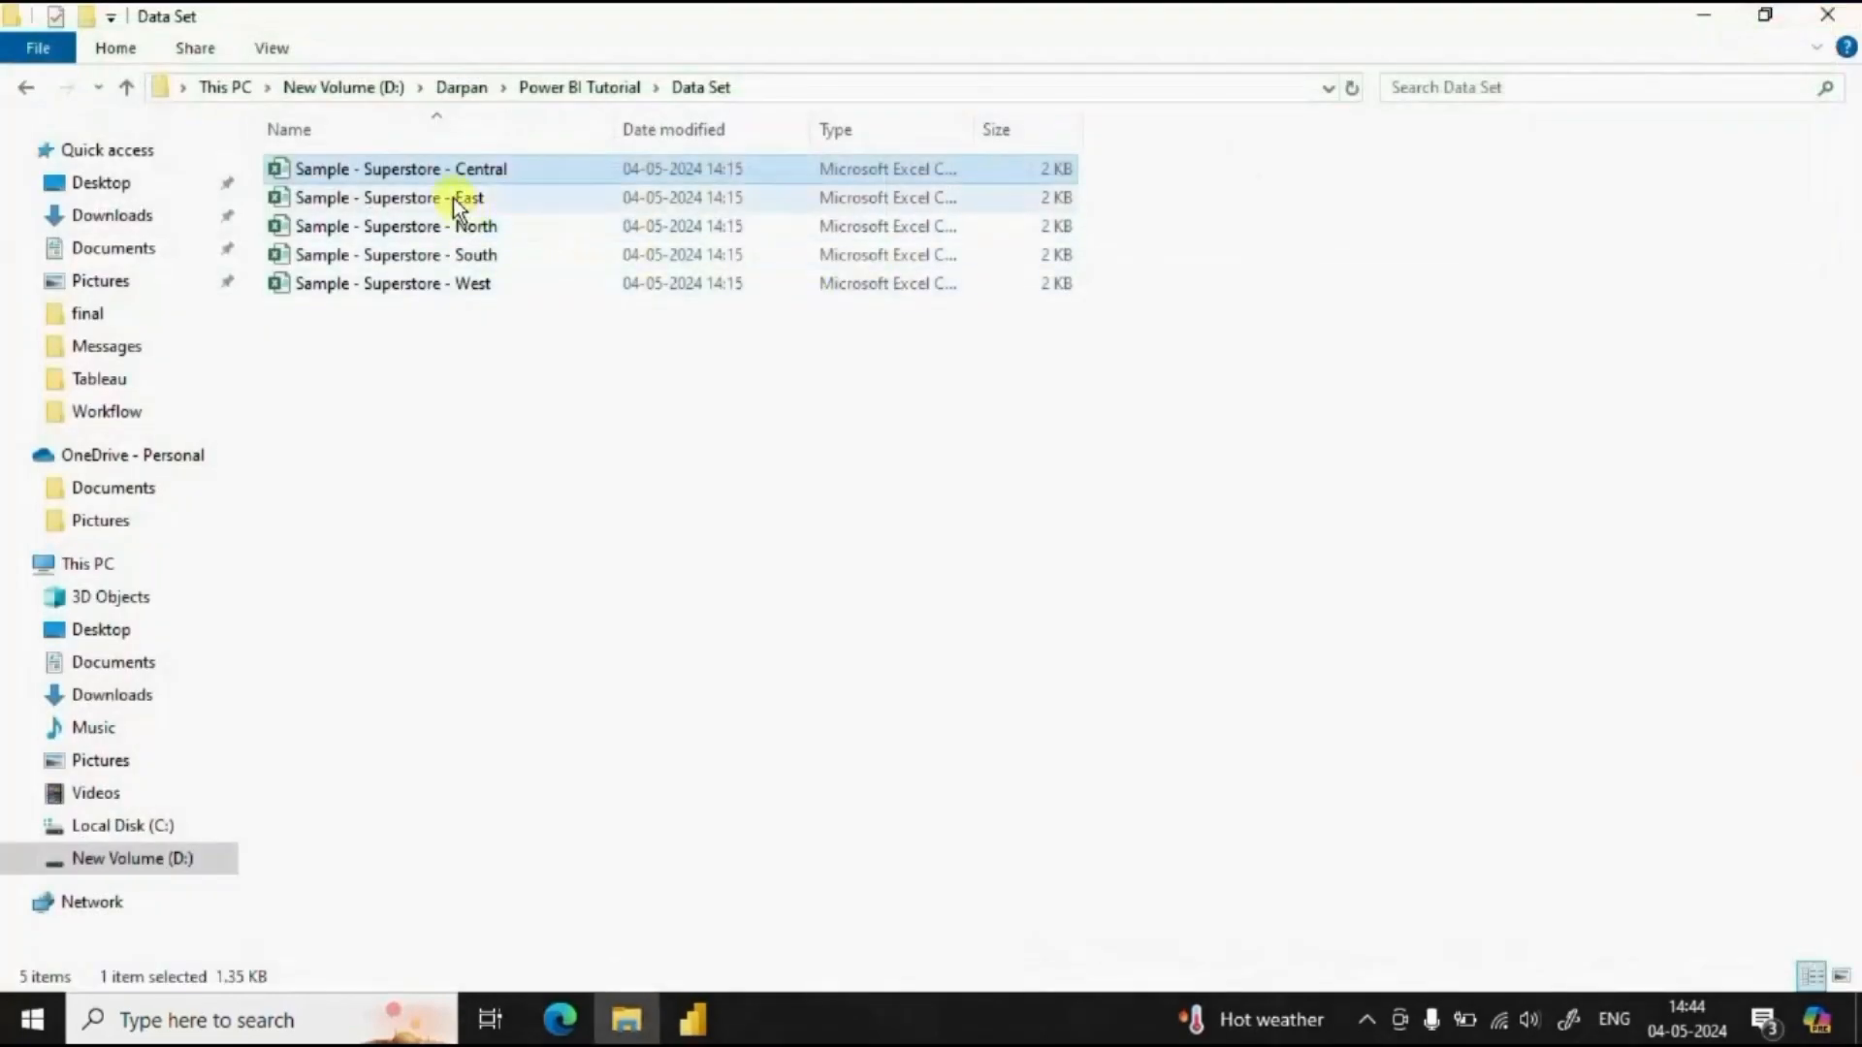
double_click(392, 198)
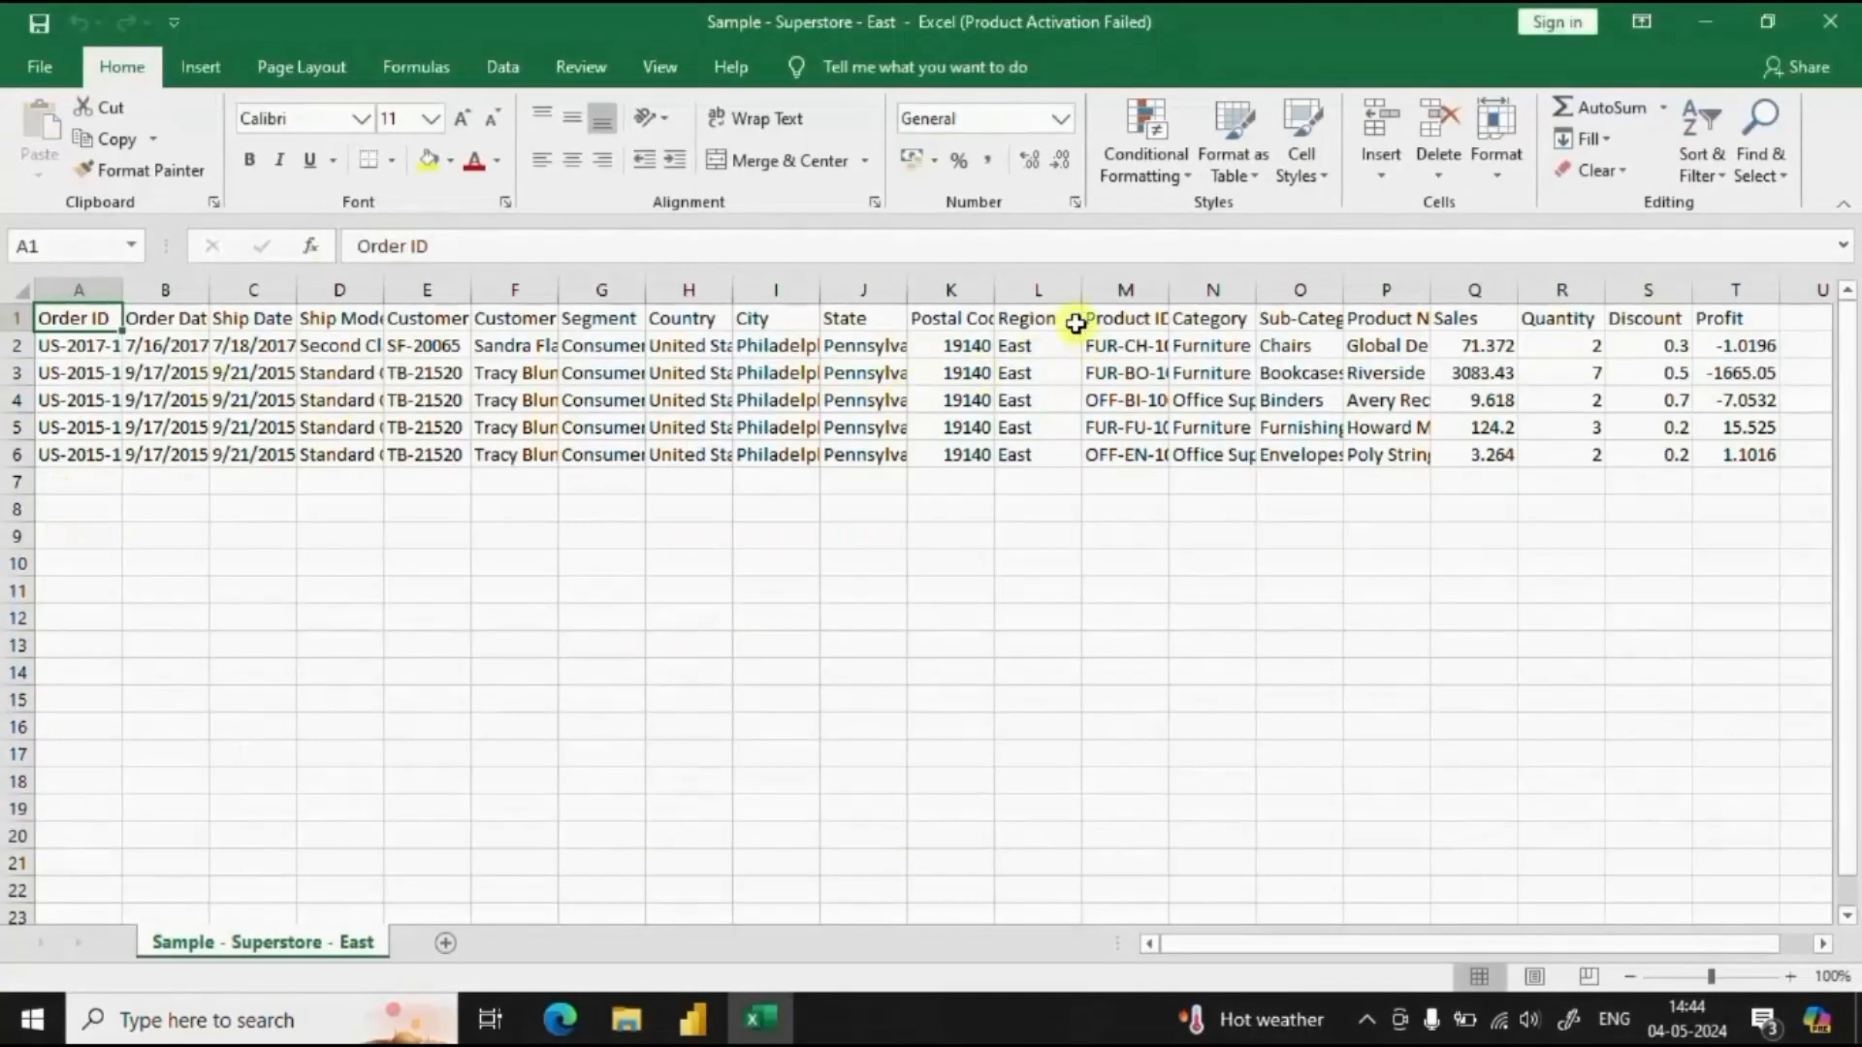
click(1035, 289)
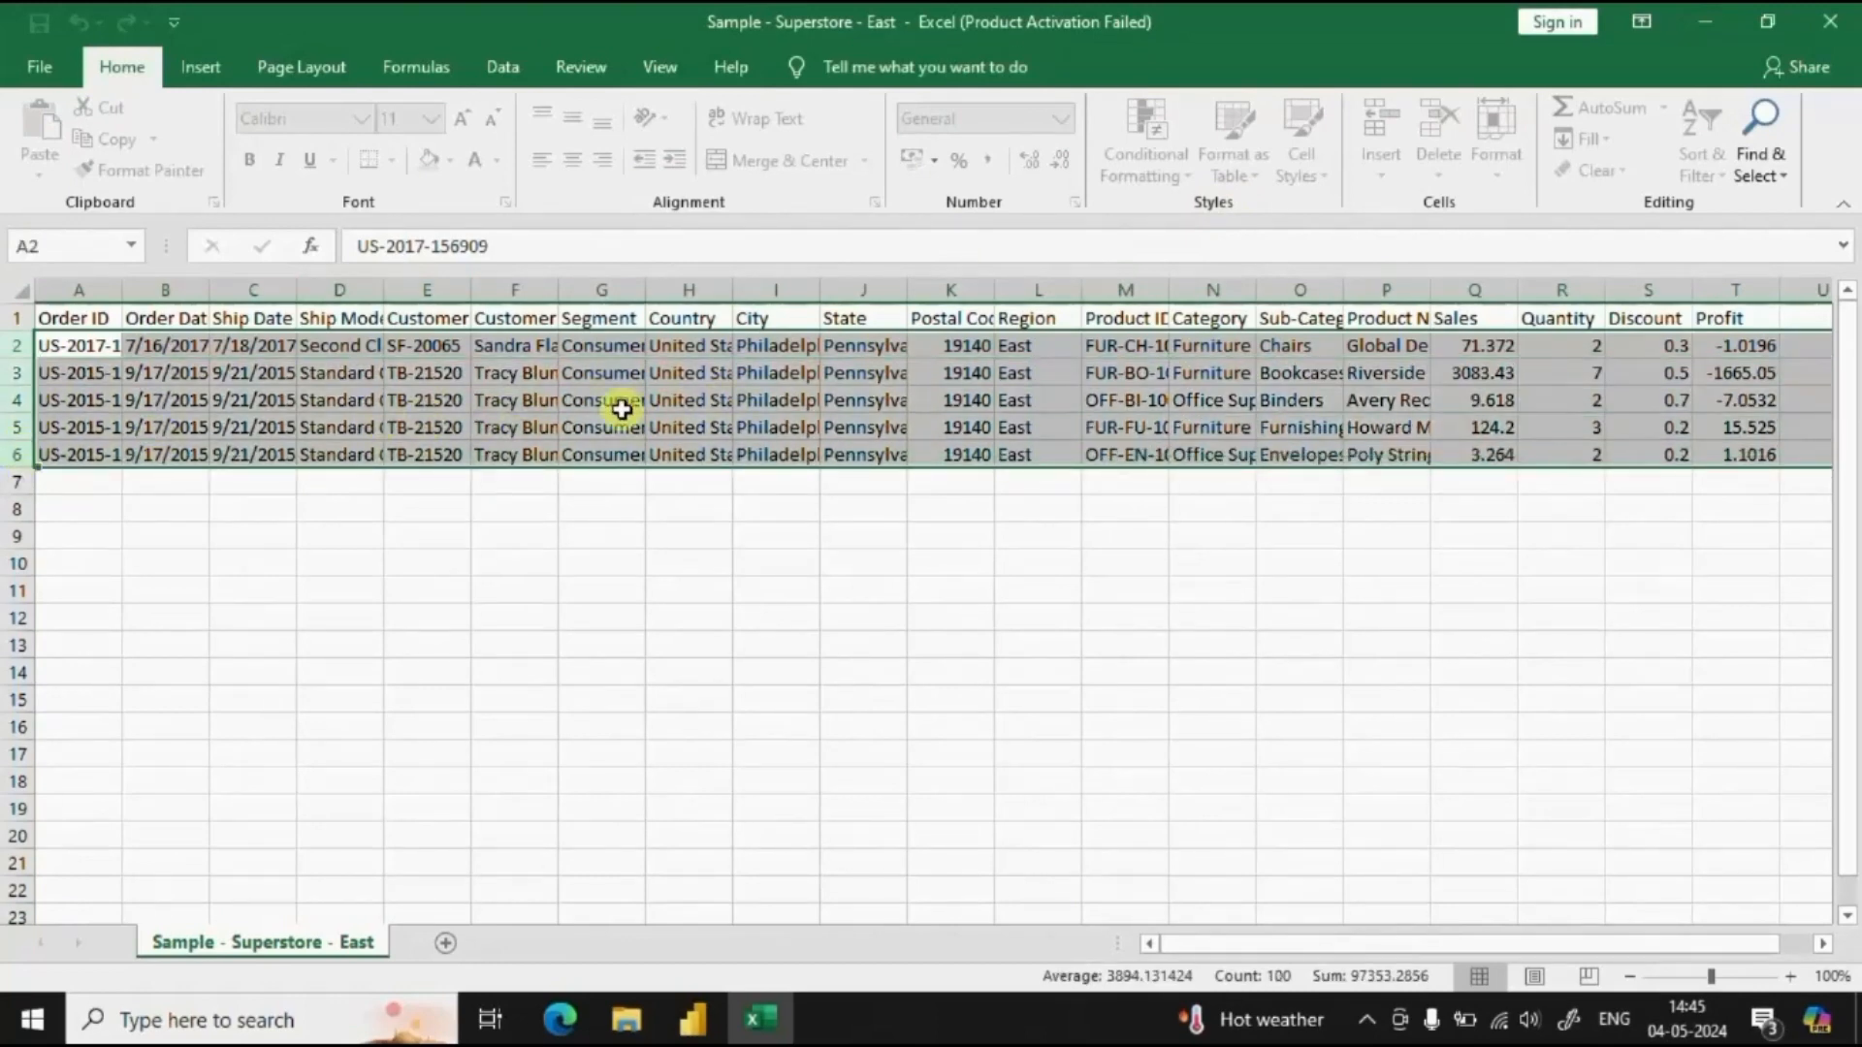
mouse_move(1670, 173)
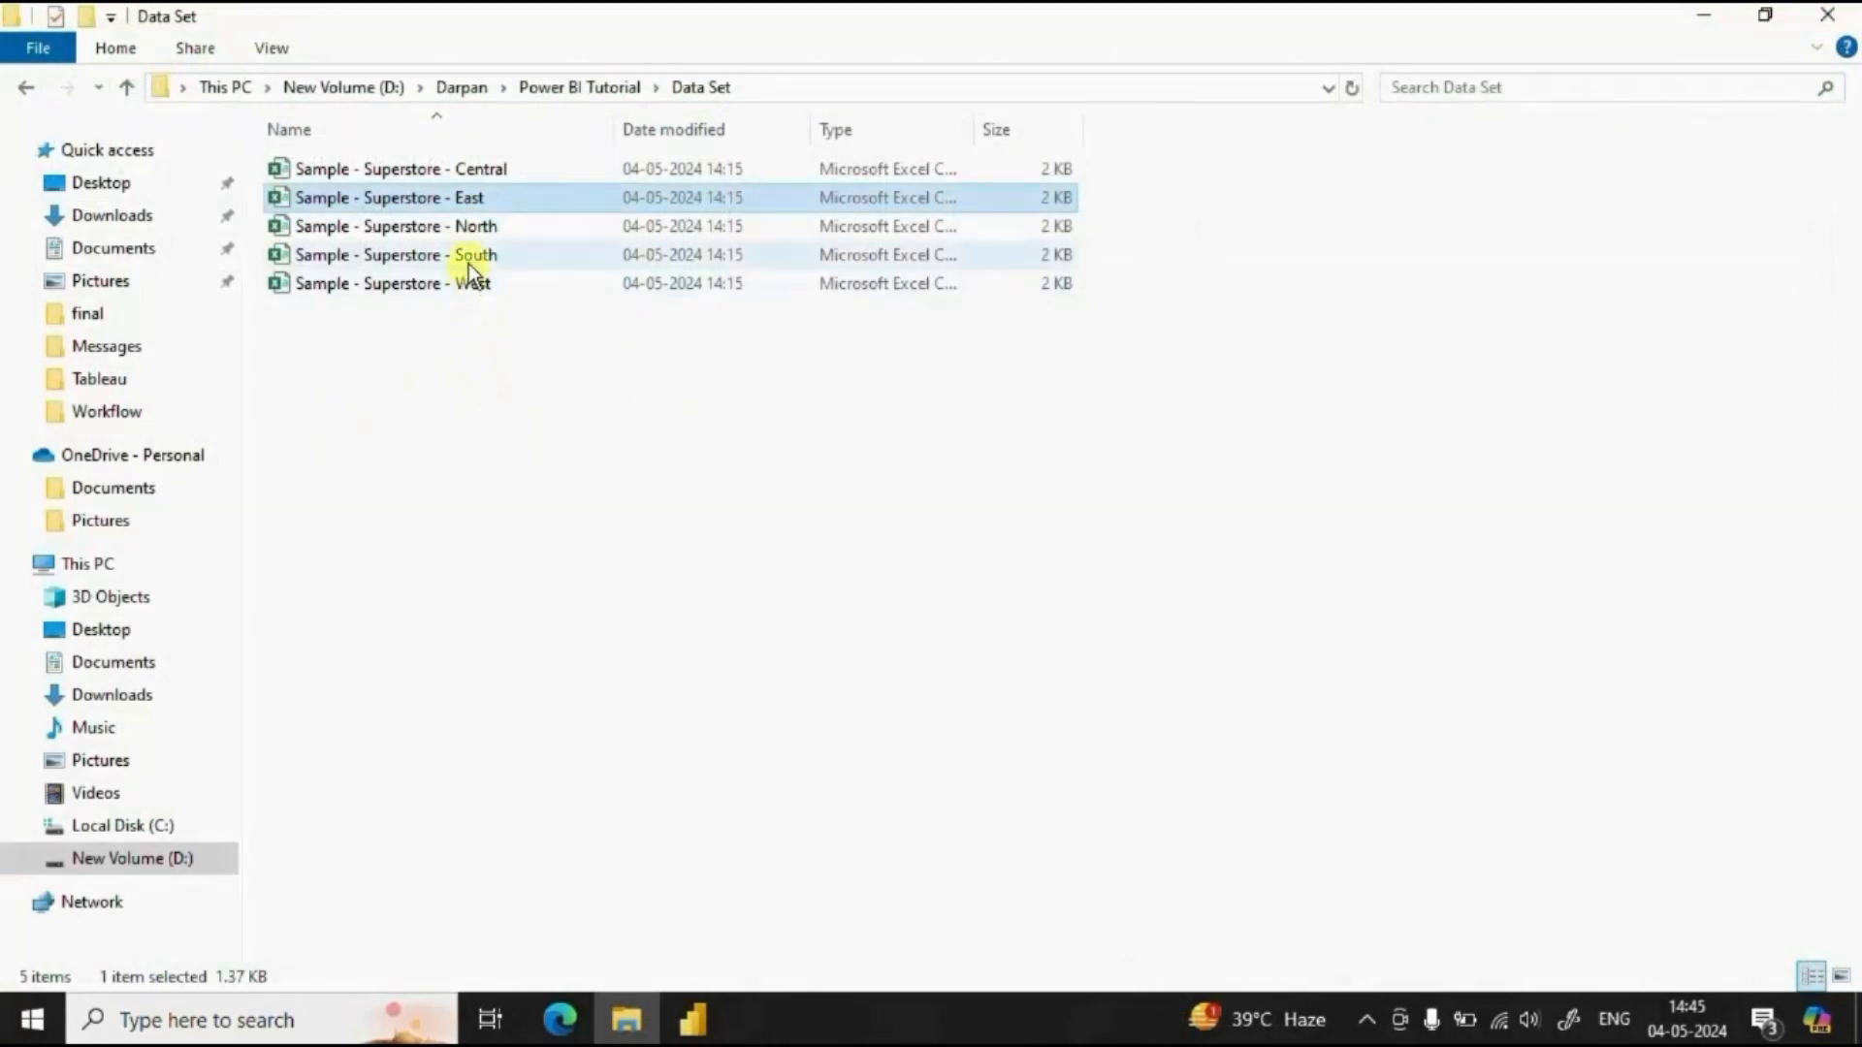
Create a new folder named Region Data inside the Data Set folder
click(402, 167)
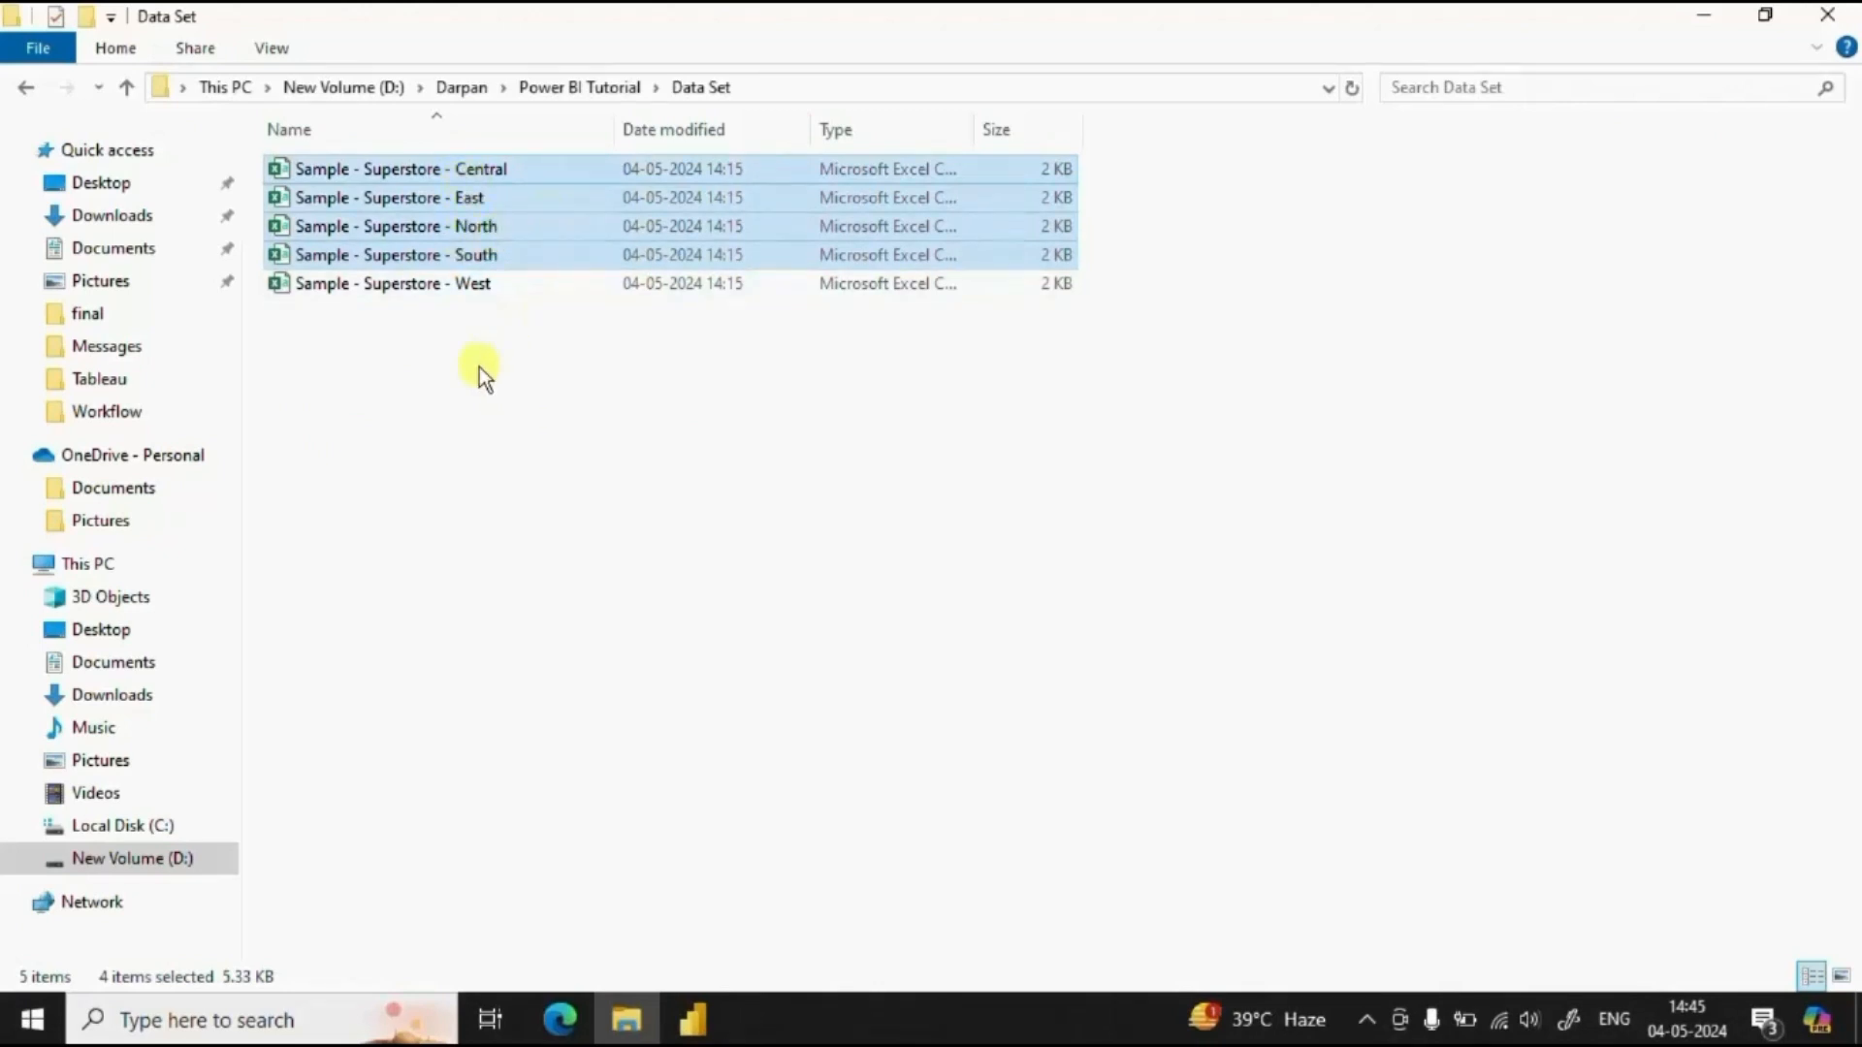
right_click(481, 369)
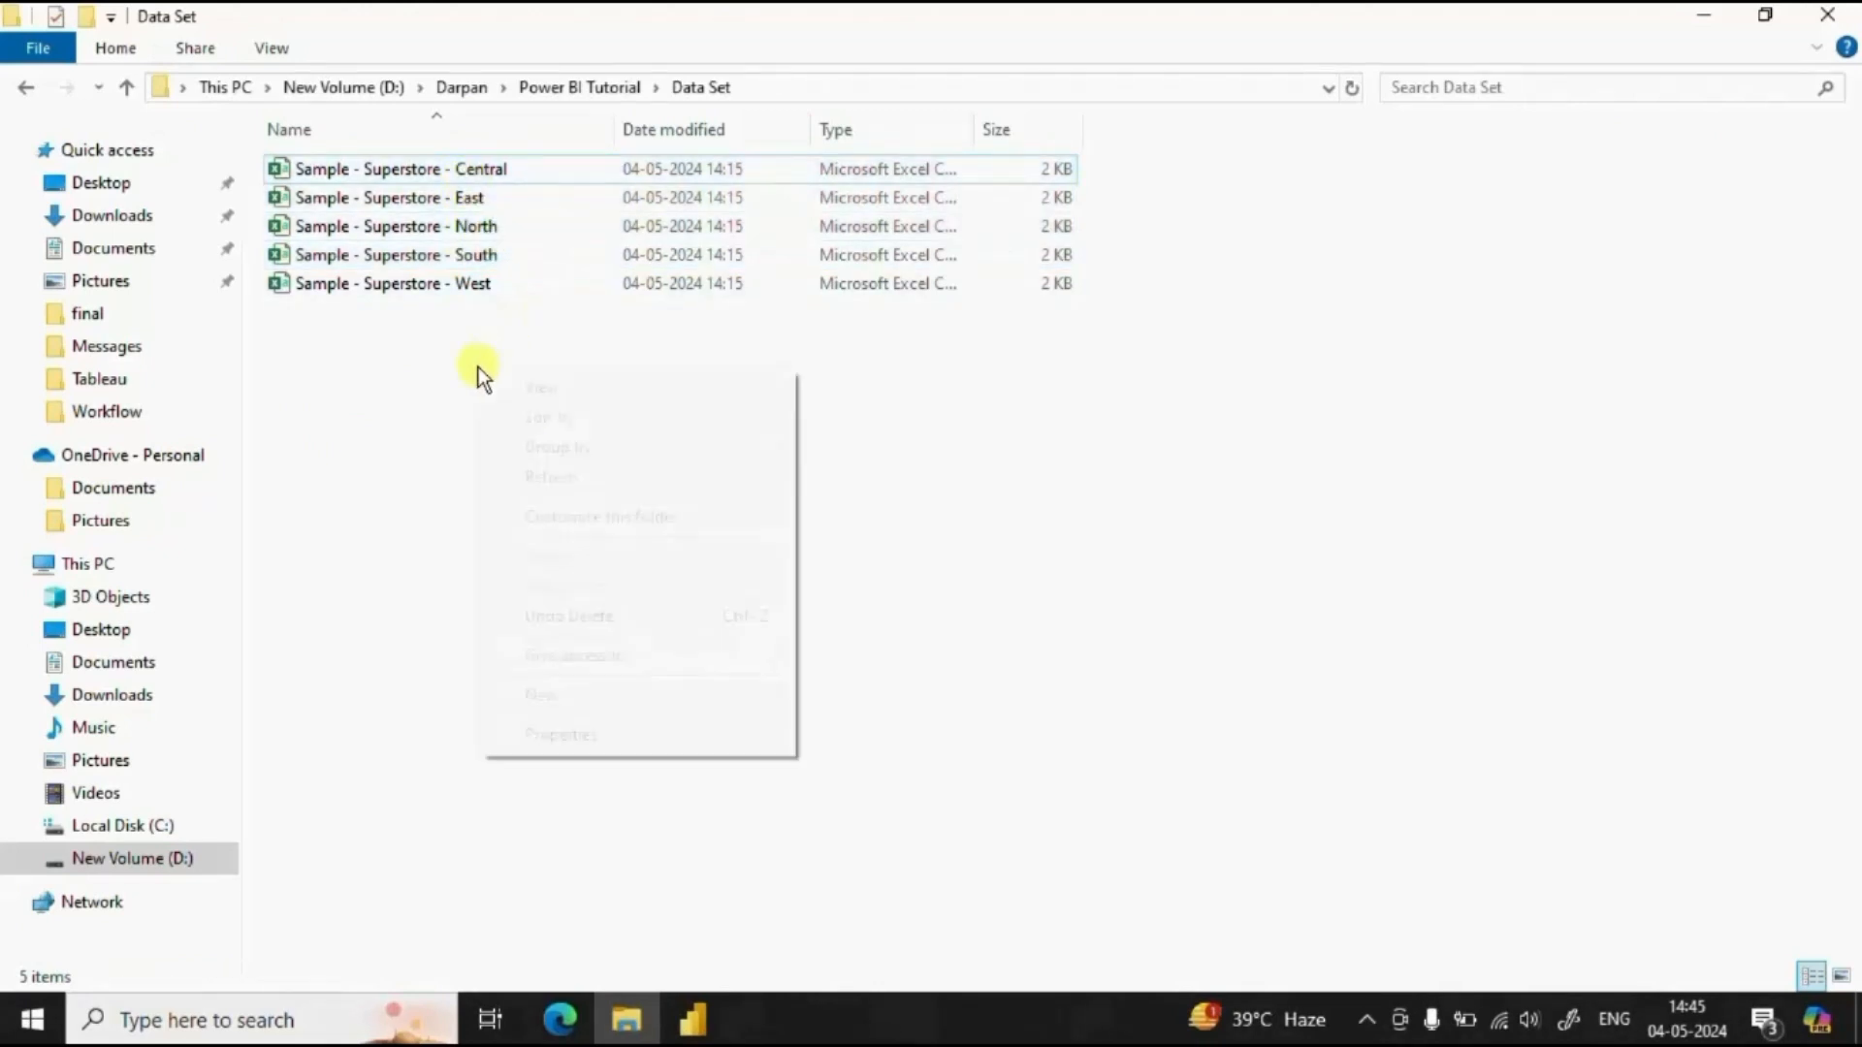
click(542, 694)
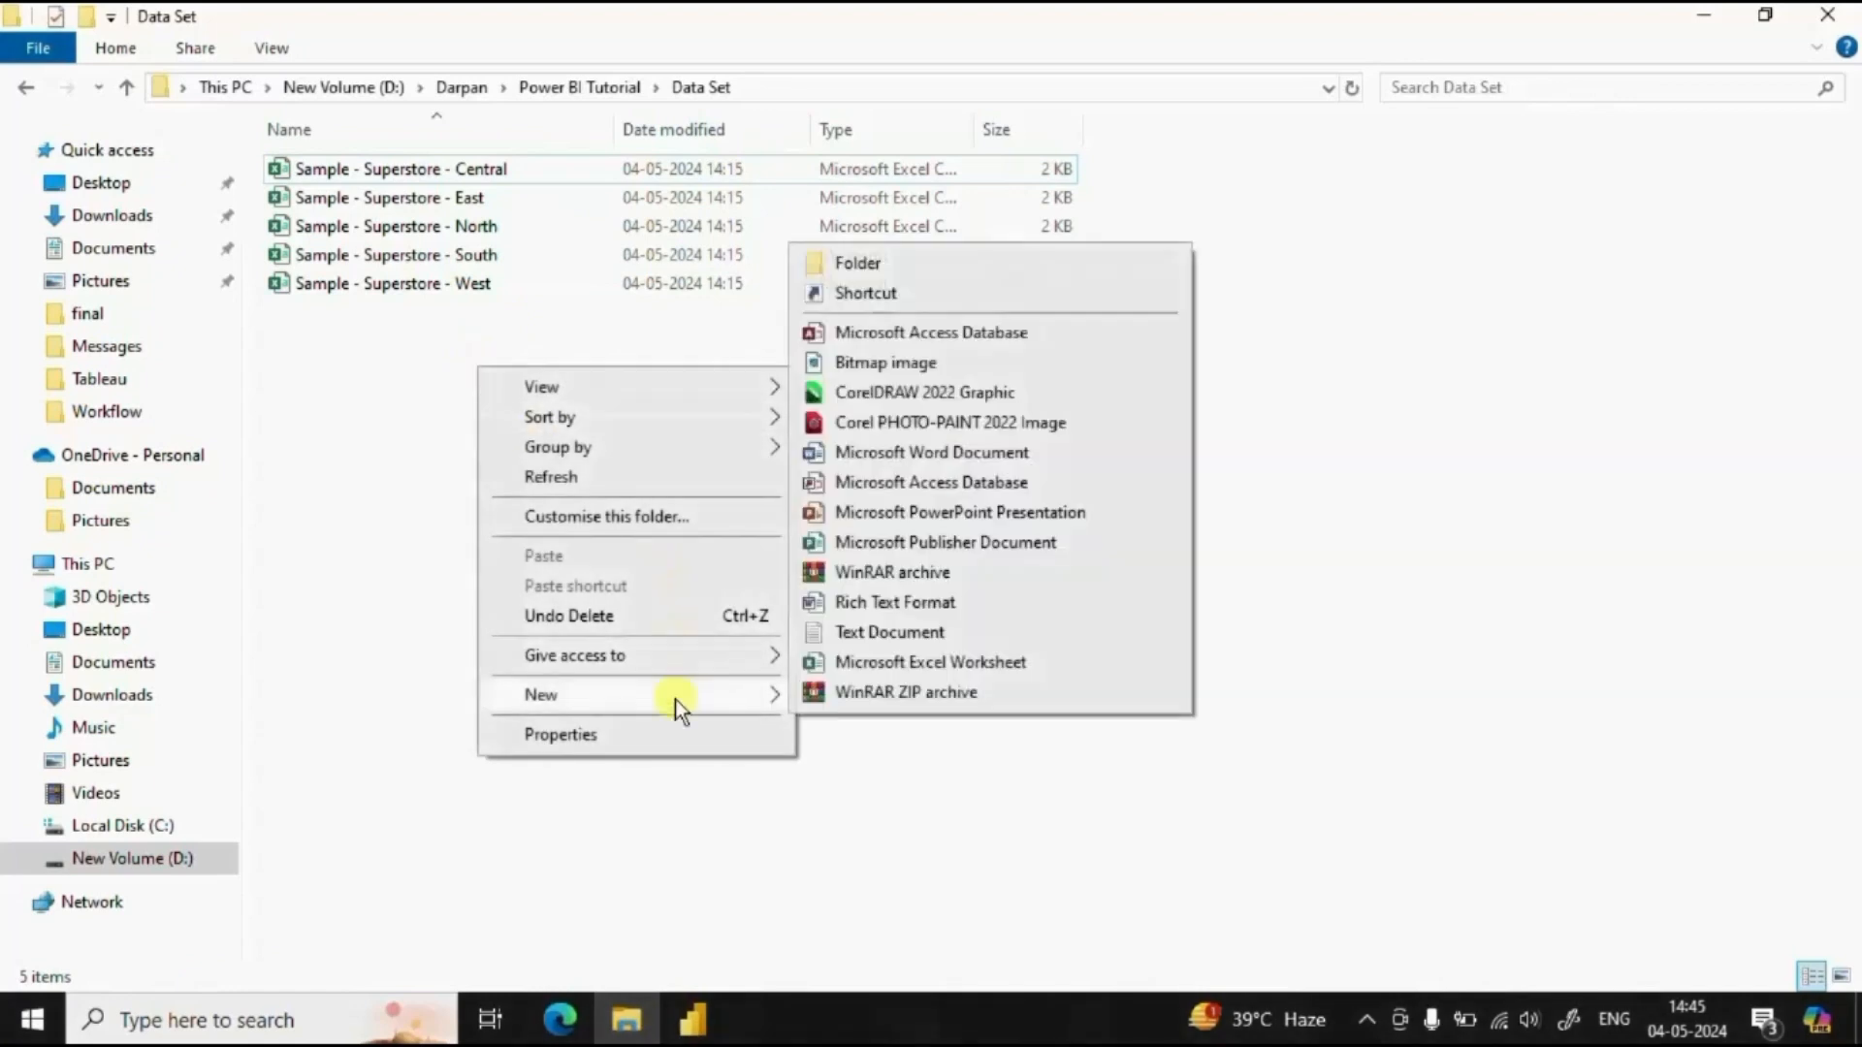
mouse_move(858, 262)
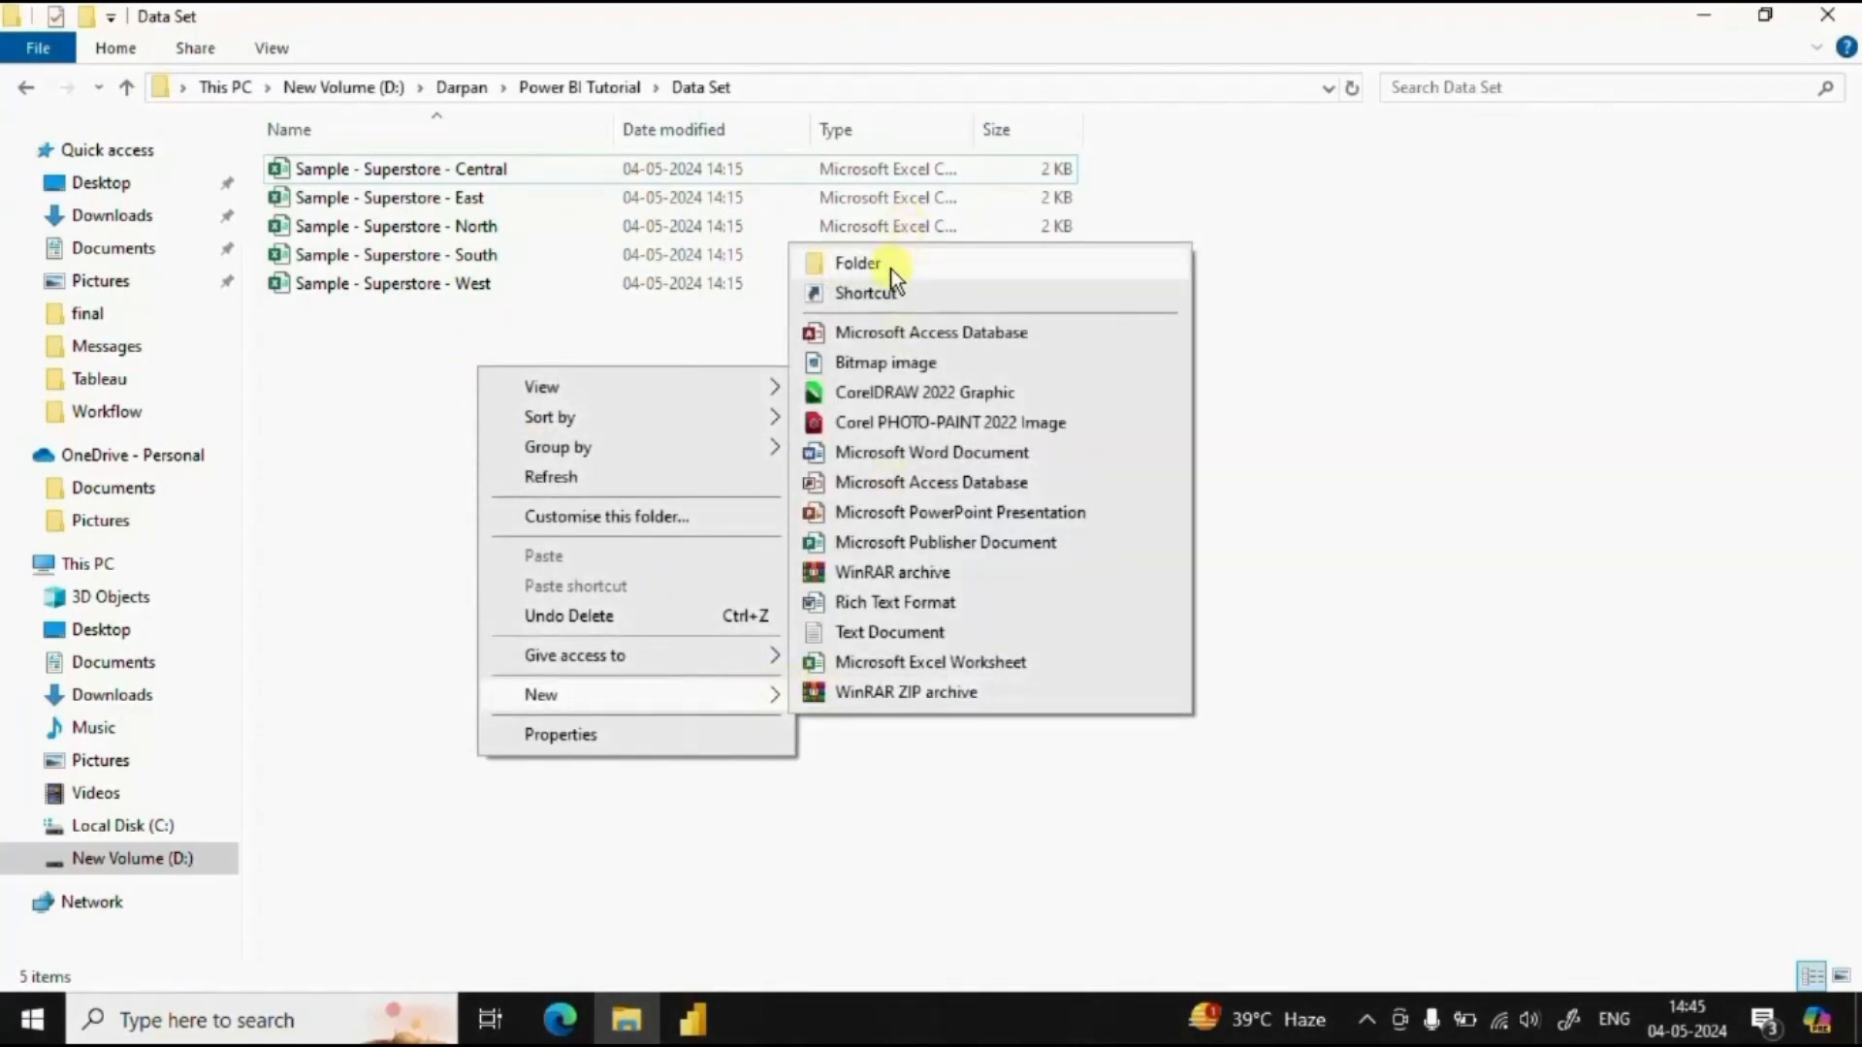
click(855, 262)
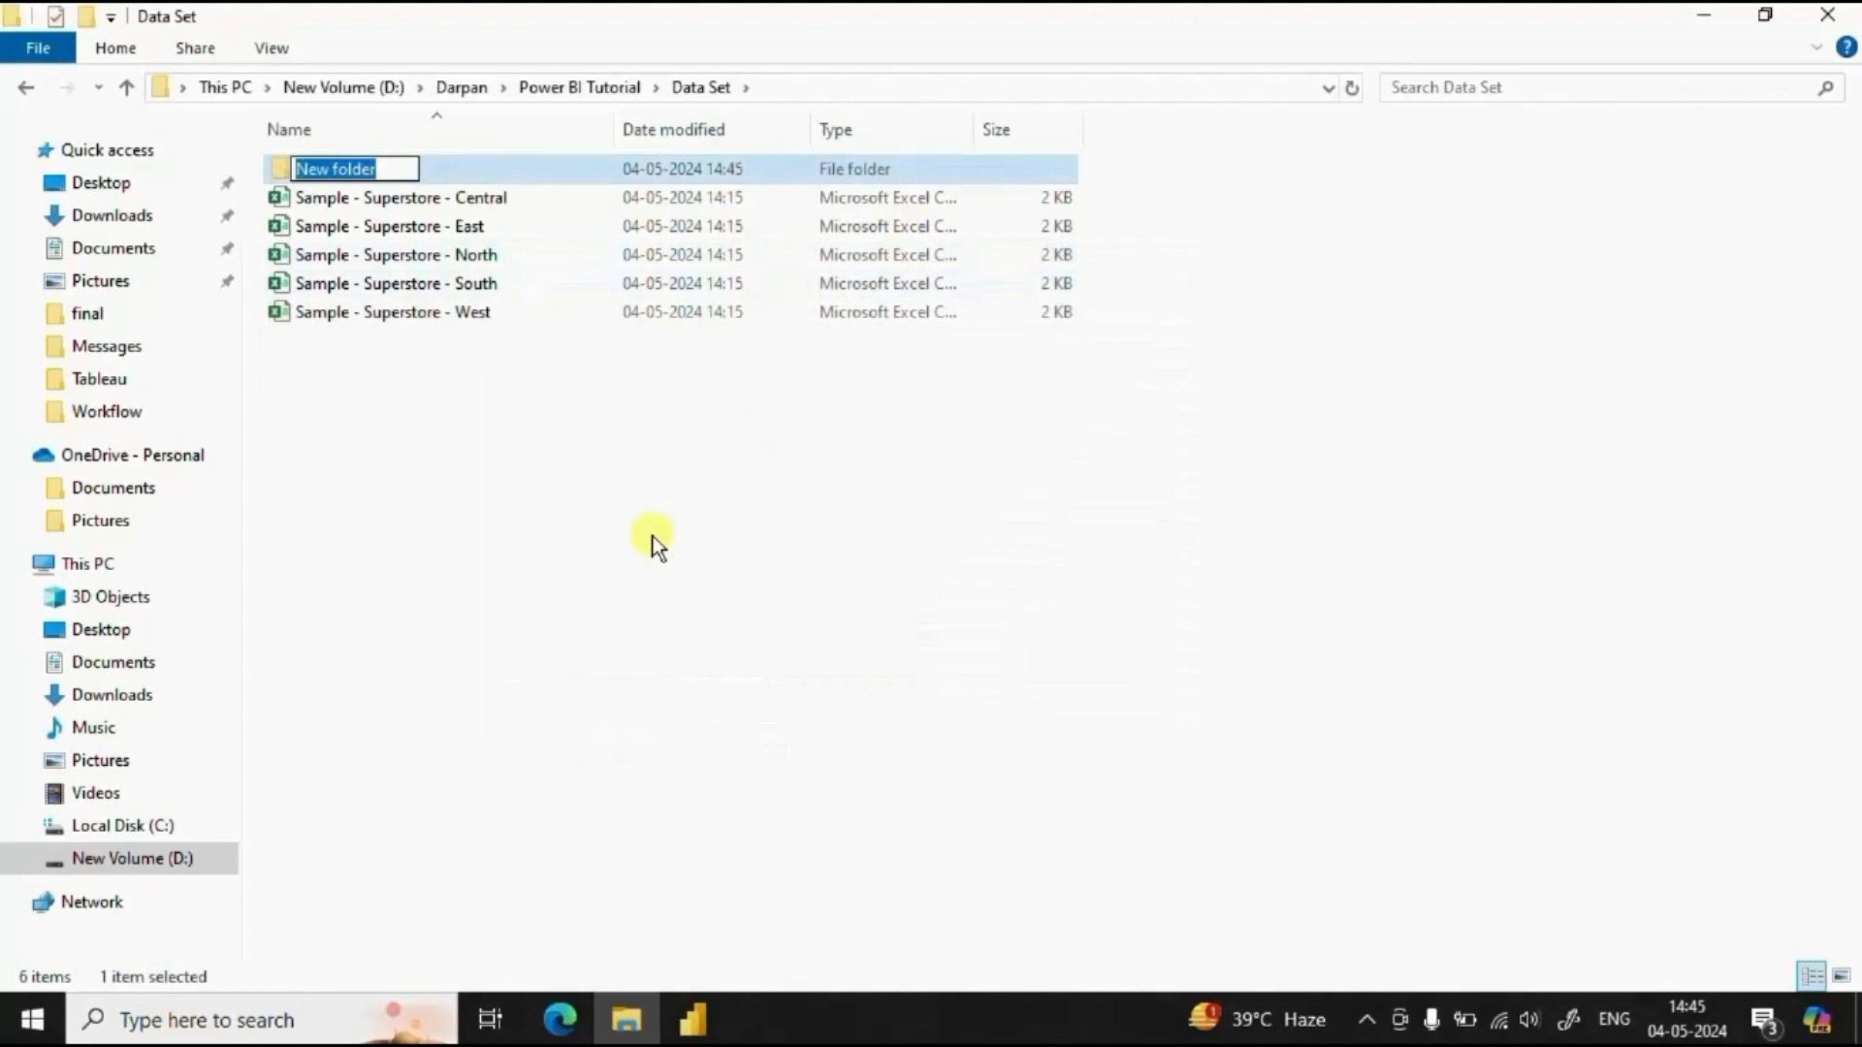
text(R)
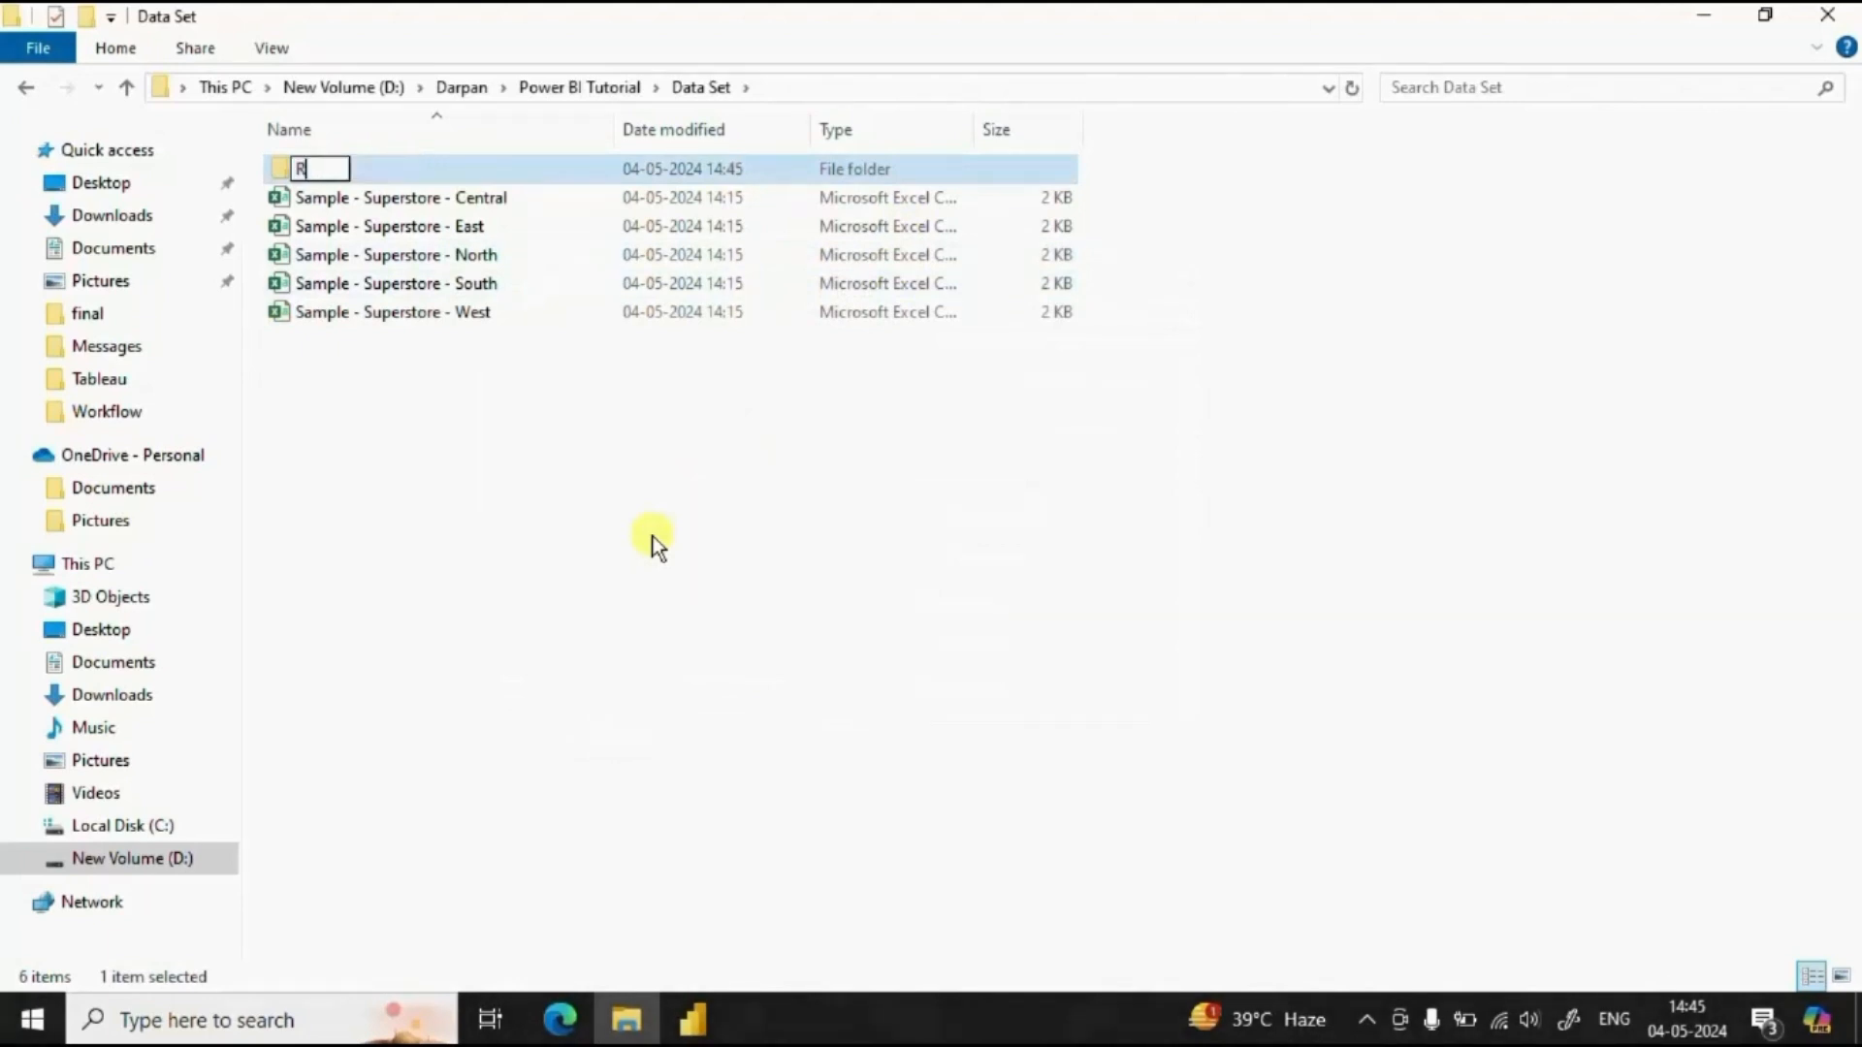
text(egion Data)
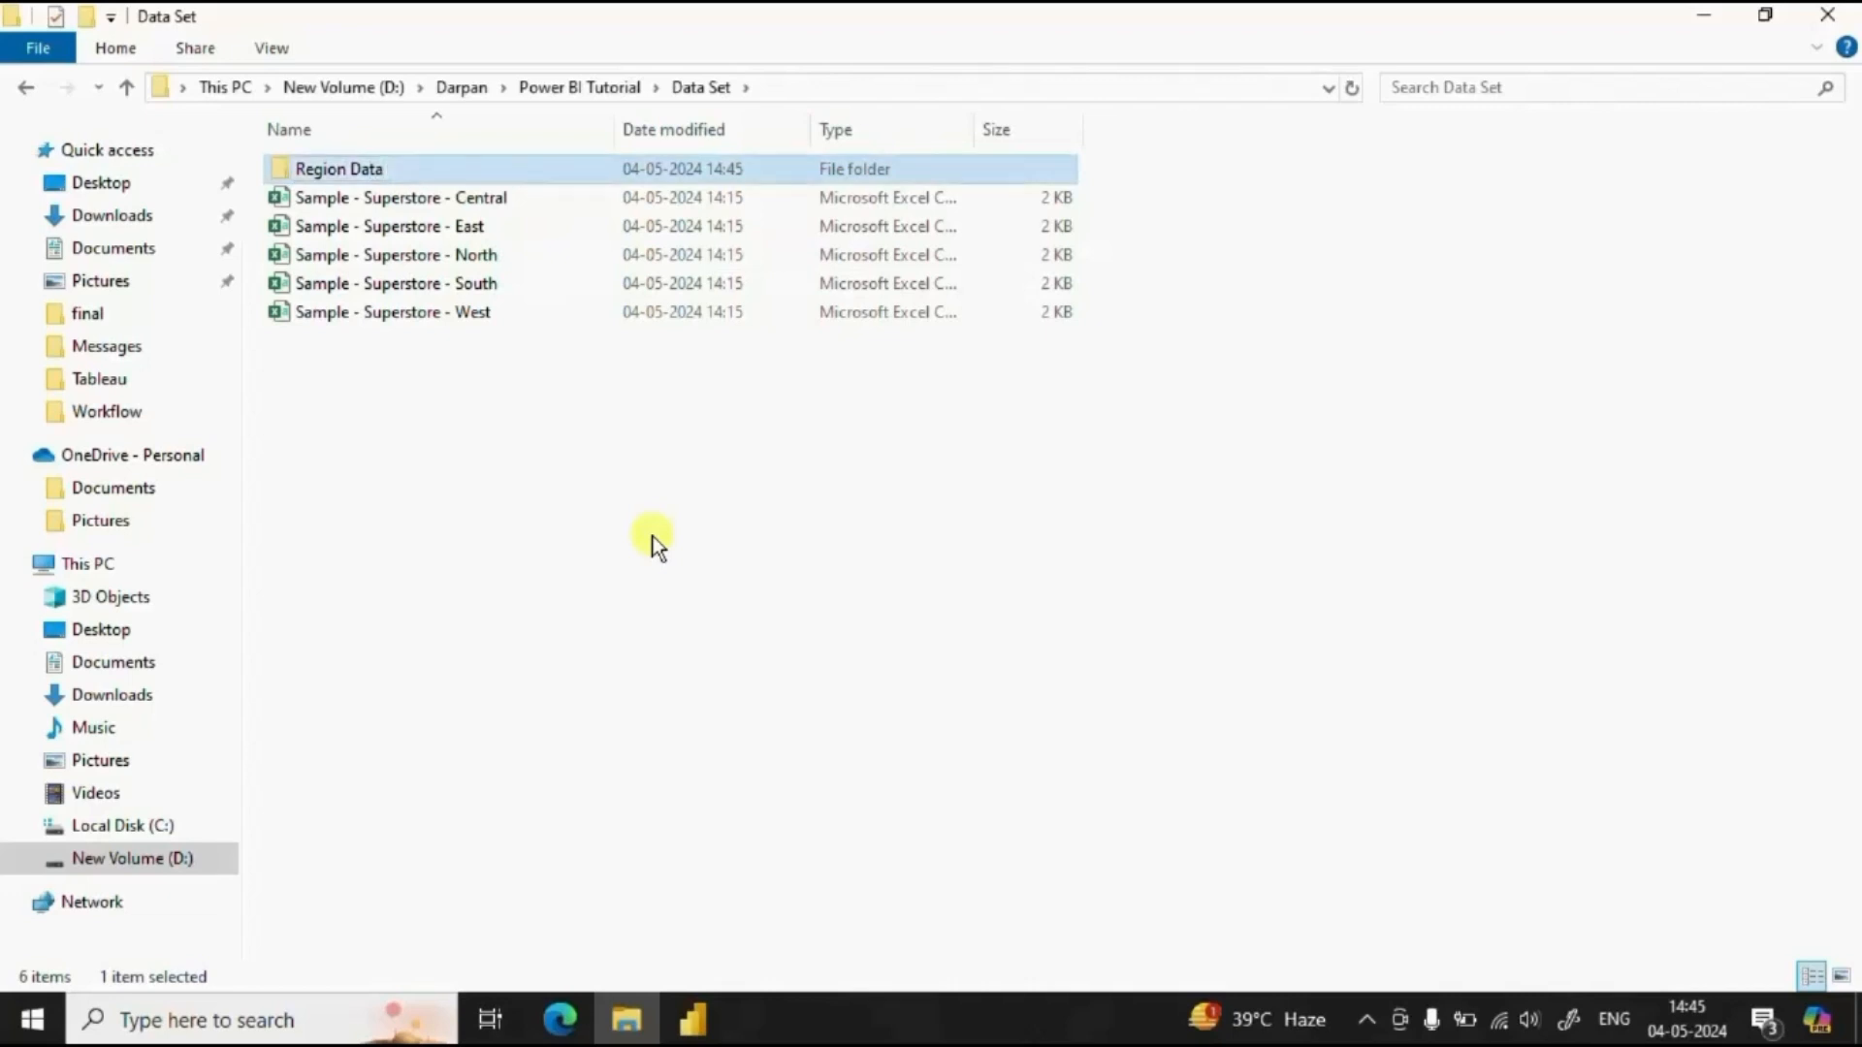
click(403, 198)
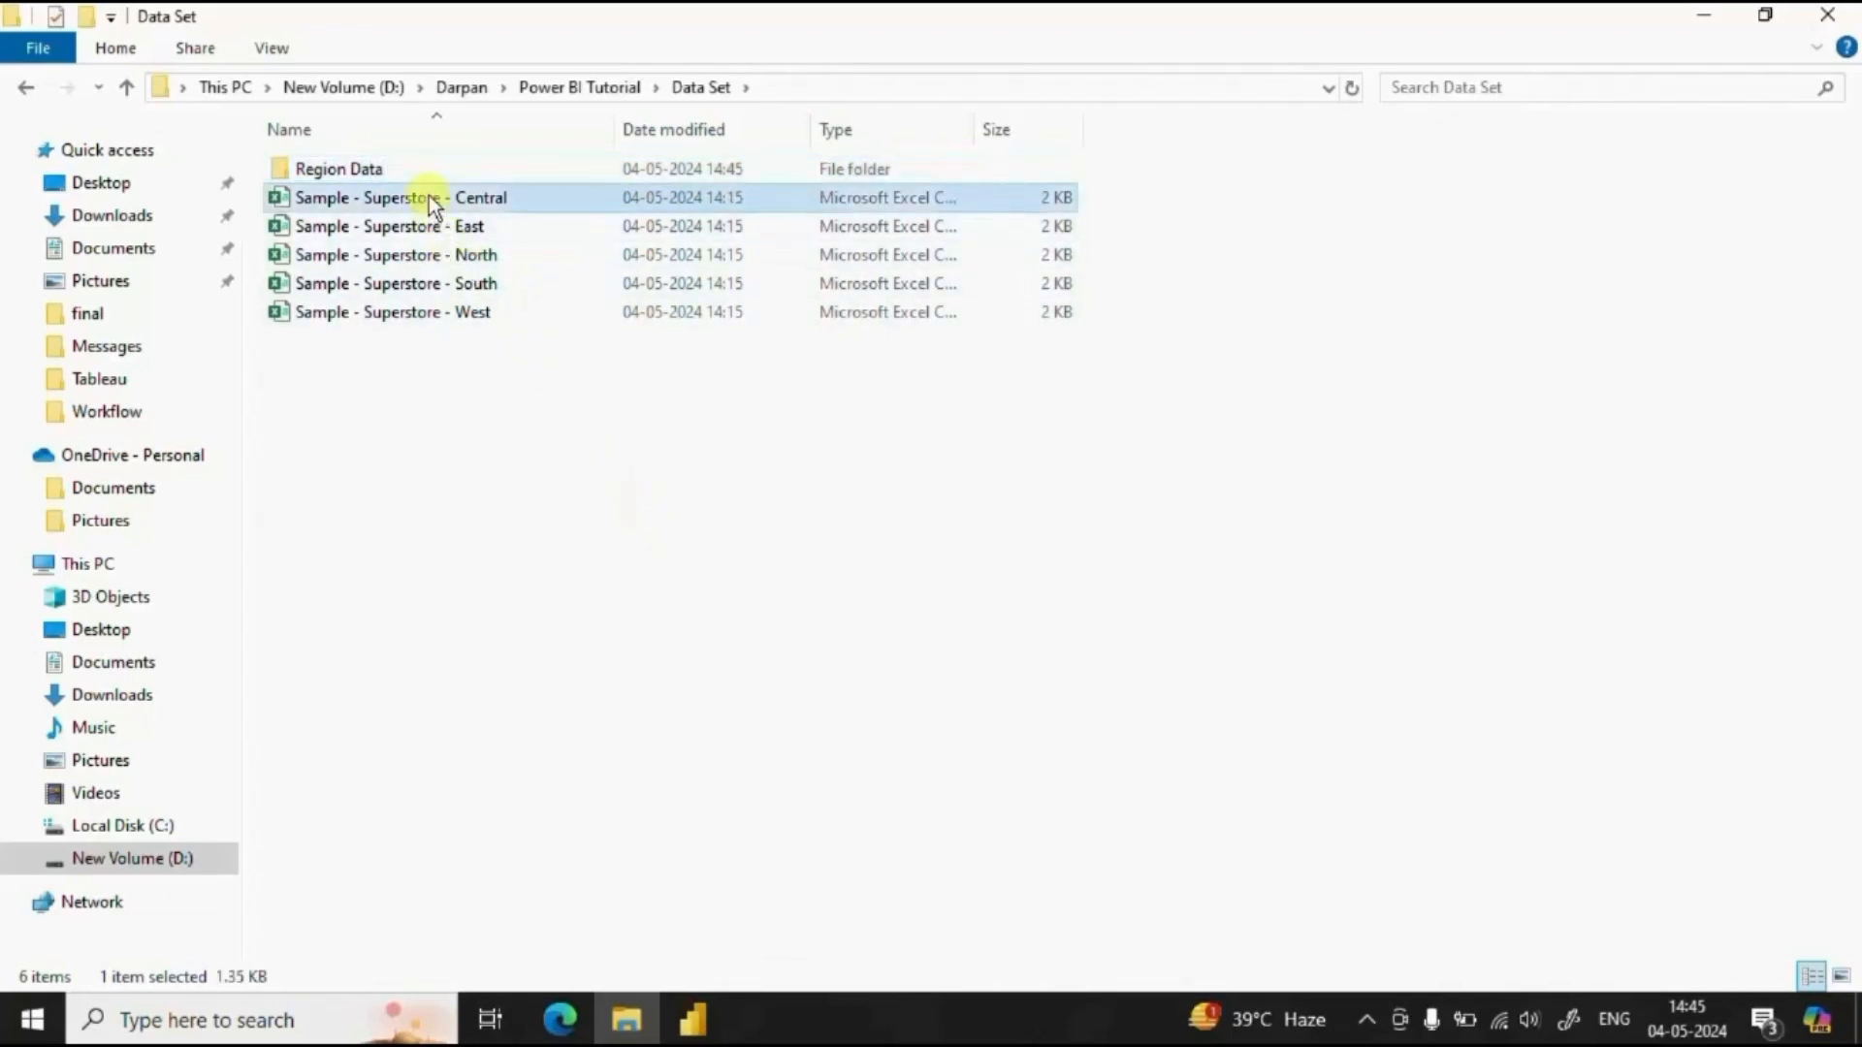
Move the Central, East, North and South Superstore files into Region Data
click(396, 283)
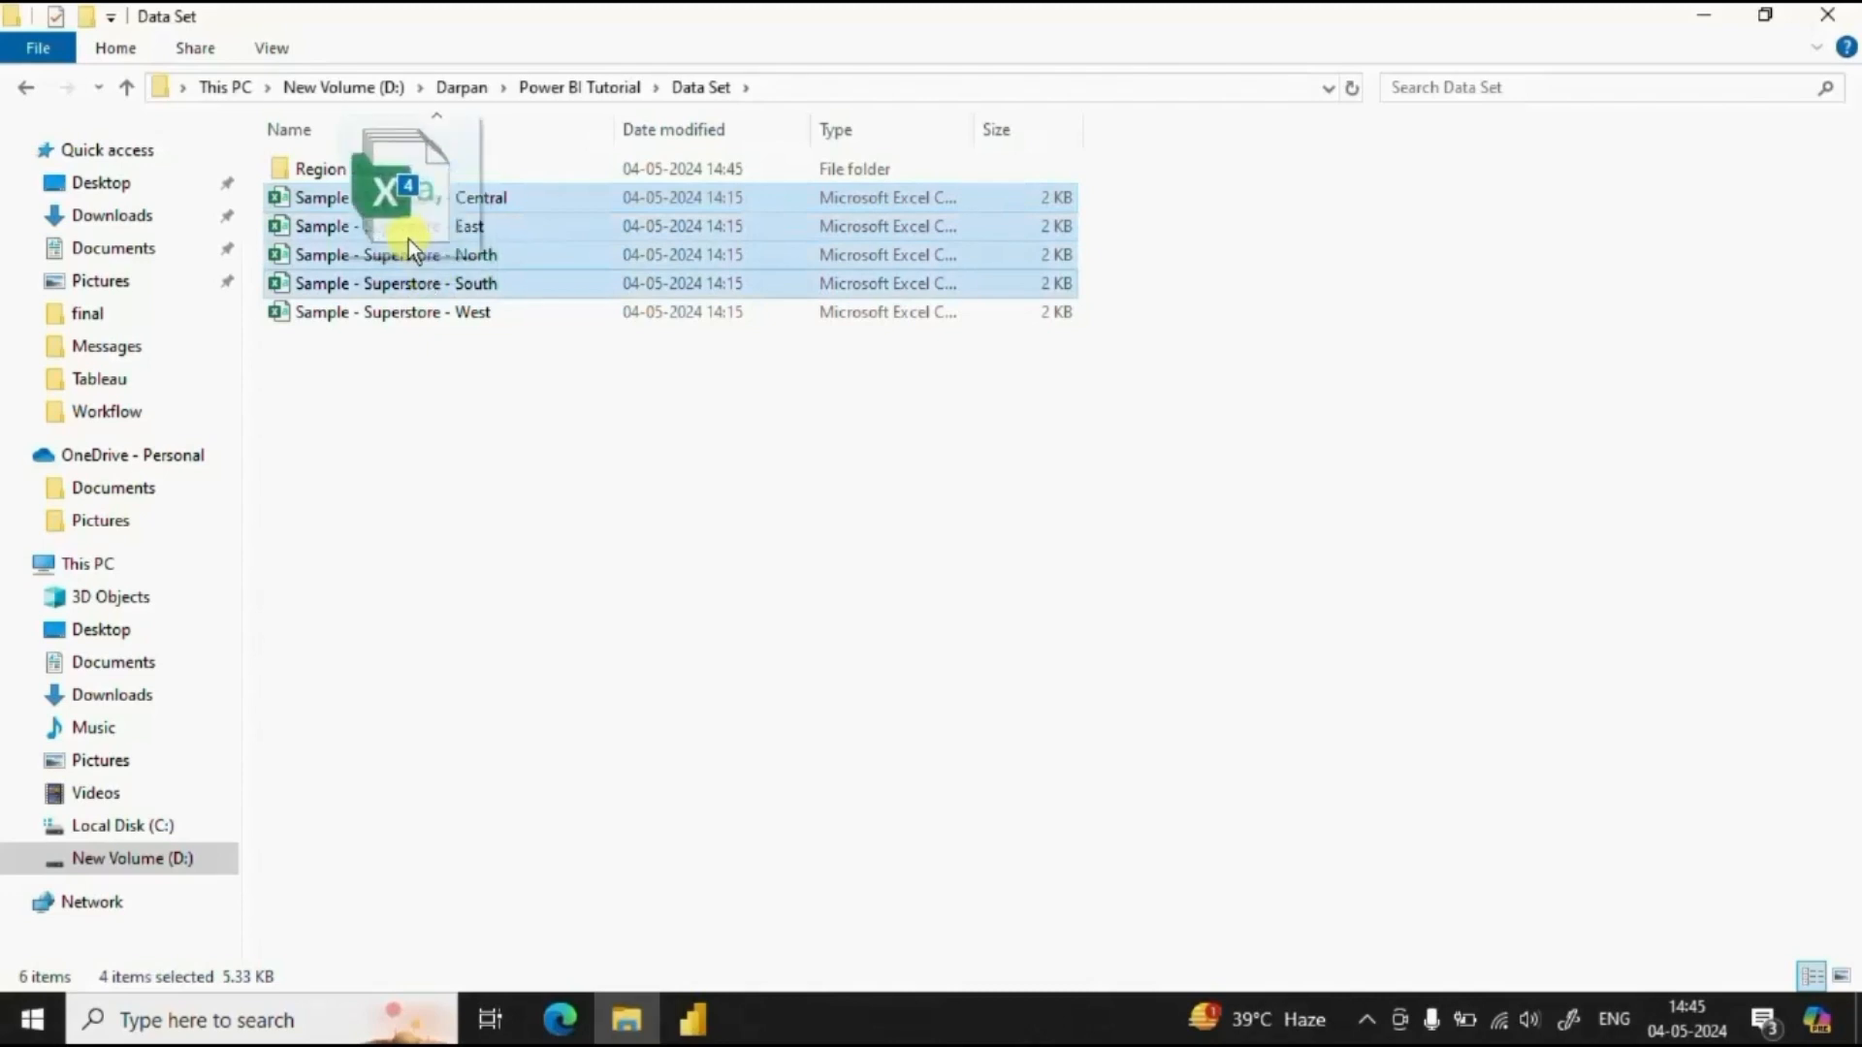
drag(403, 237, 337, 169)
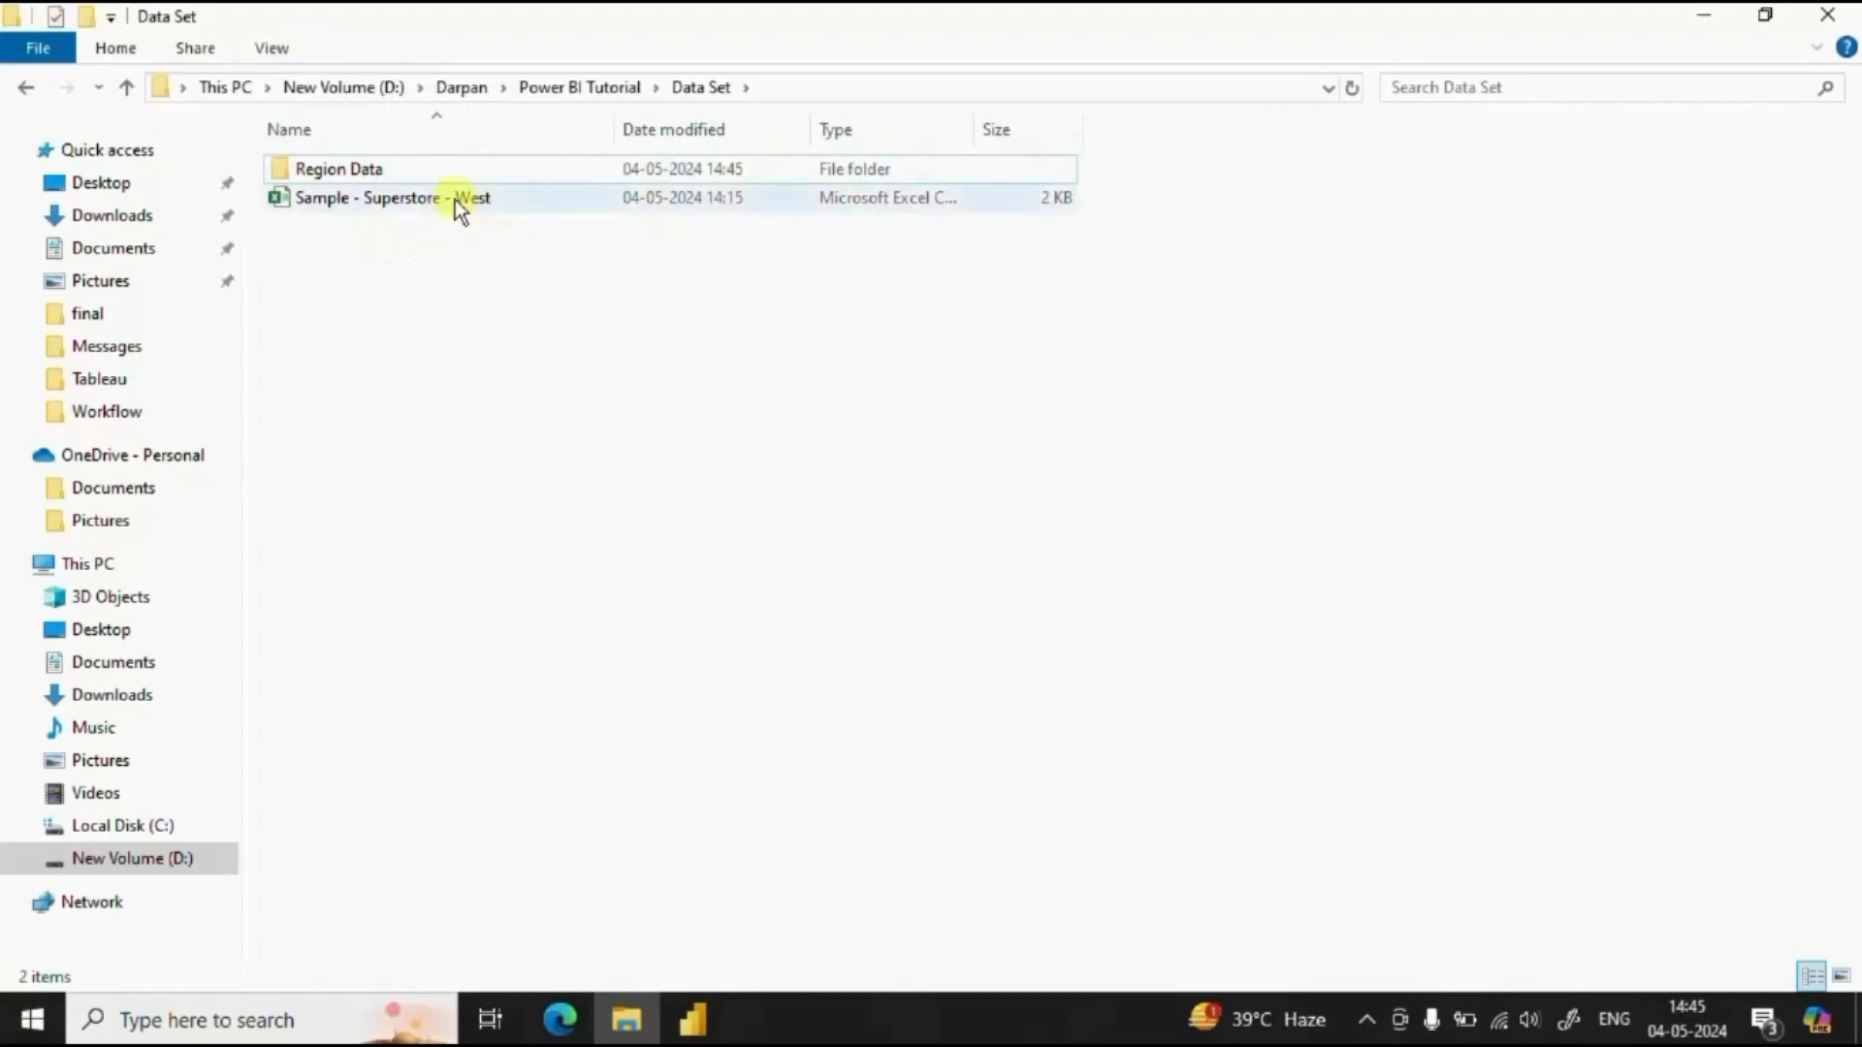
mouse_move(464, 198)
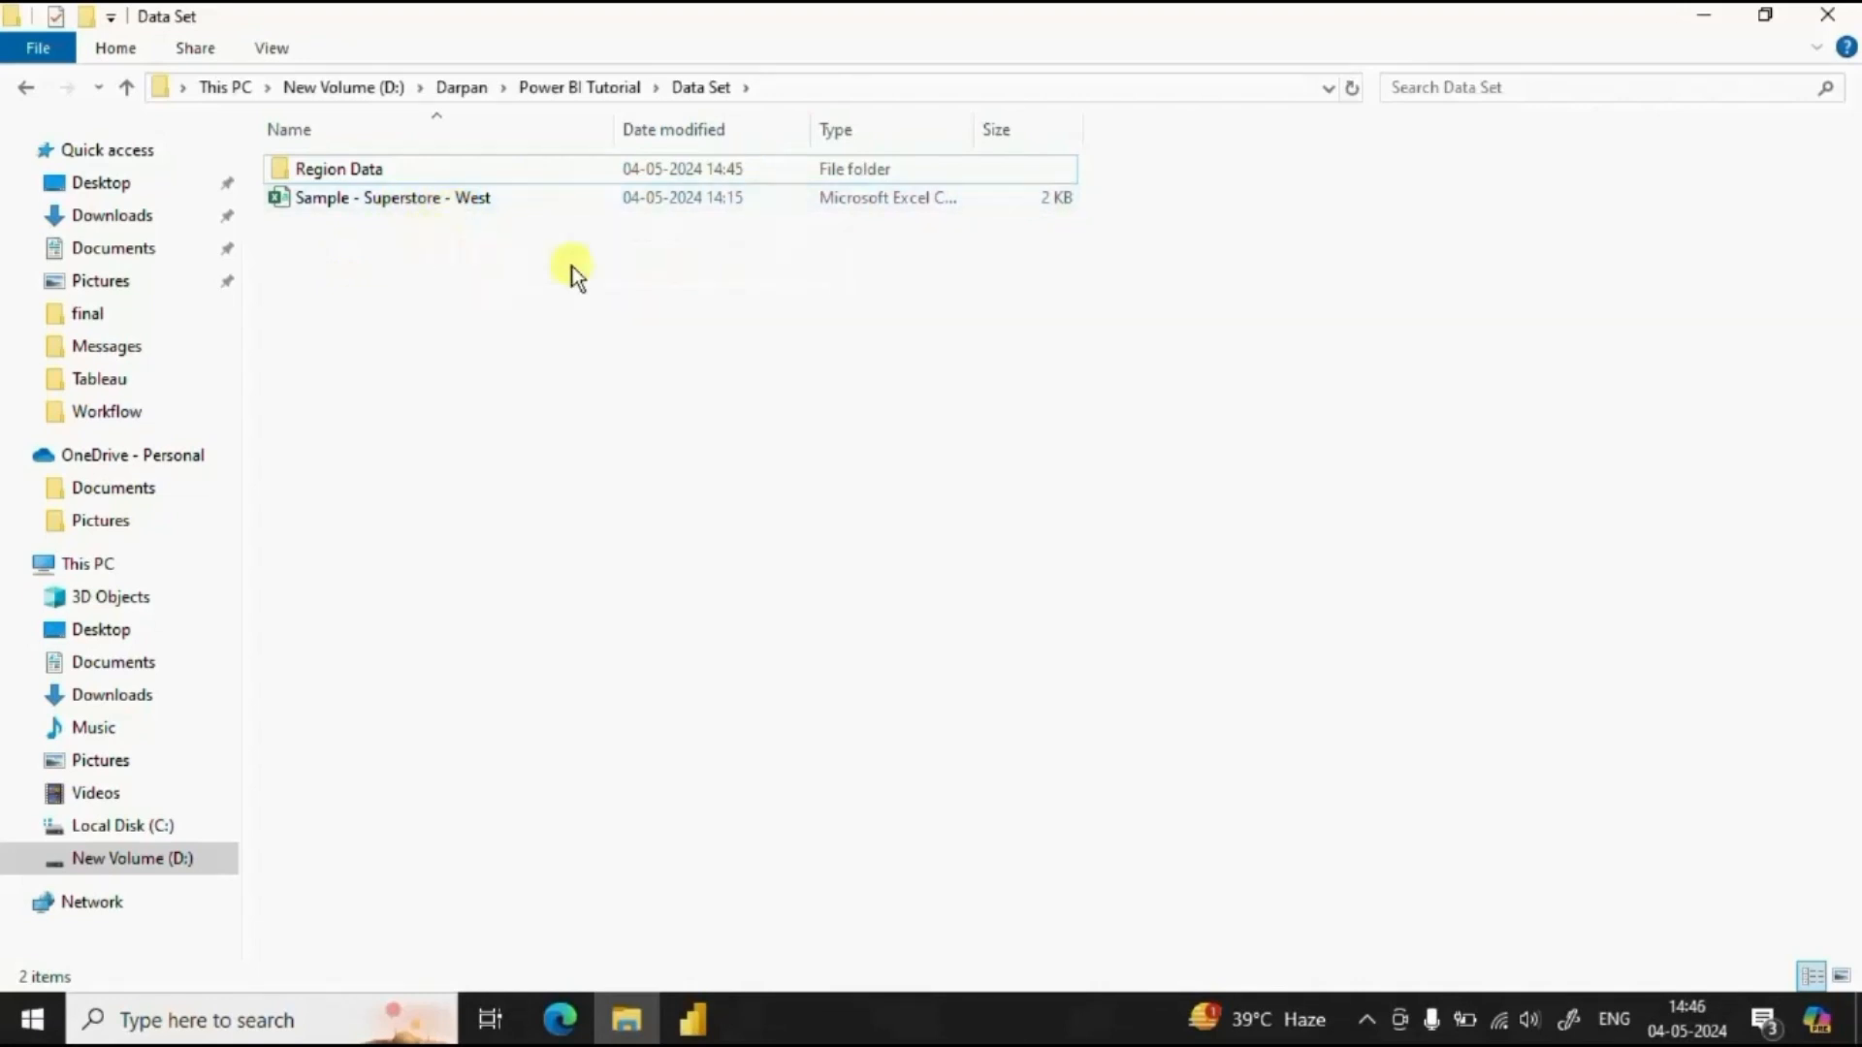
mouse_move(549, 335)
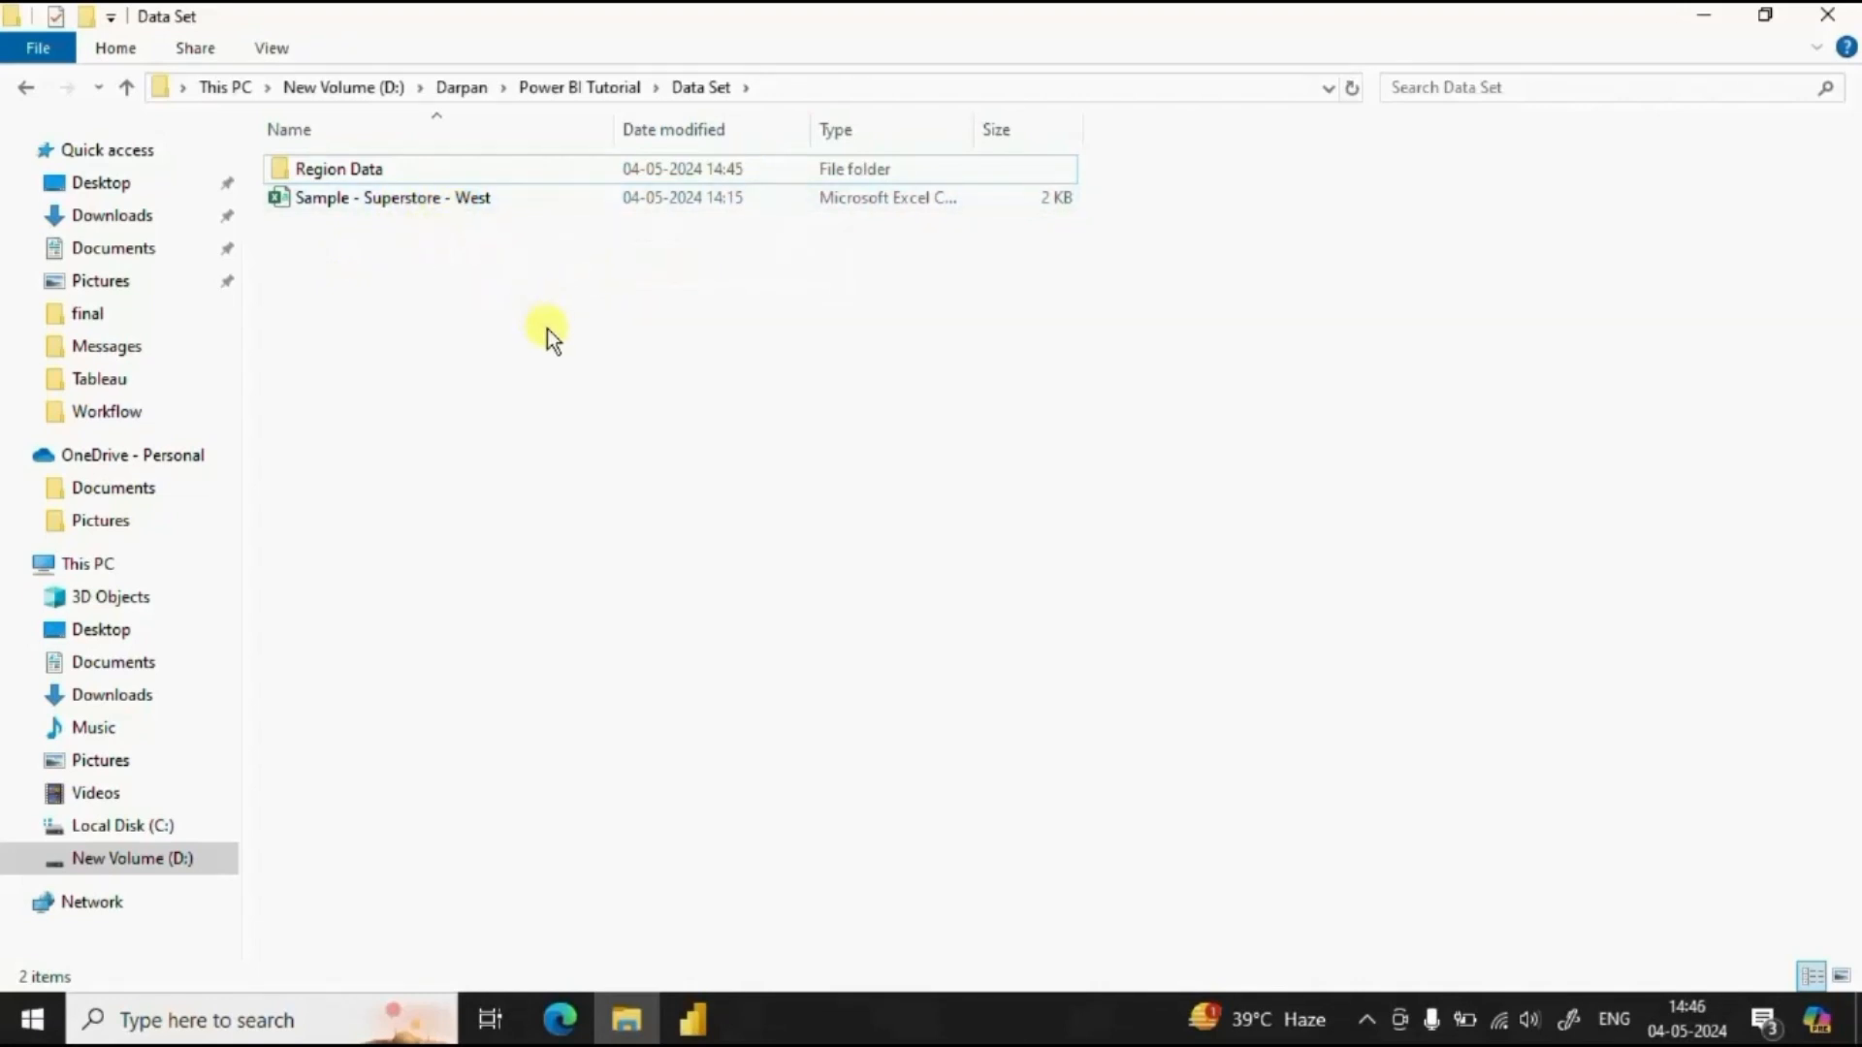
From Get Data's full connector catalogue, connect to a Folder data source
click(693, 1019)
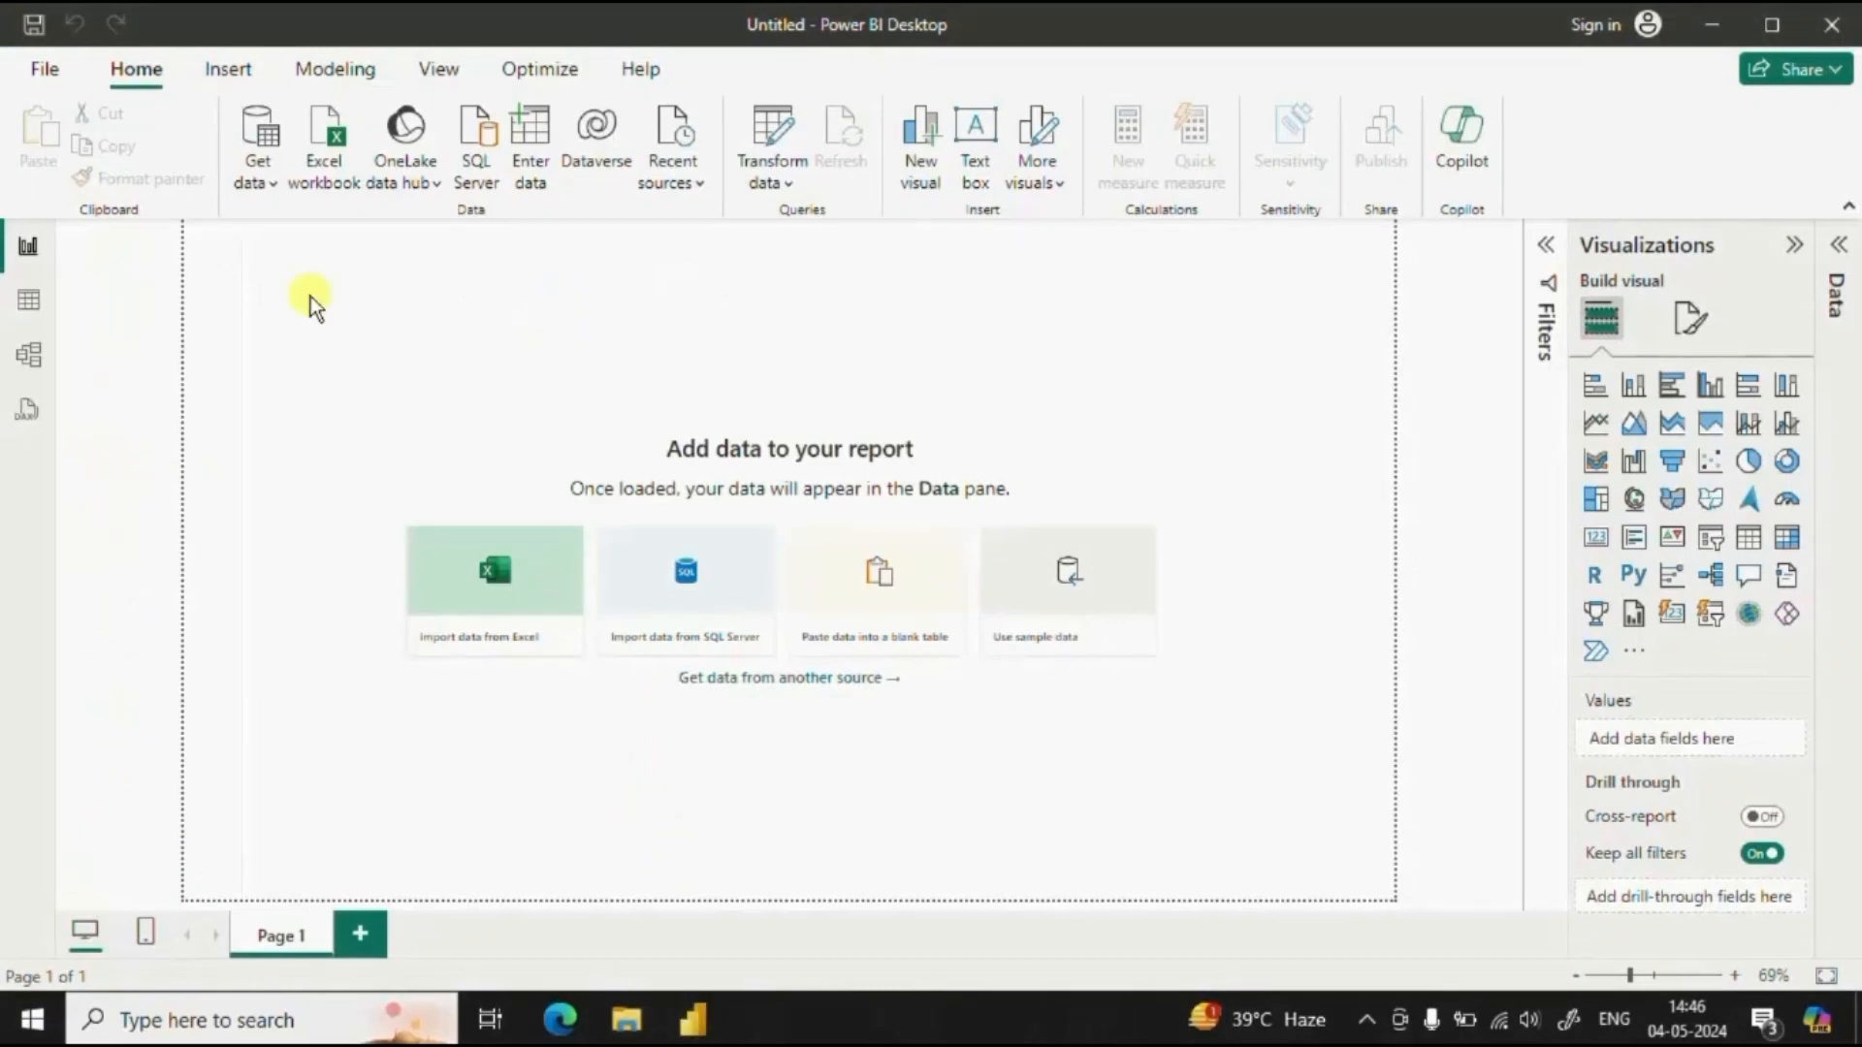
mouse_move(278, 195)
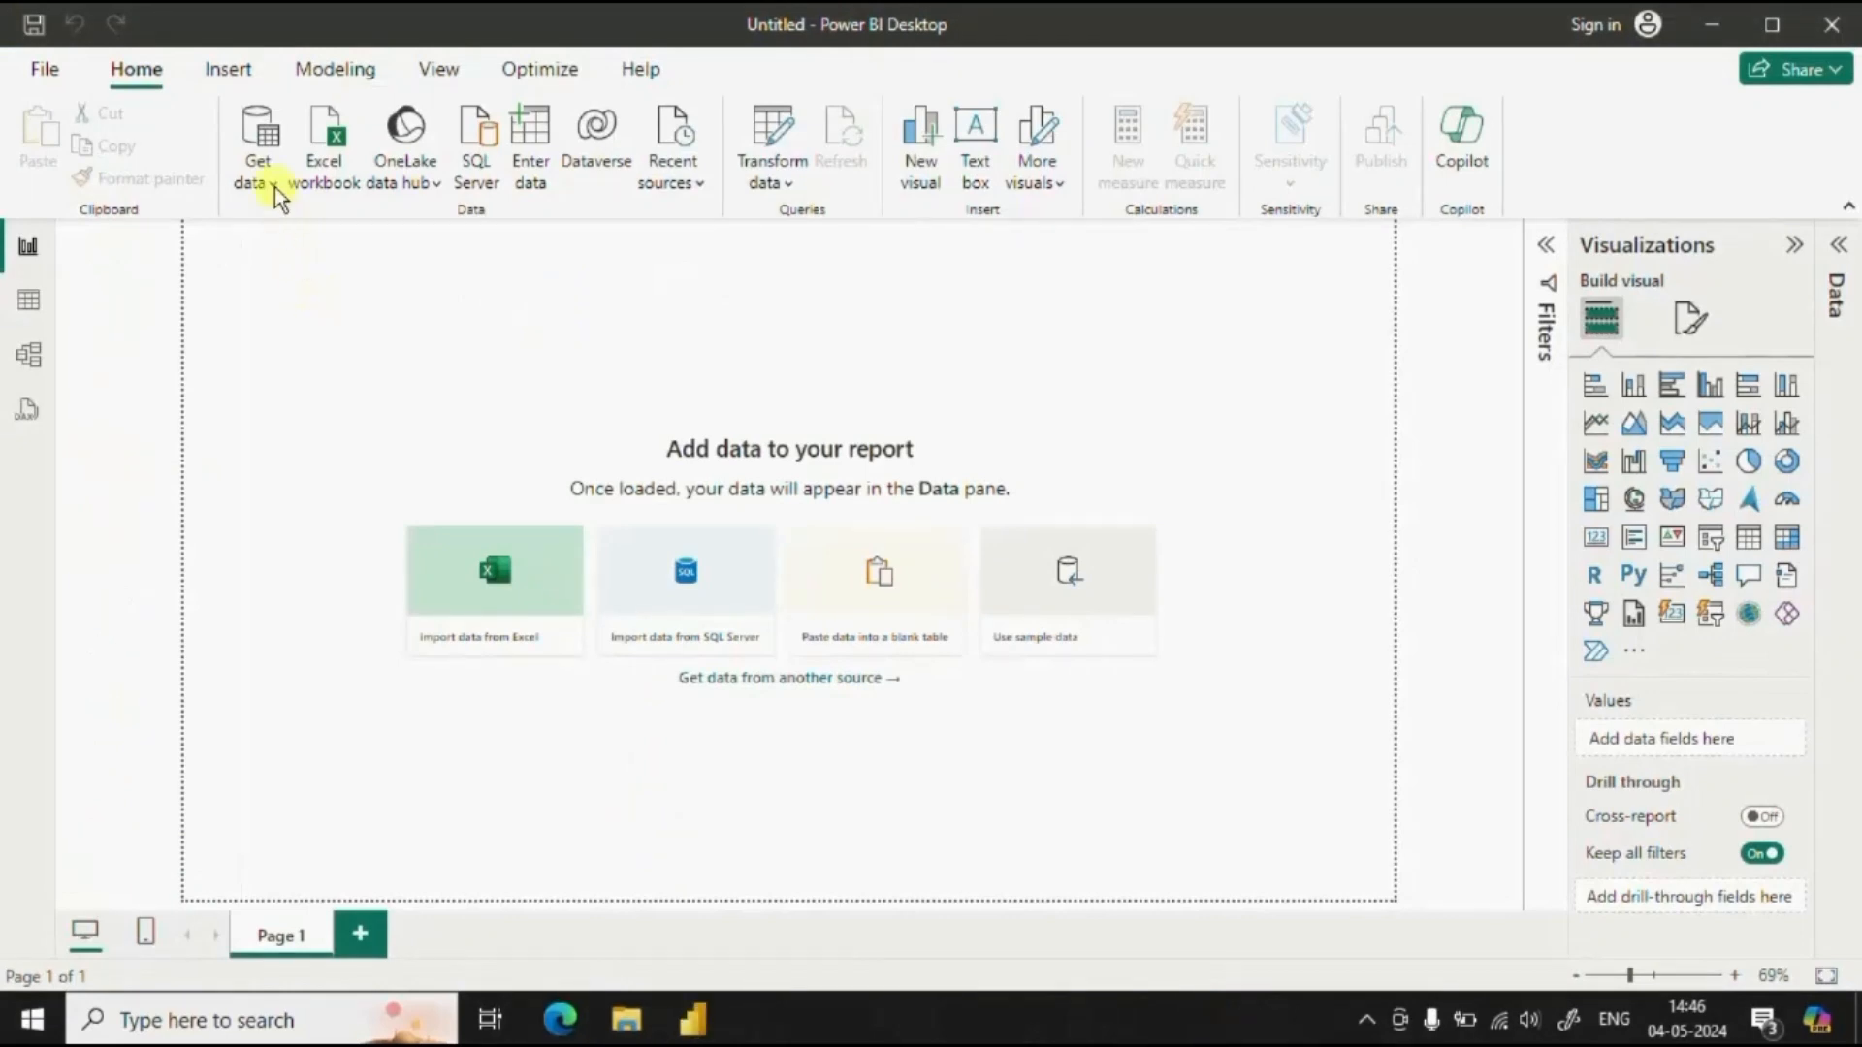
click(258, 141)
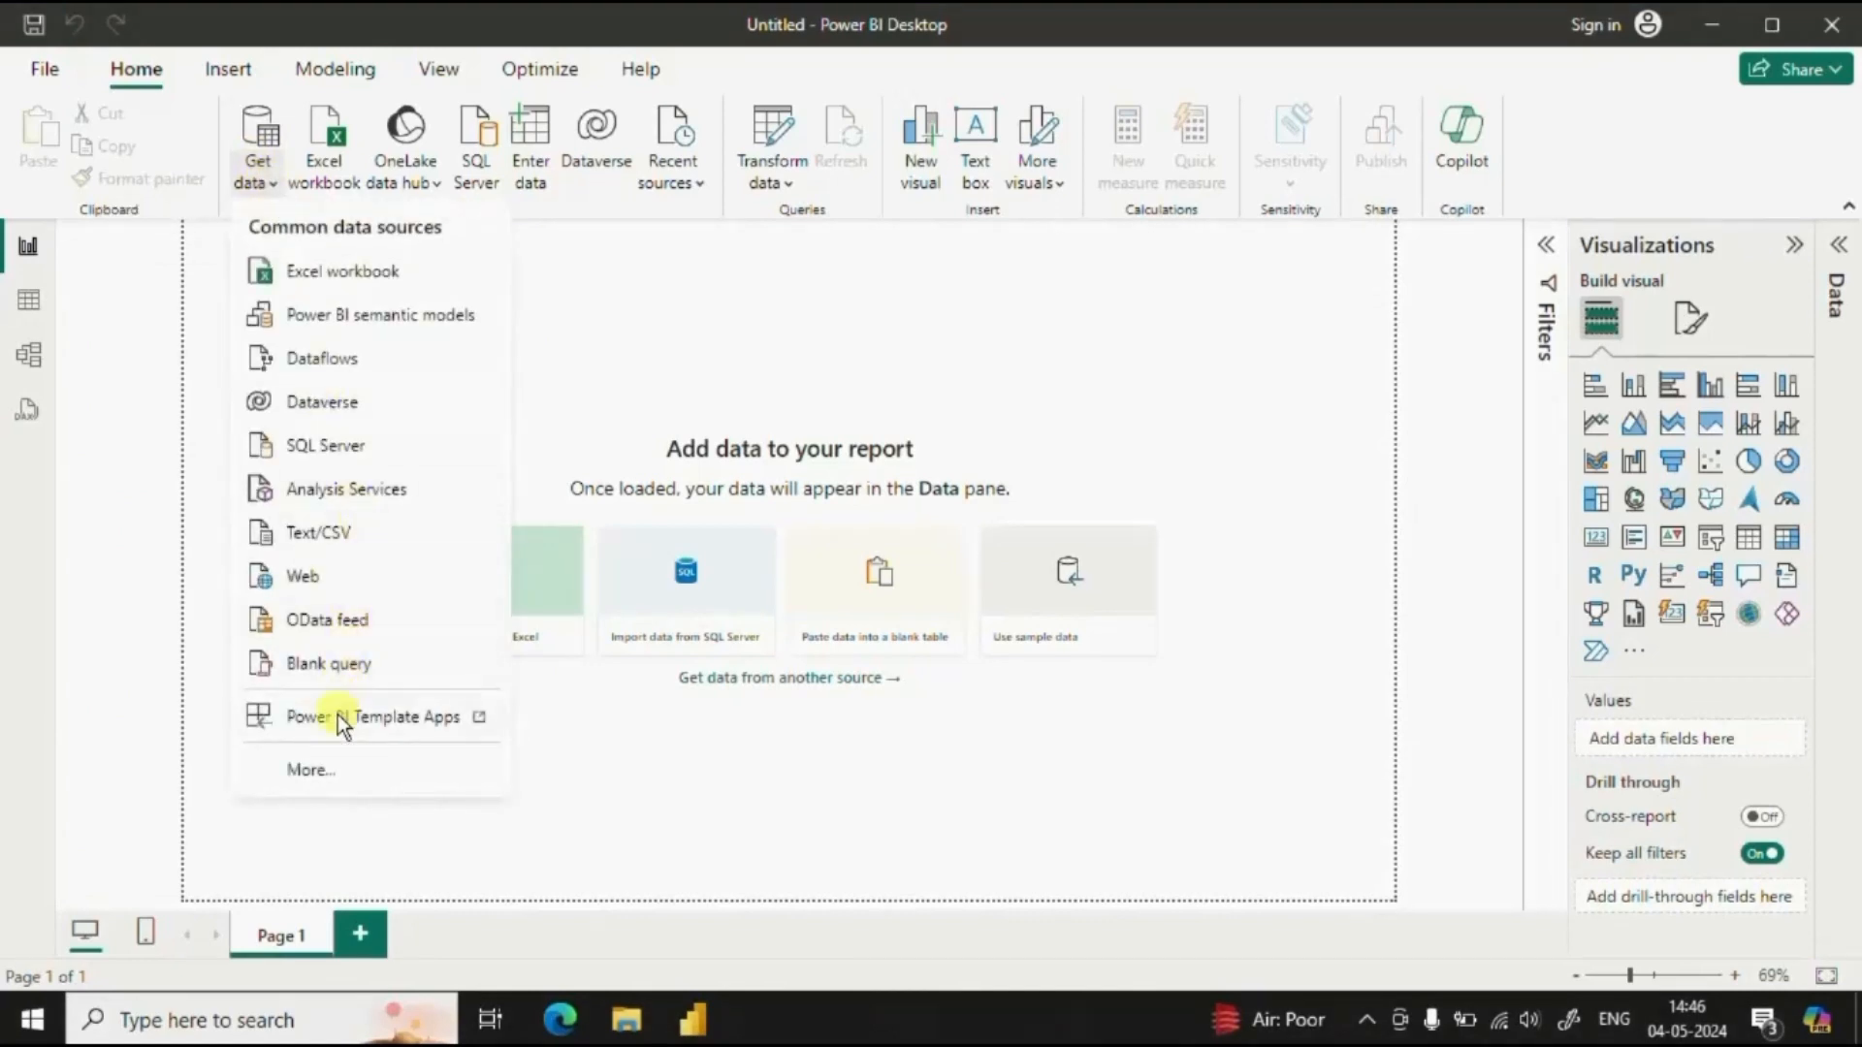
click(326, 782)
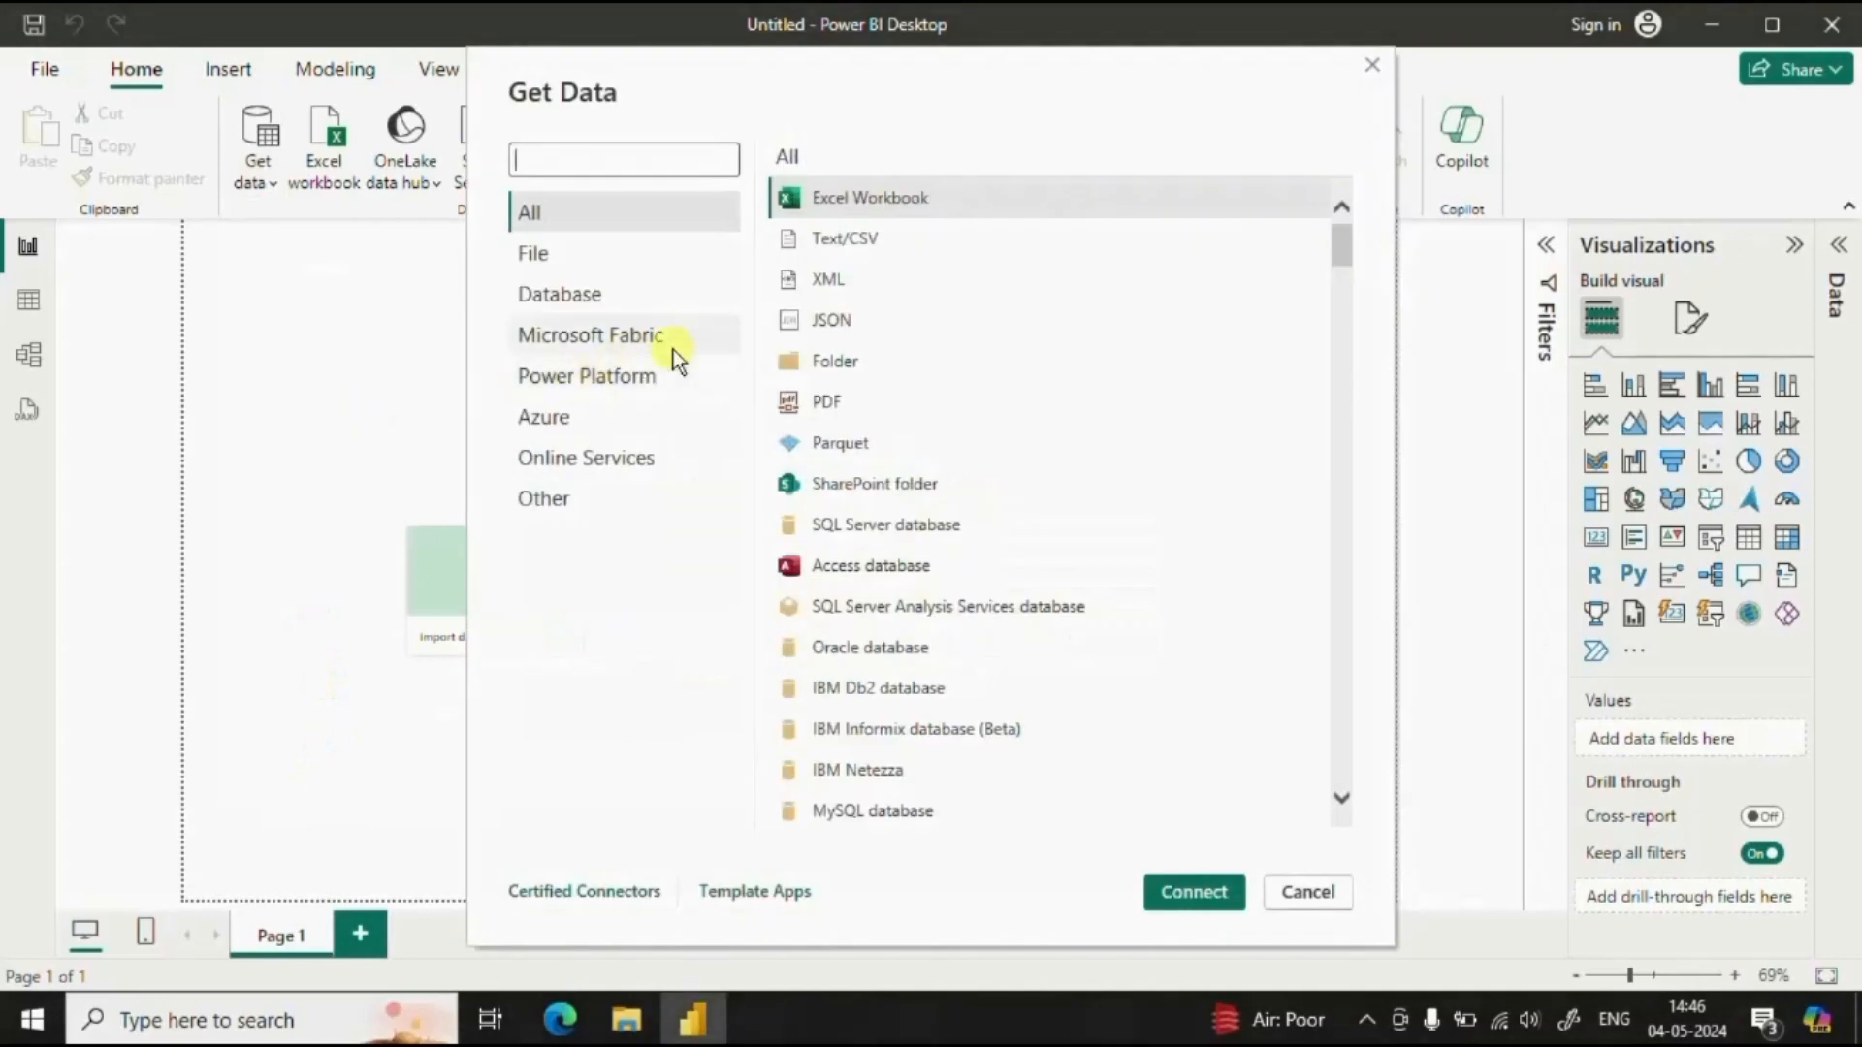
mouse_move(867, 361)
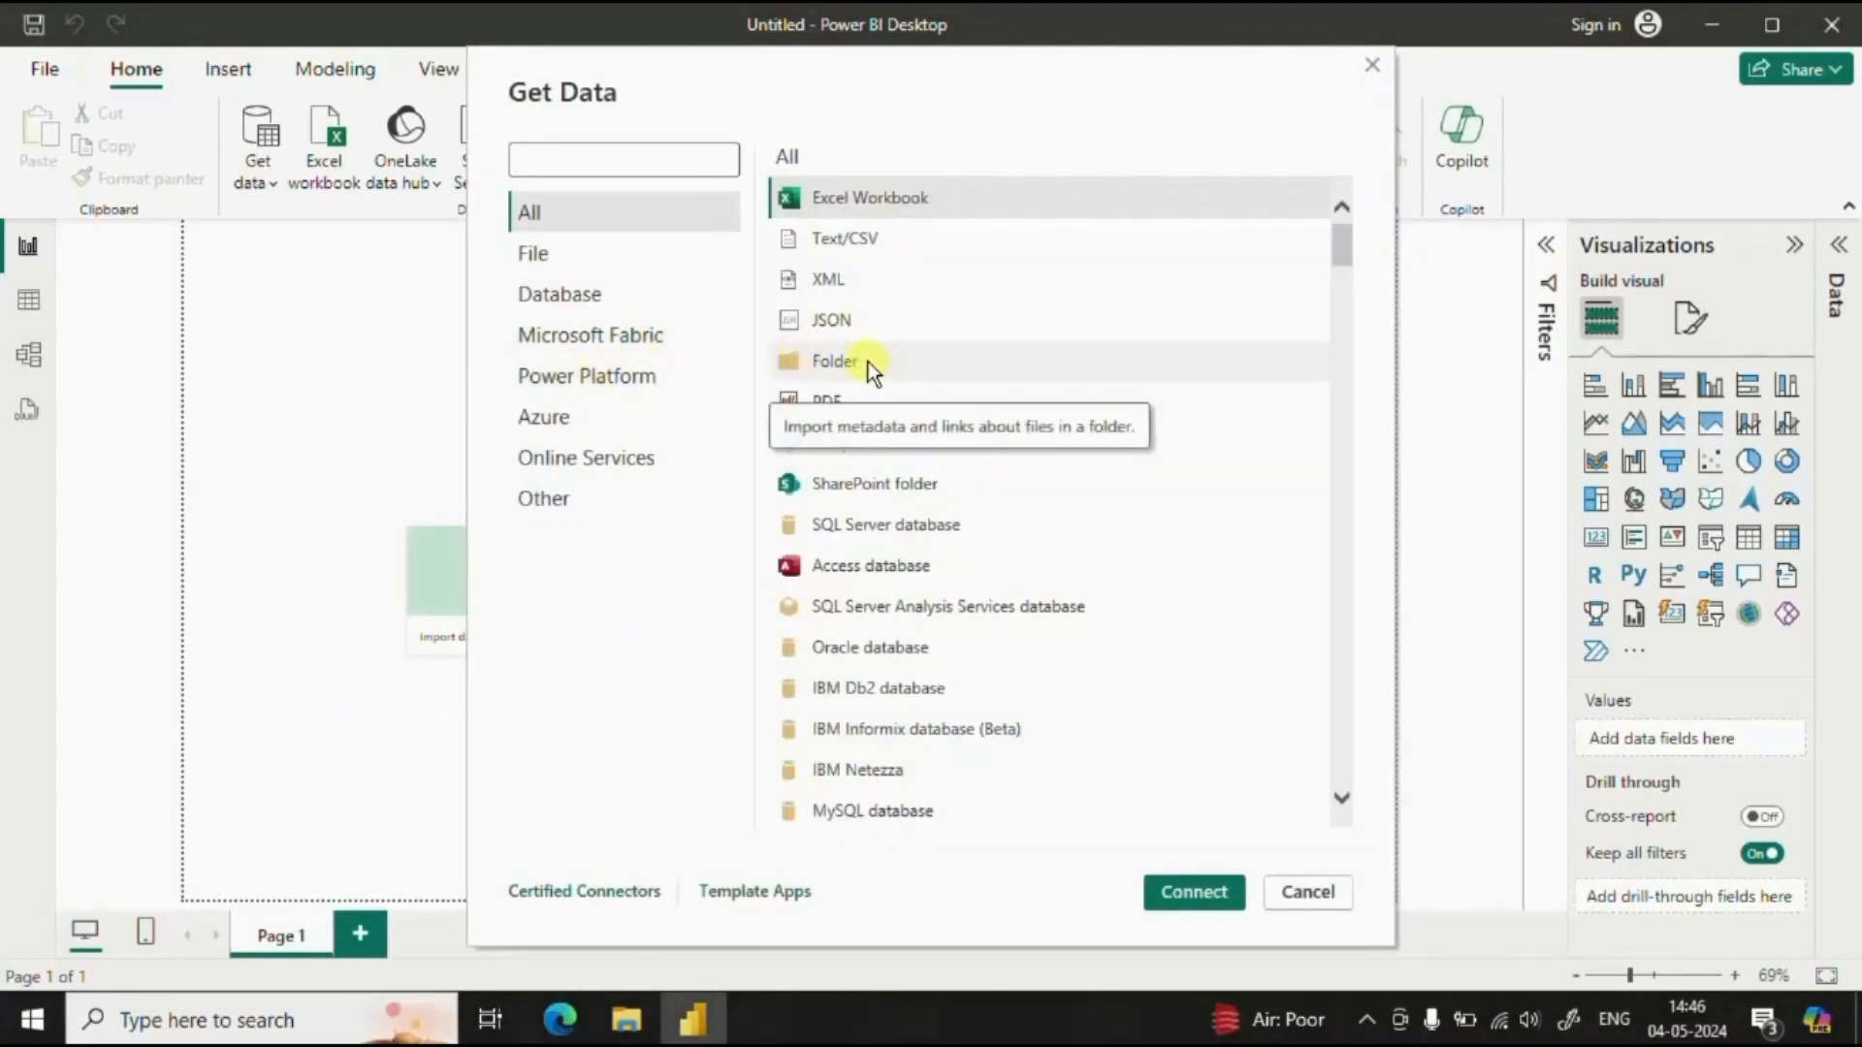
mouse_move(919, 371)
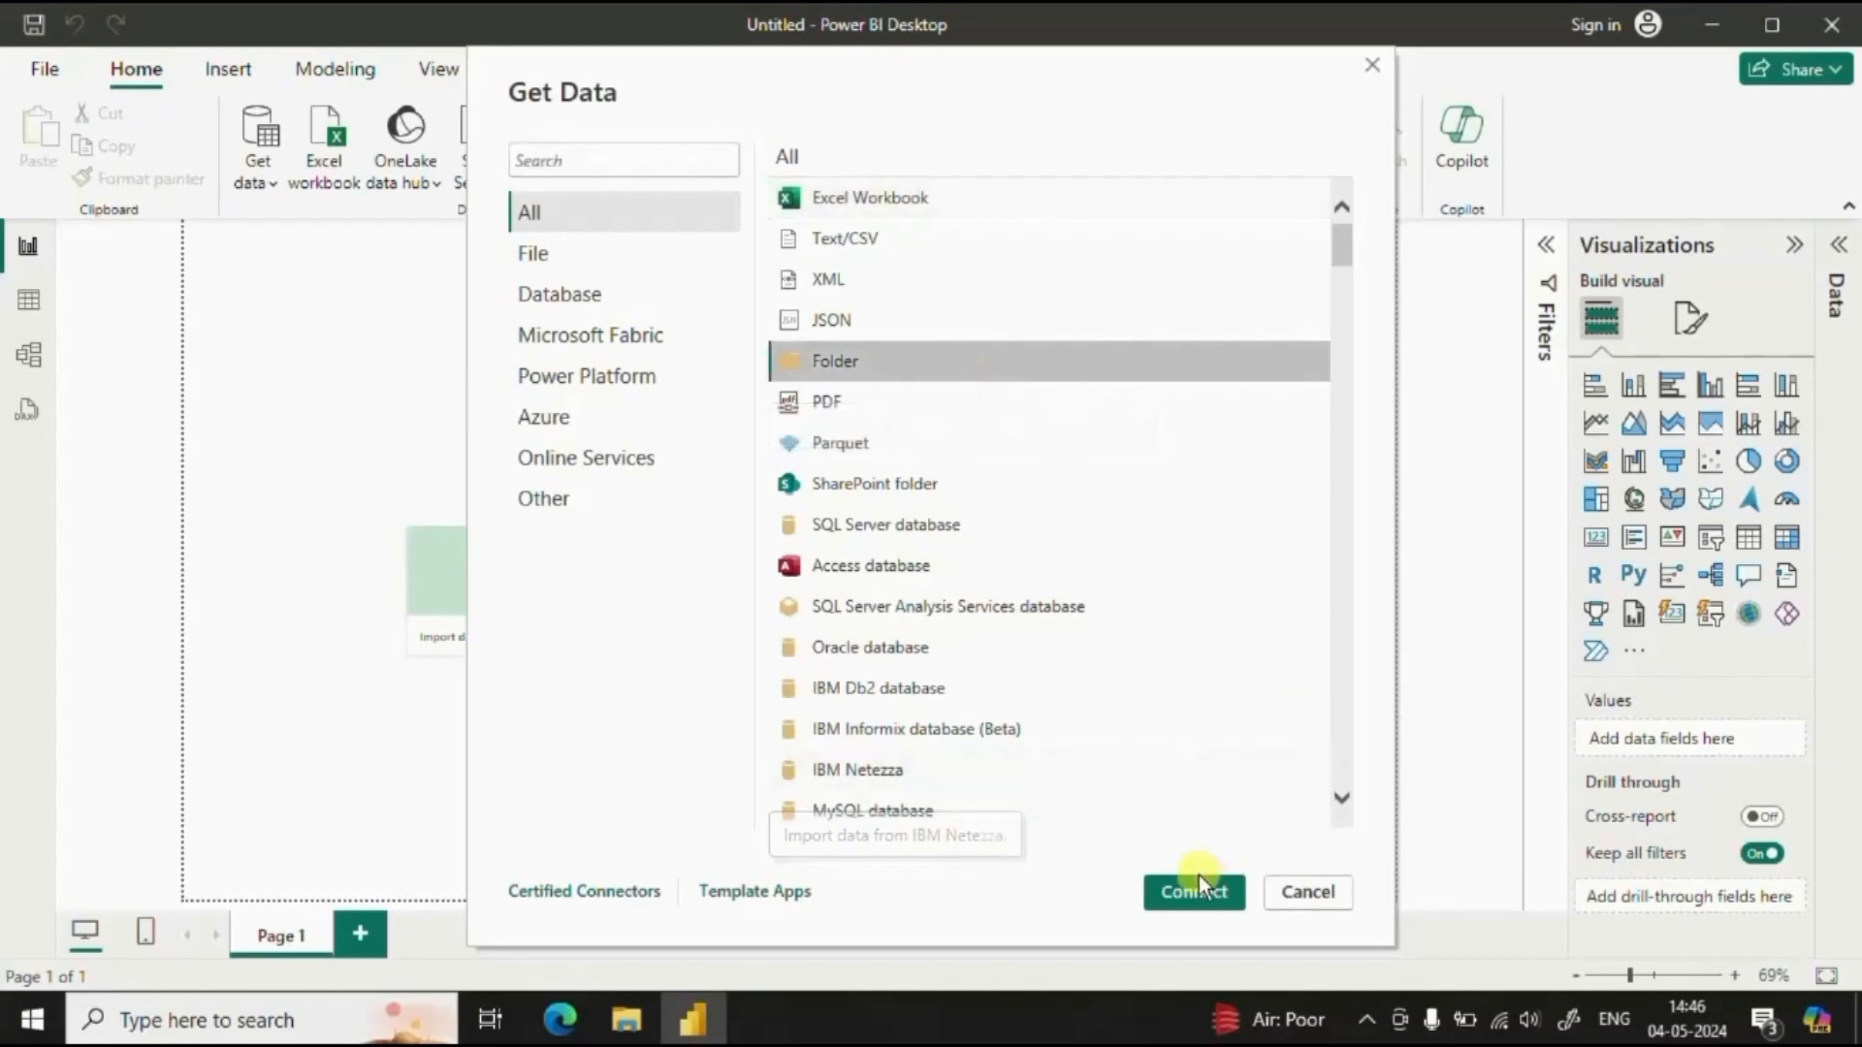
click(1305, 892)
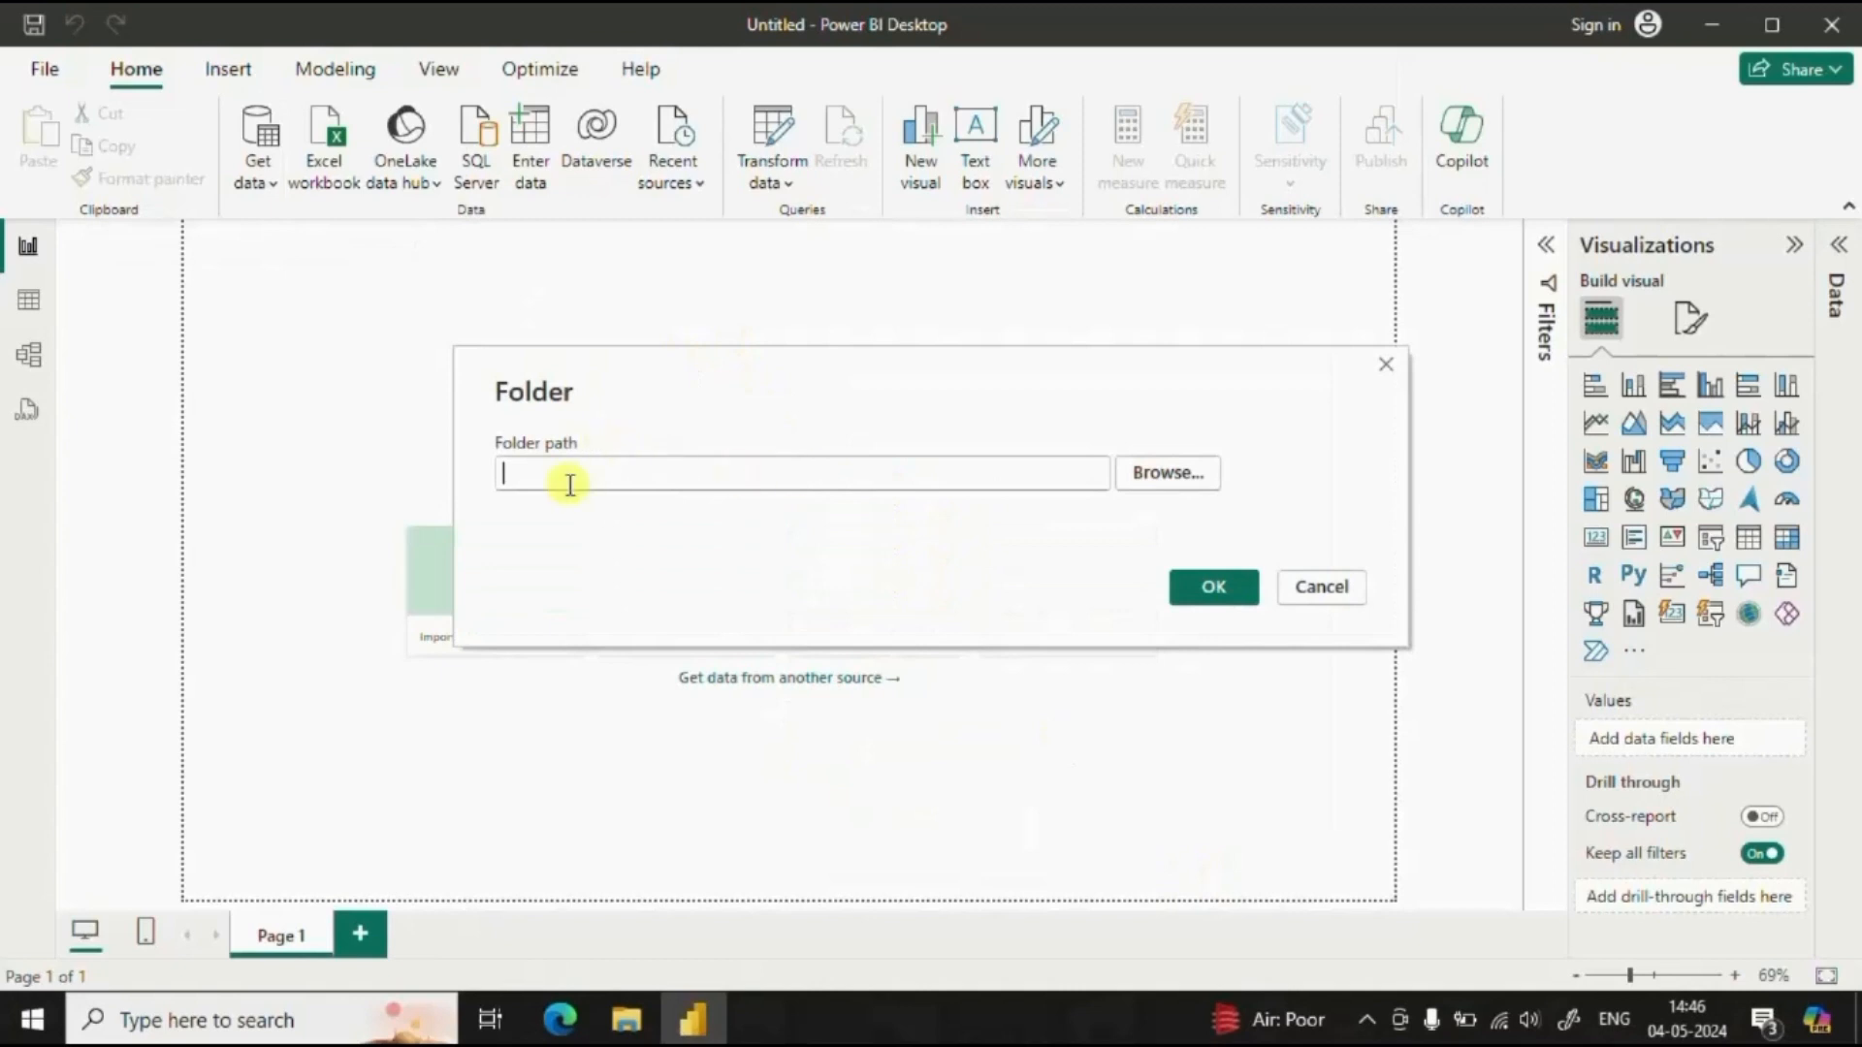
mouse_move(902, 485)
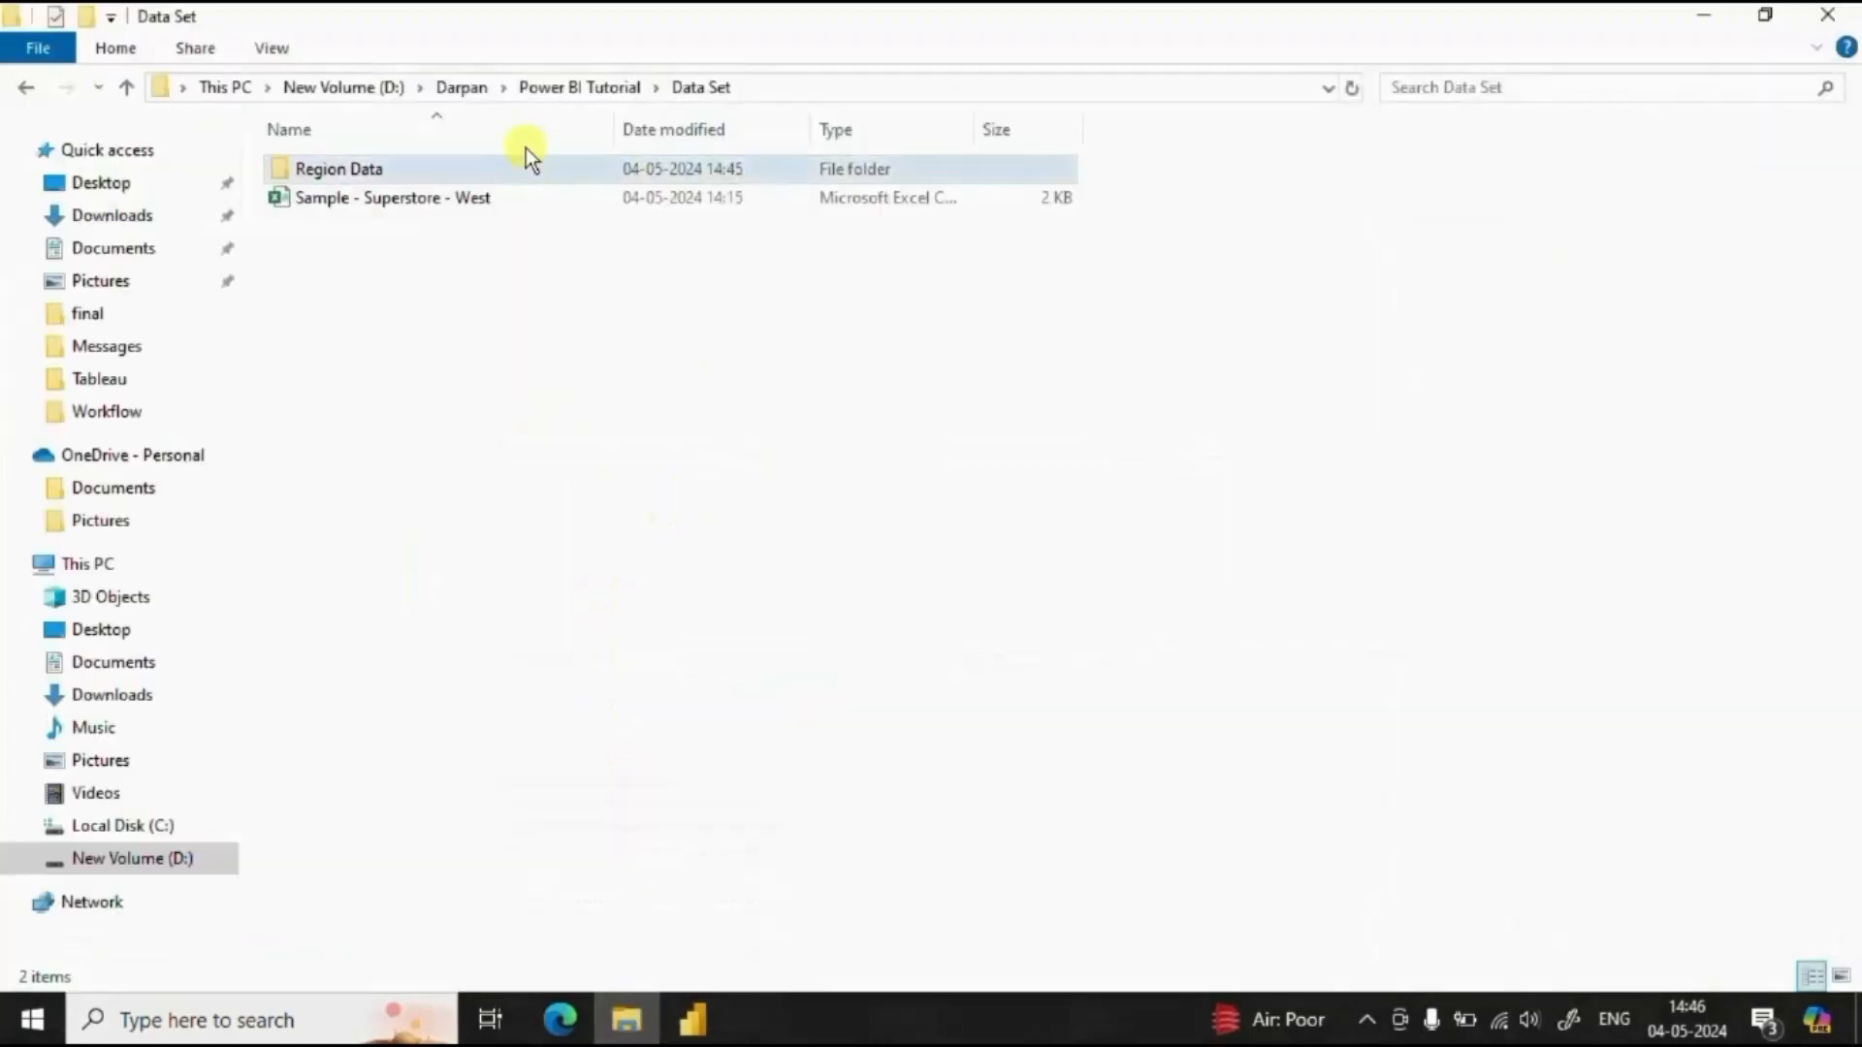
Fill the folder path with D:\Darpan\Power BI Tutorial\Data Set\Region Data
double_click(337, 169)
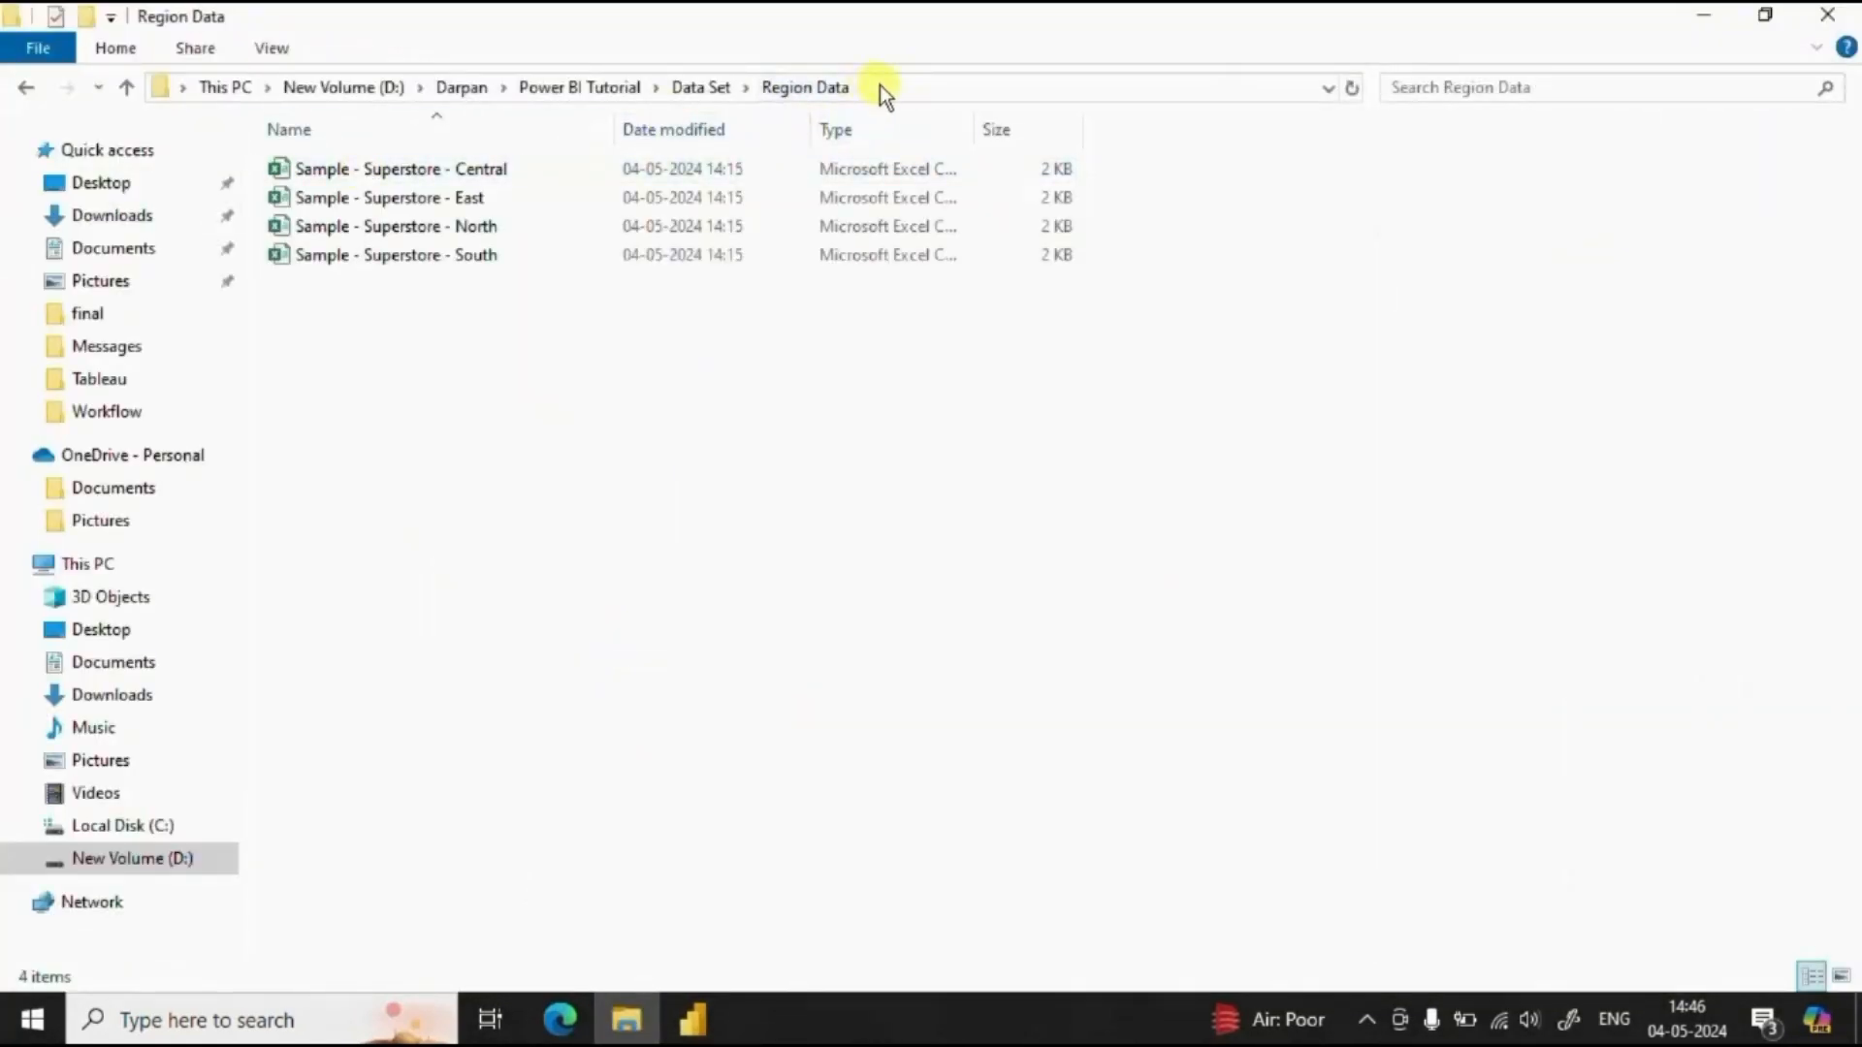
click(878, 88)
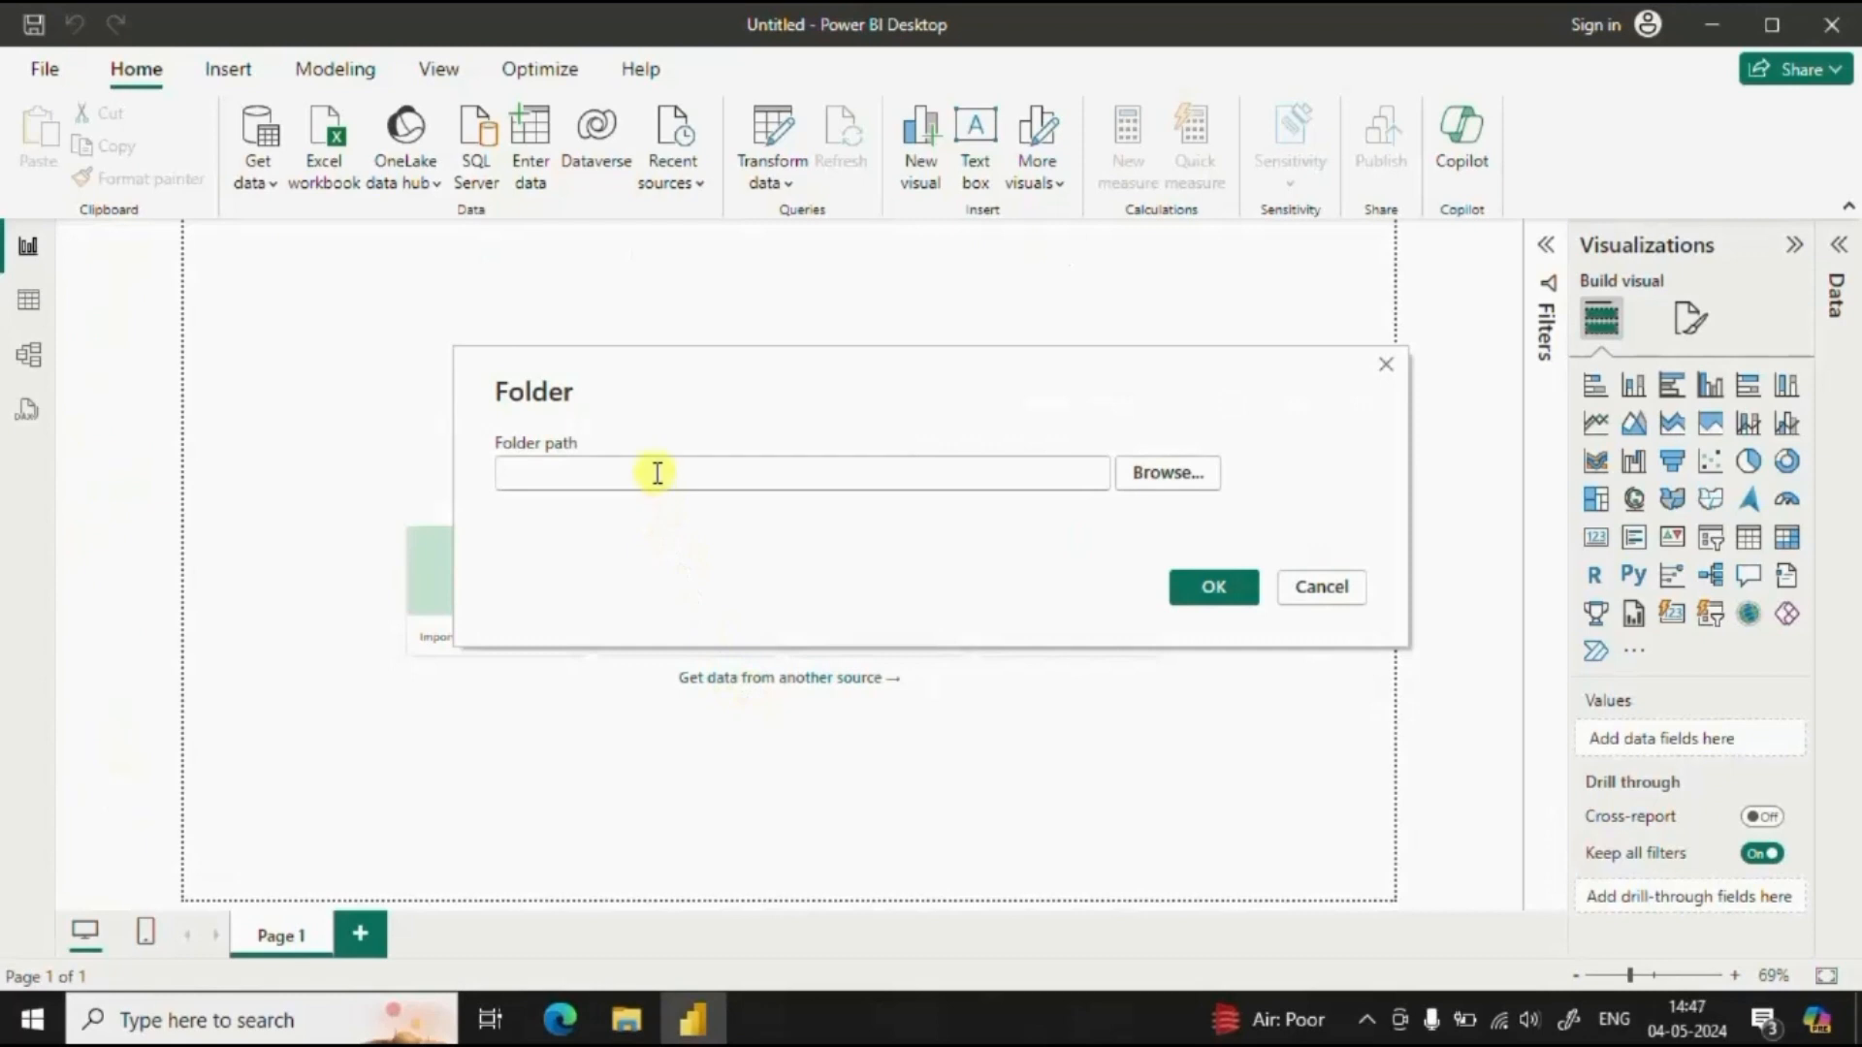
text(D:\Darpan\Power BI Tutorial\Data Set\Region Data)
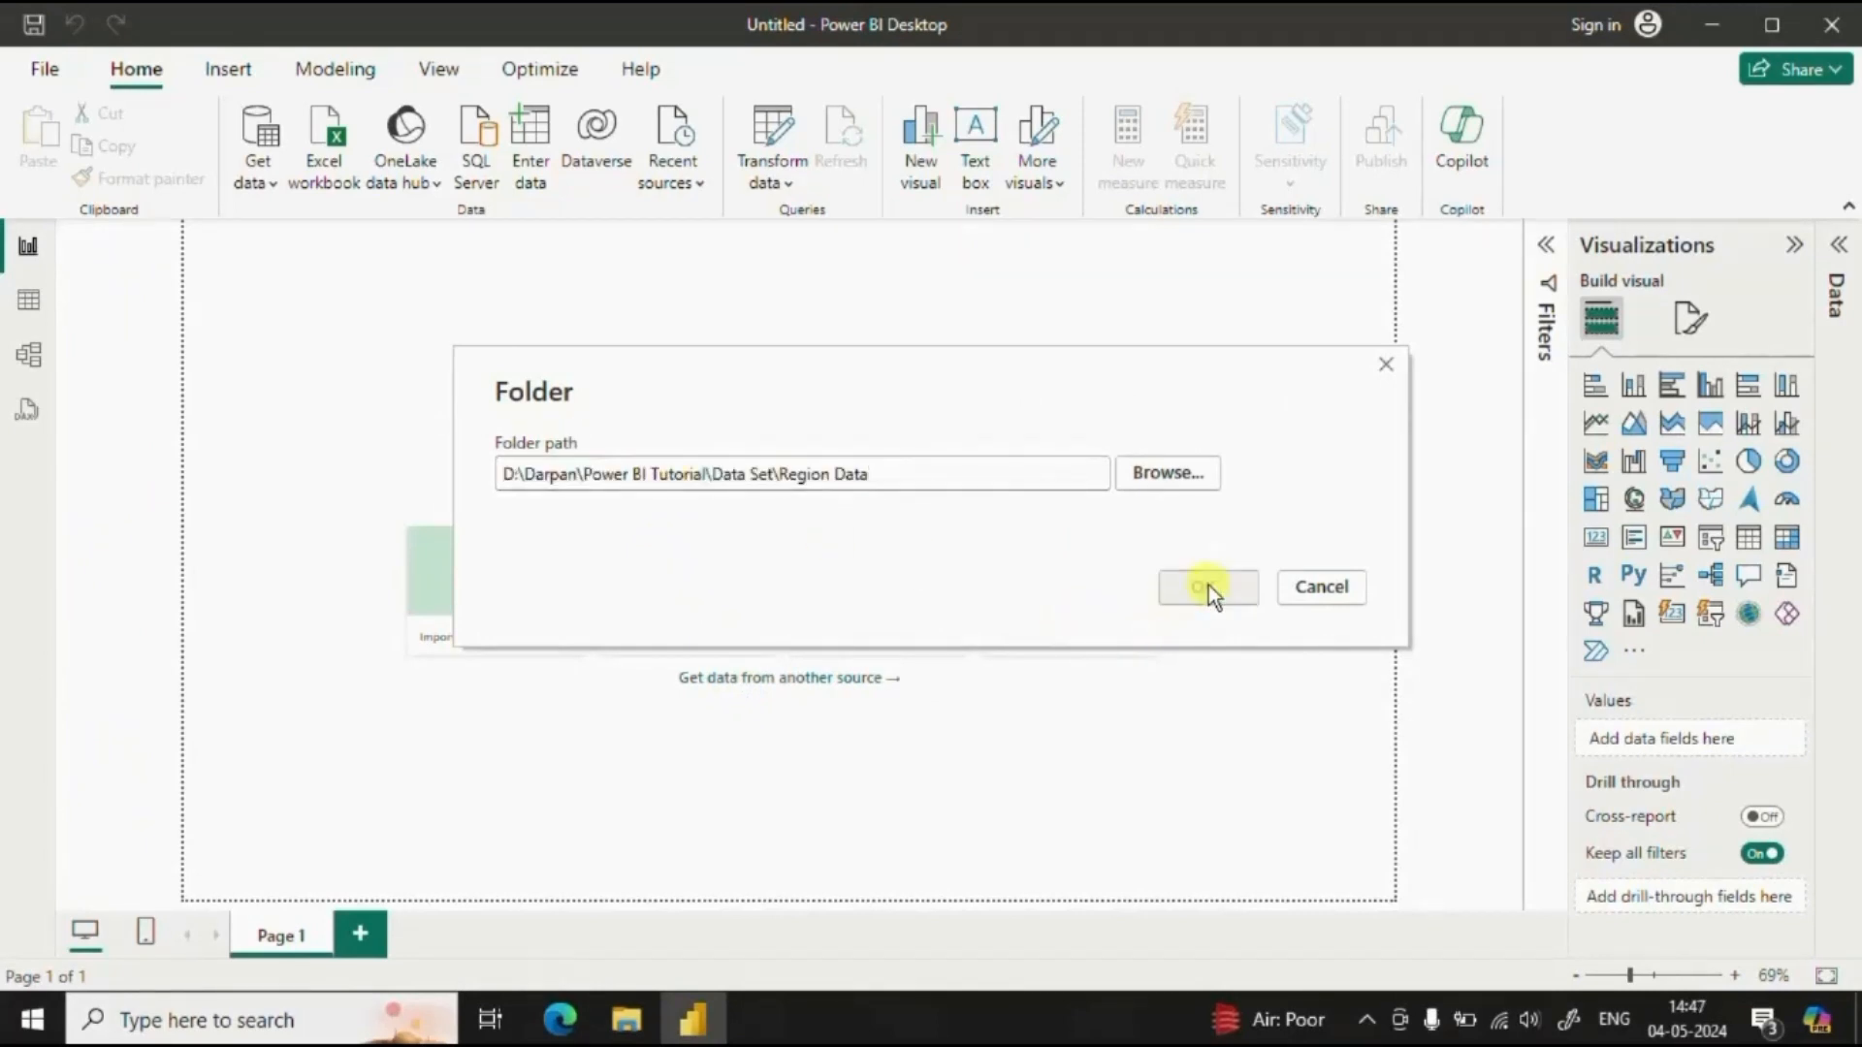
Confirm the path, review the four listed CSV files and bring up the Combine choices
click(1206, 586)
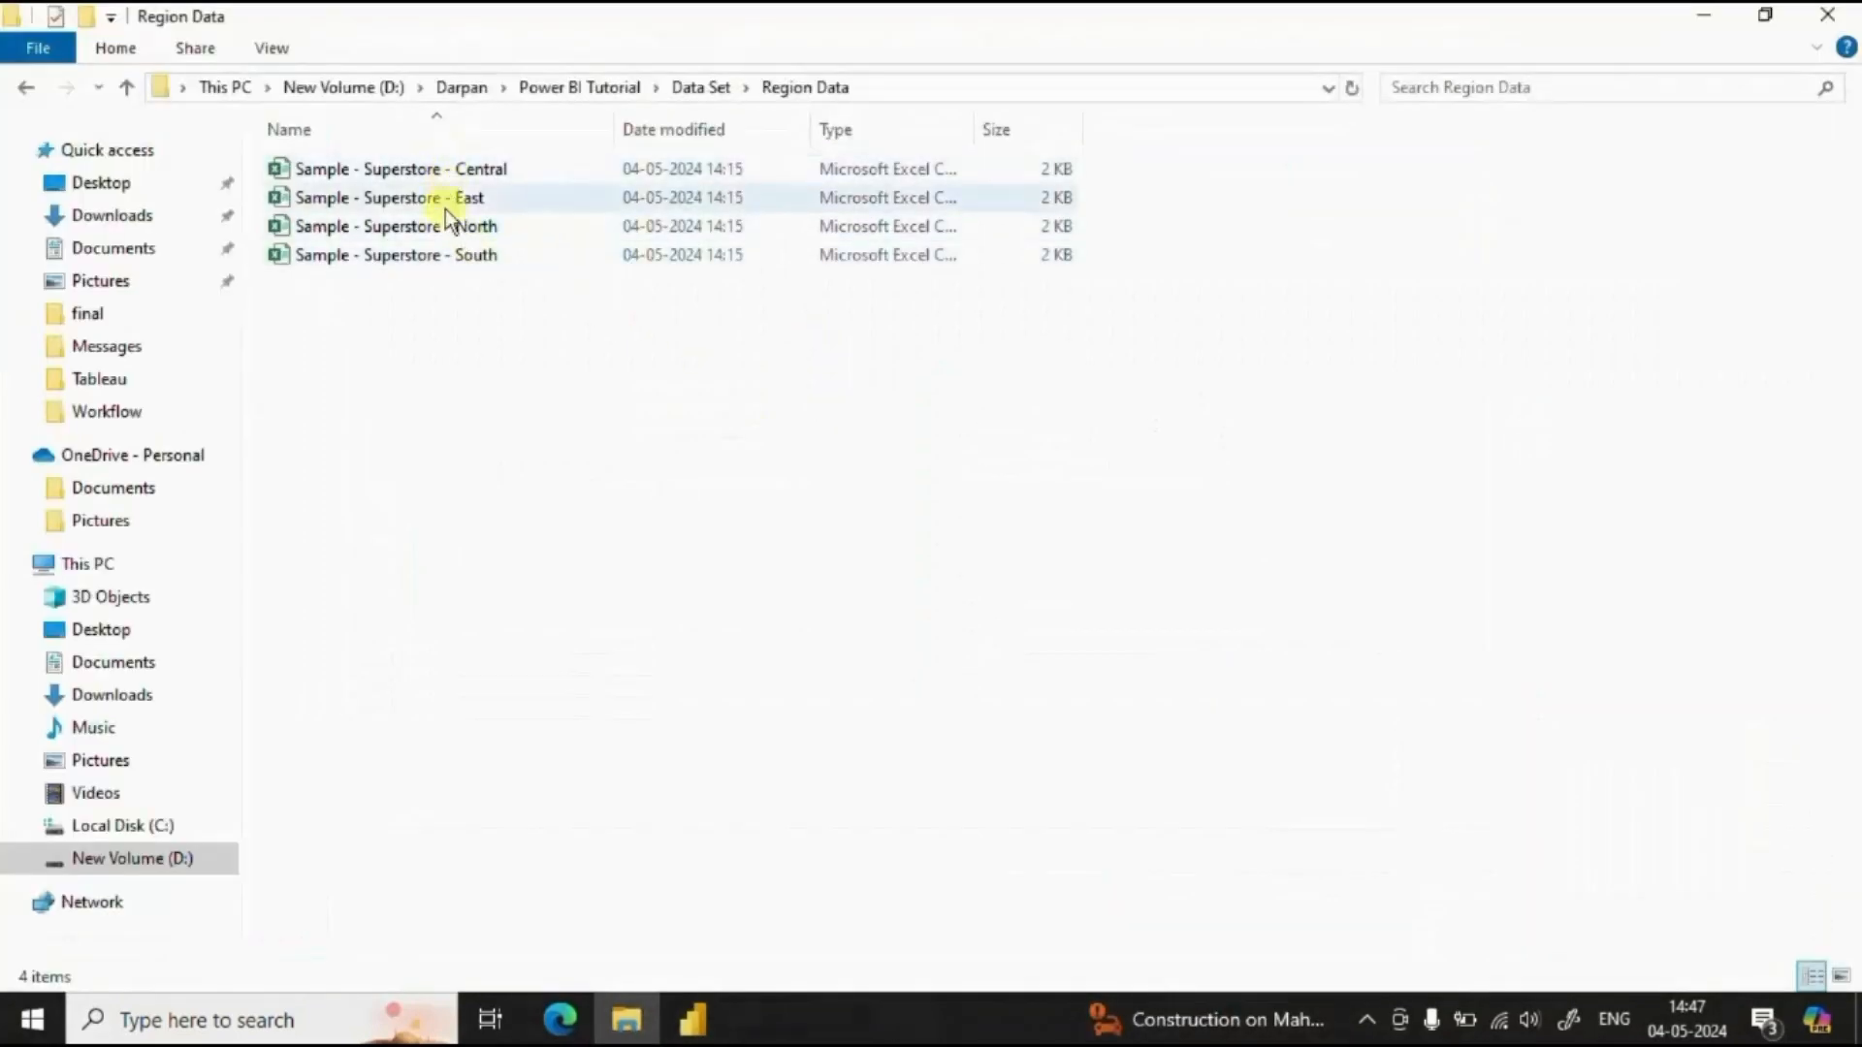
mouse_move(469, 169)
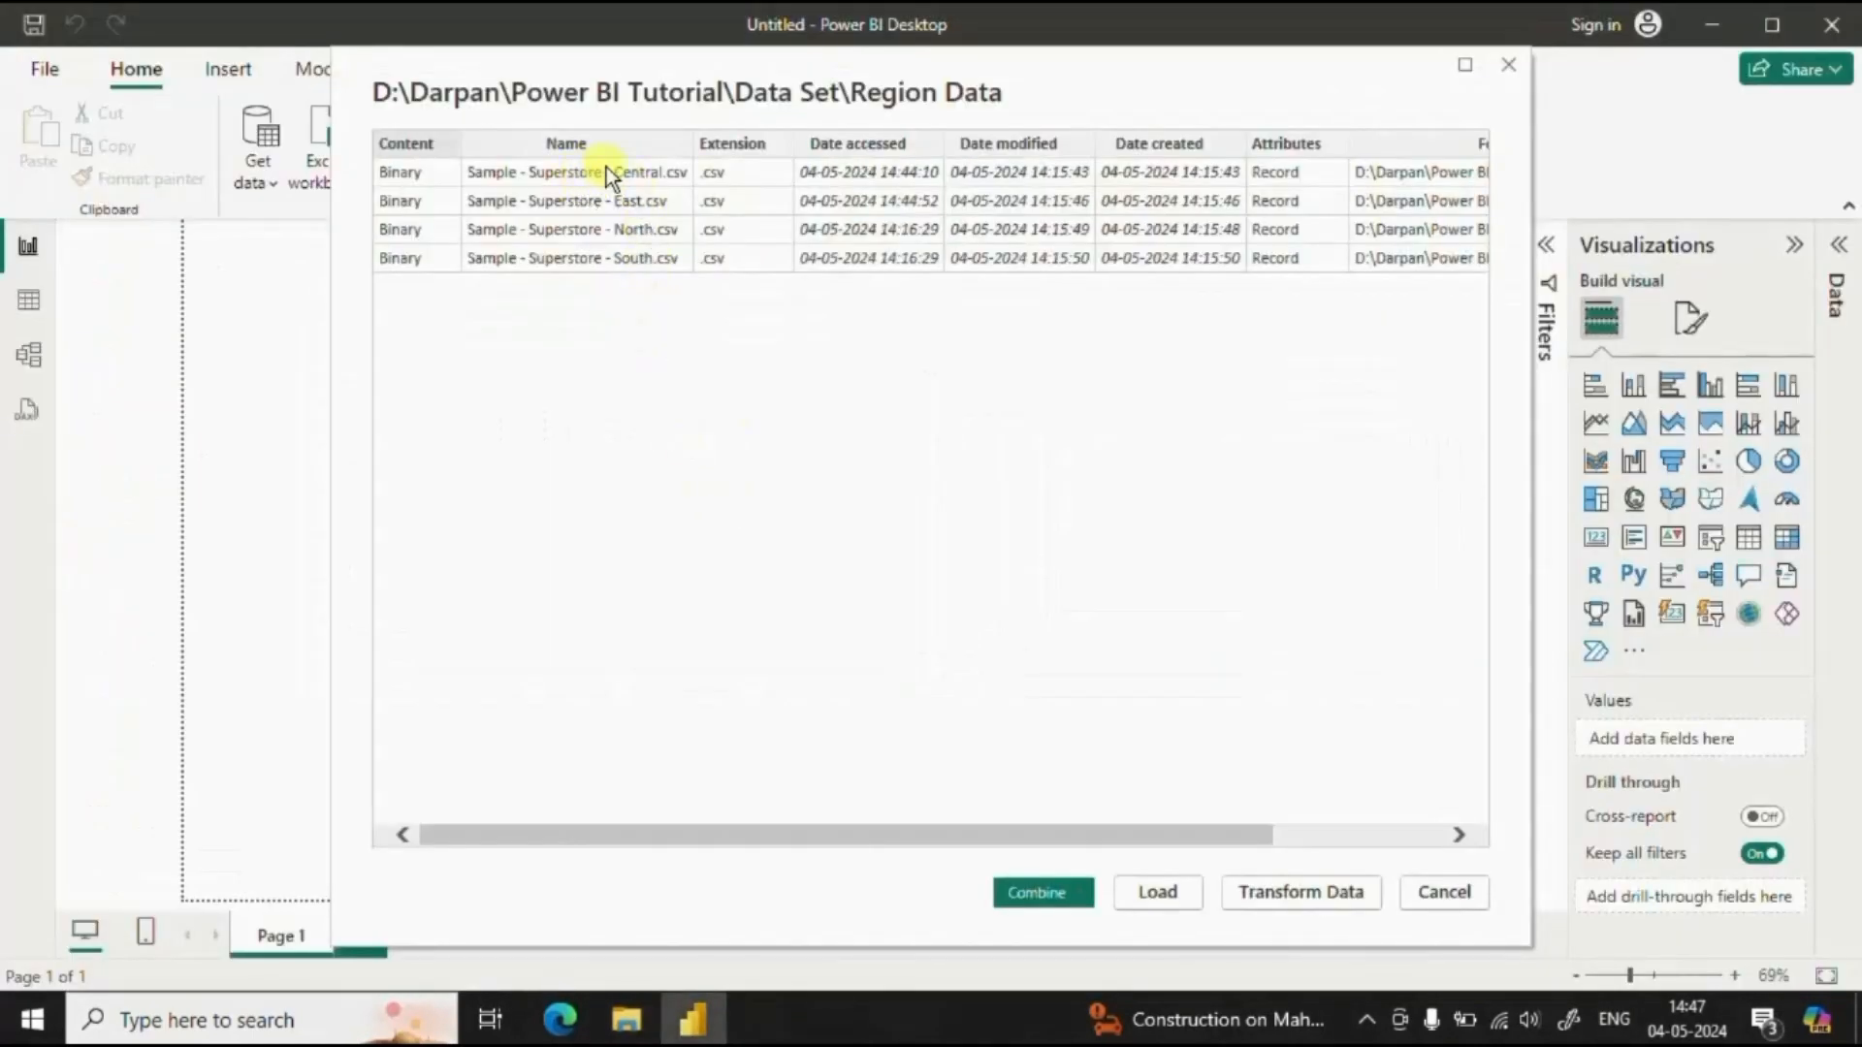
mouse_move(615, 257)
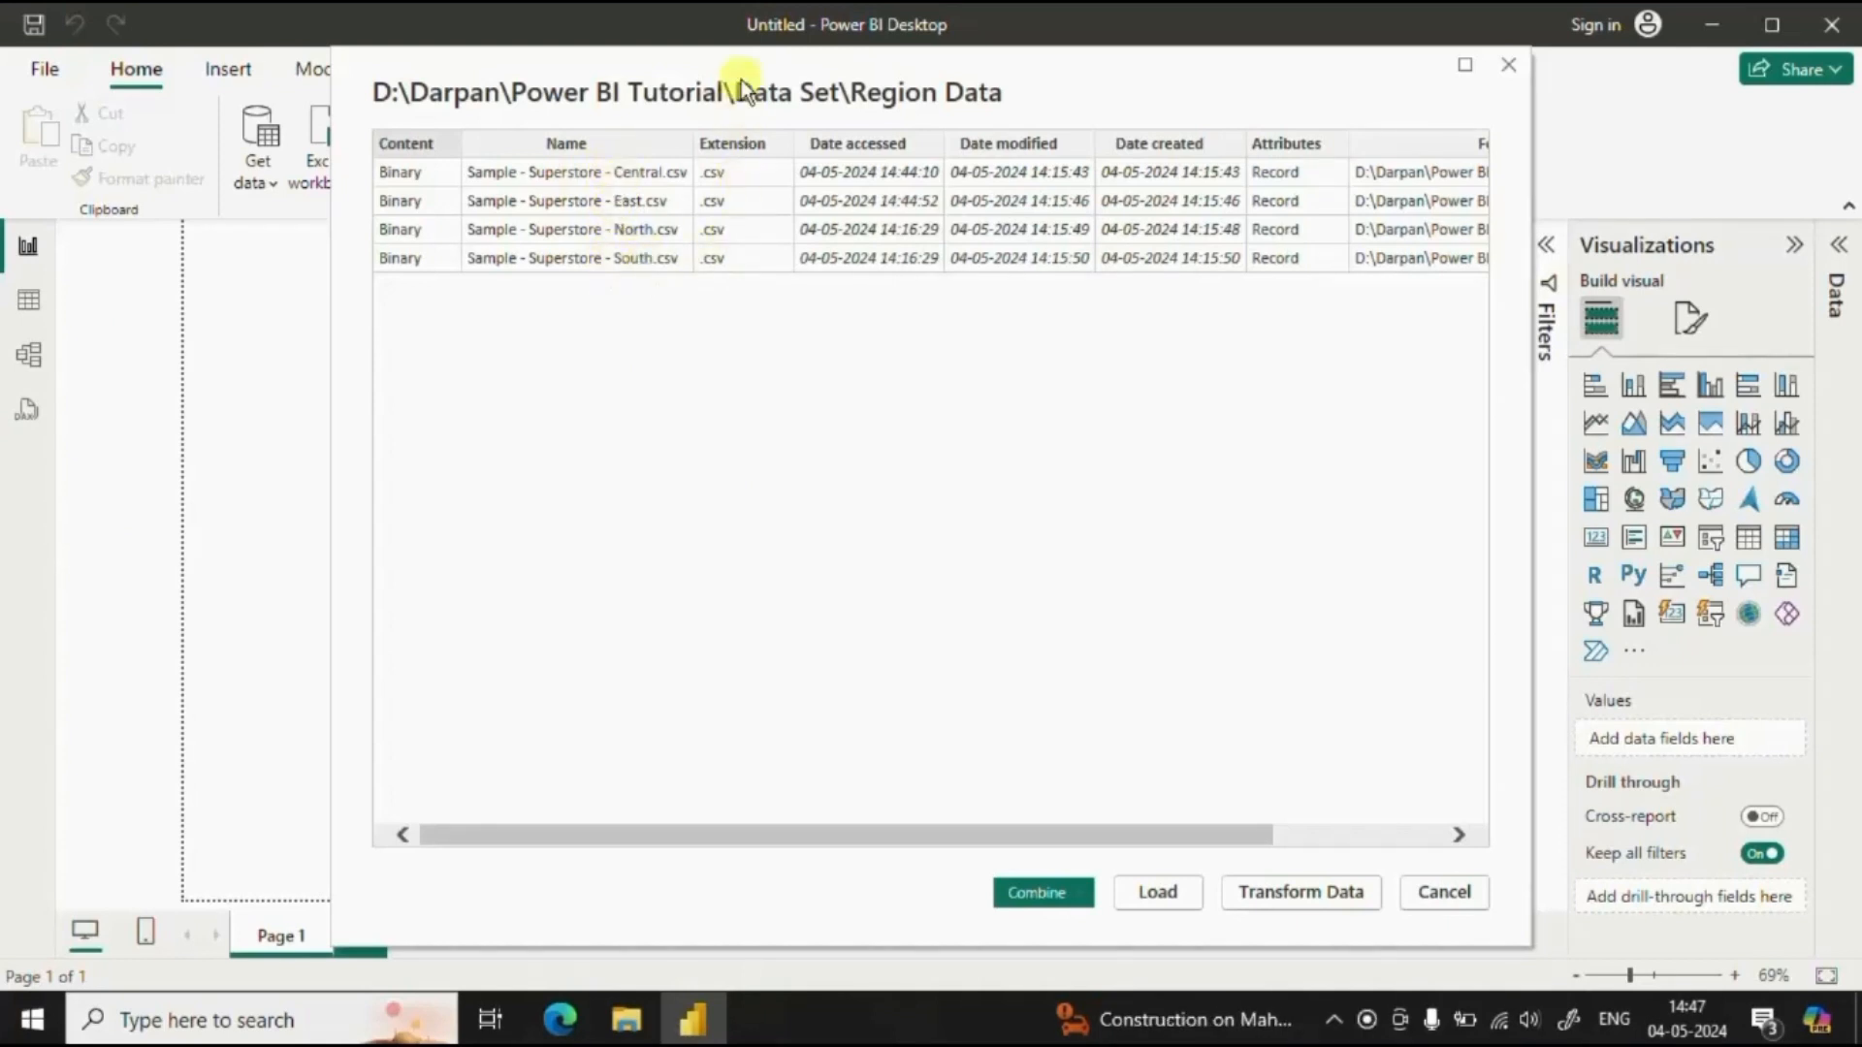
mouse_move(743, 280)
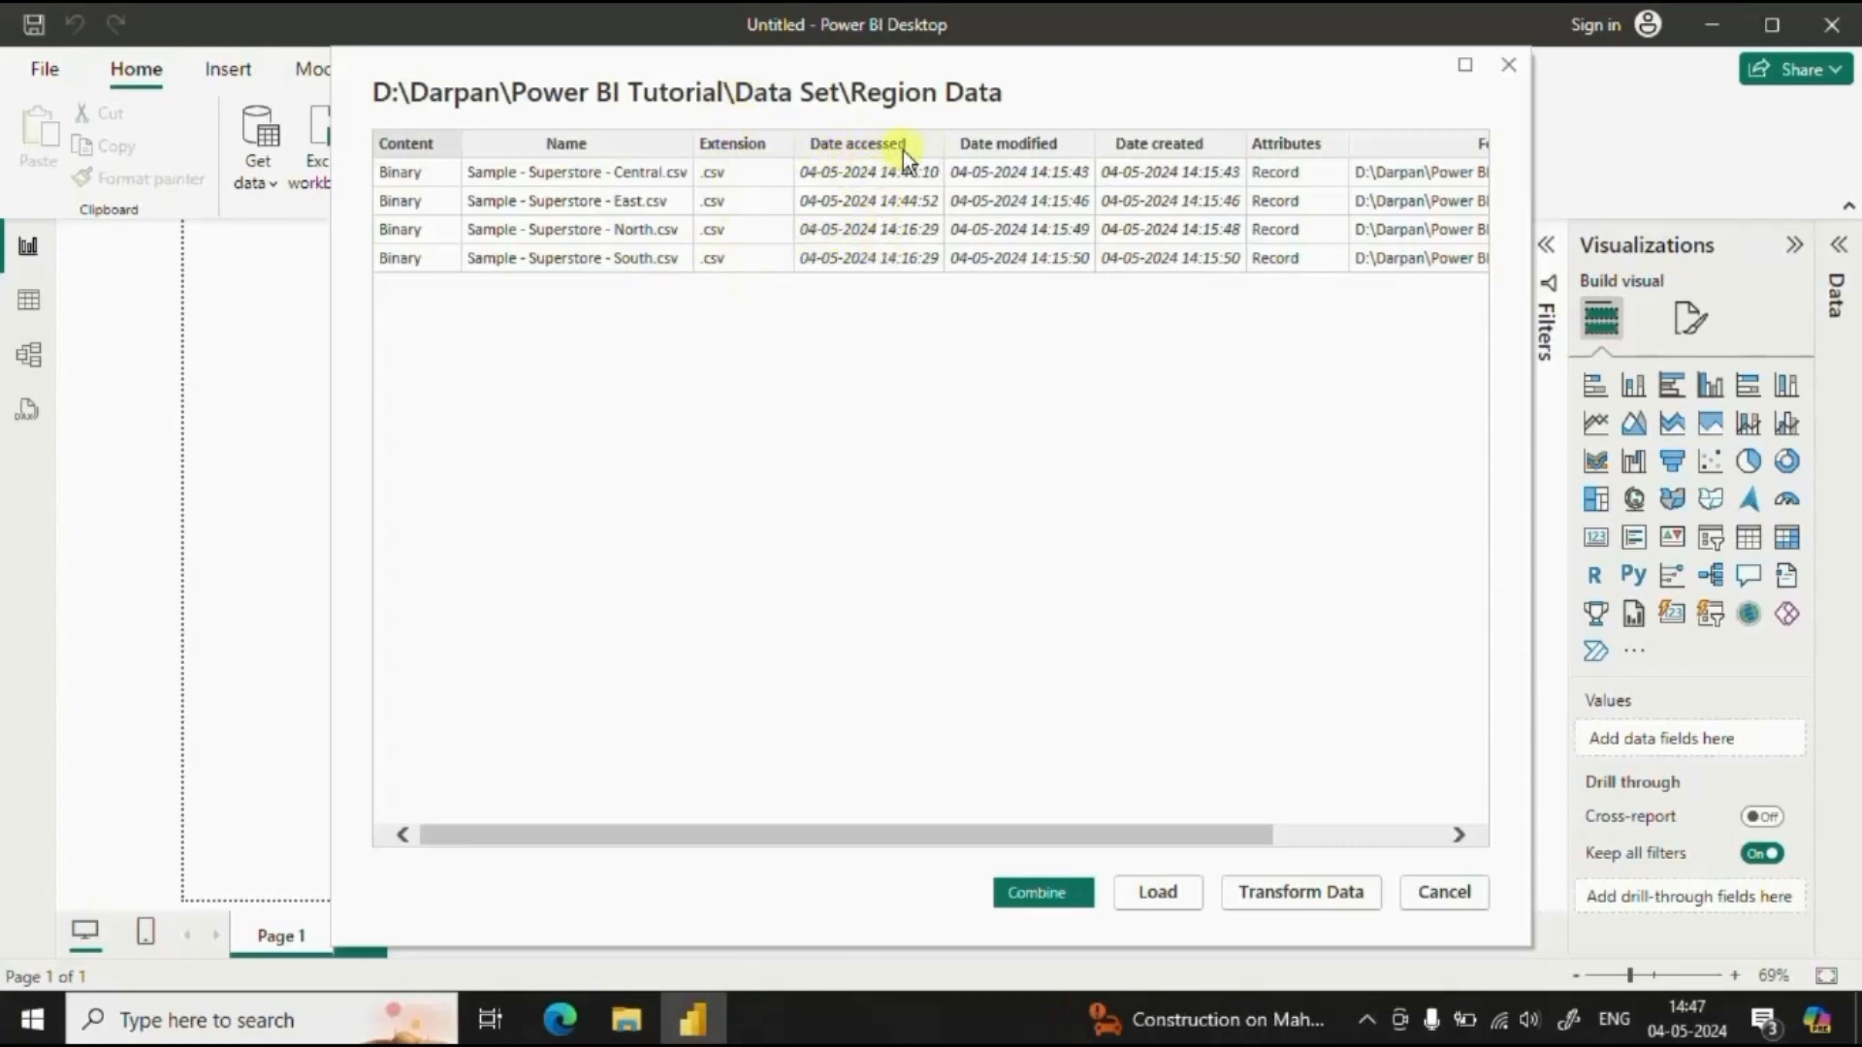
mouse_move(1008, 166)
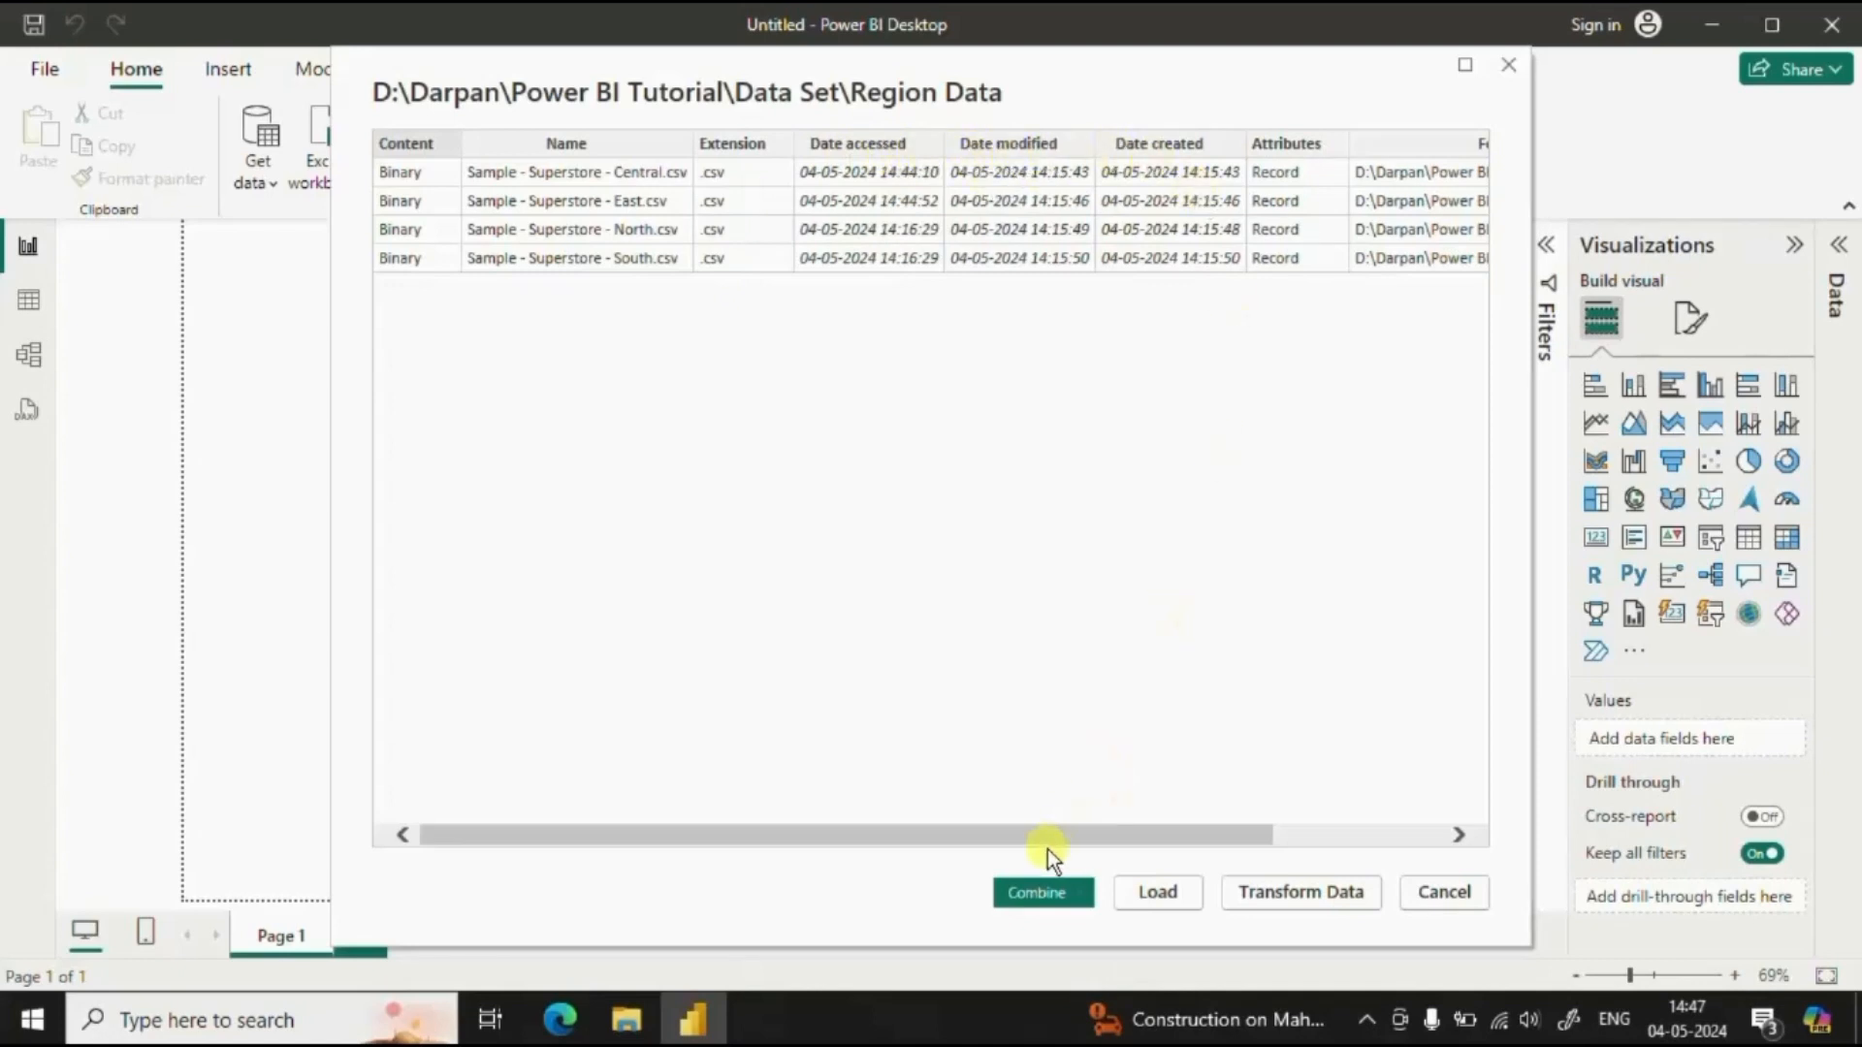
scroll(right, 3)
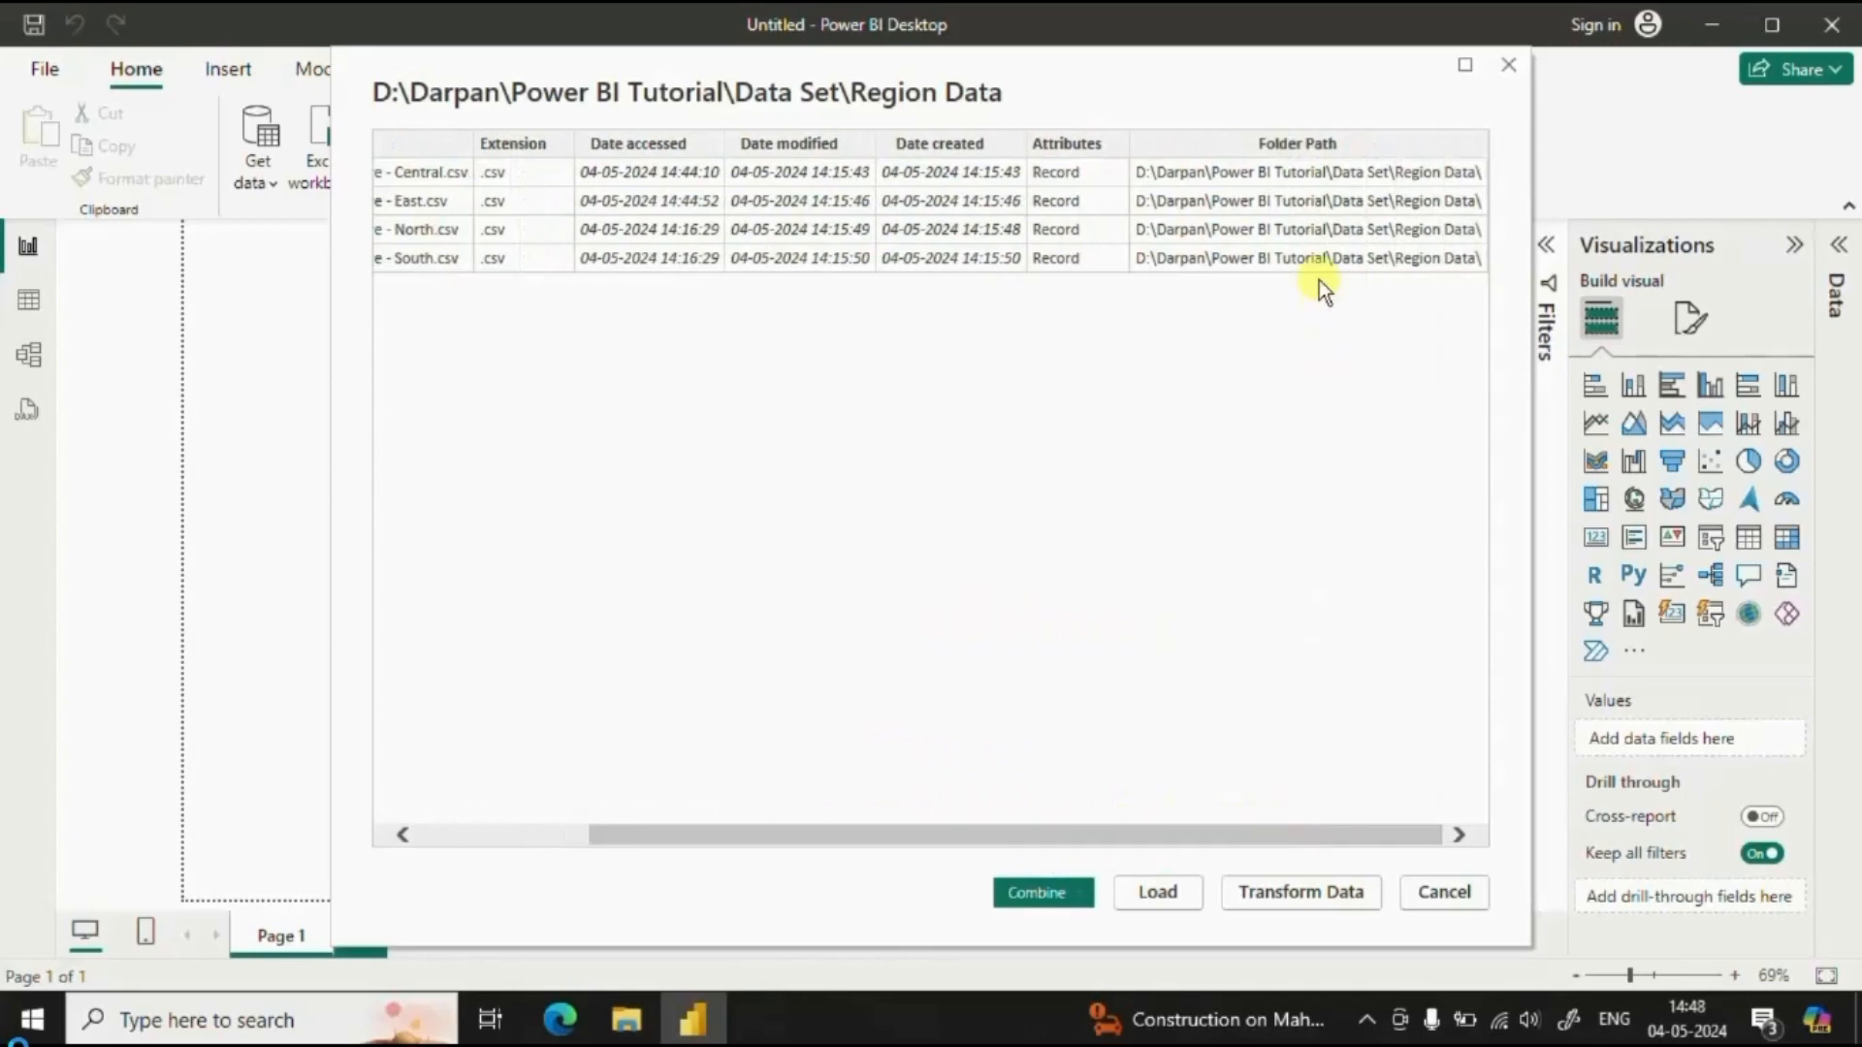
mouse_move(1262, 178)
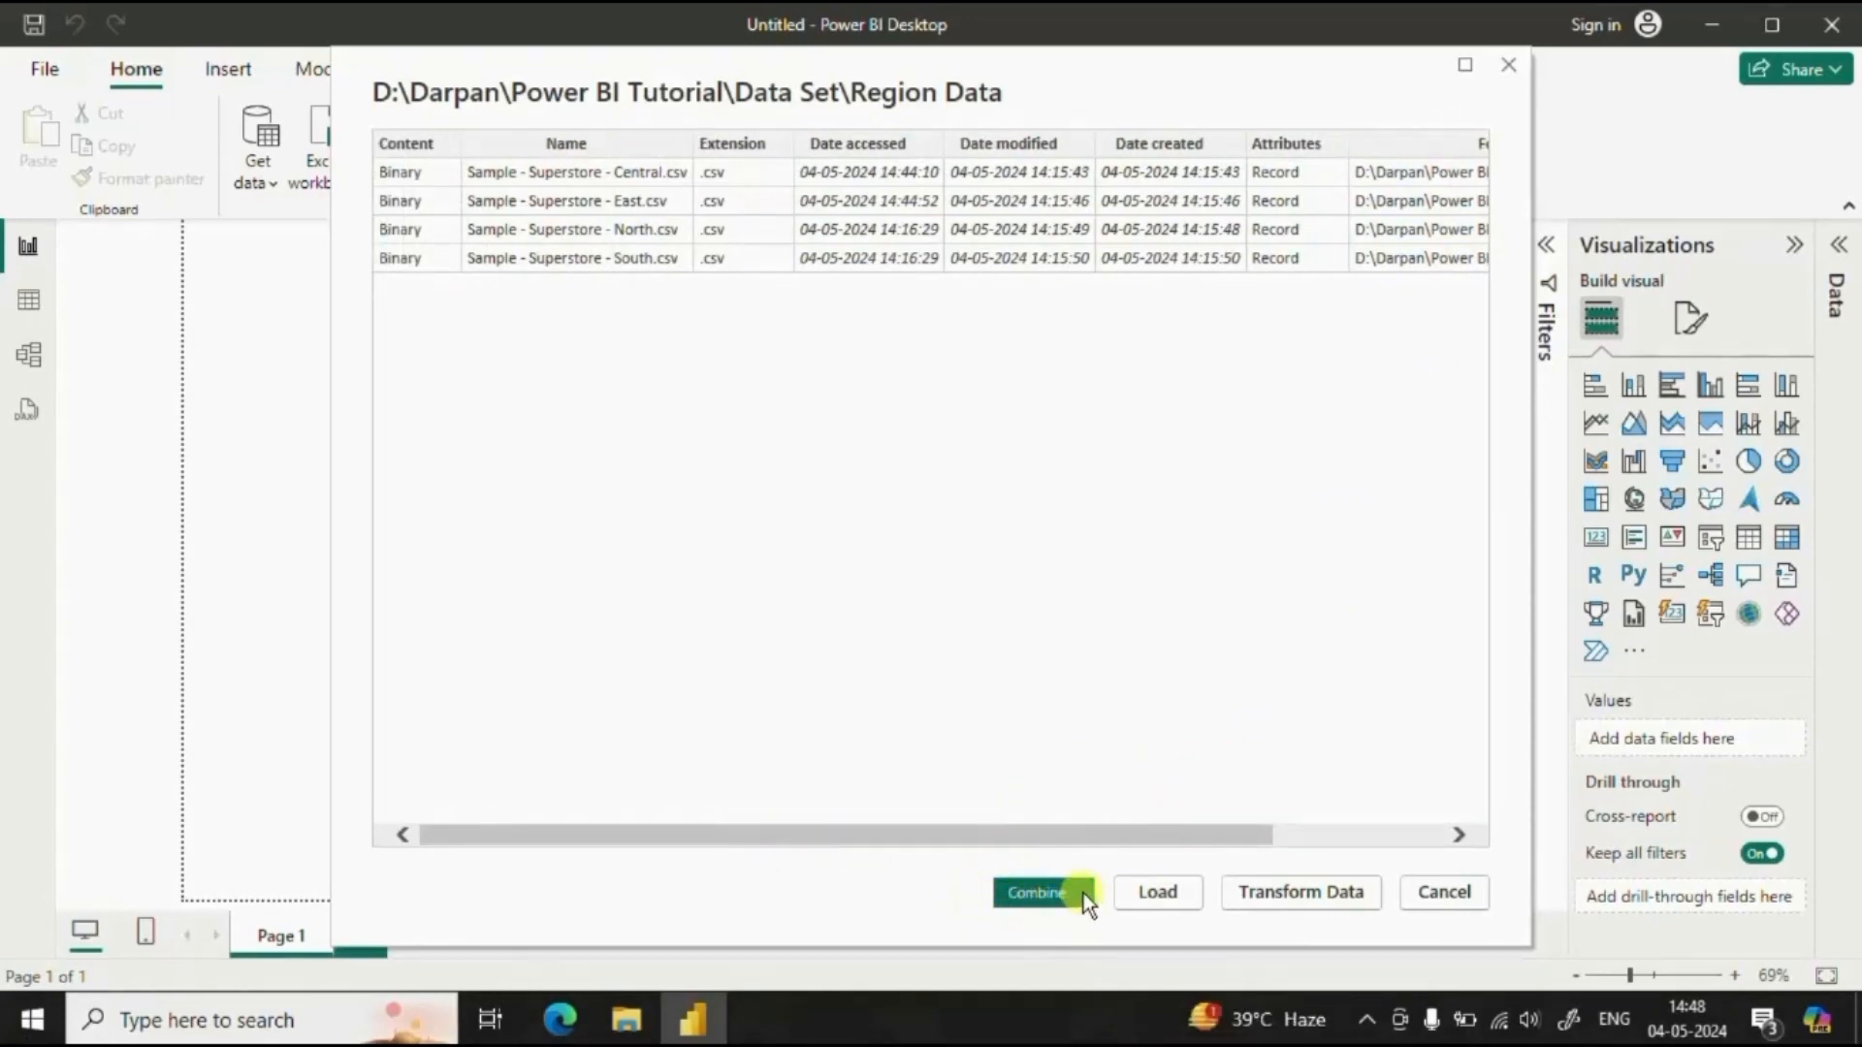
click(1035, 892)
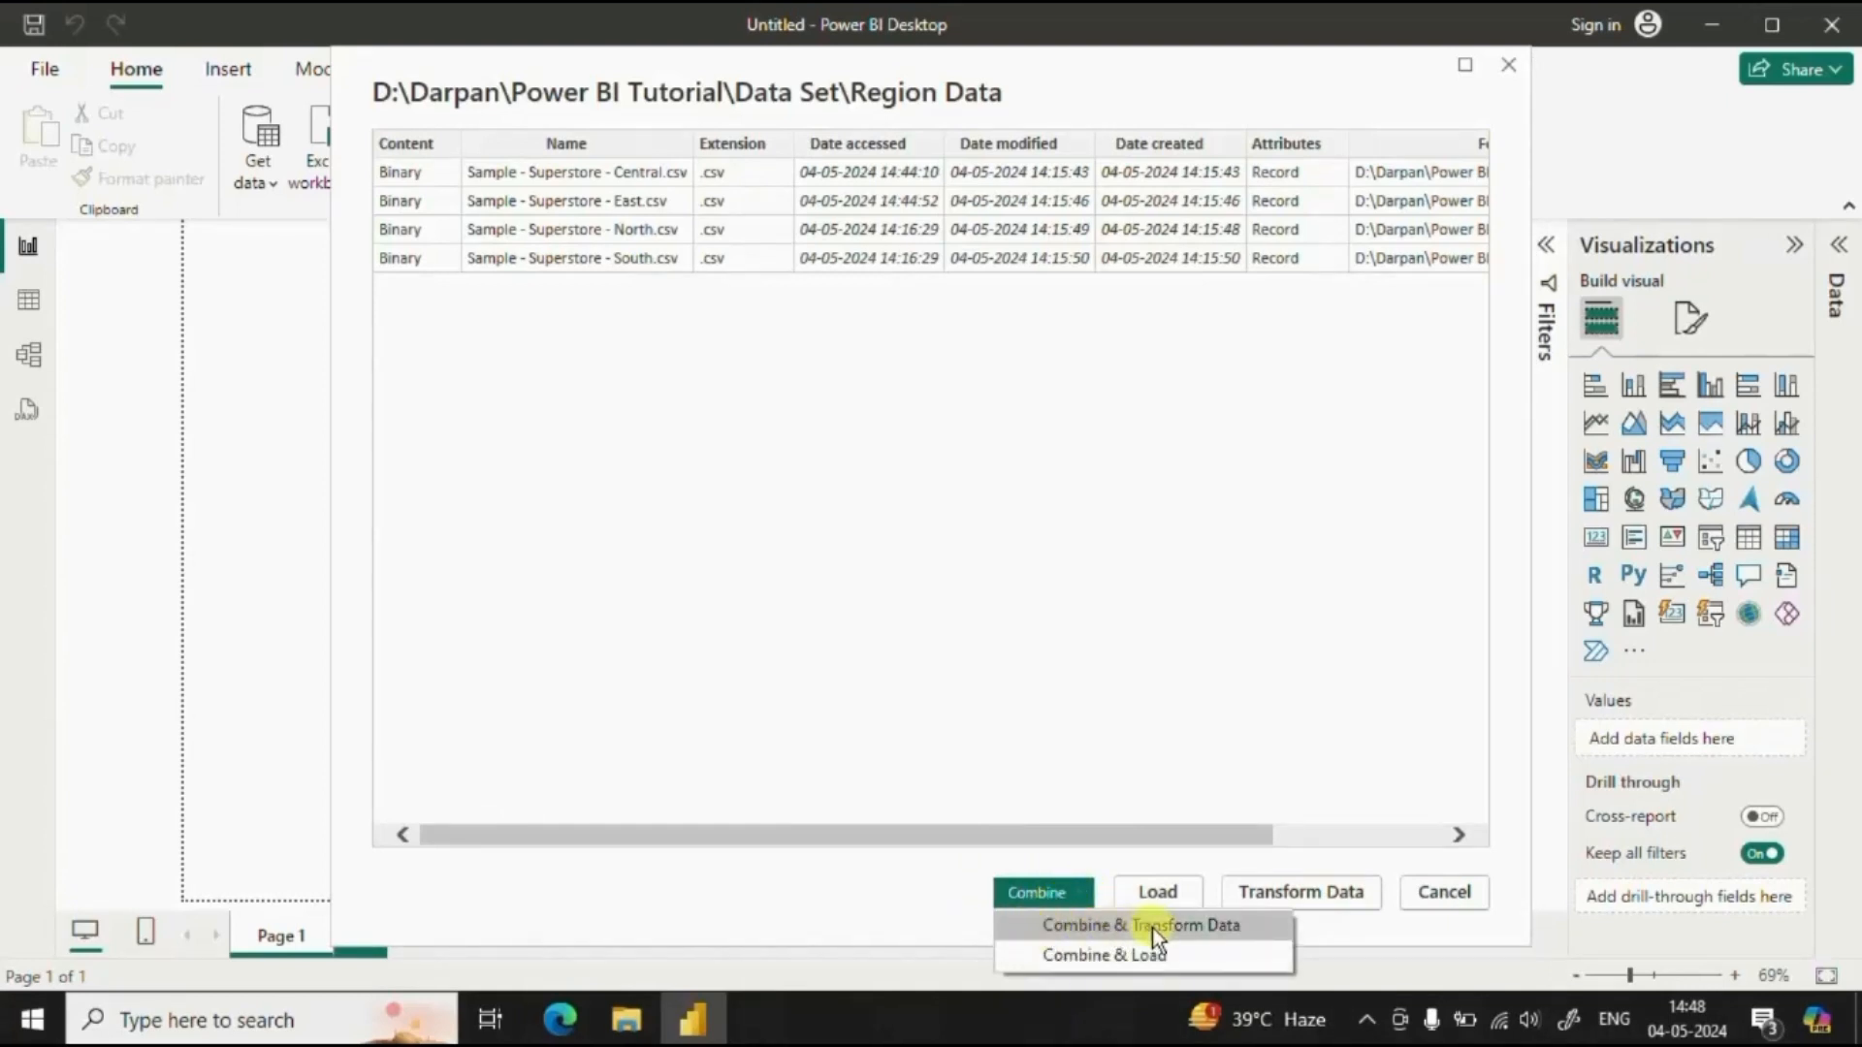
mouse_move(1125, 954)
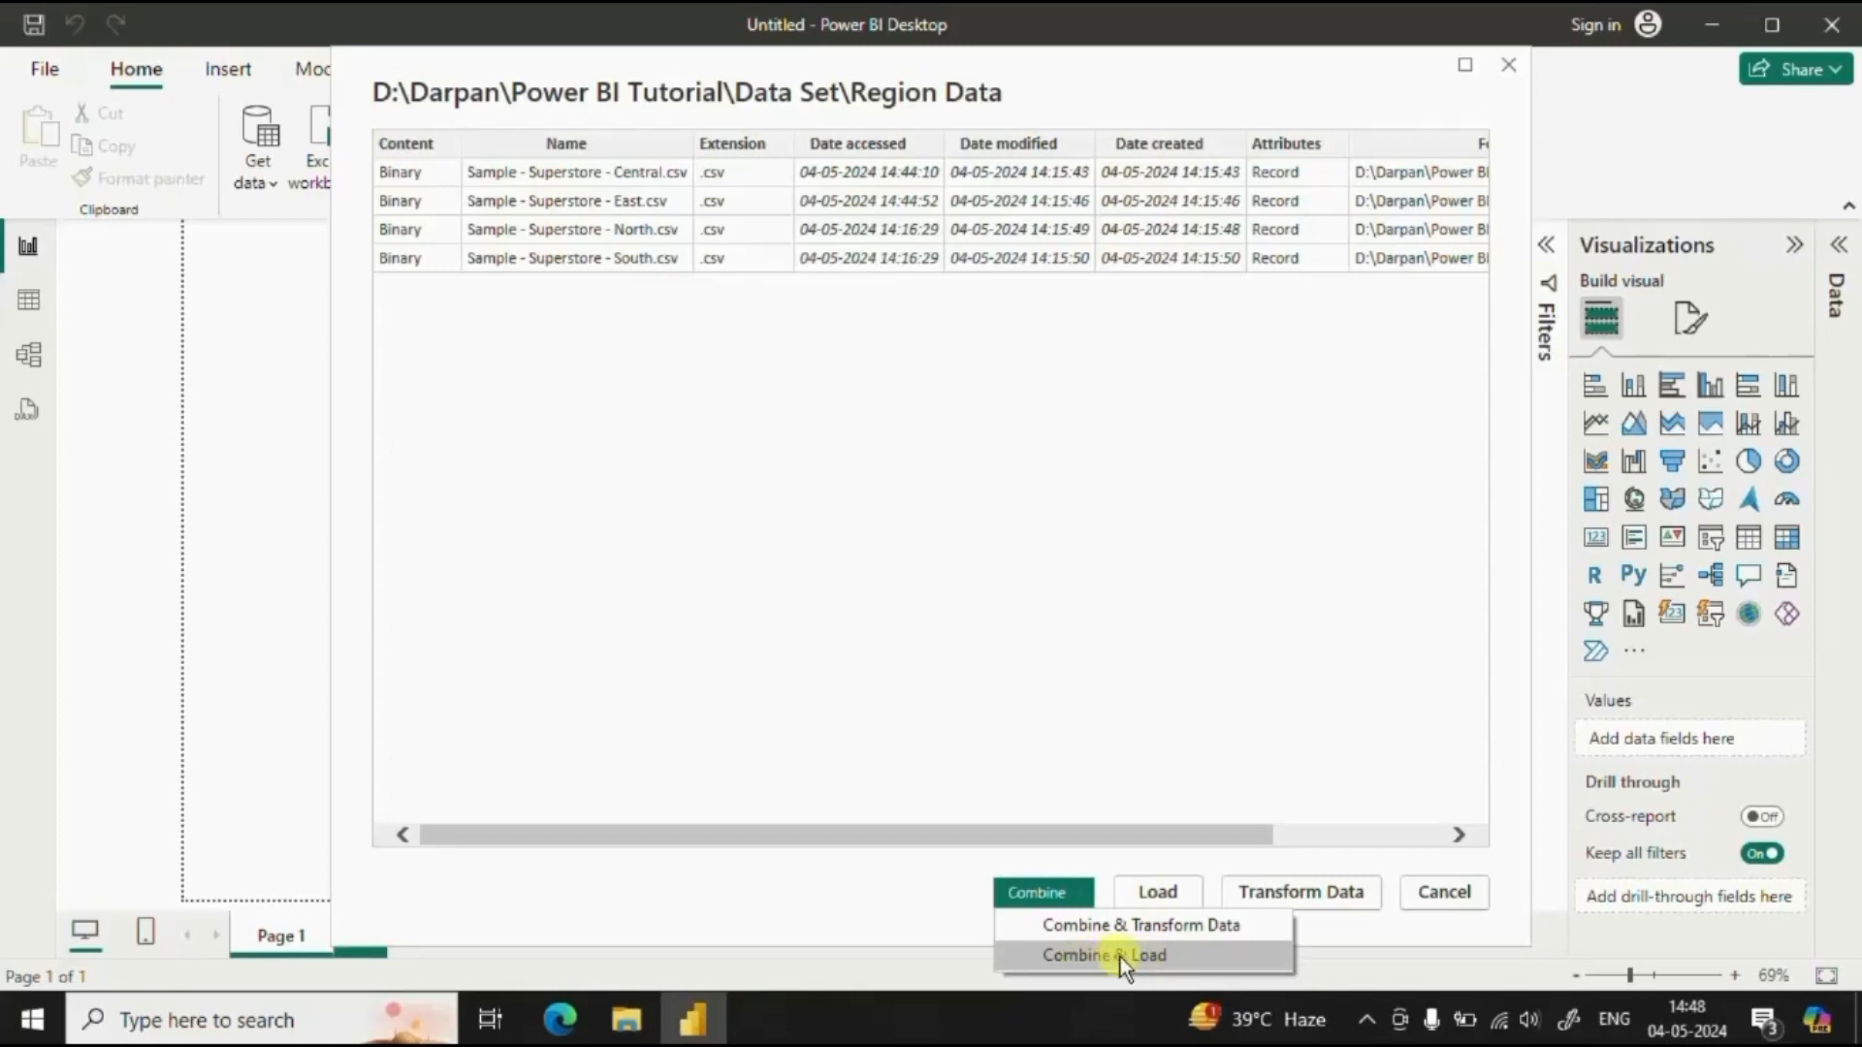
mouse_move(1187, 958)
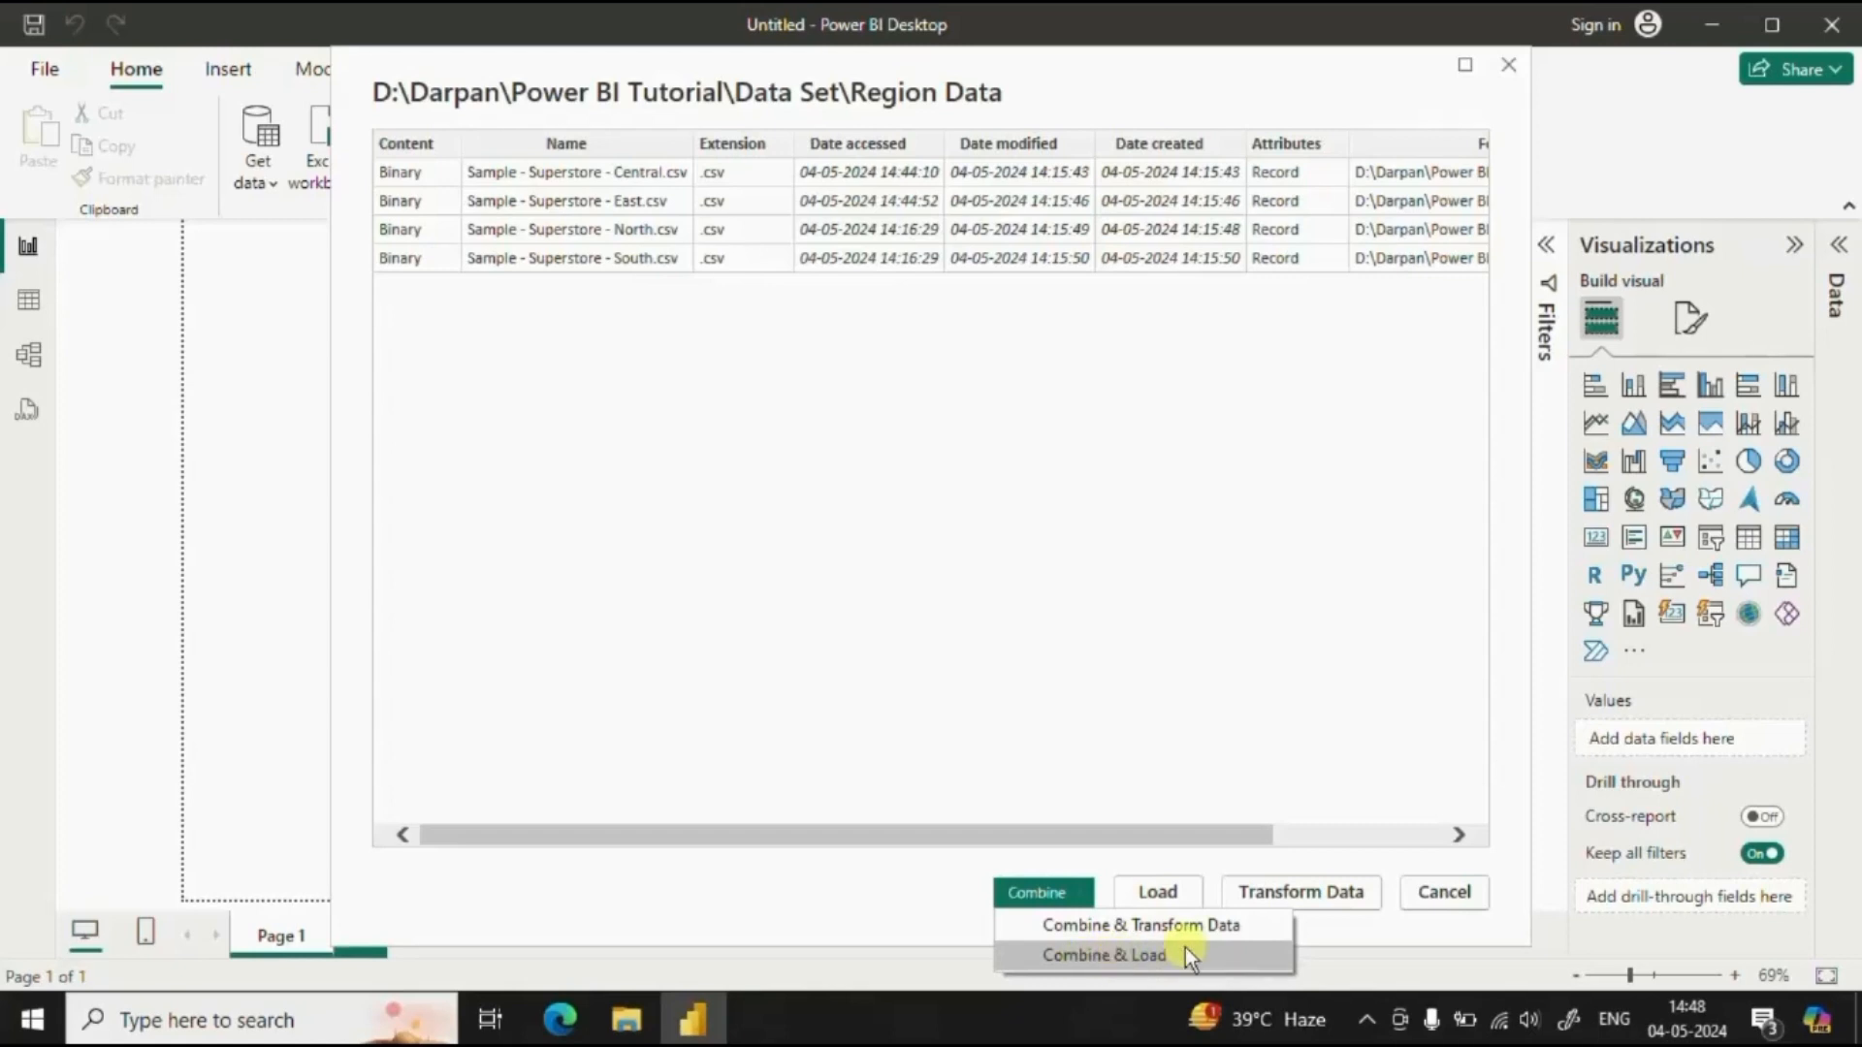
mouse_move(1175, 956)
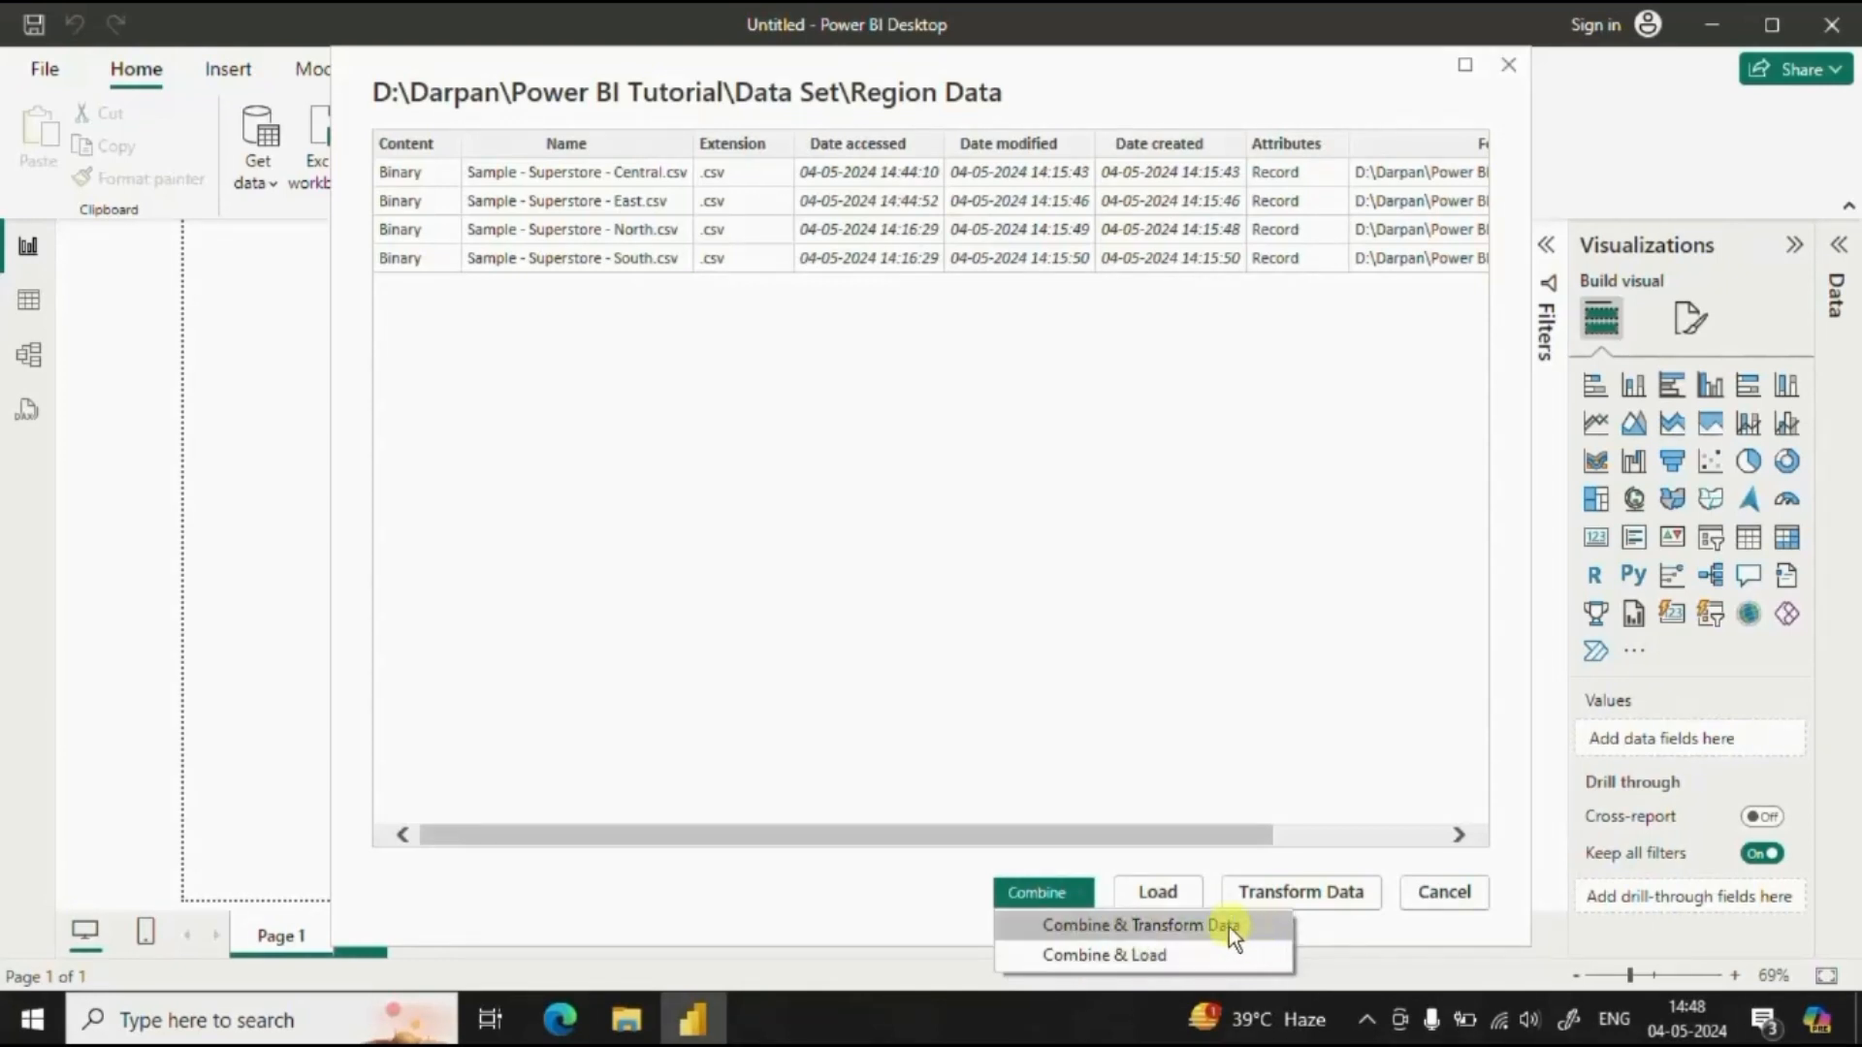
mouse_move(1129, 939)
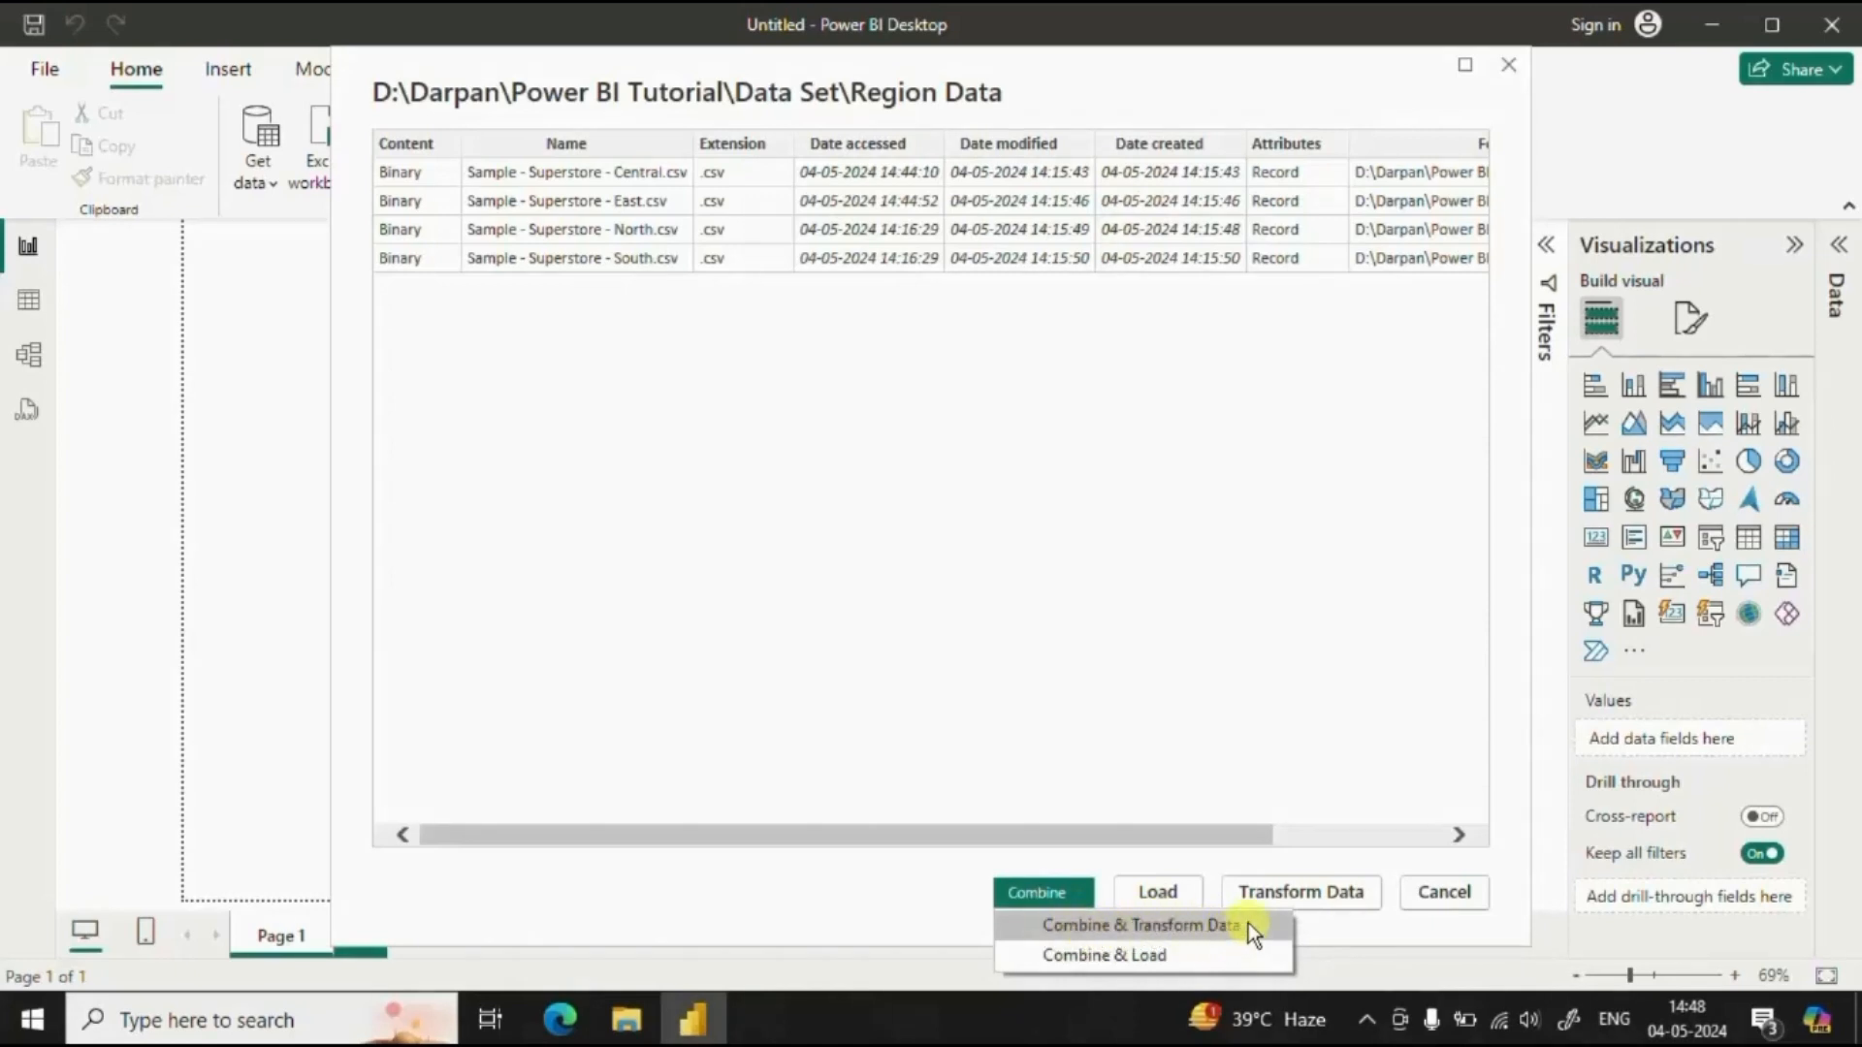
mouse_move(1117, 939)
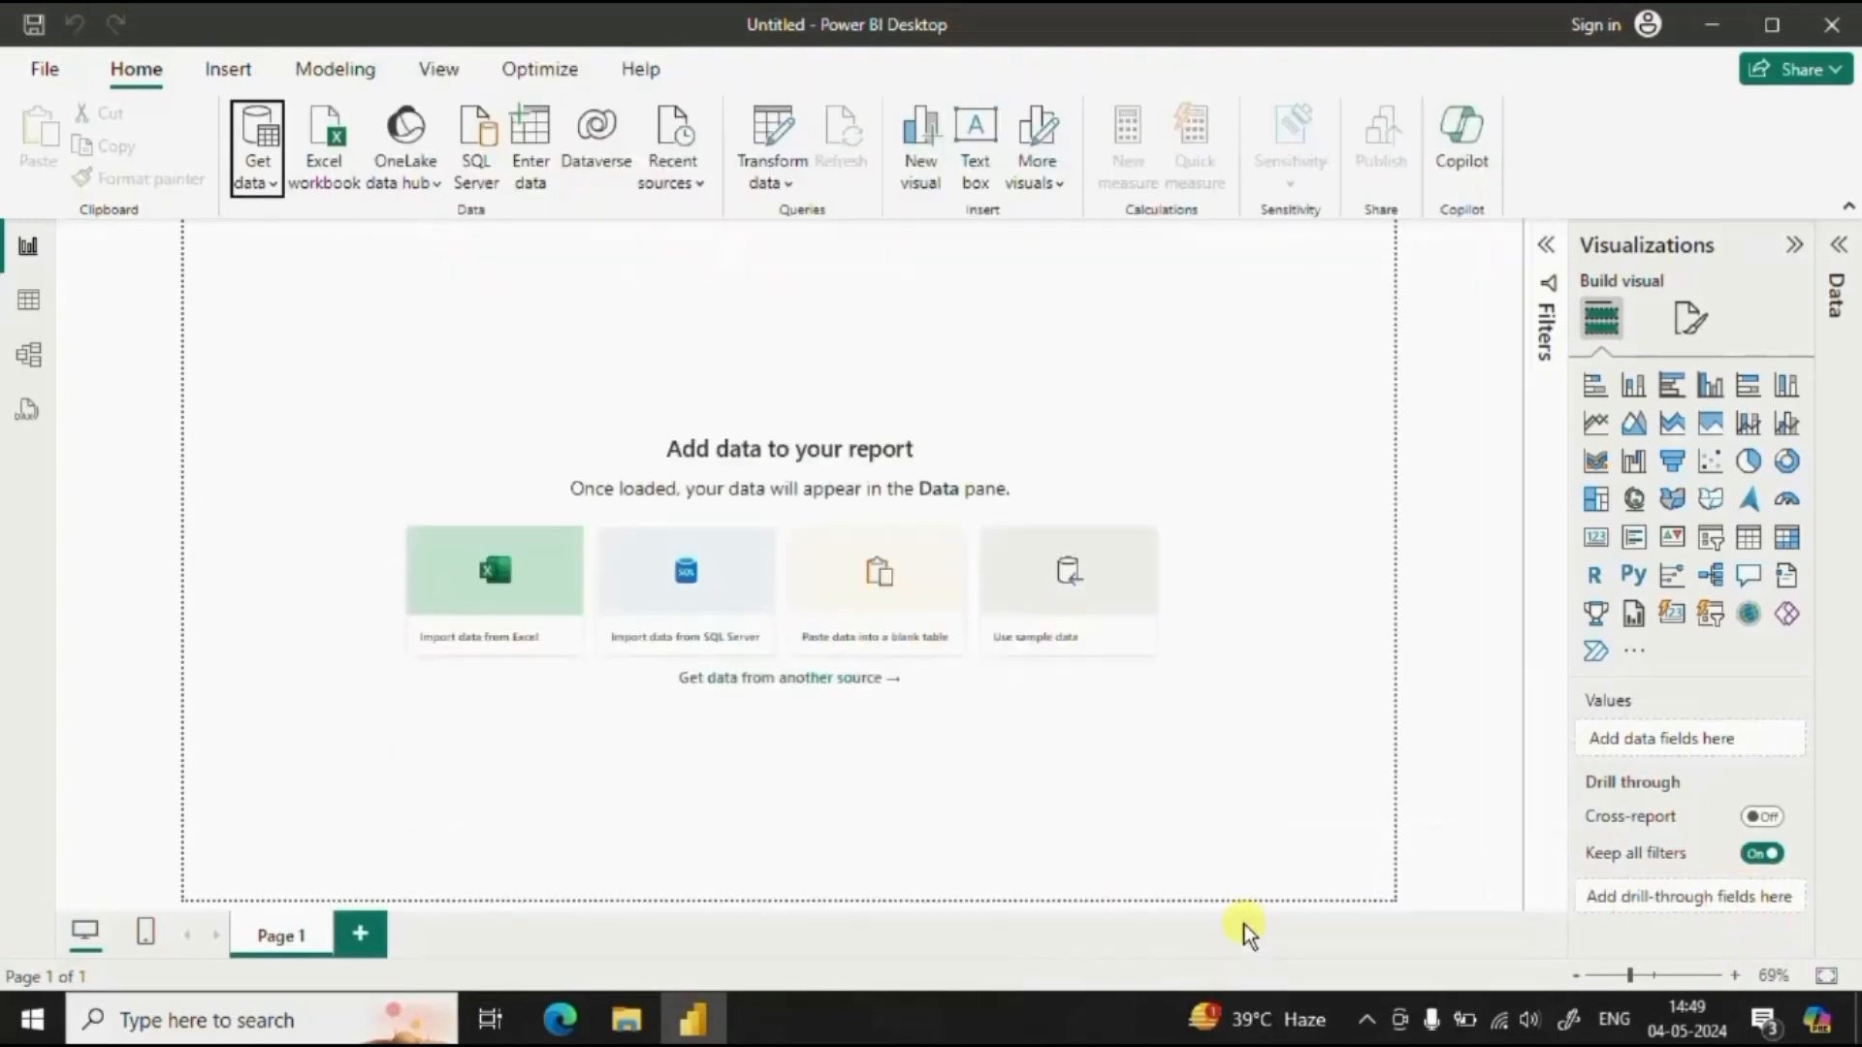
mouse_move(1224, 856)
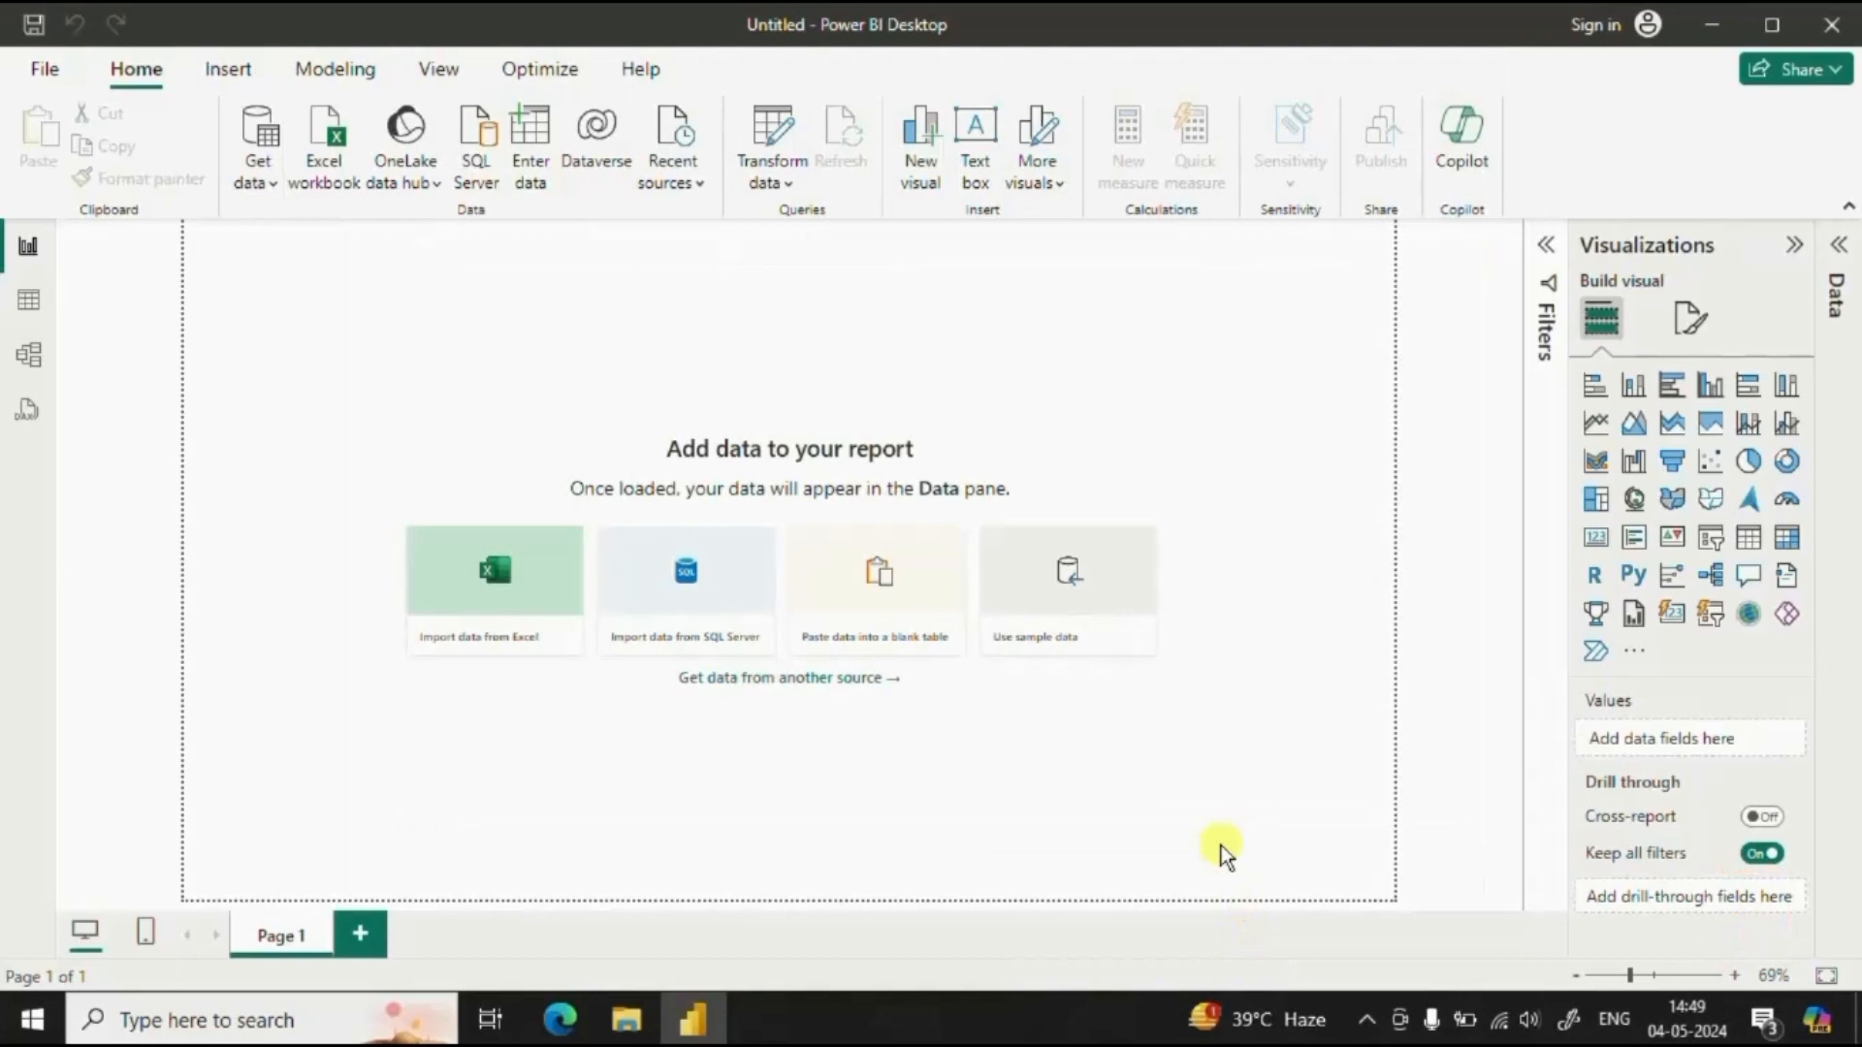
Choose Sample - Superstore - East.csv as the sample file and confirm the combine
click(494, 570)
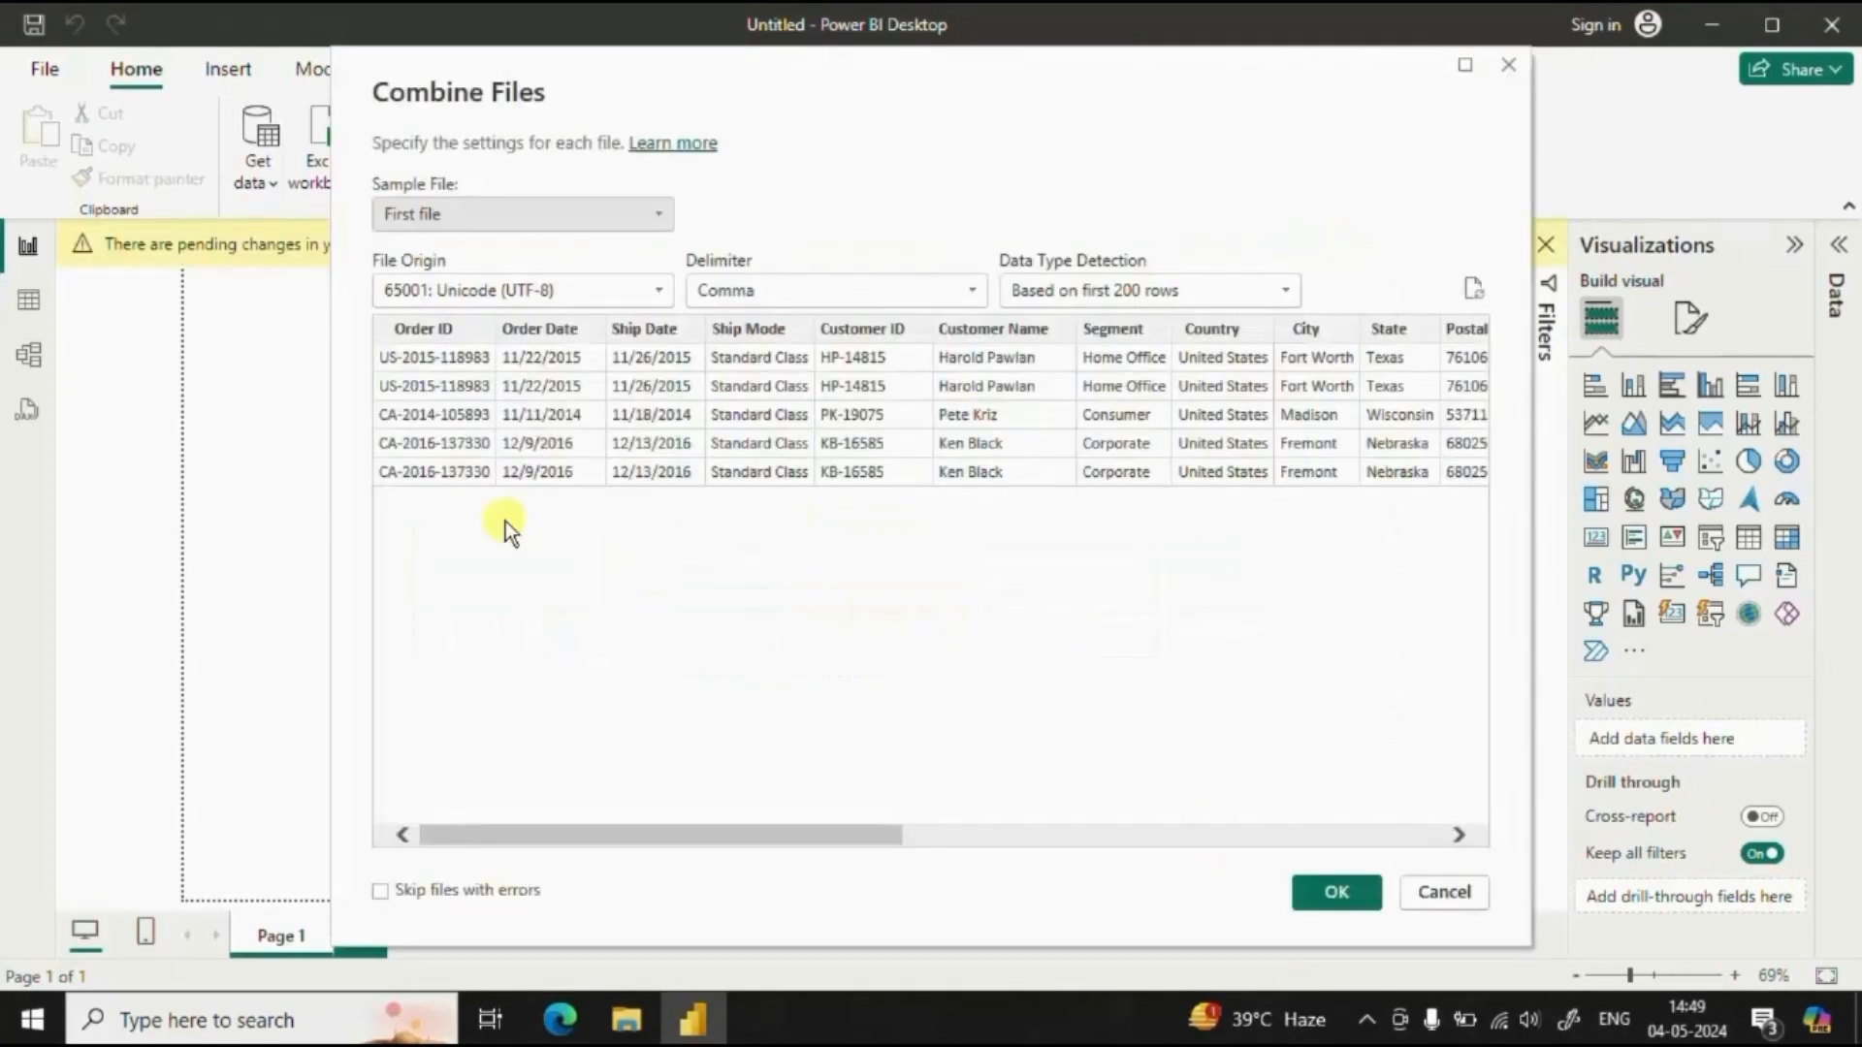
mouse_move(644, 330)
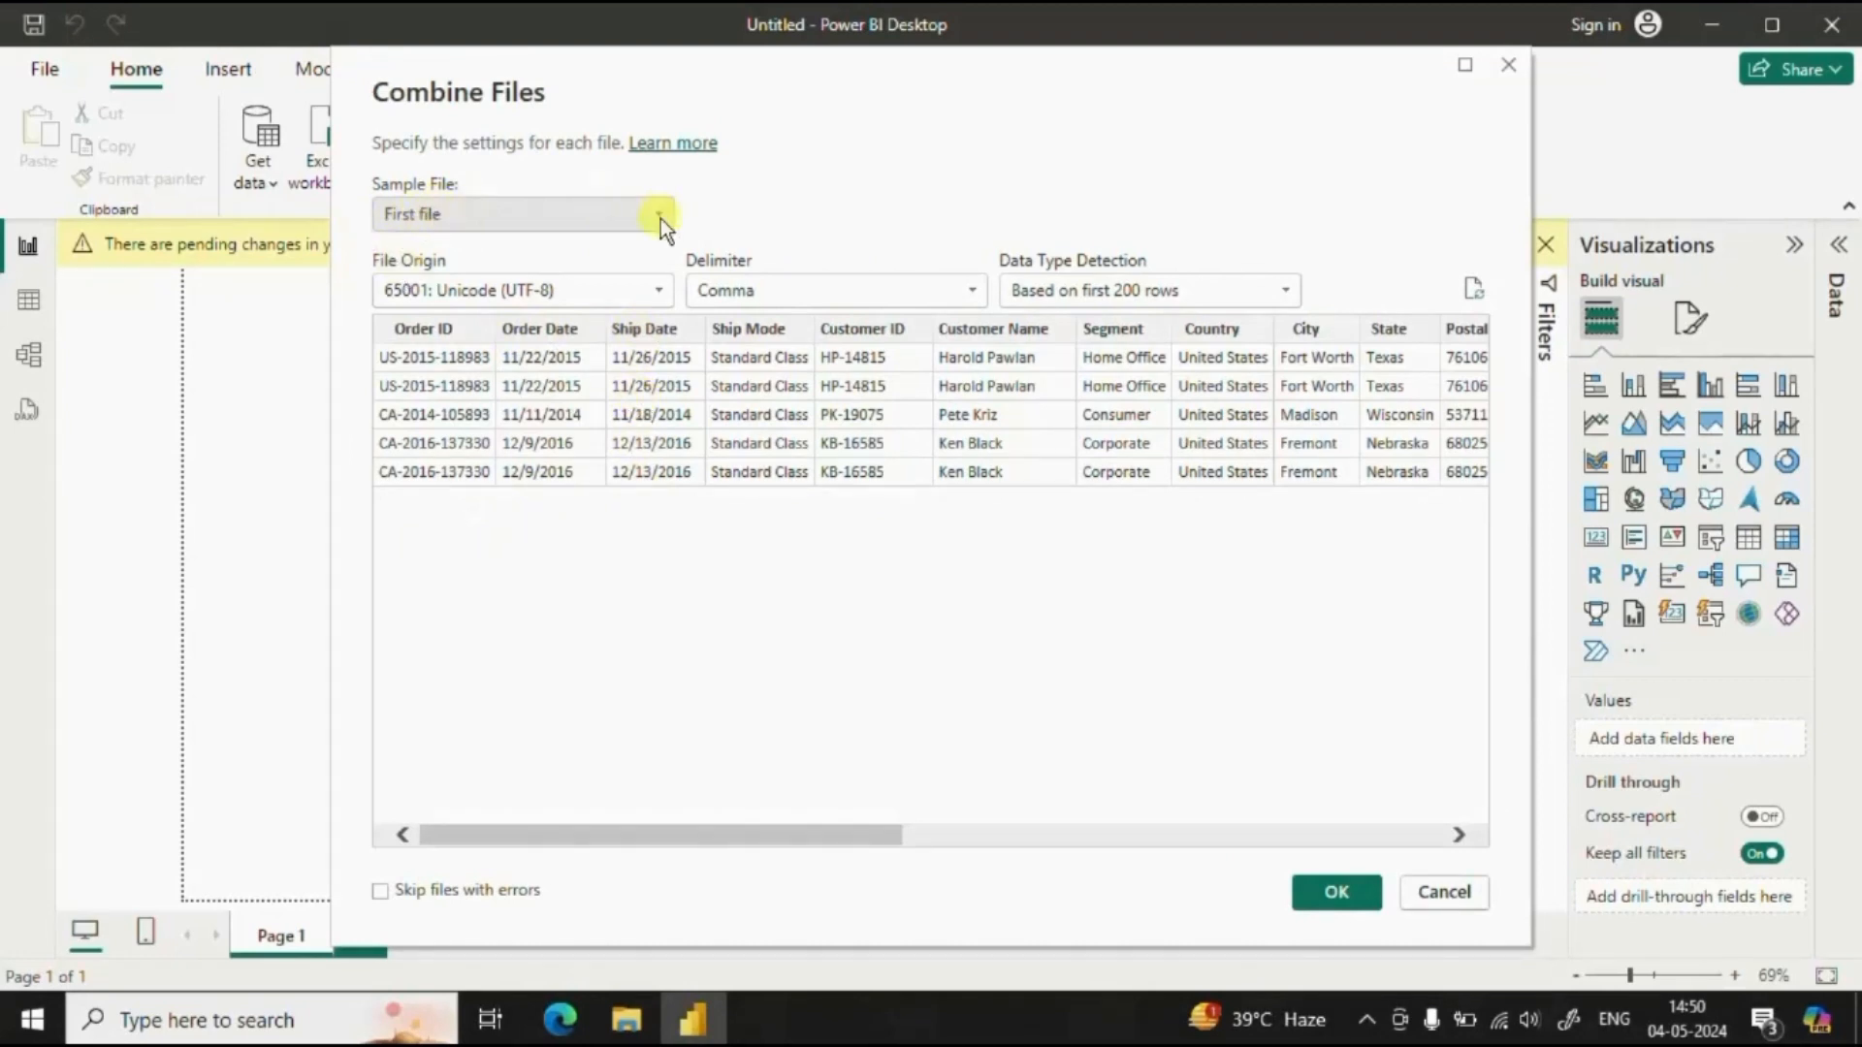
click(658, 214)
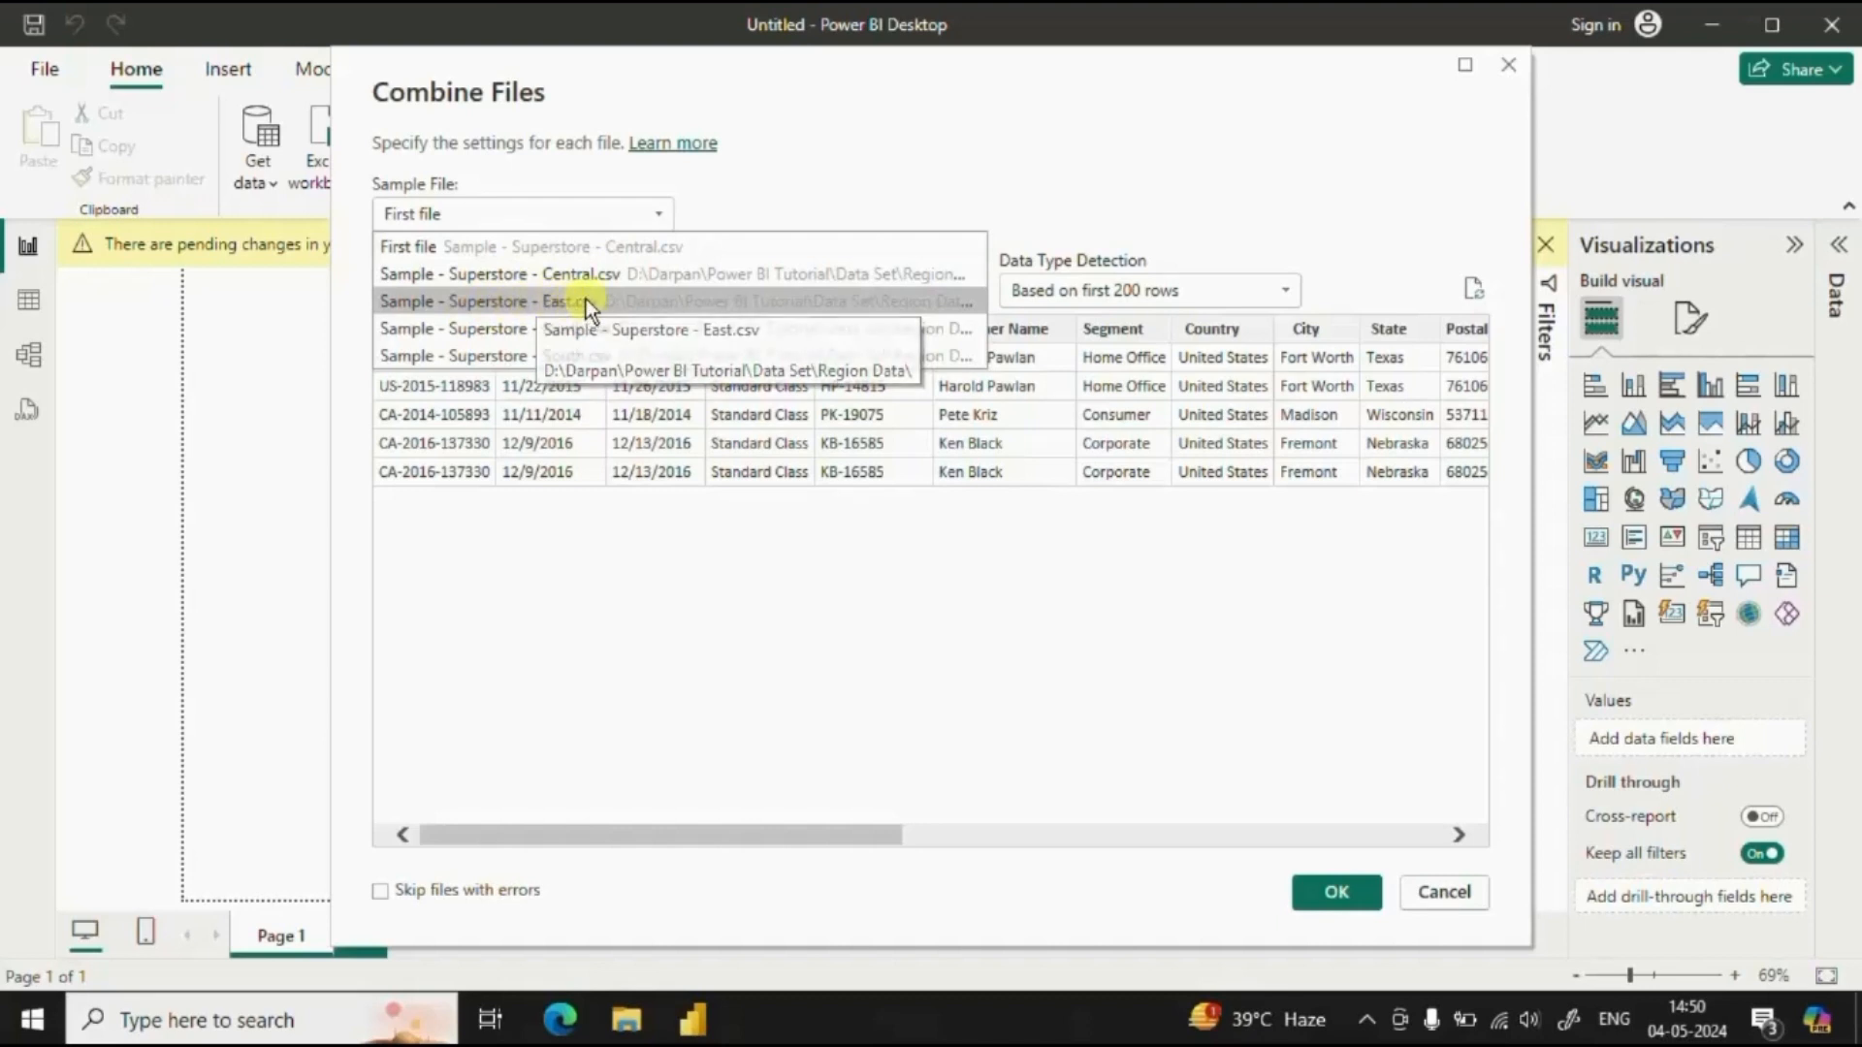
click(498, 301)
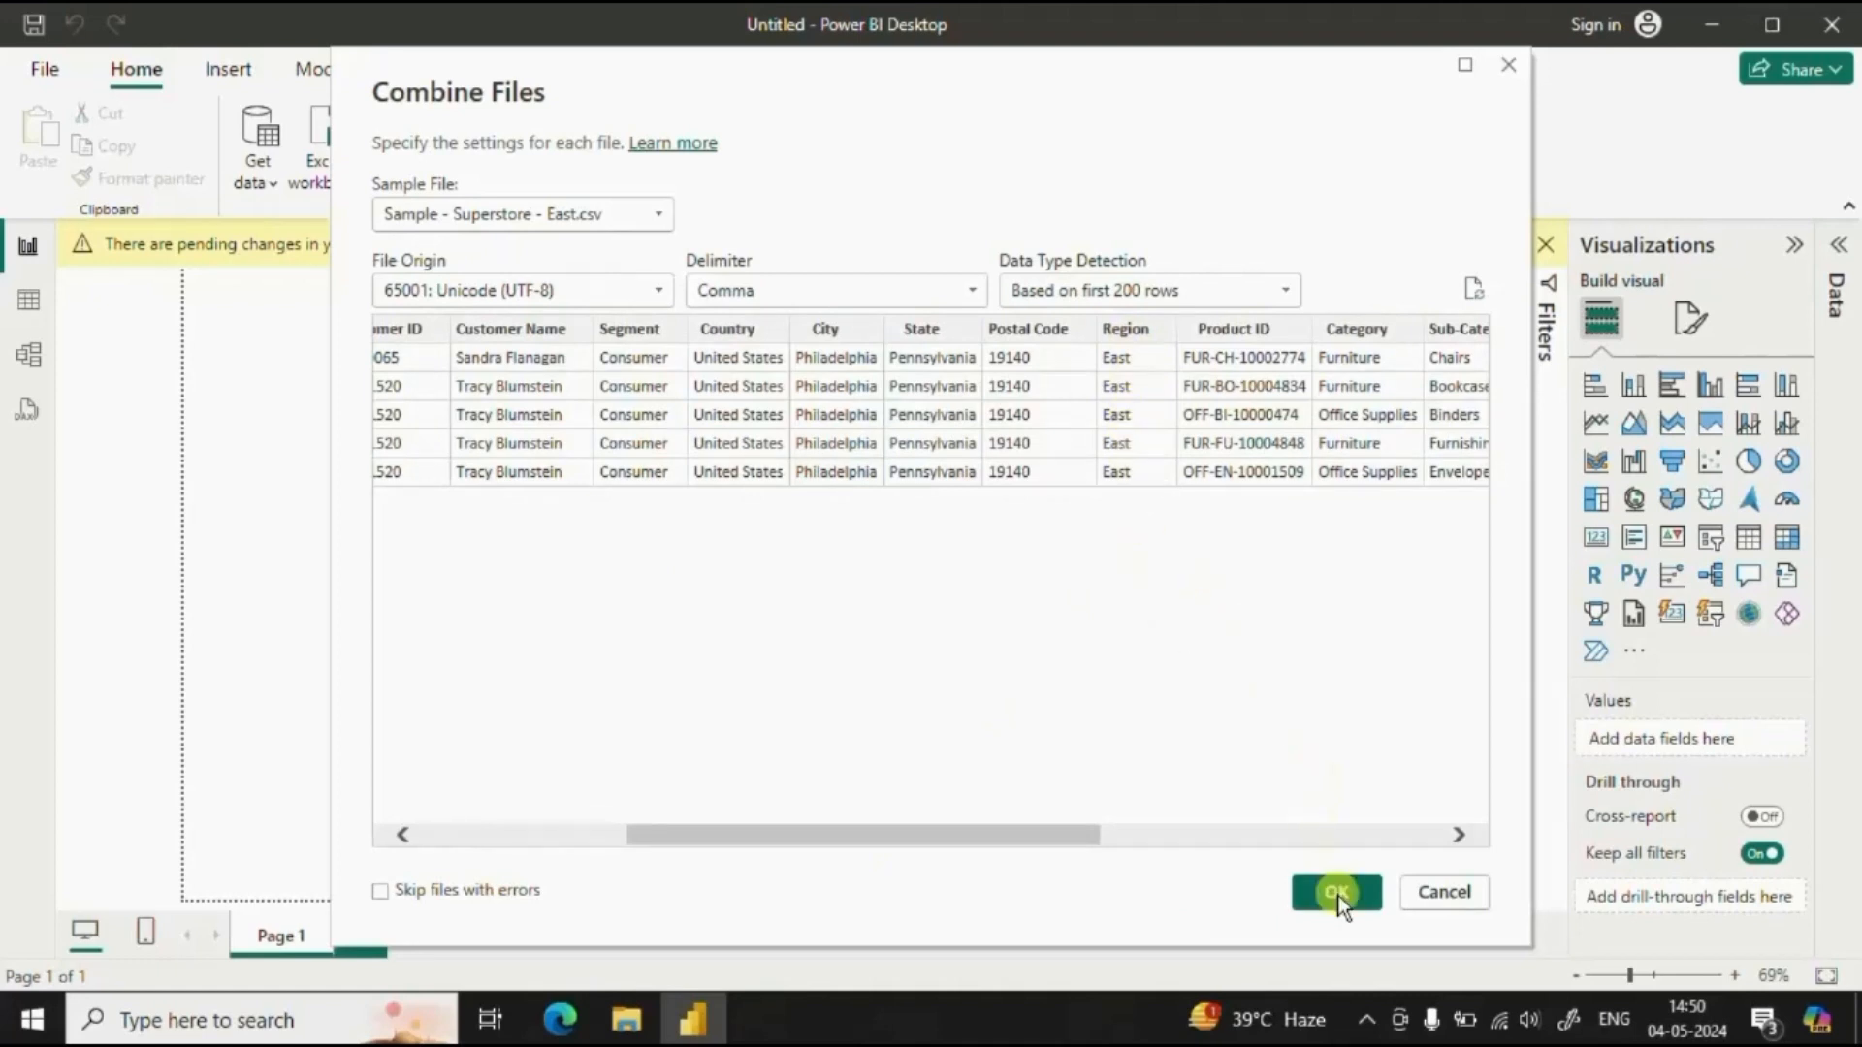
click(1336, 892)
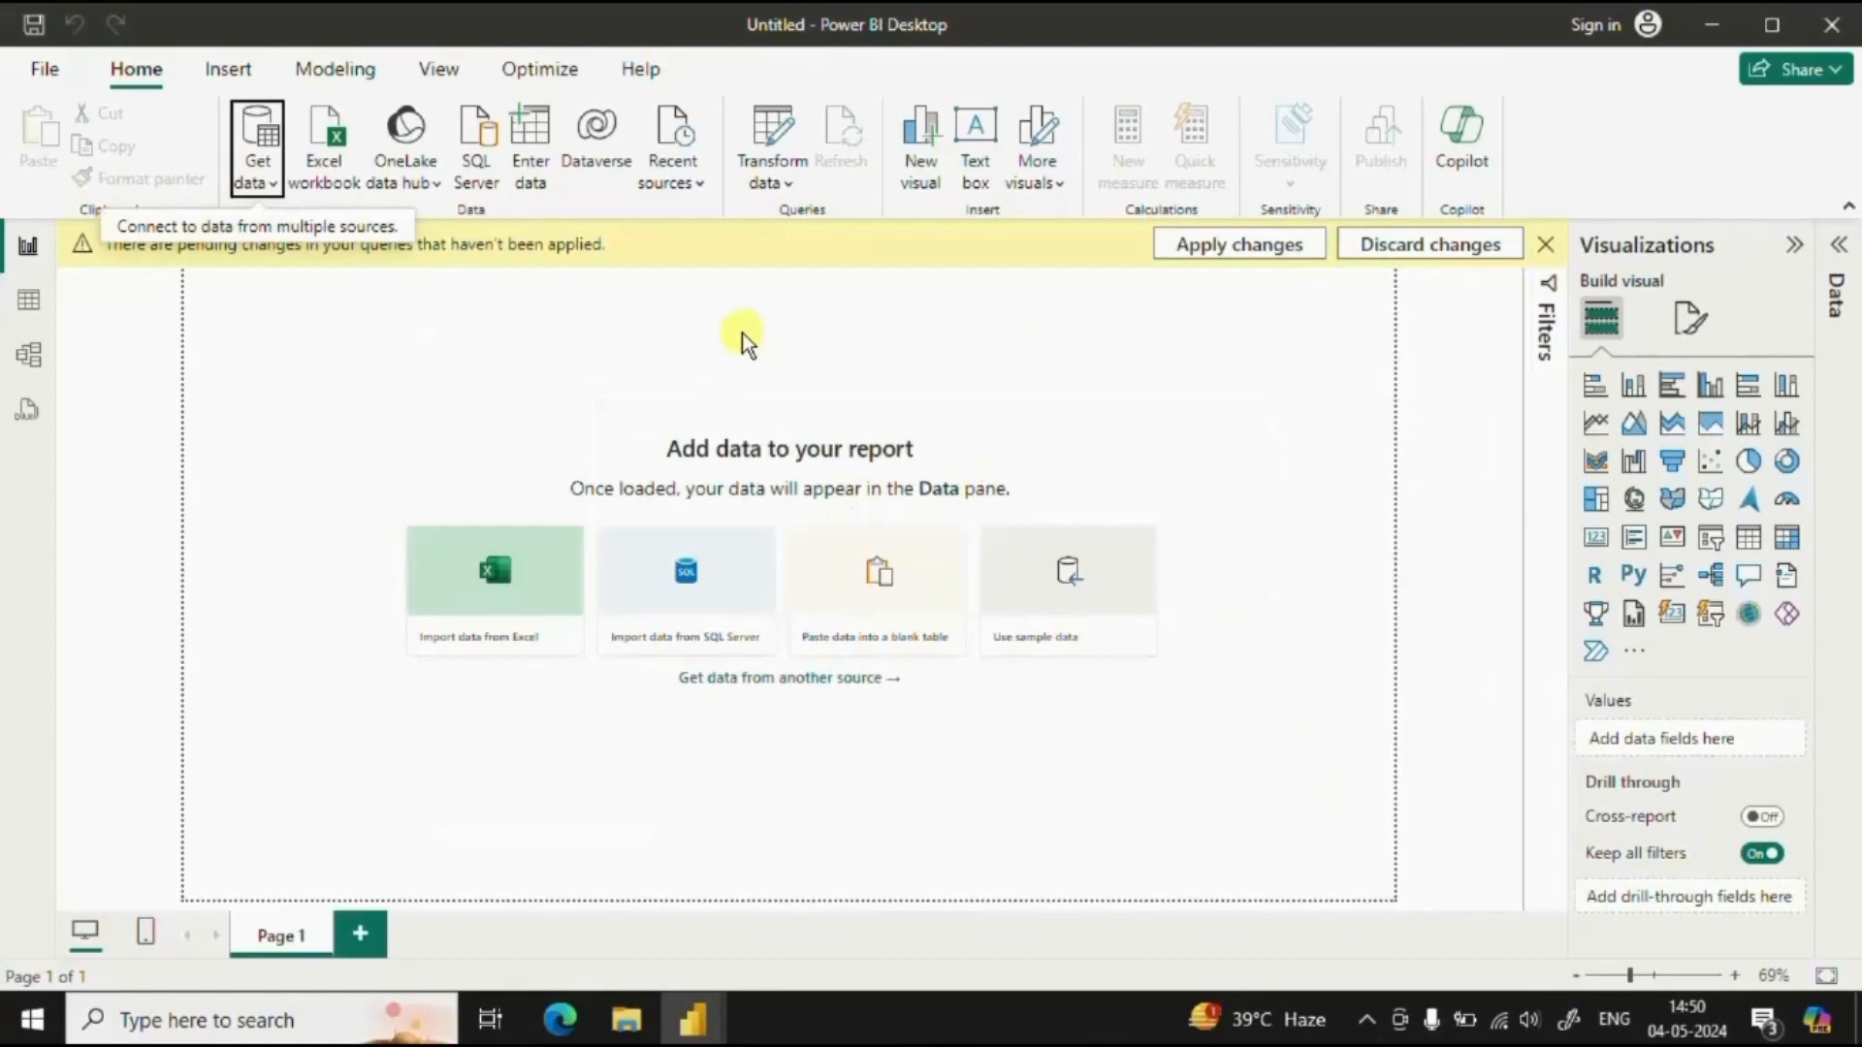
mouse_move(657, 403)
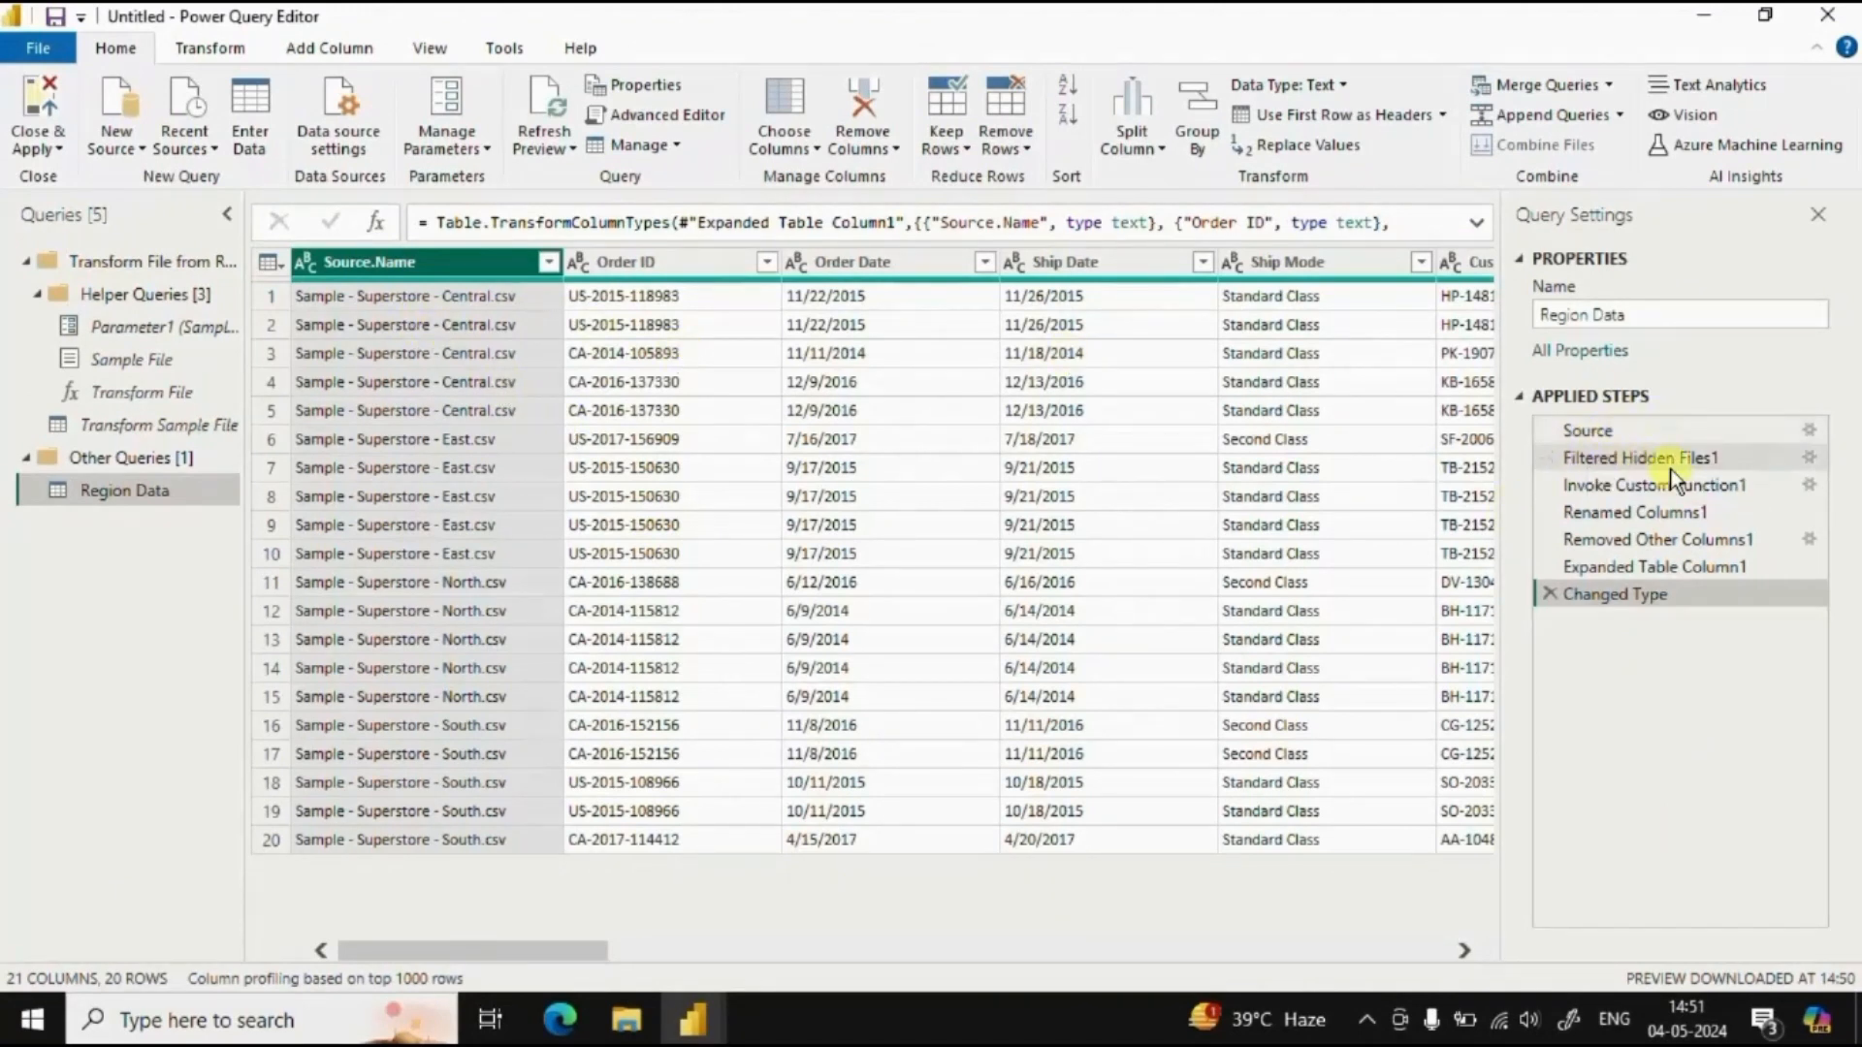
mouse_move(1104, 419)
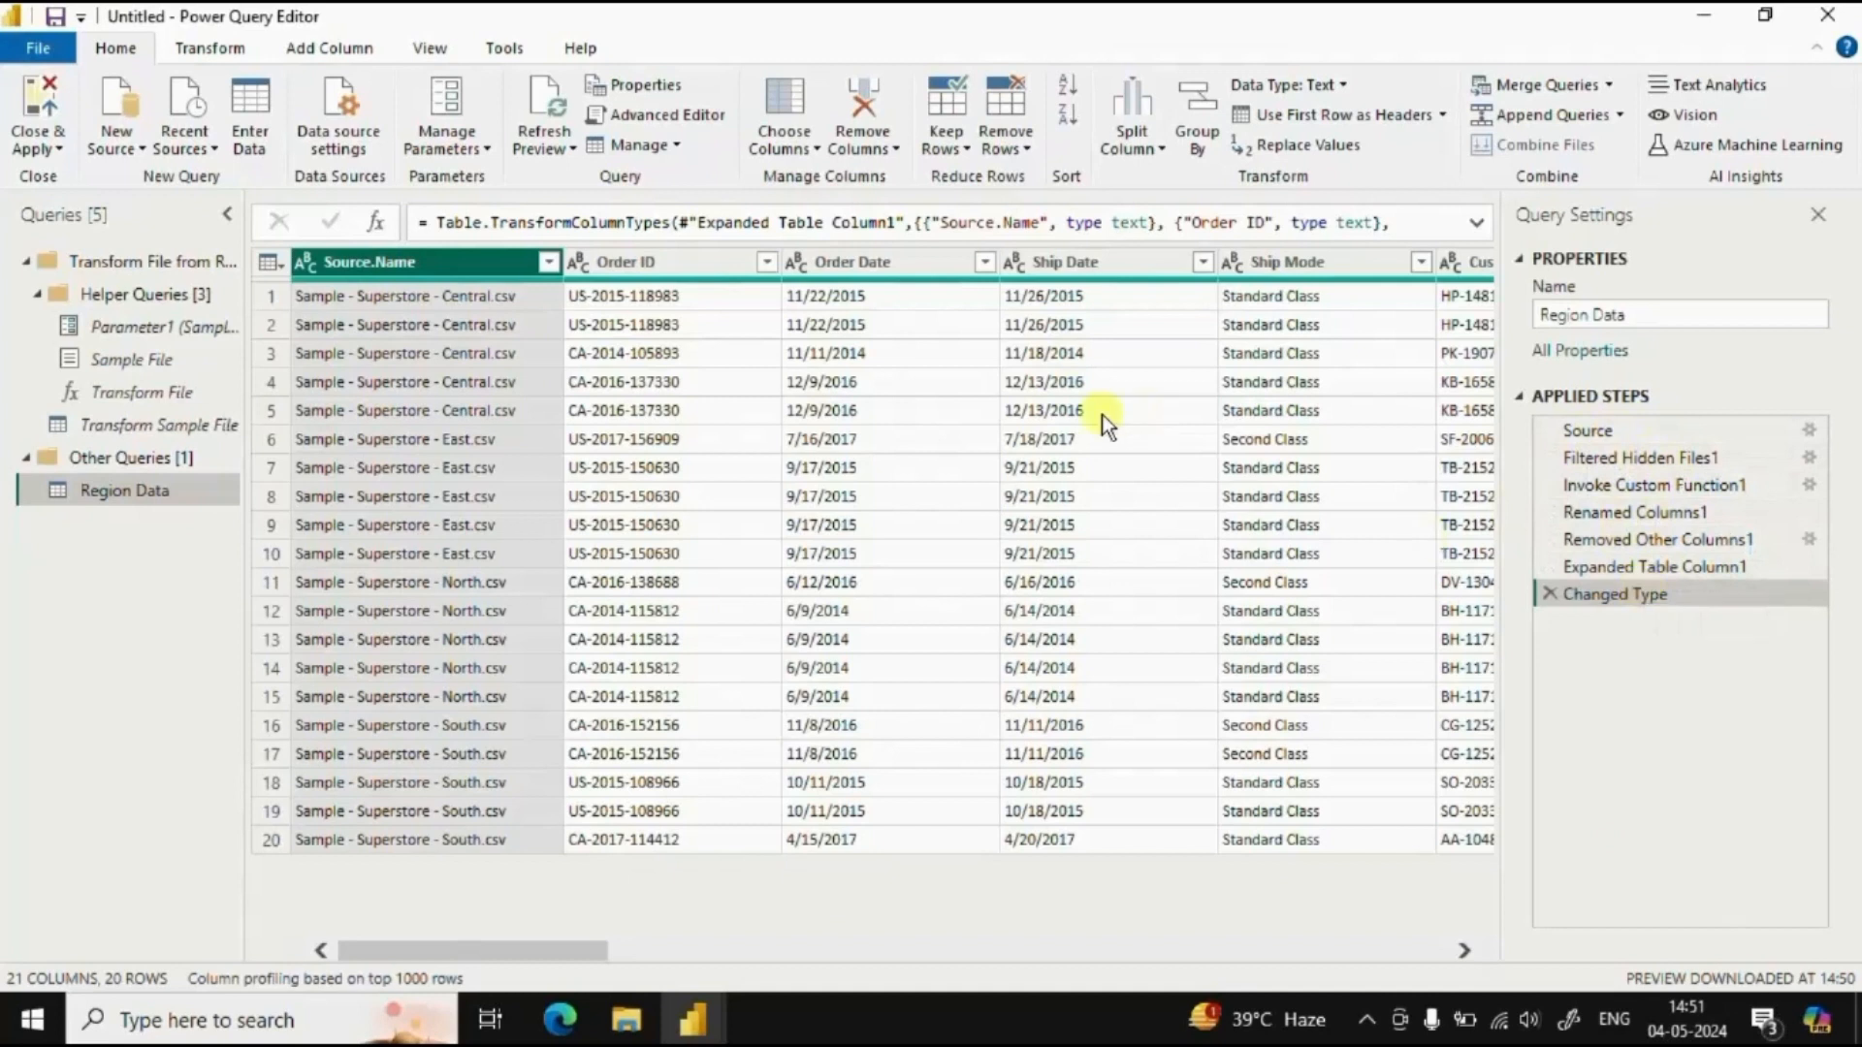
mouse_move(469, 336)
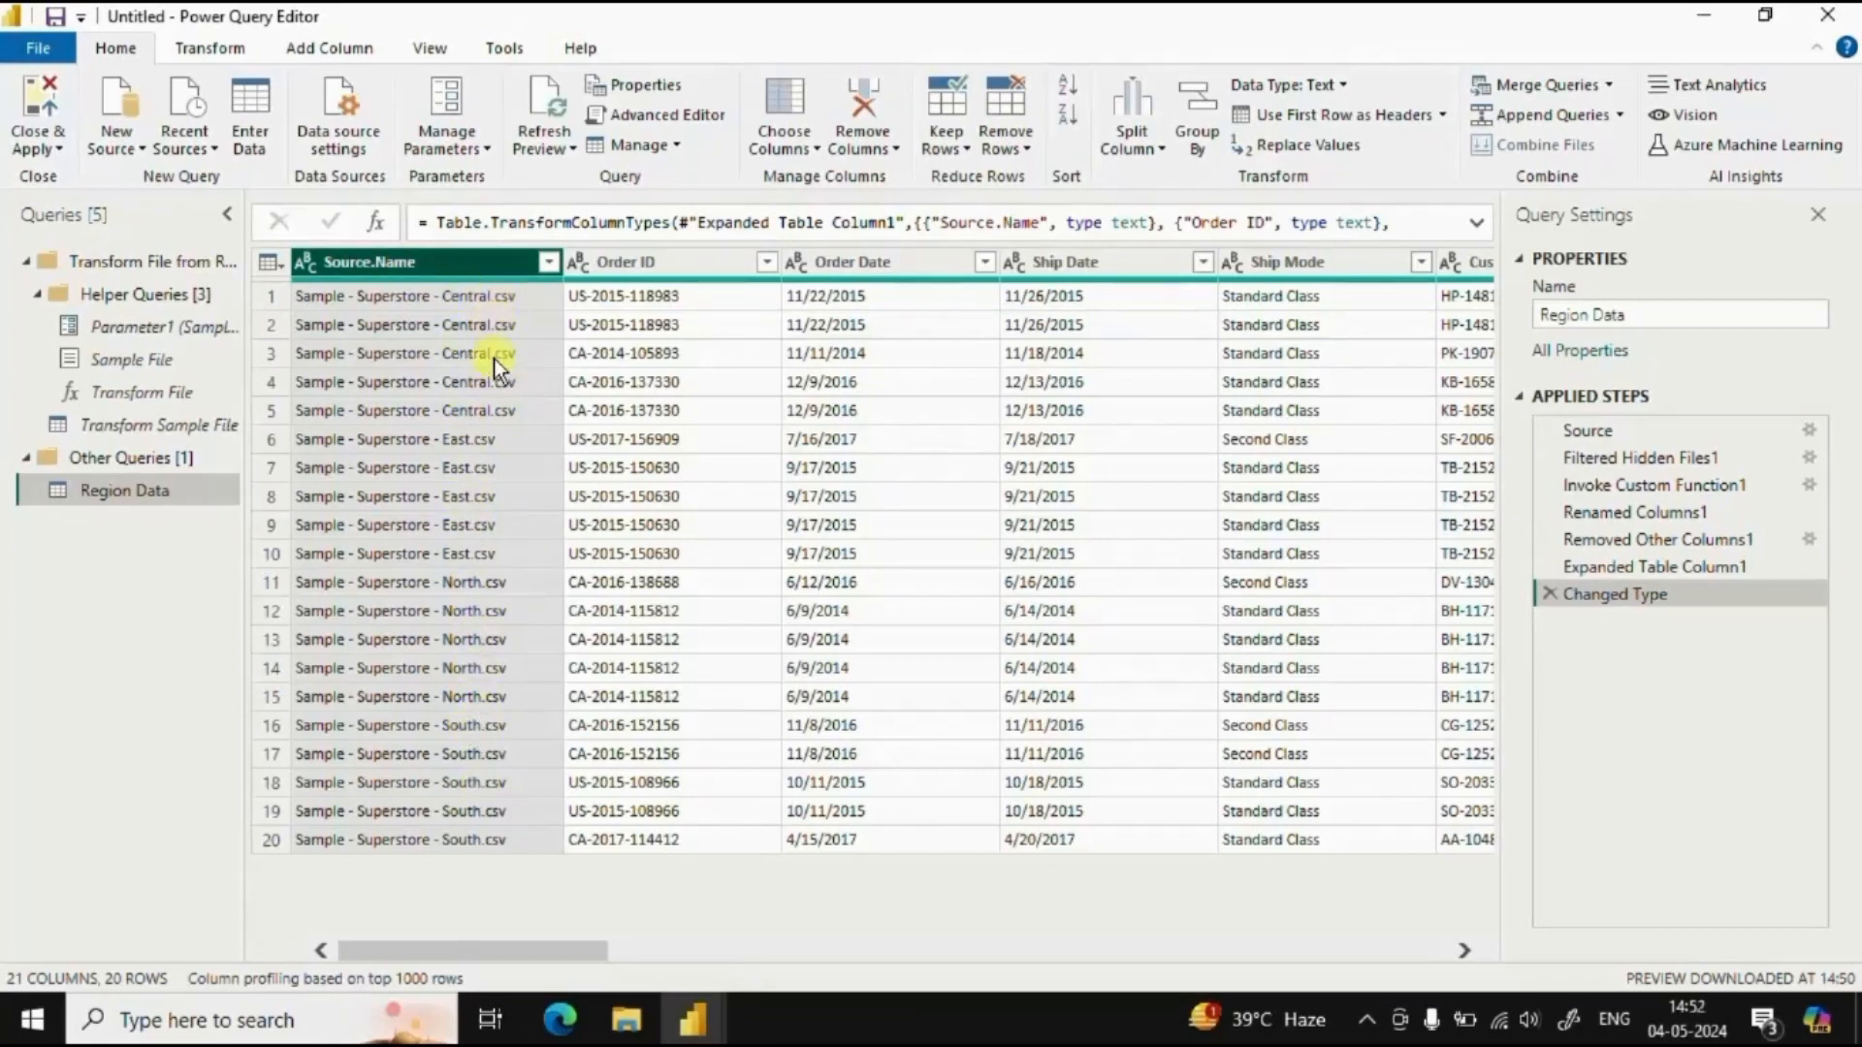
mouse_move(498, 415)
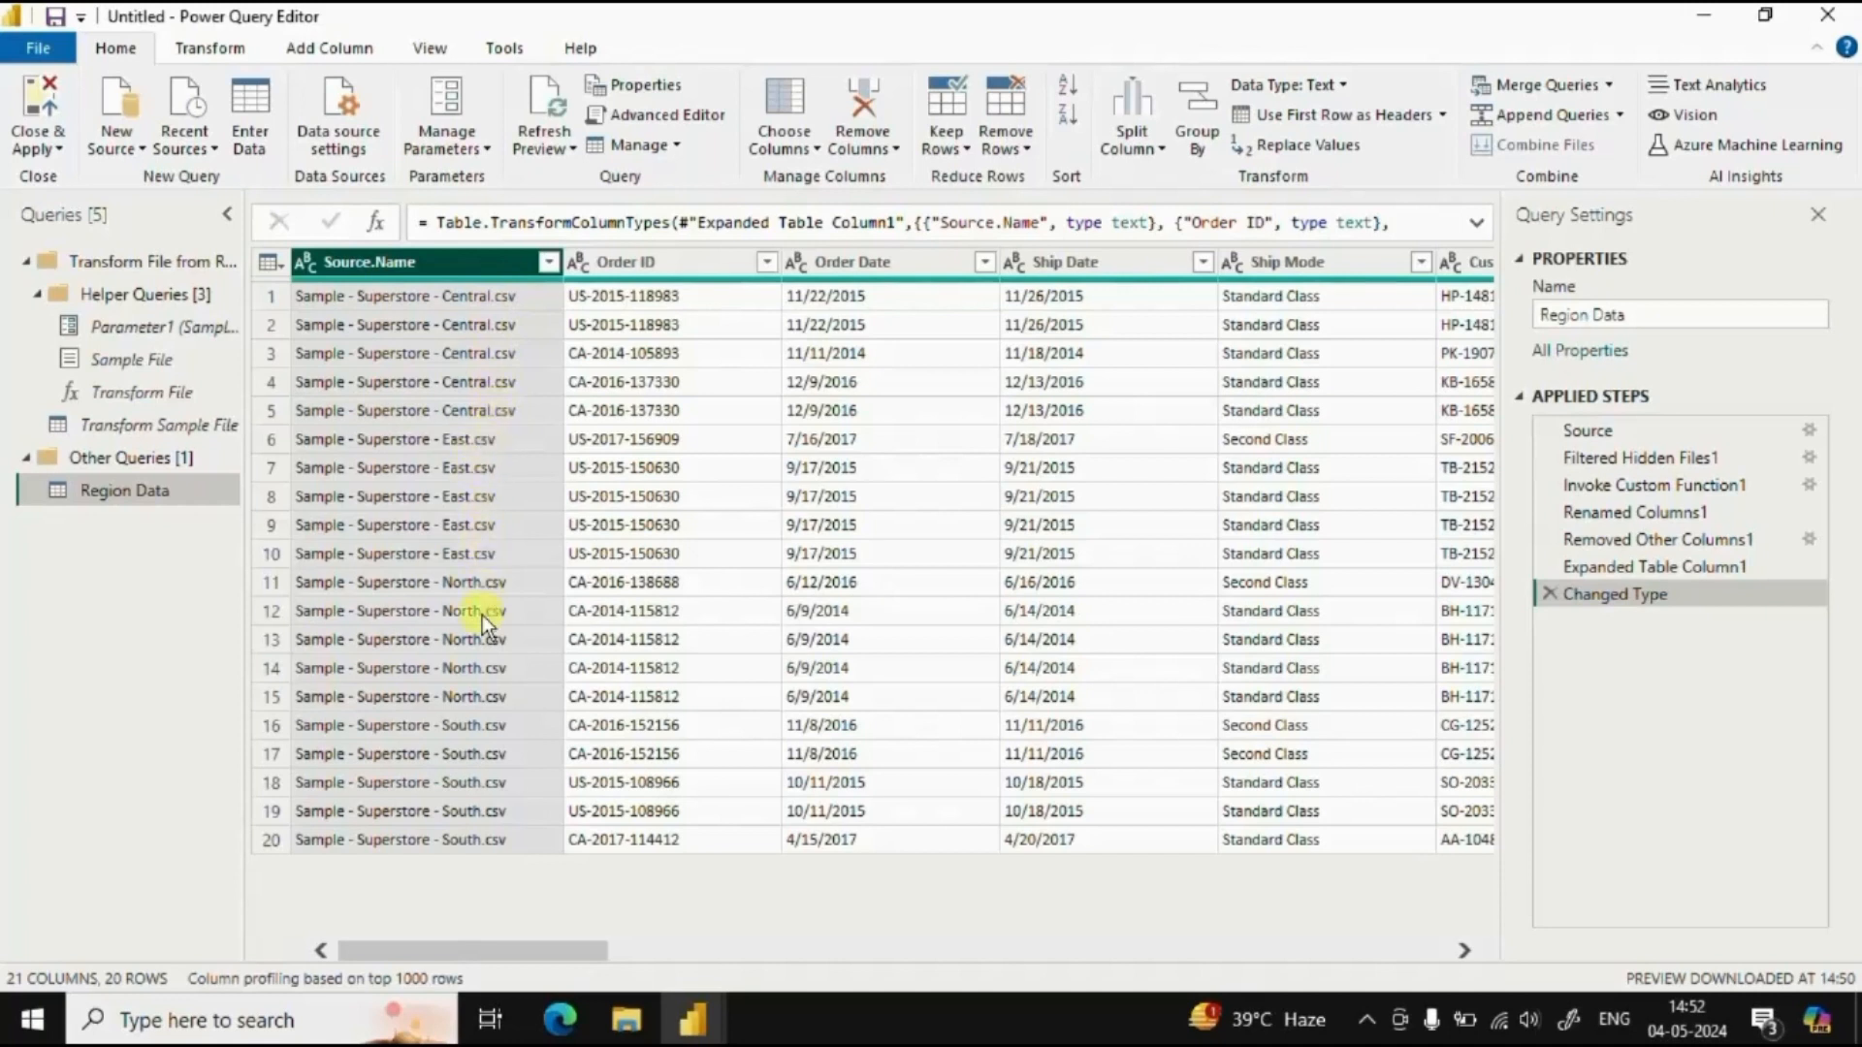
mouse_move(495, 760)
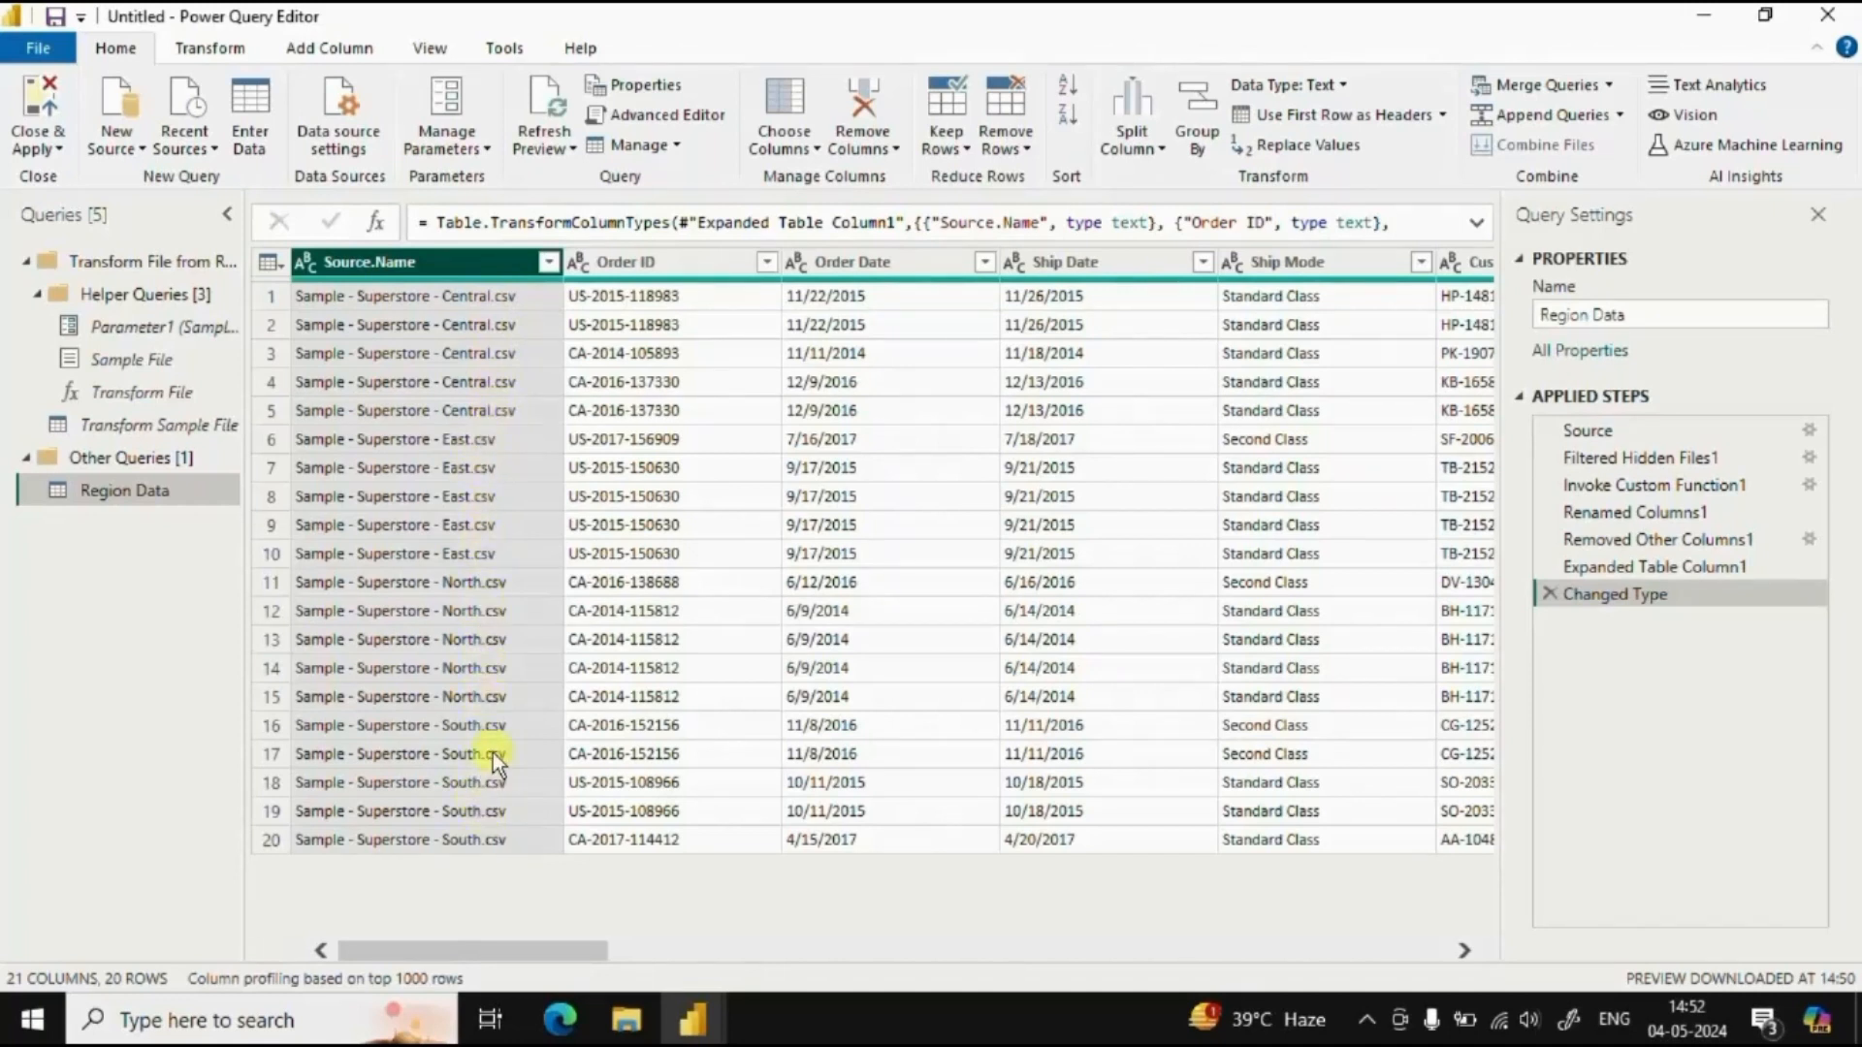
mouse_move(463, 357)
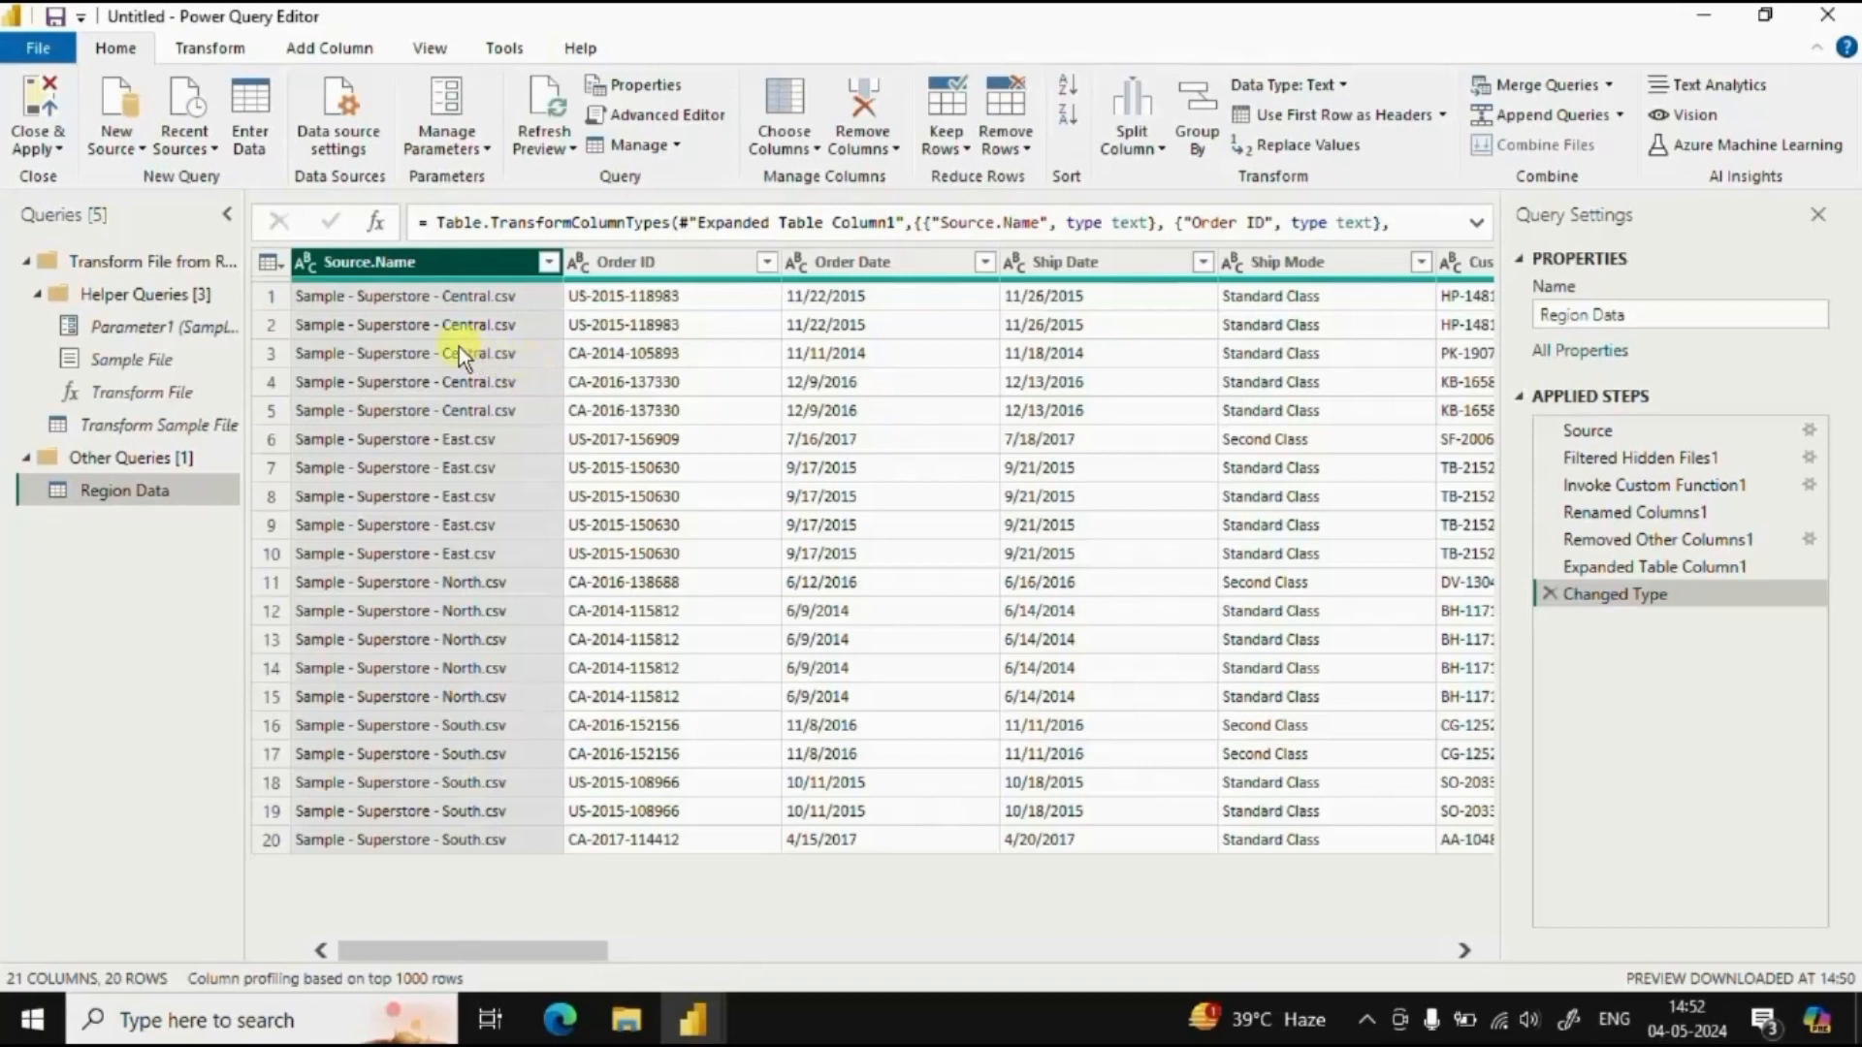
mouse_move(498, 361)
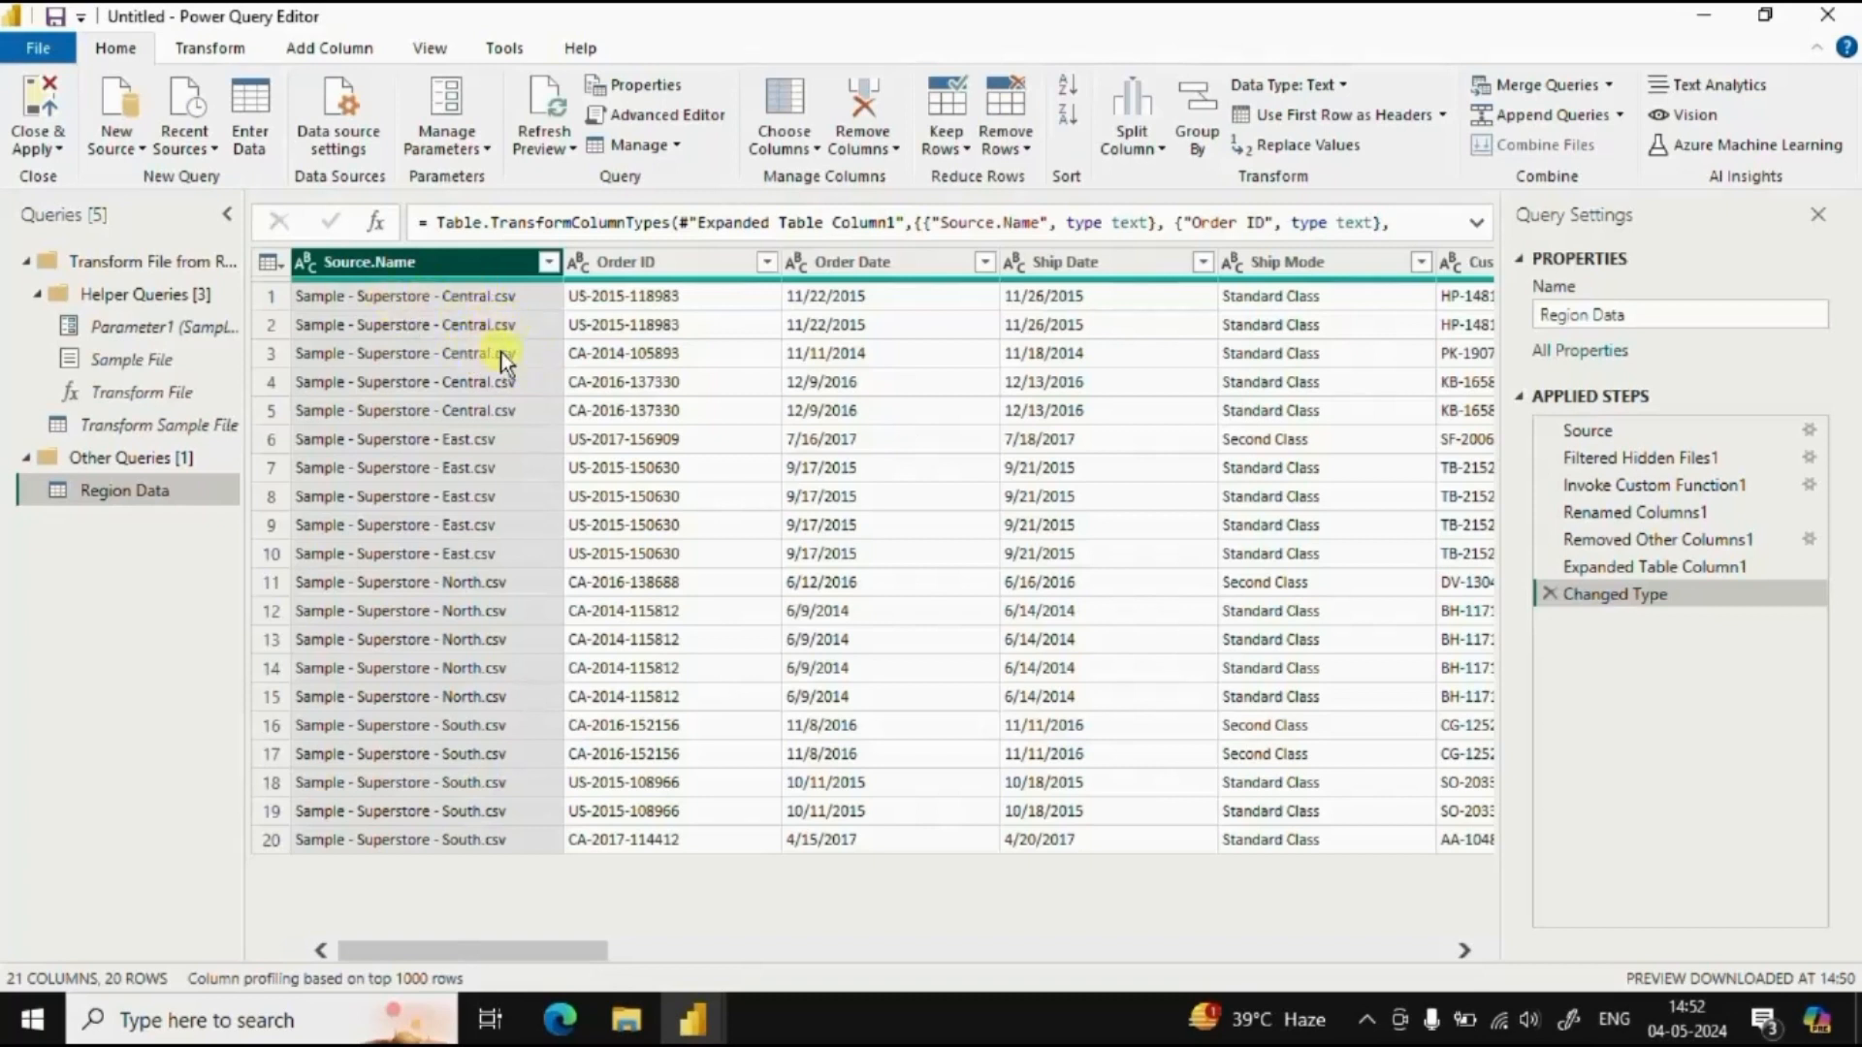
mouse_move(558, 415)
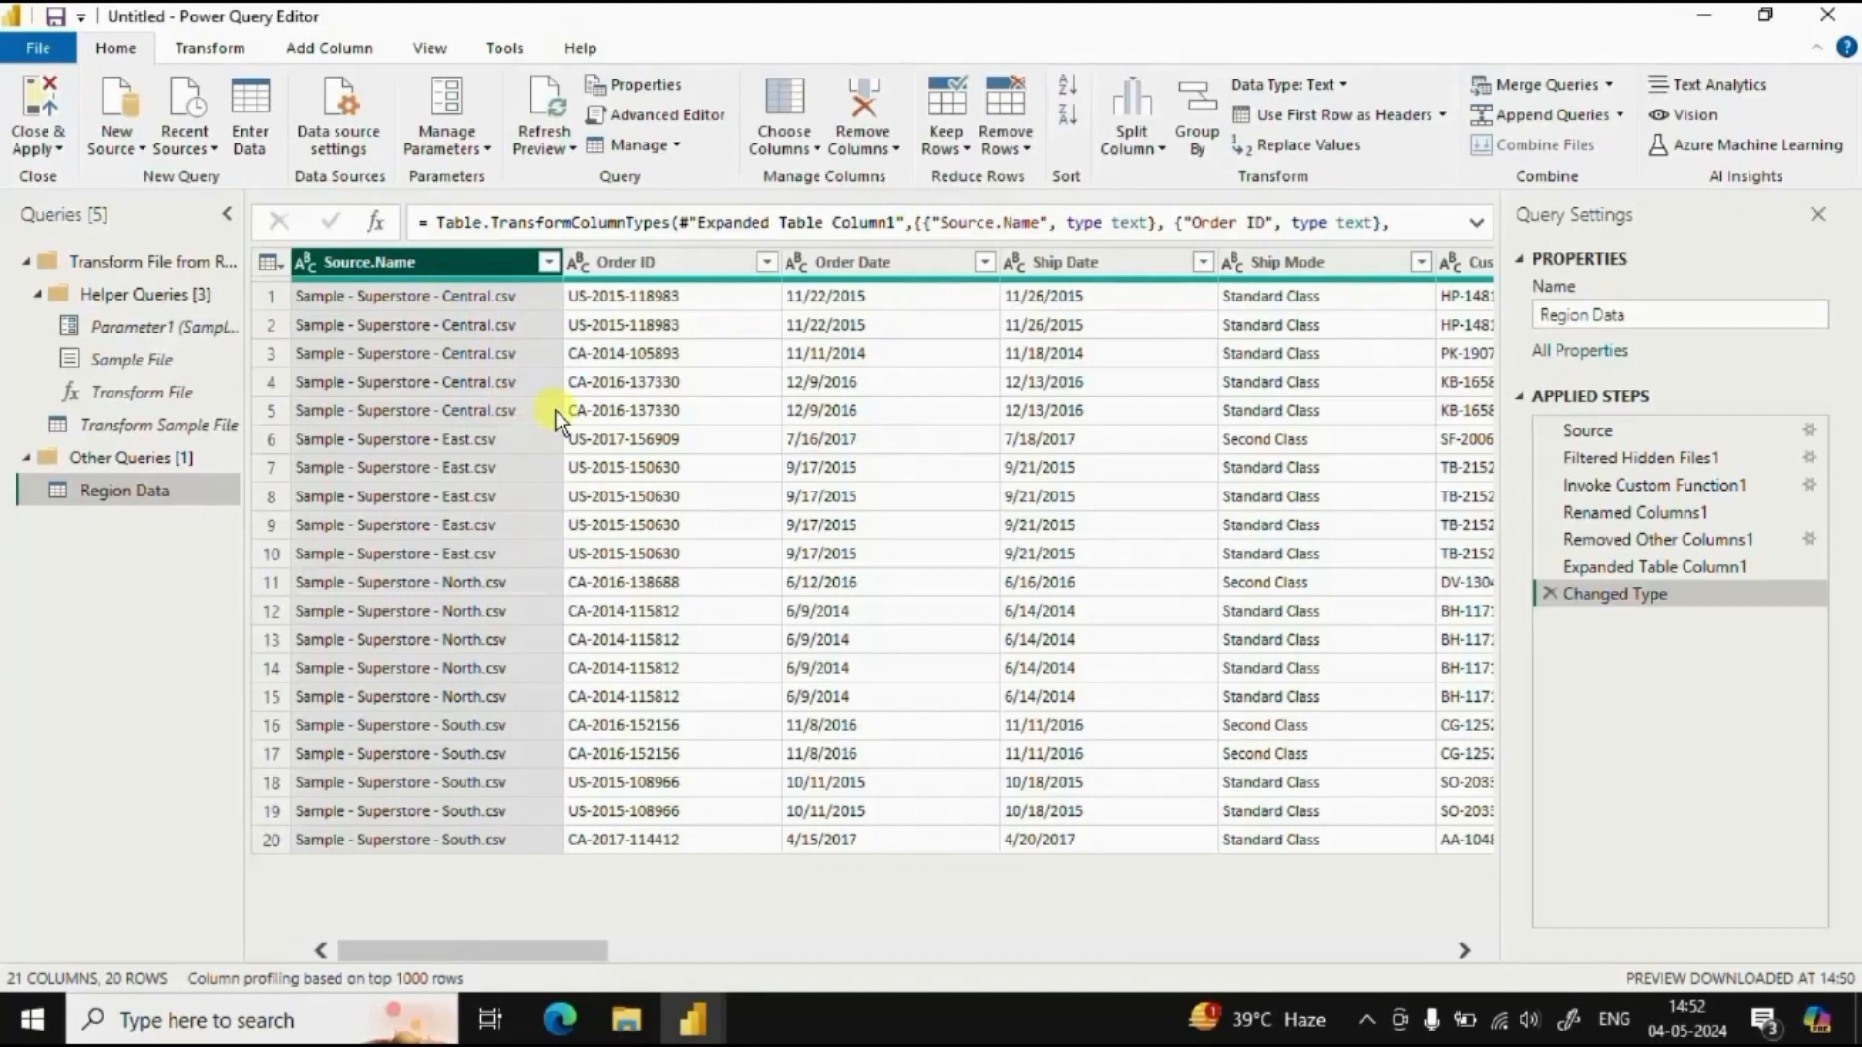
mouse_move(737, 361)
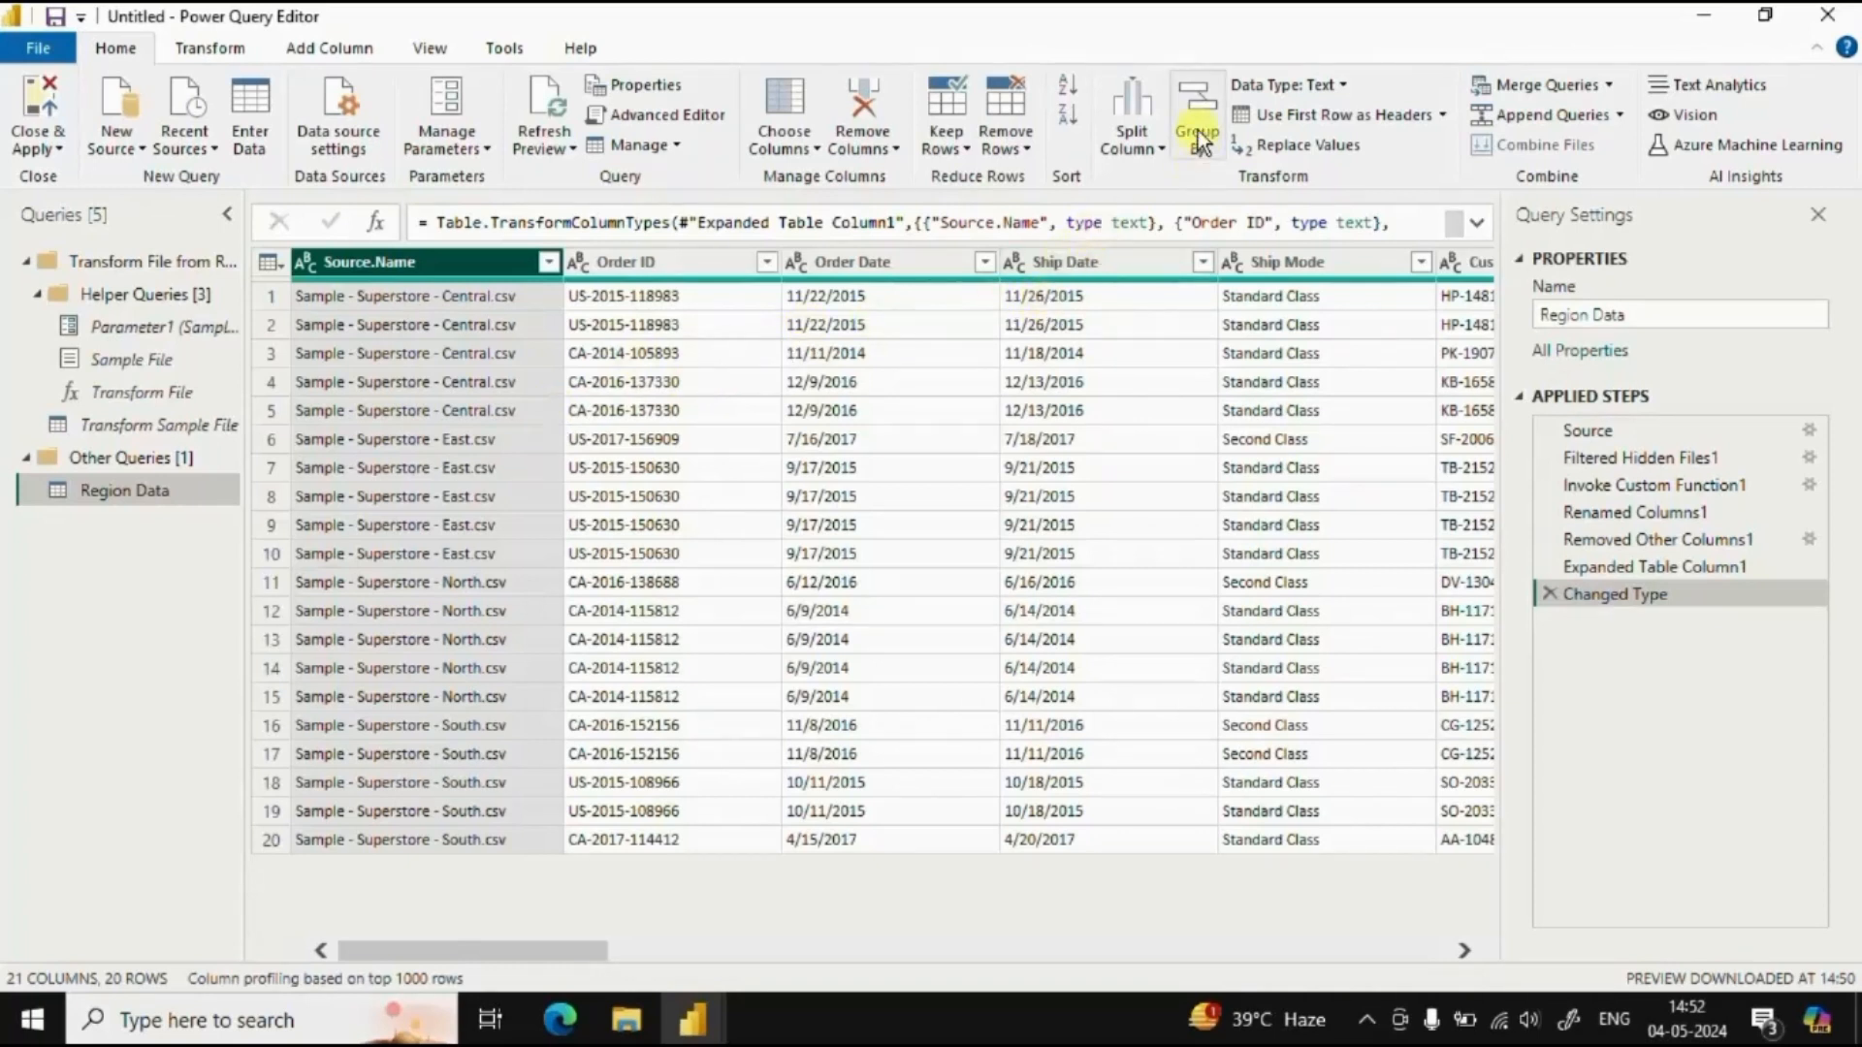
Group Region Data by Source.Name with Count Rows, giving four files of 5 rows
click(1196, 112)
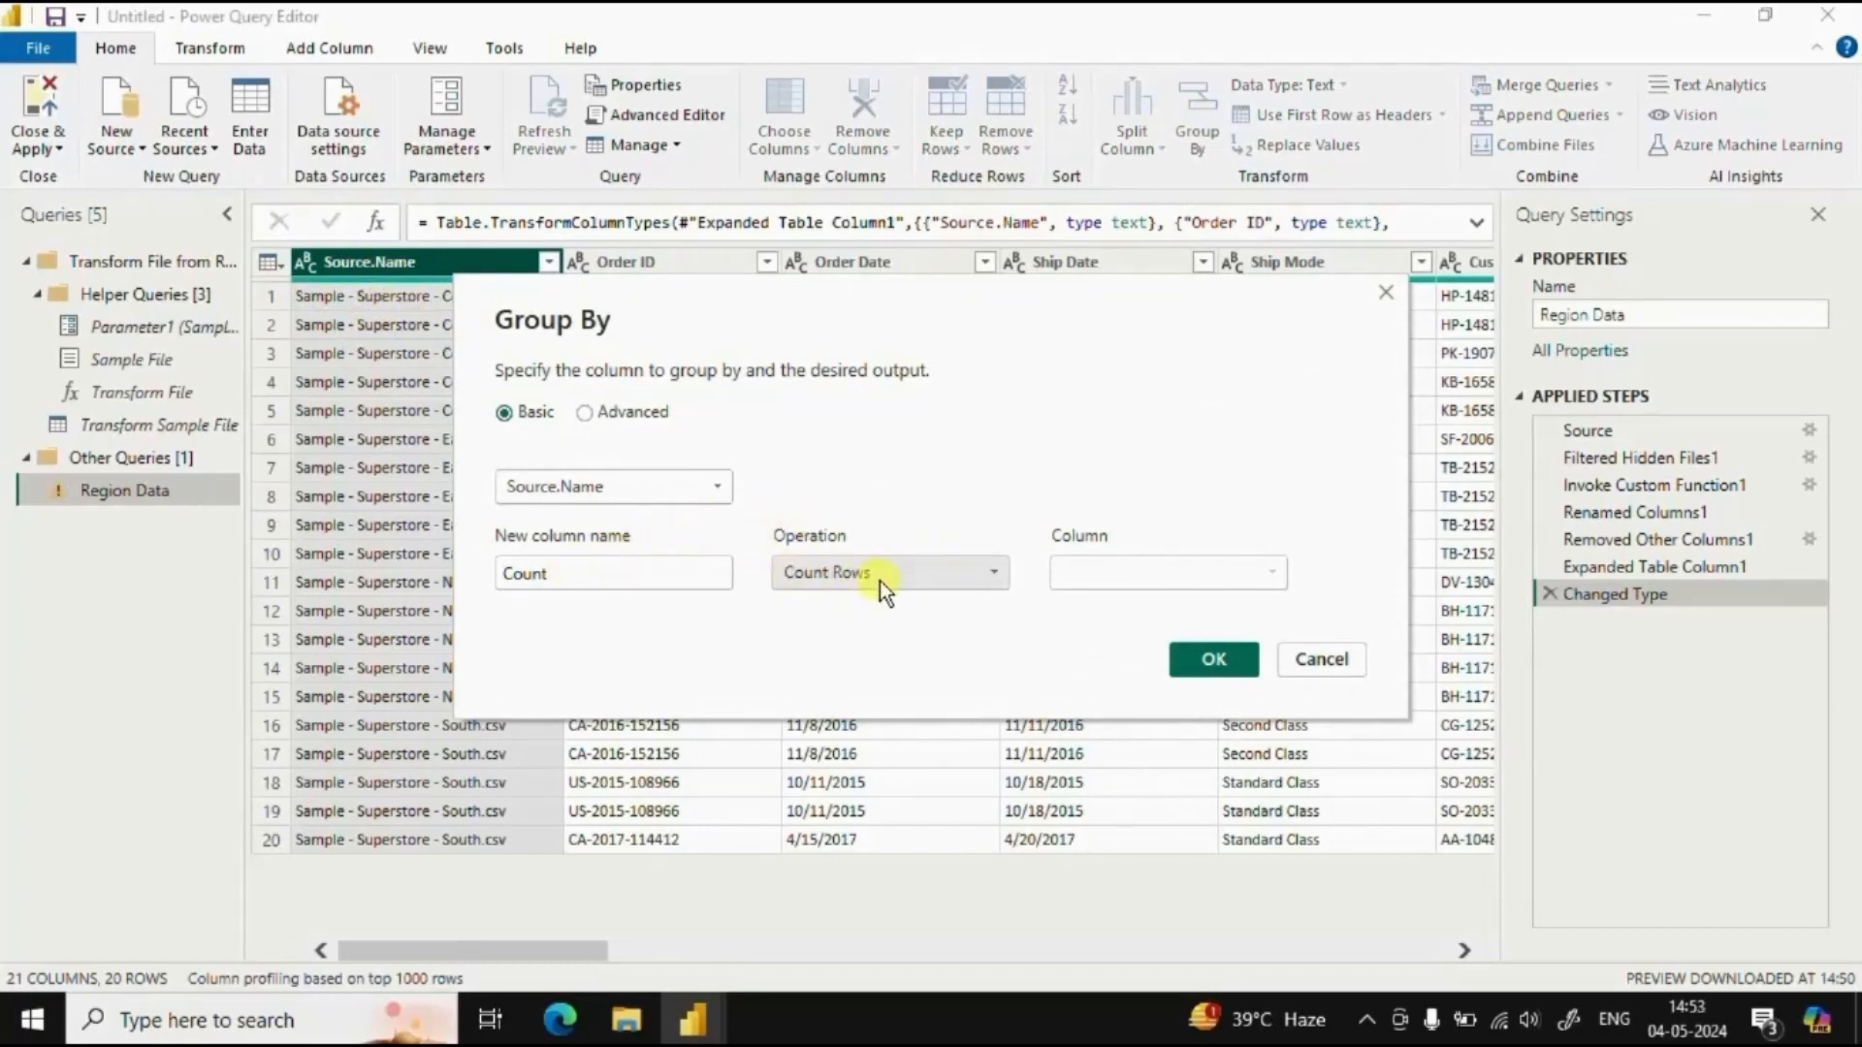
click(1319, 660)
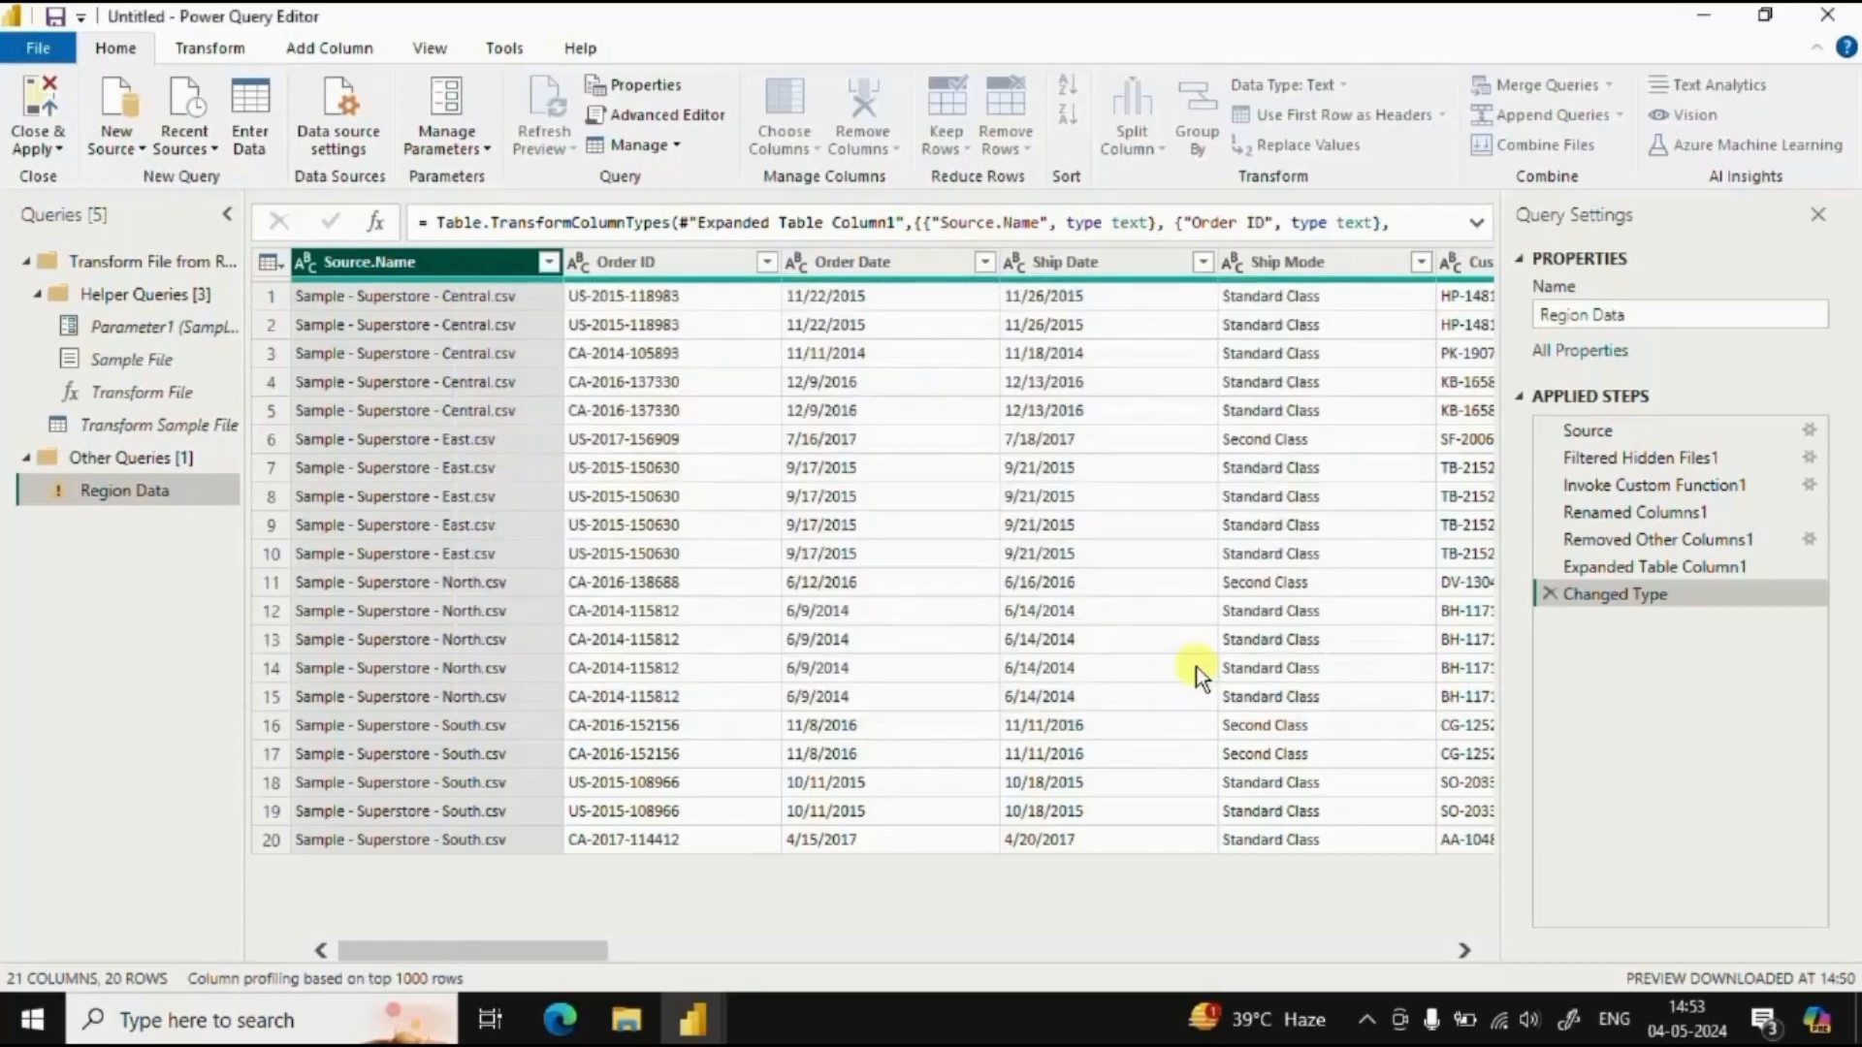
click(1196, 113)
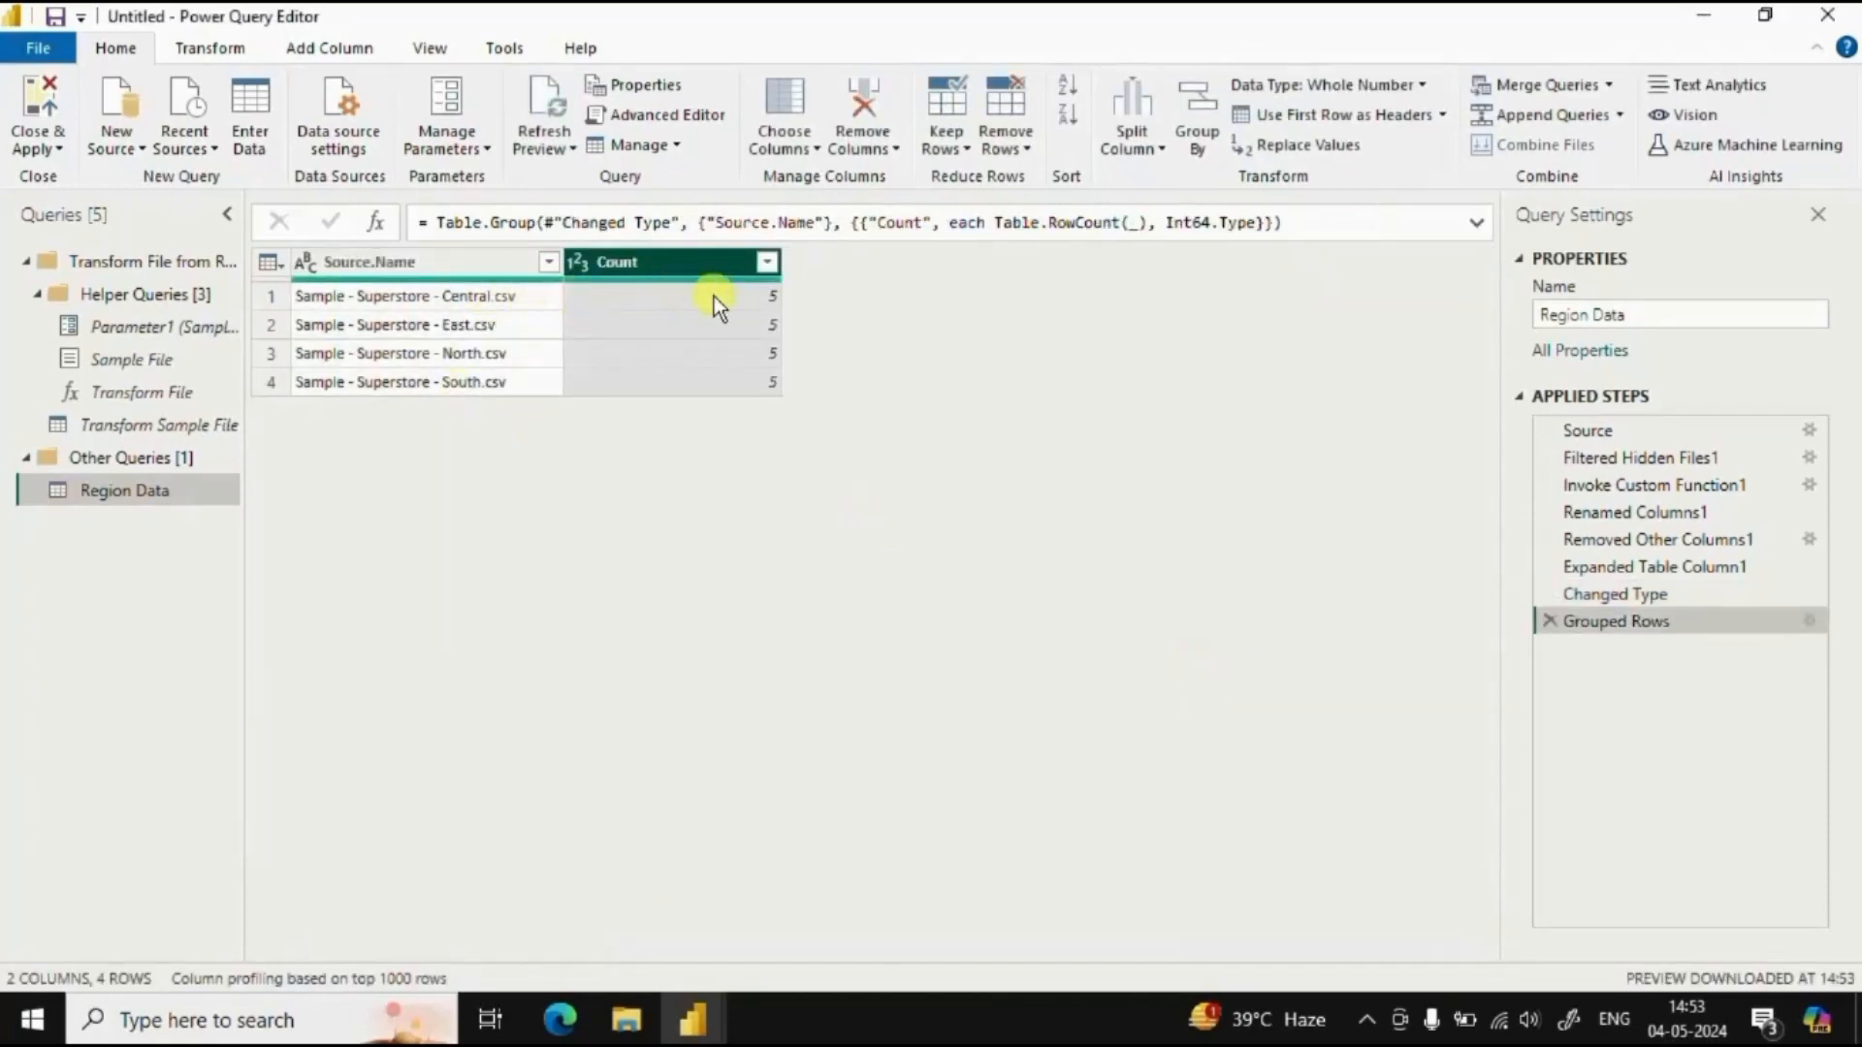
mouse_move(508, 386)
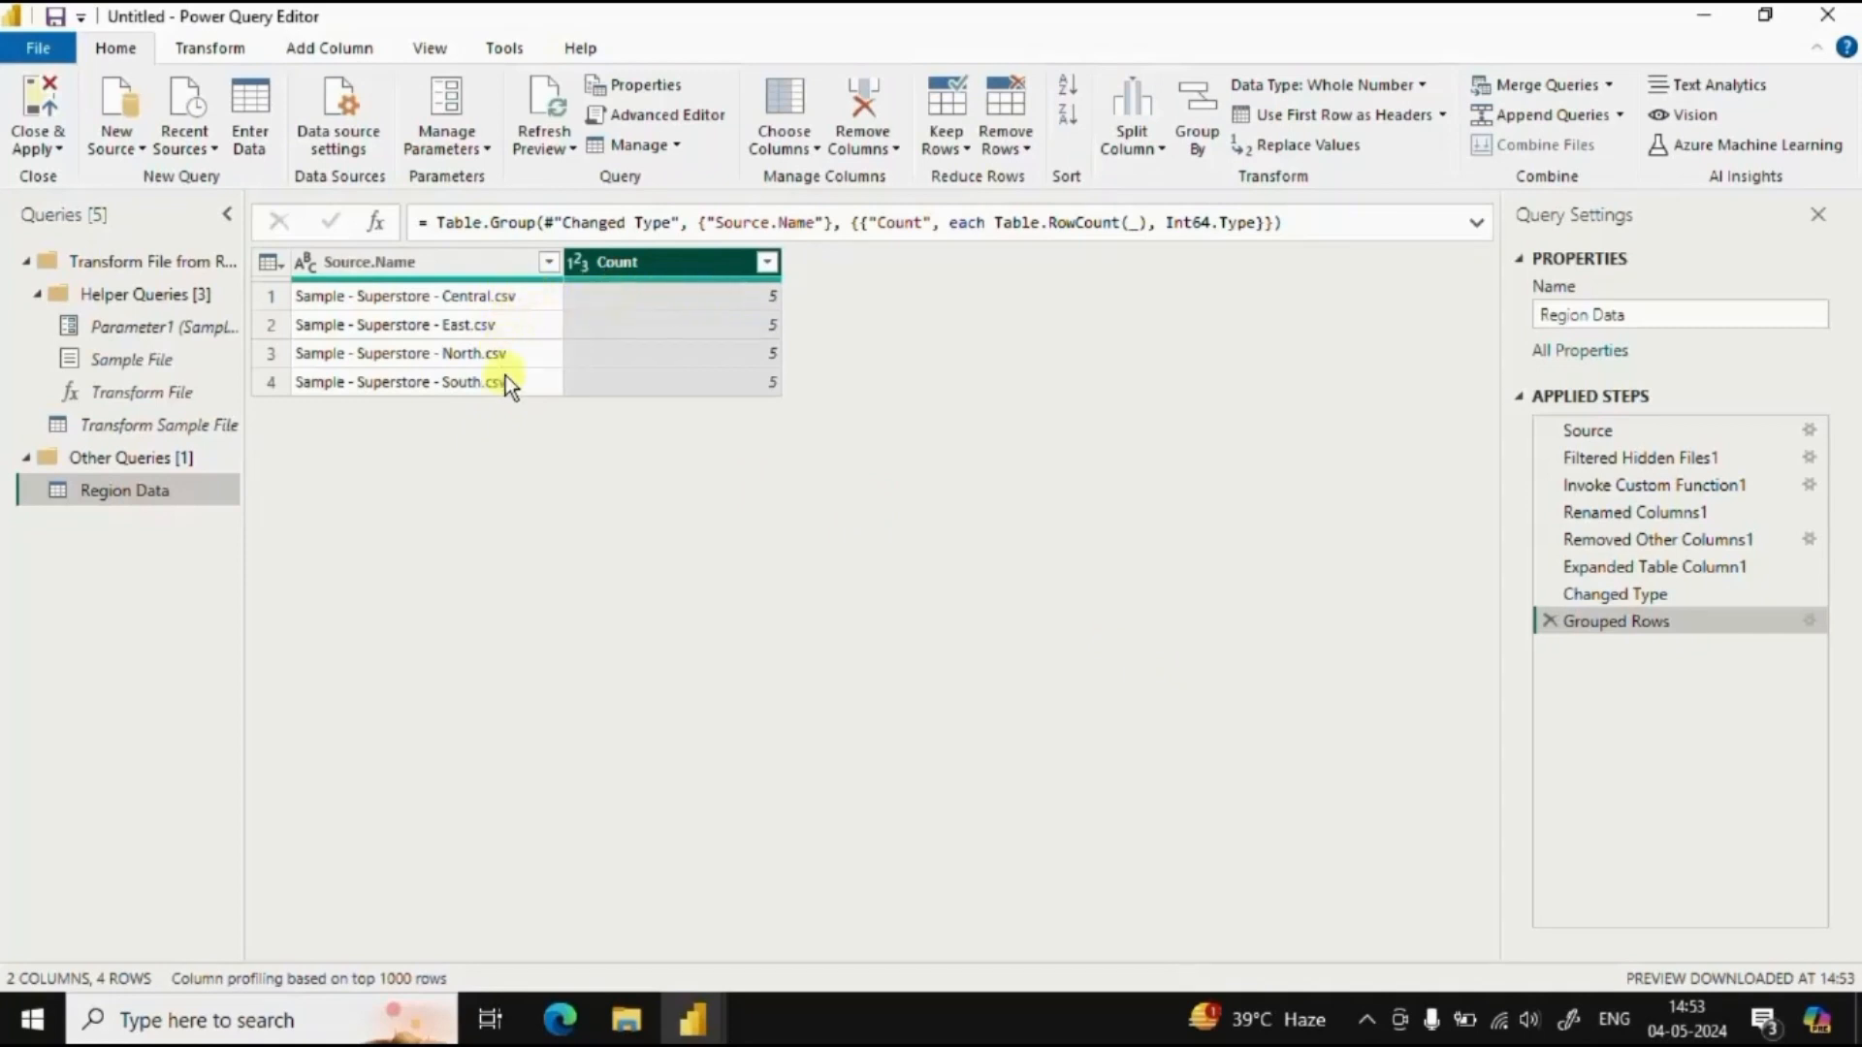
mouse_move(663, 330)
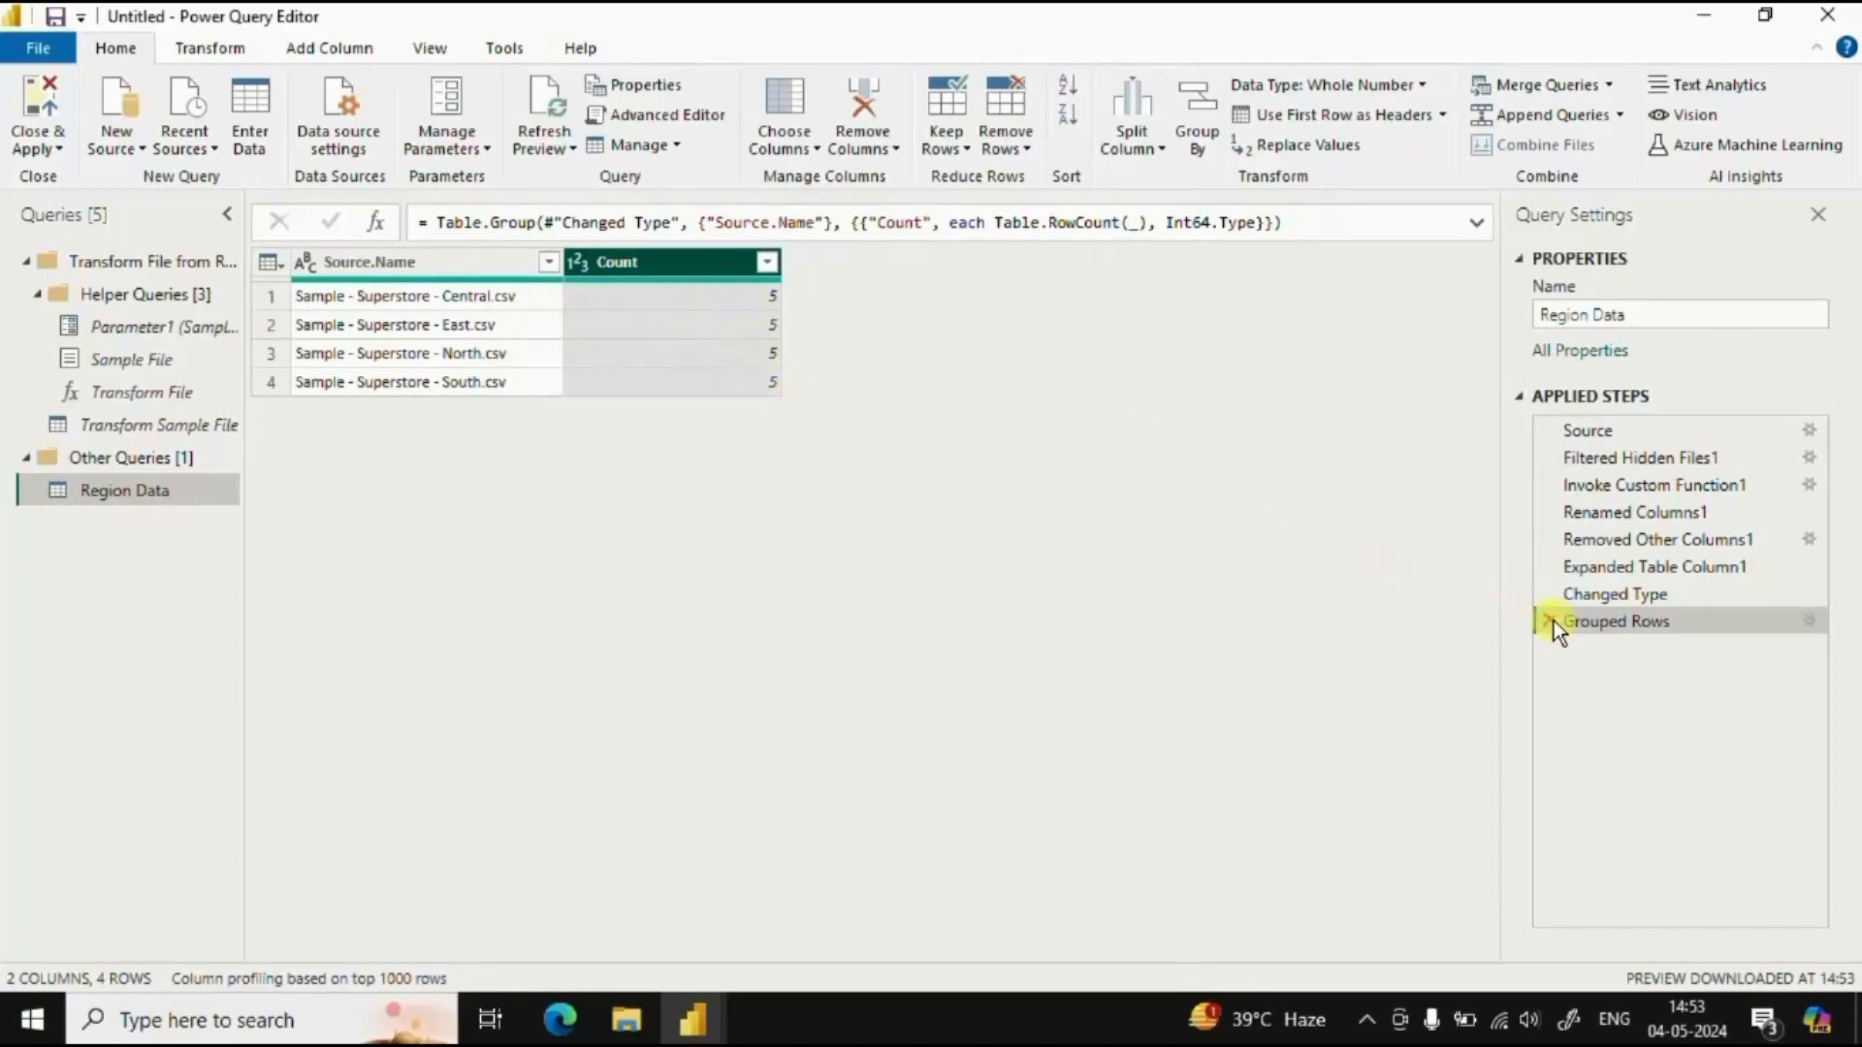
Remove the Grouped Rows step so the query again shows all 20 combined rows
click(1615, 593)
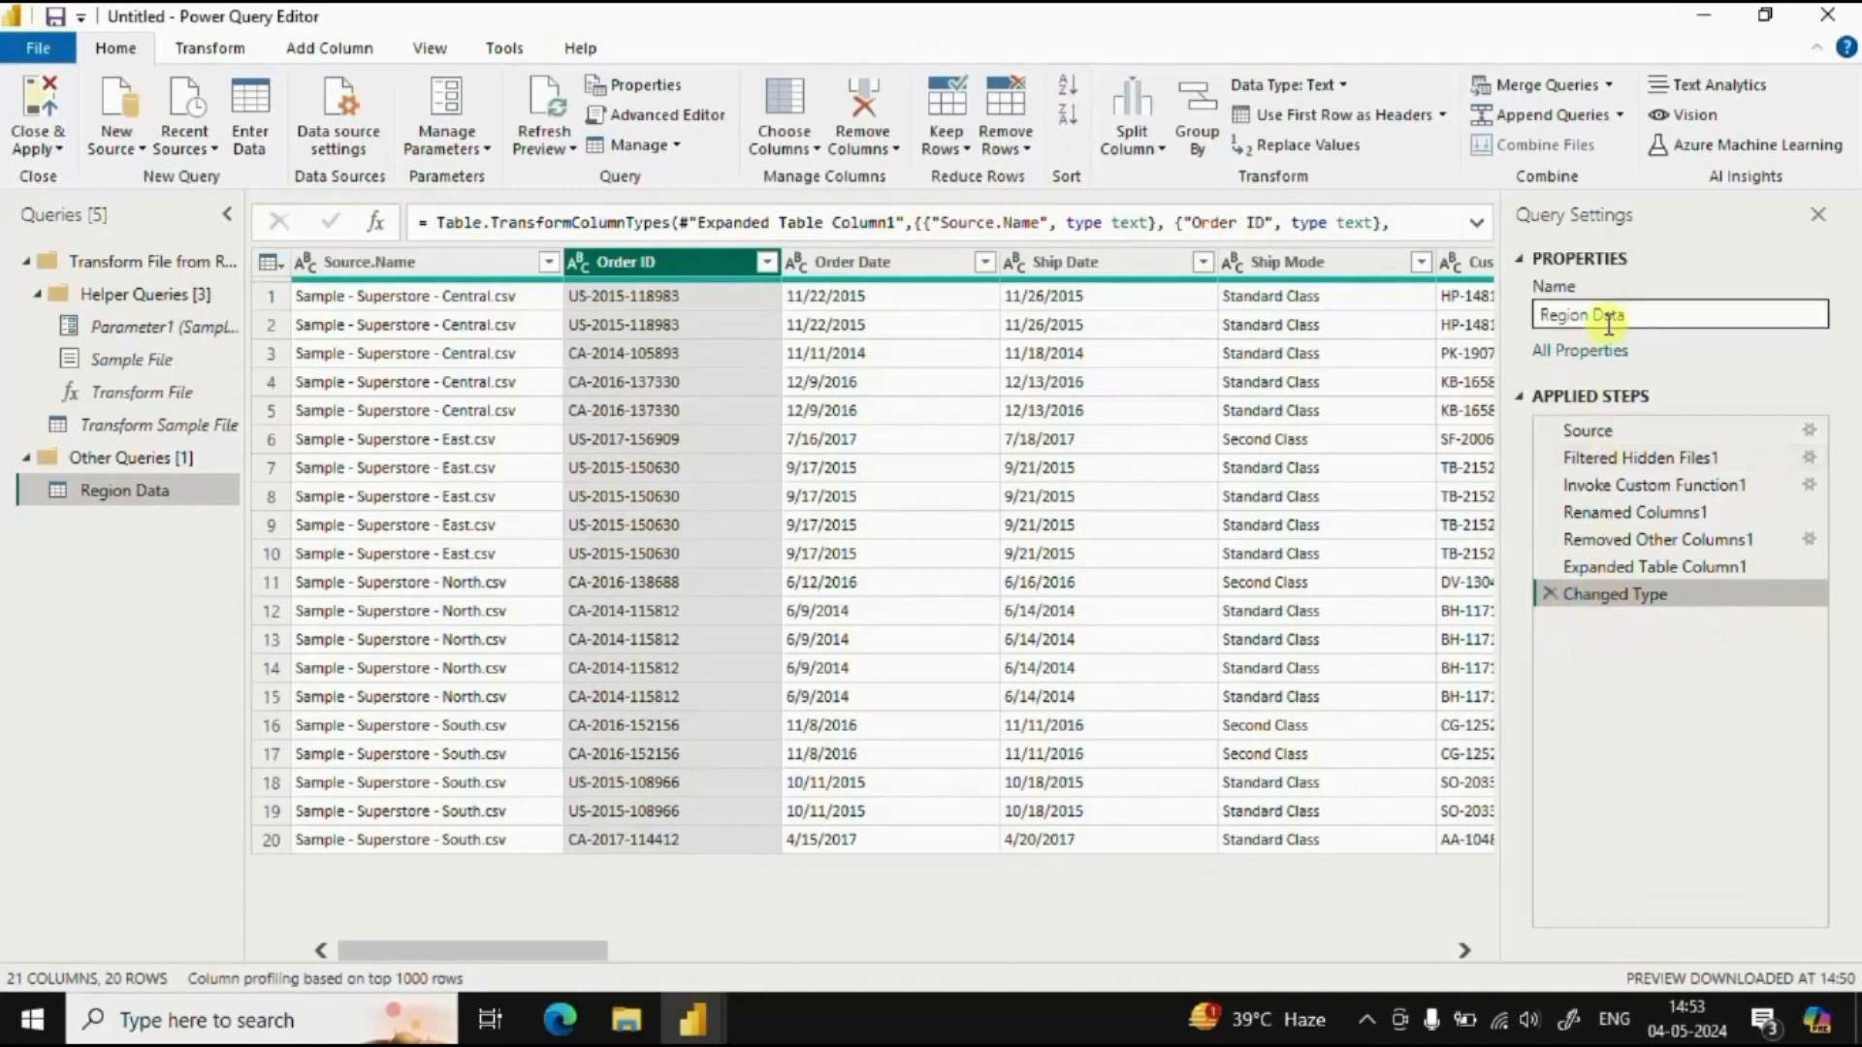
double_click(1609, 315)
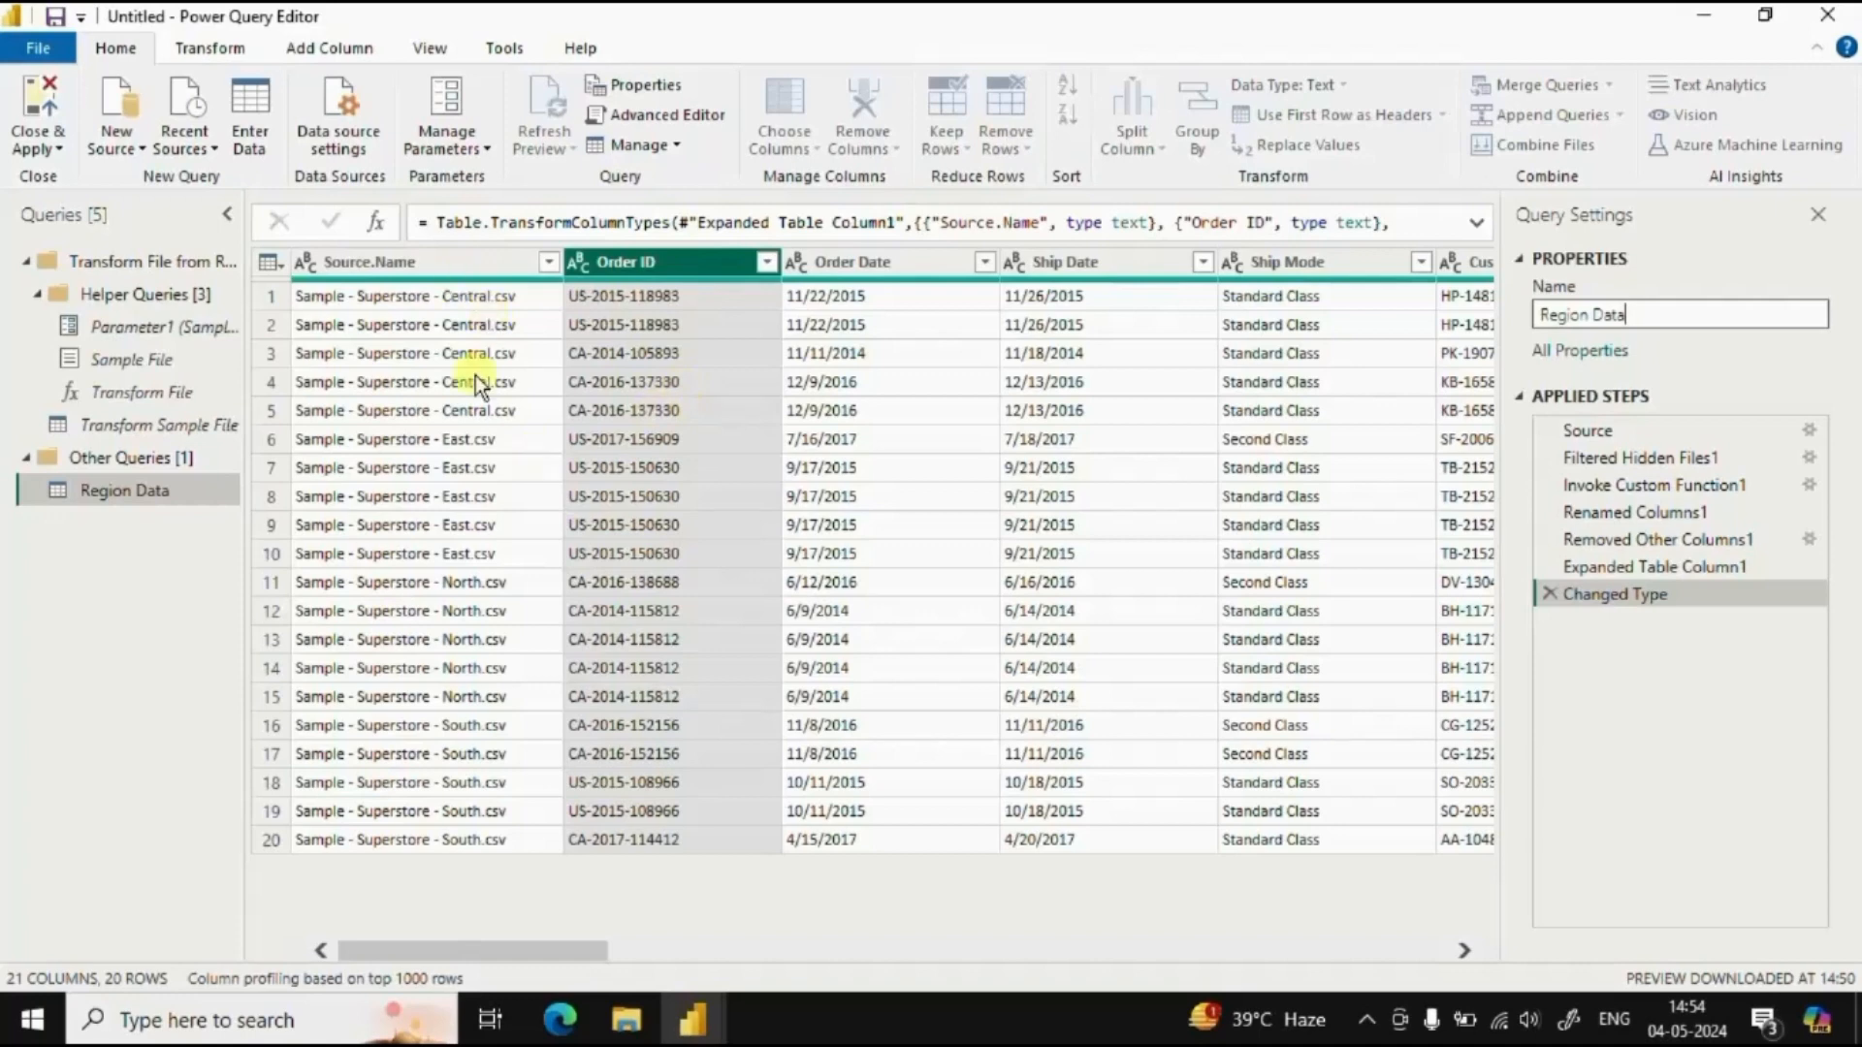
mouse_move(599, 913)
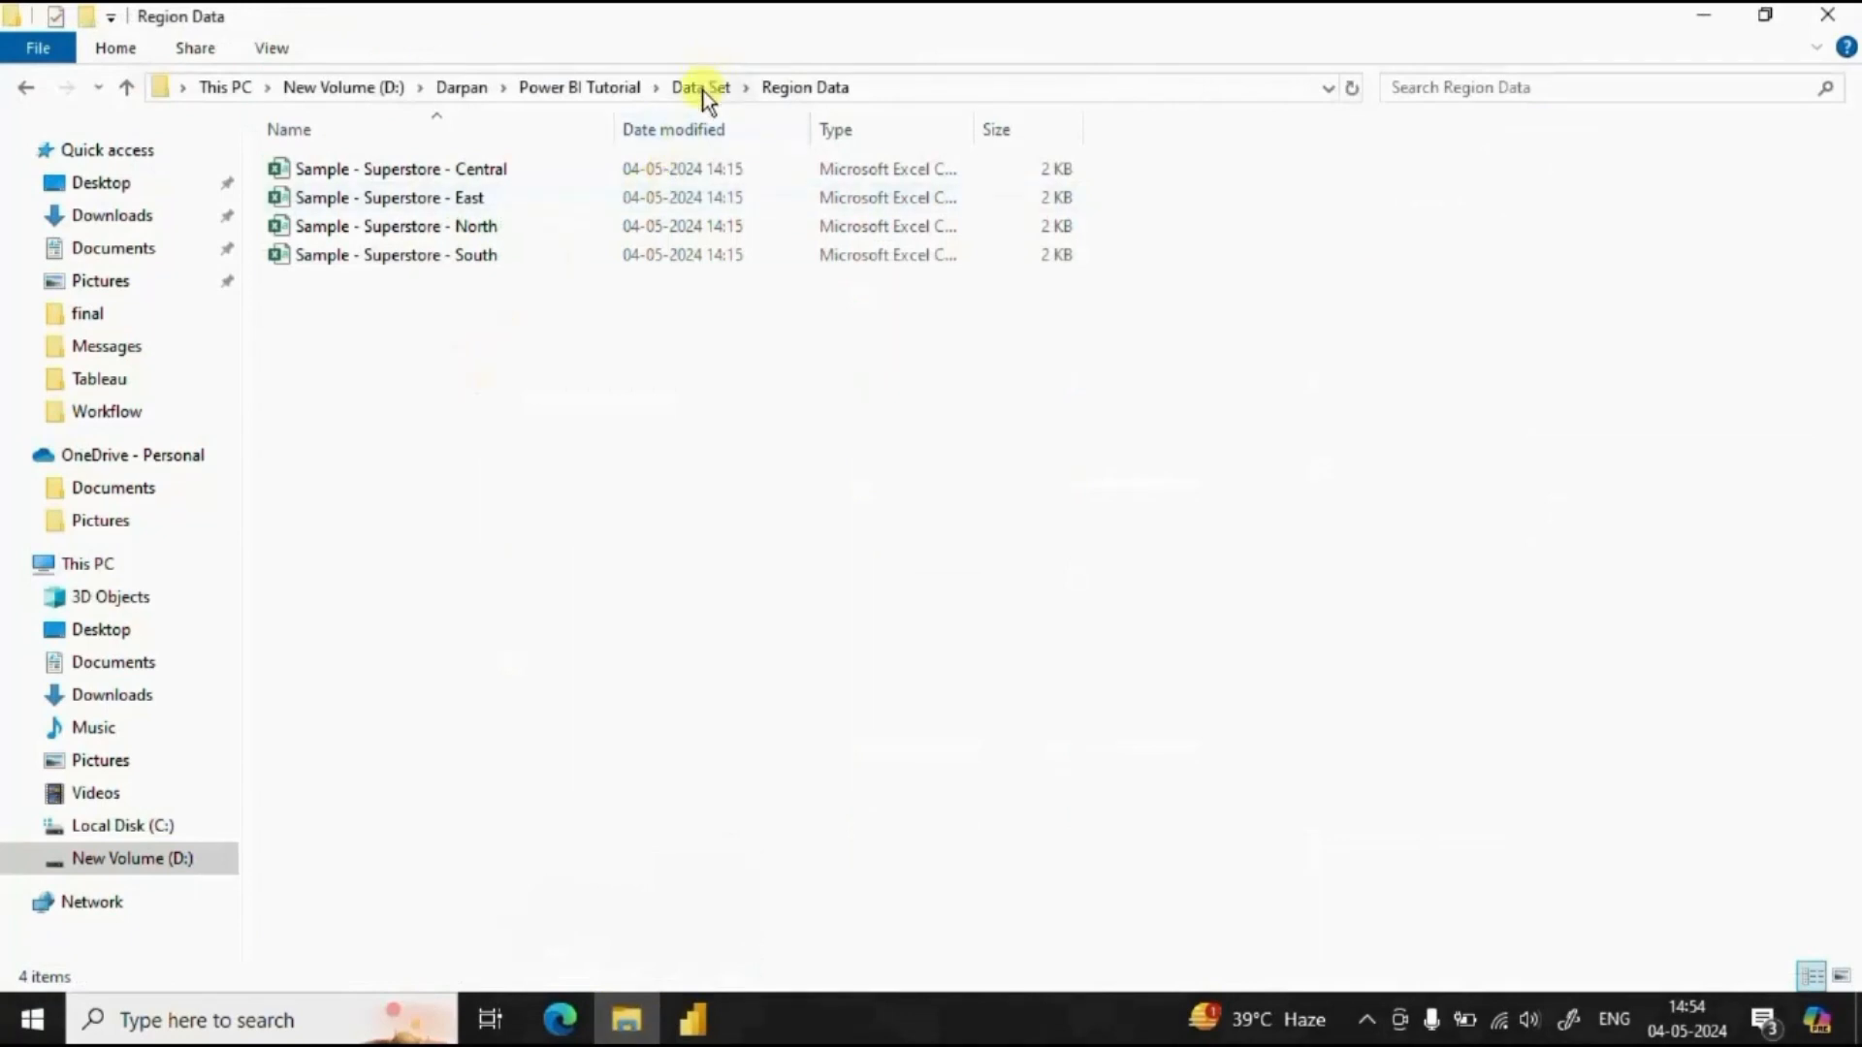
Drag Sample - Superstore - West from Data Set into the Region Data folder
click(700, 87)
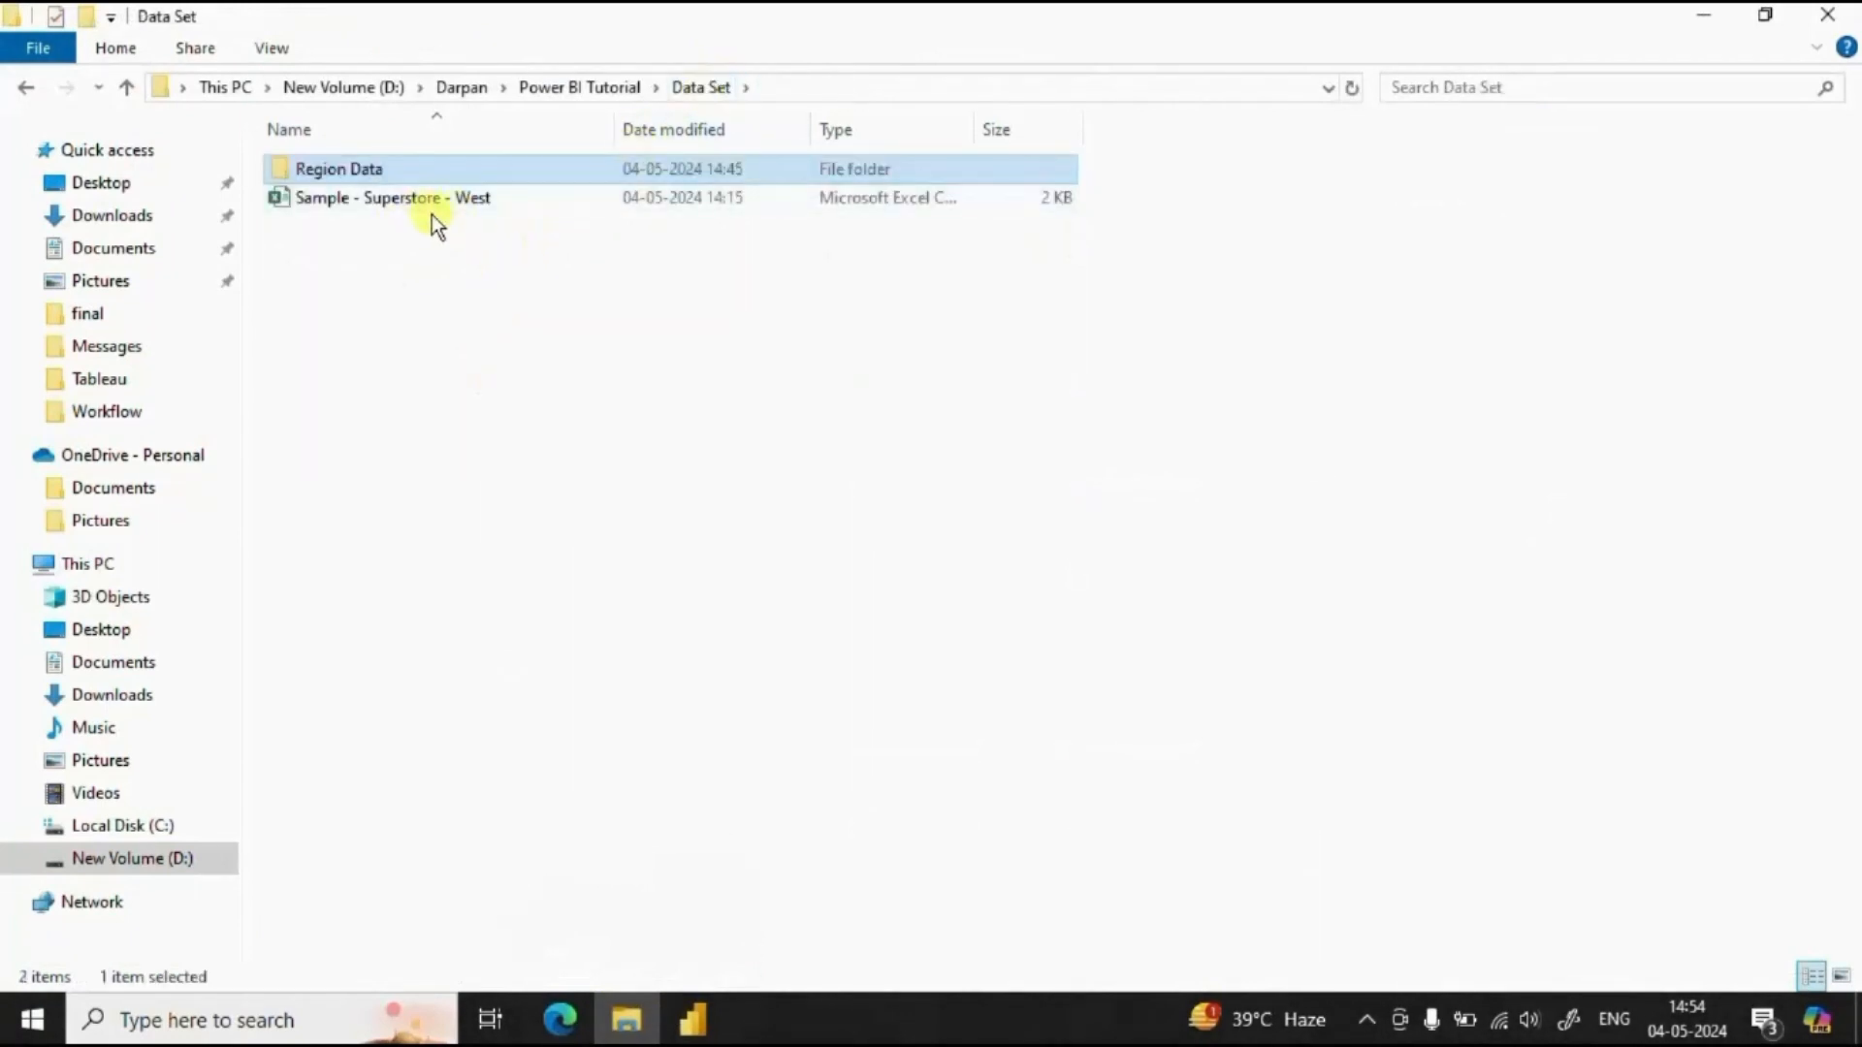
drag(391, 198, 345, 168)
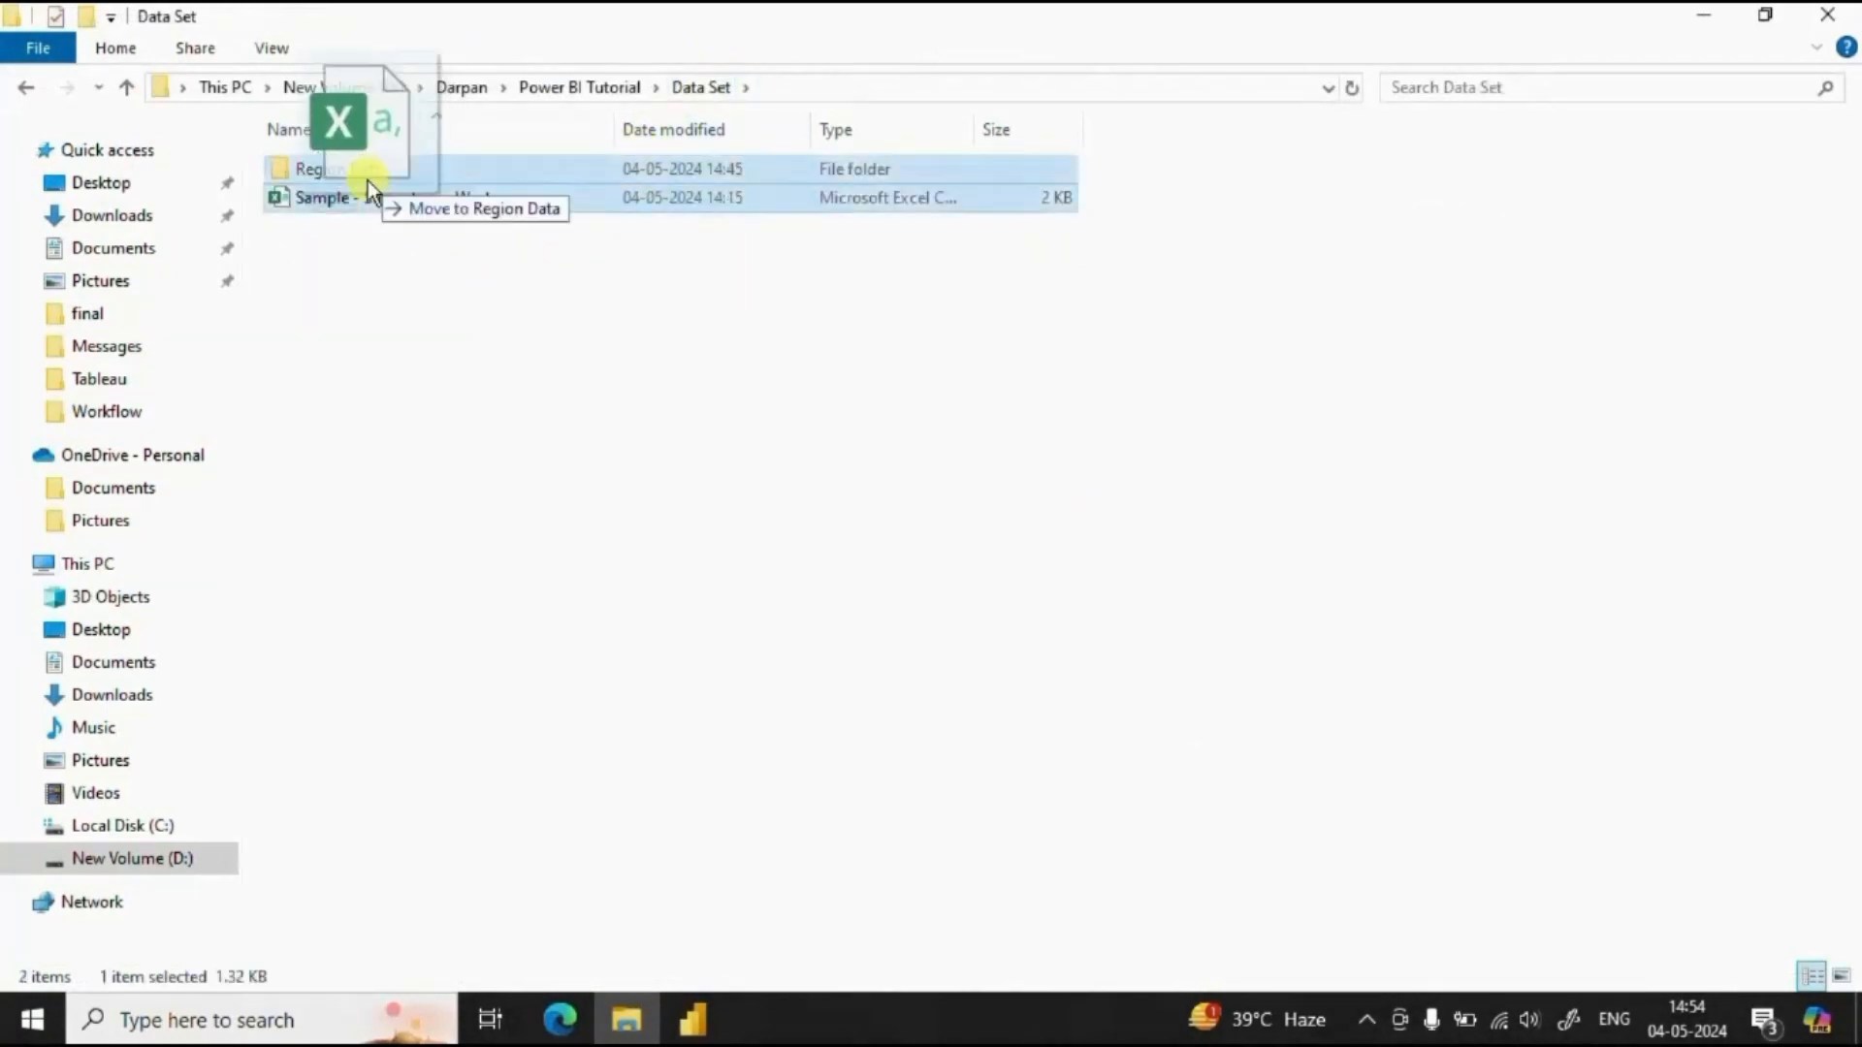
drag(320, 197, 345, 167)
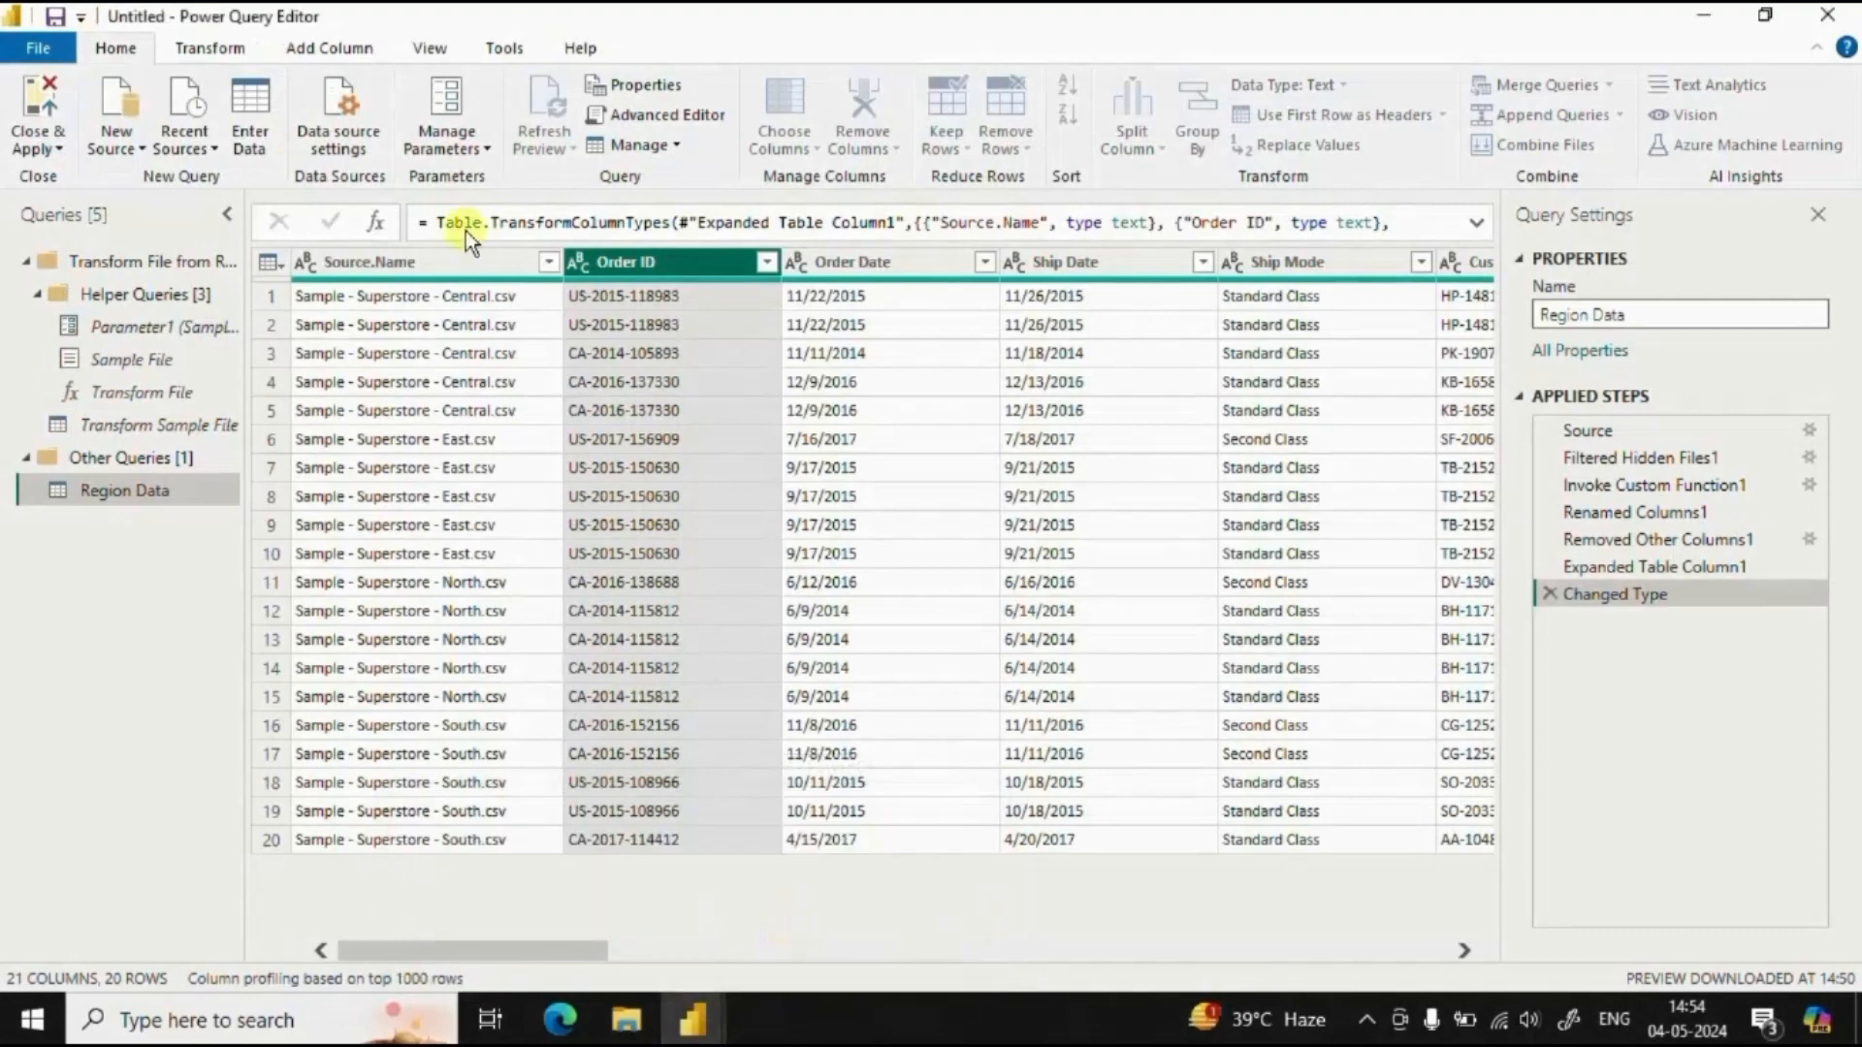
mouse_move(570, 261)
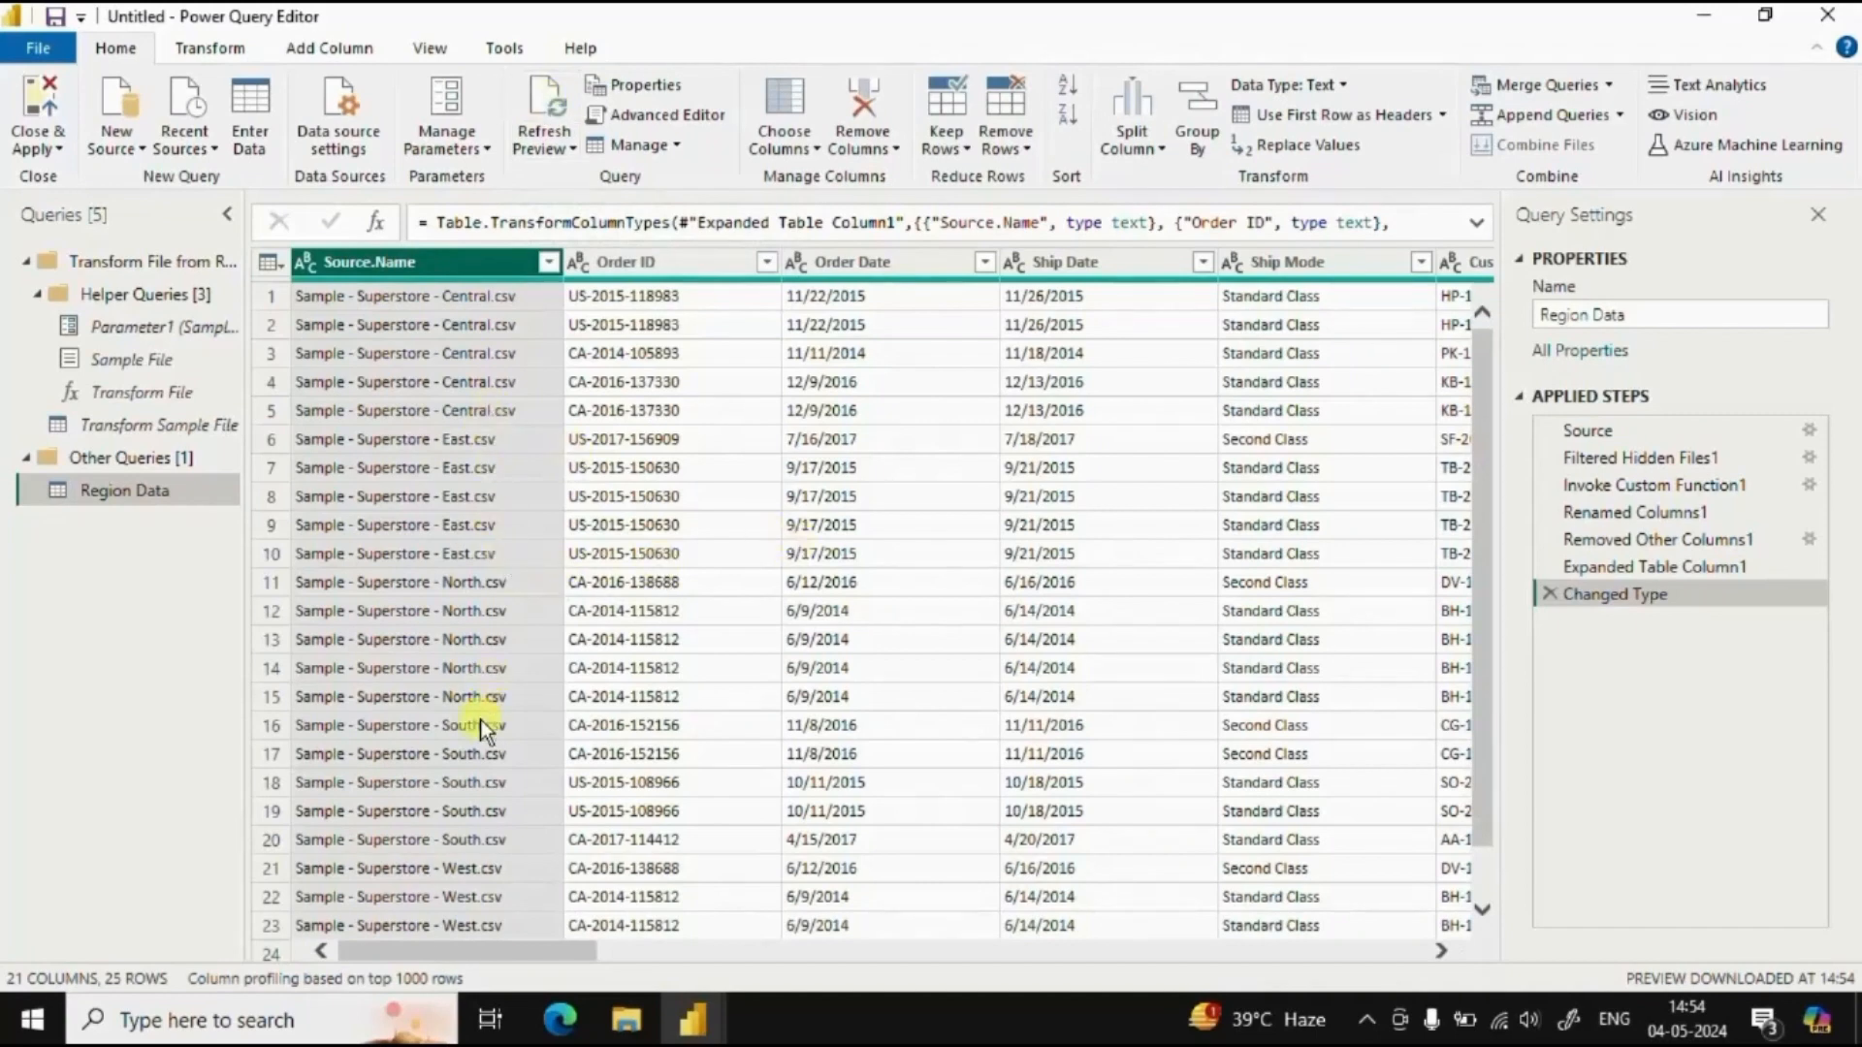
mouse_move(1483, 832)
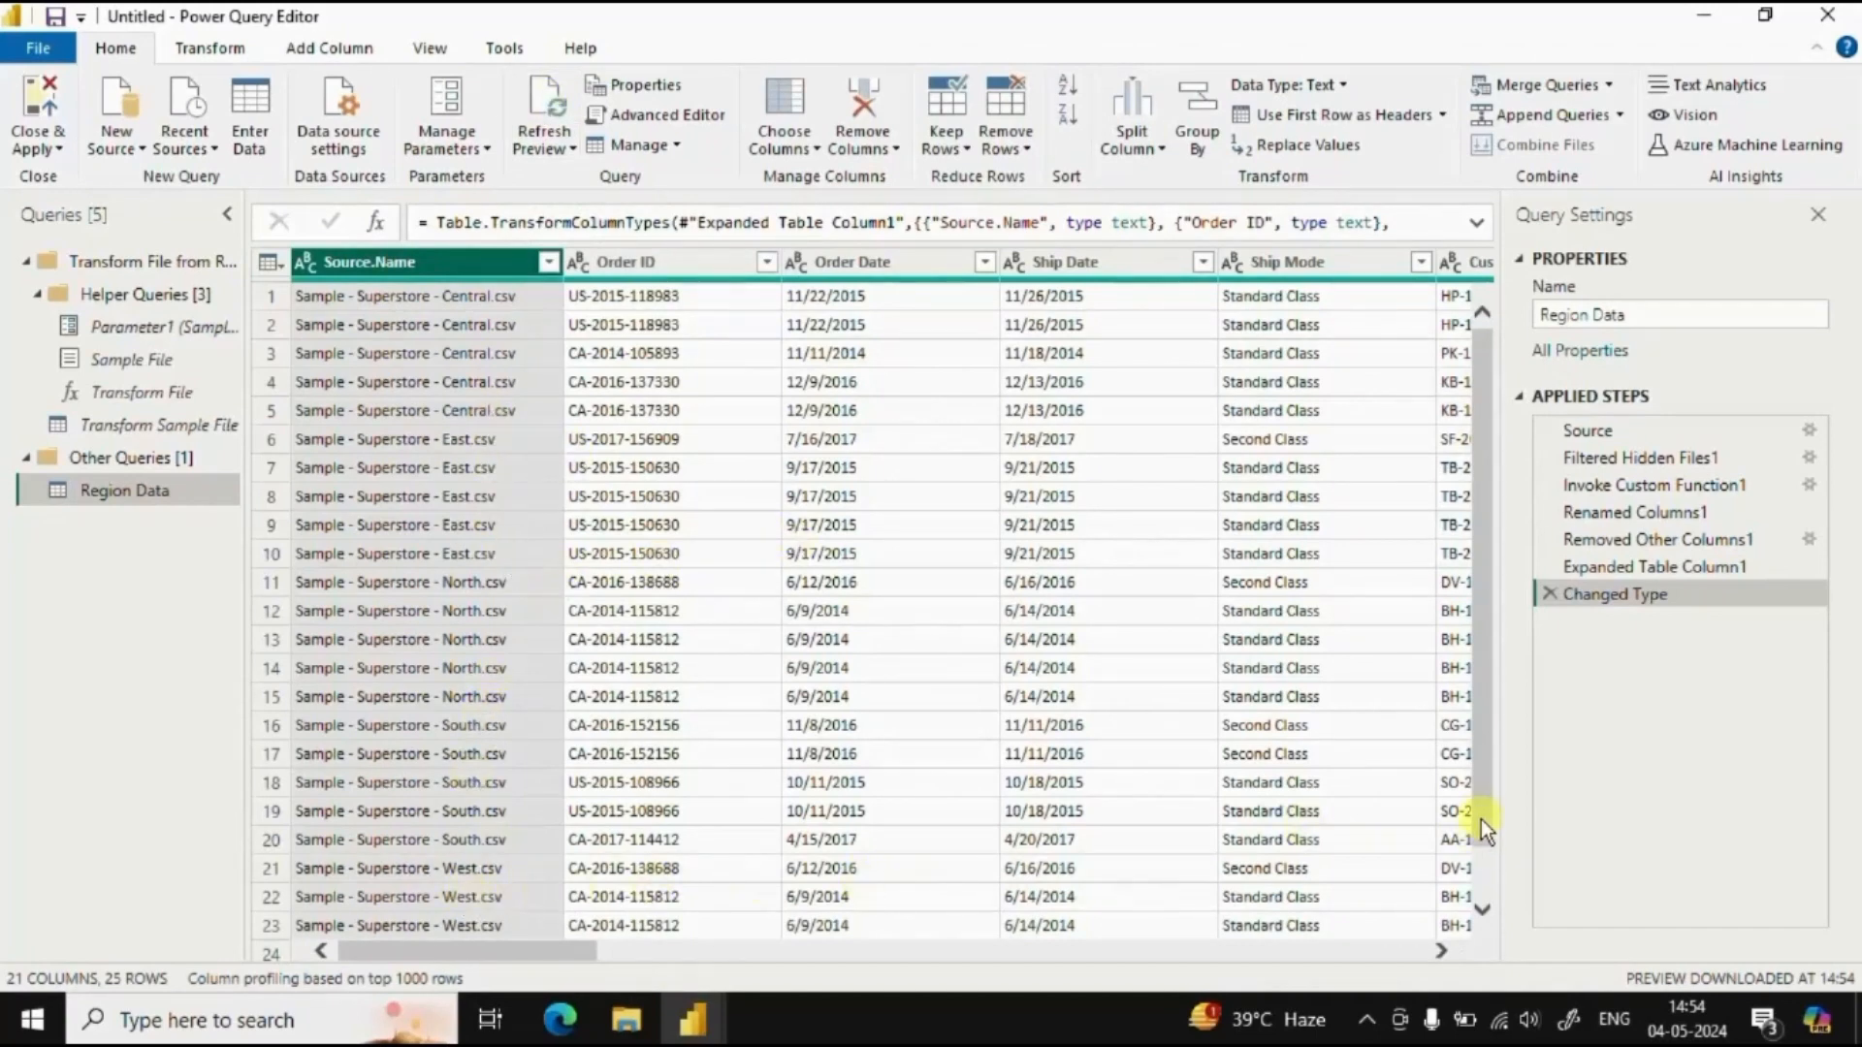
Scroll the refreshed preview to the West rows, now 25 rows from five files
scroll(down, 3)
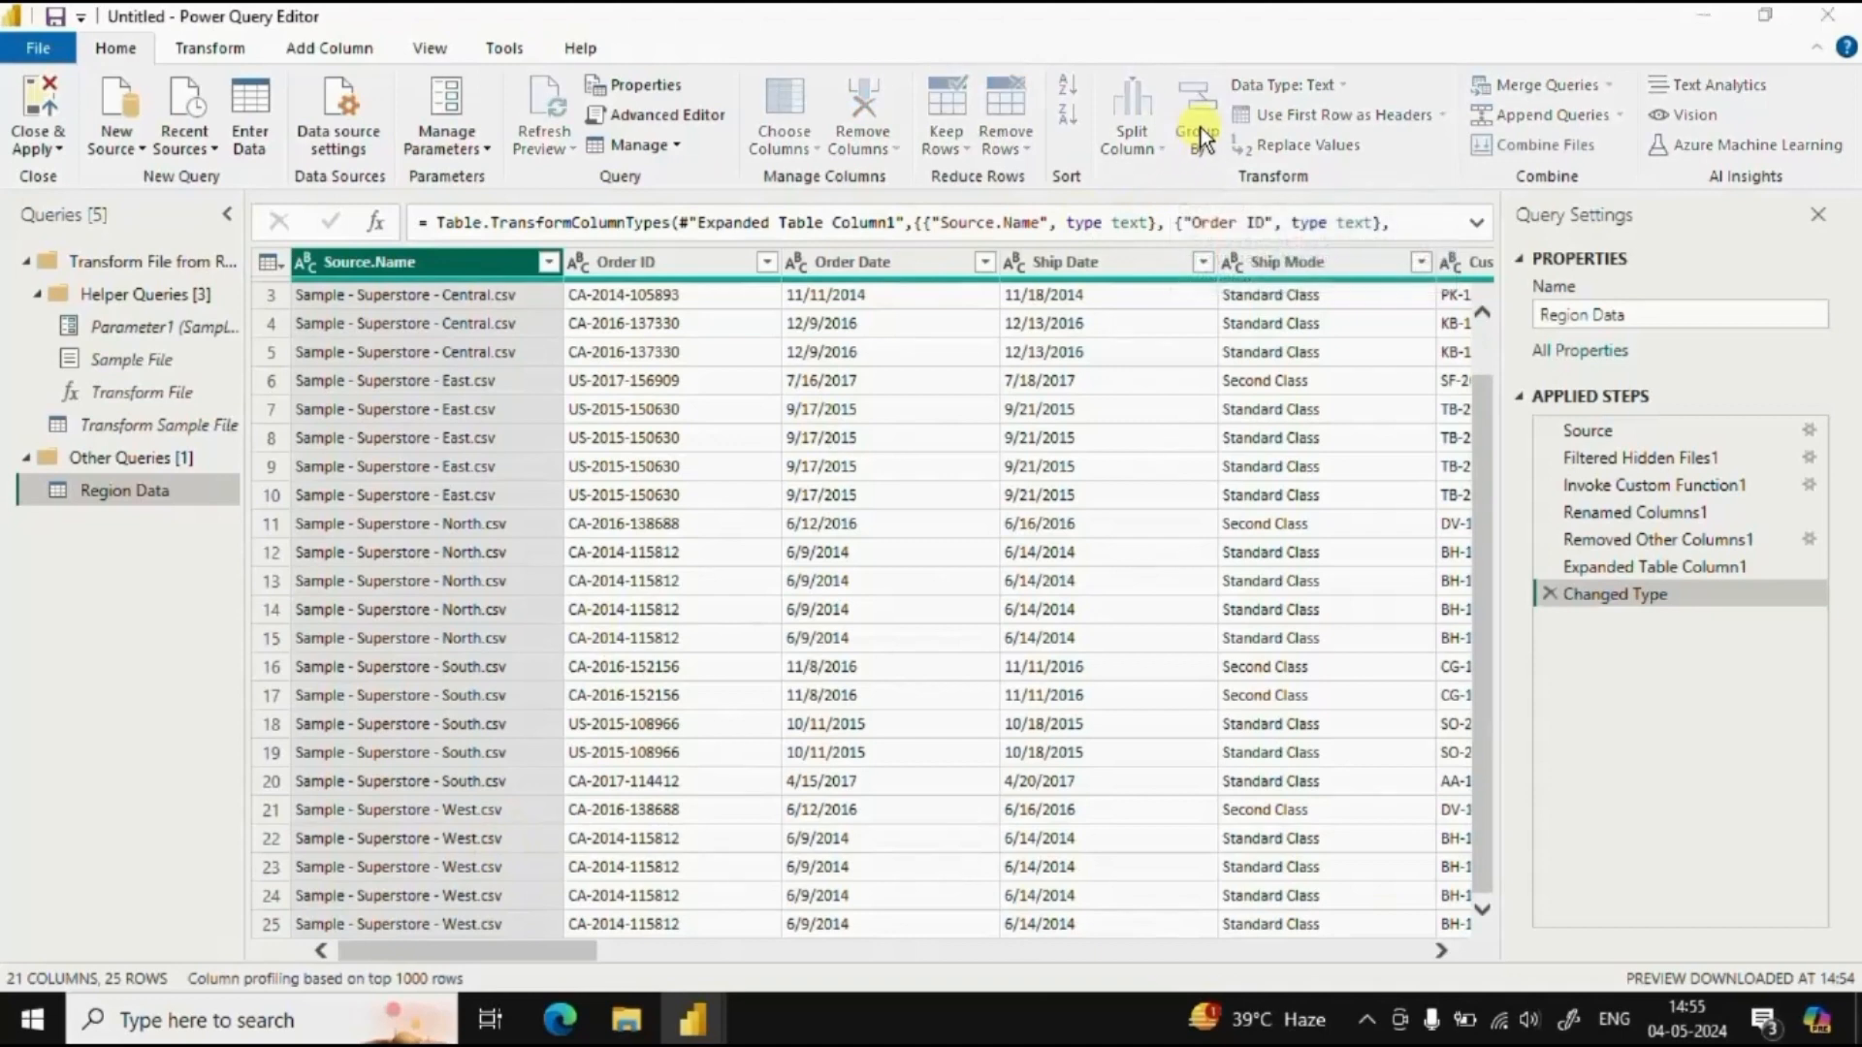
Group rows by source file counting rows, confirming all five regional CSVs show 5 rows each
click(1196, 112)
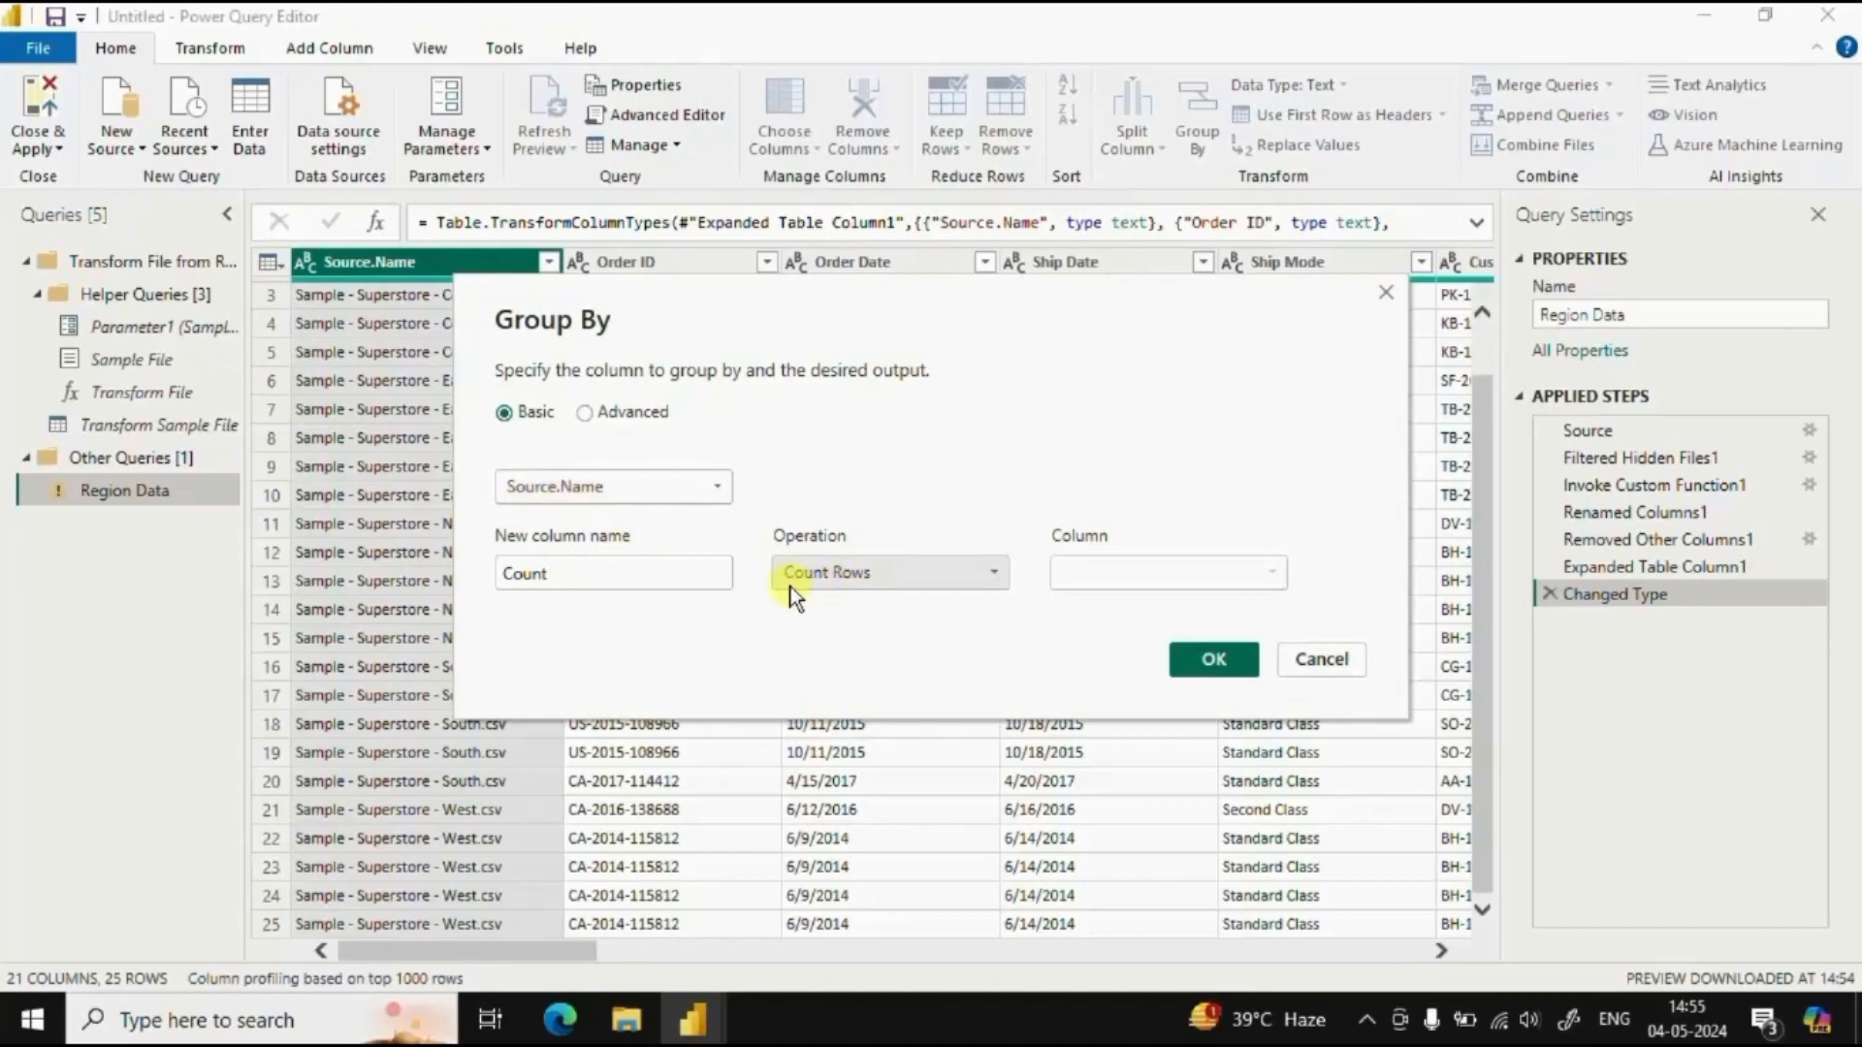
click(1320, 659)
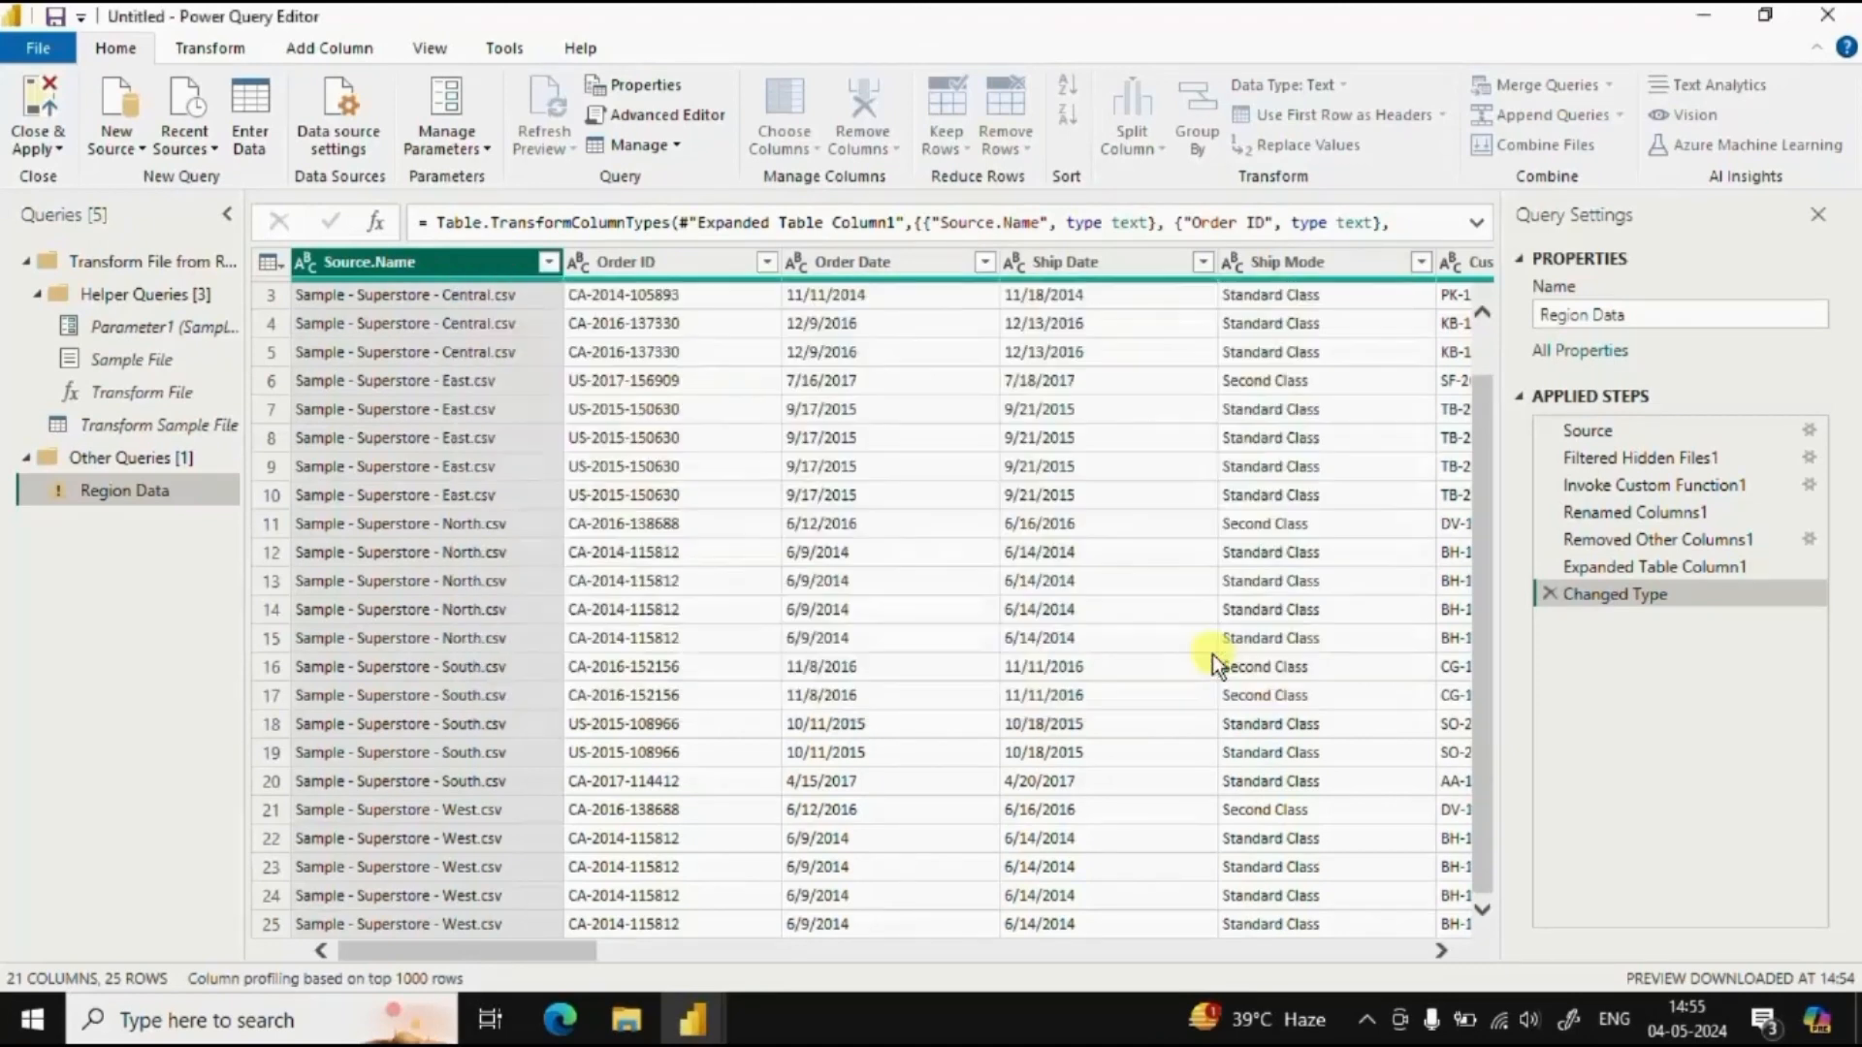
click(1197, 113)
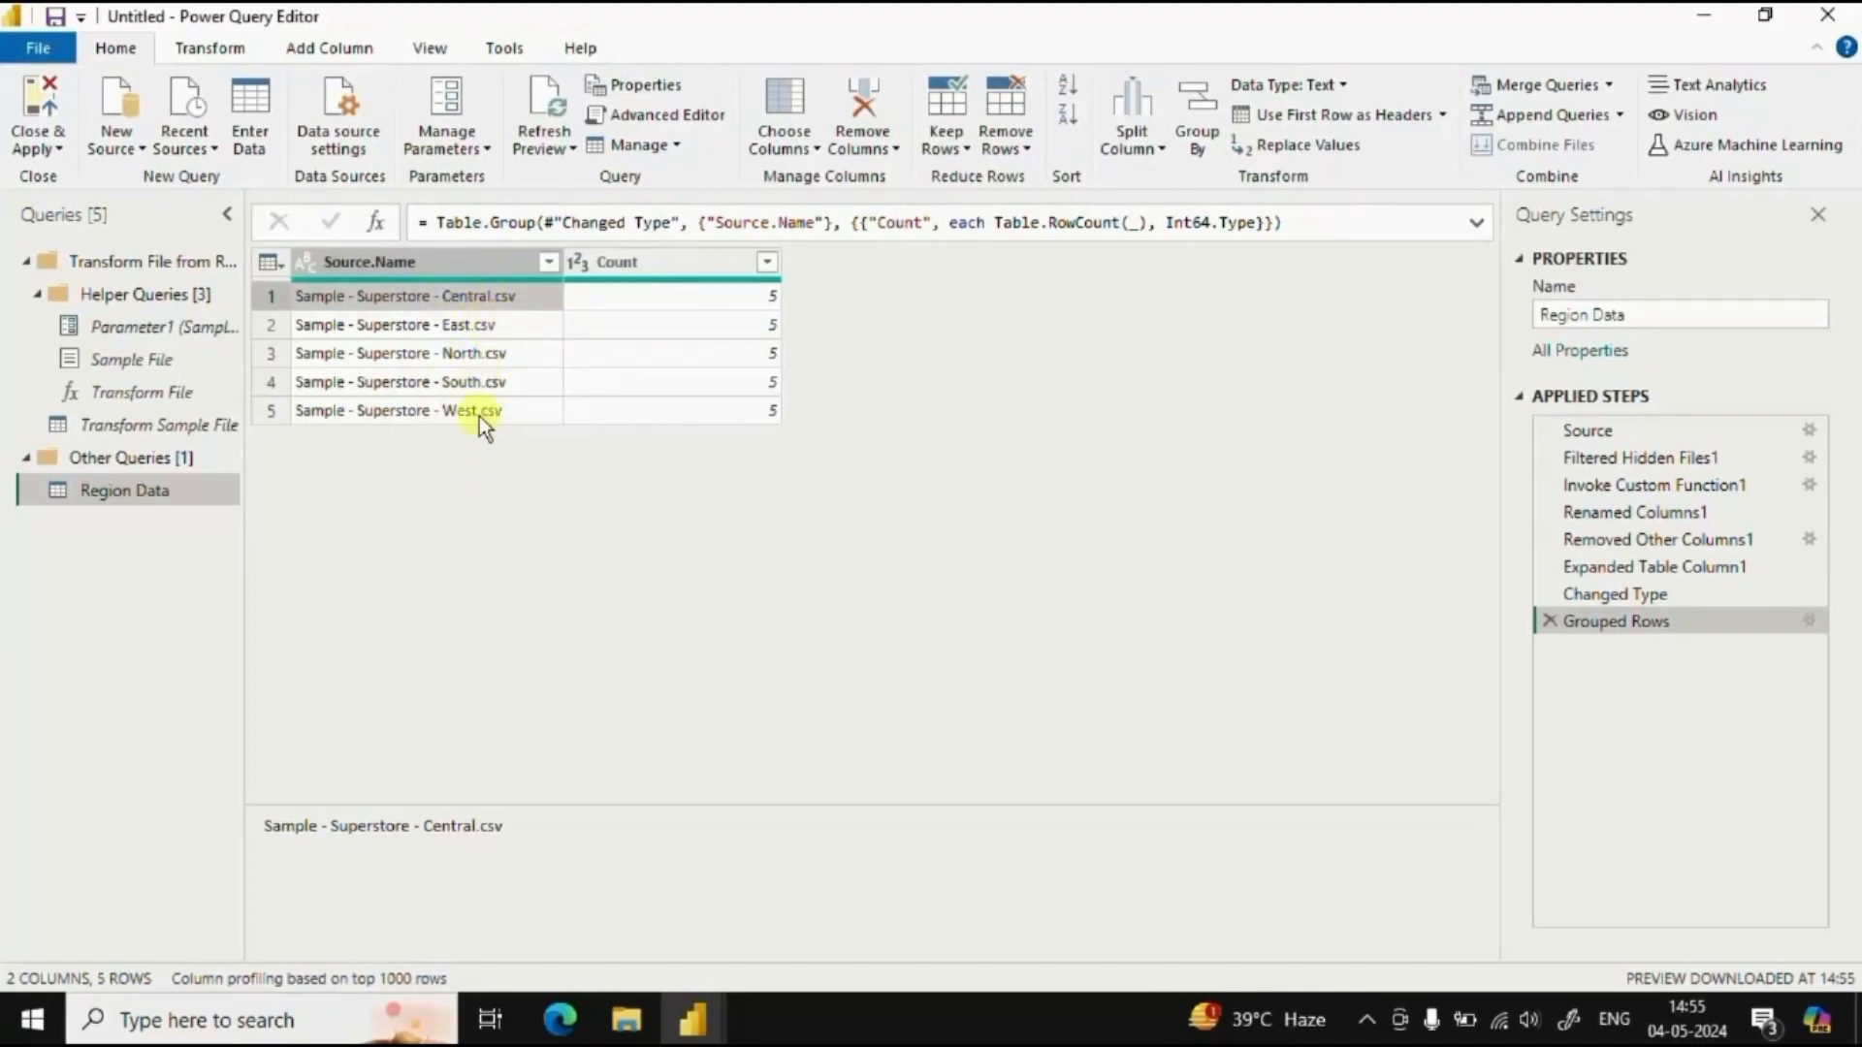
mouse_move(1284, 378)
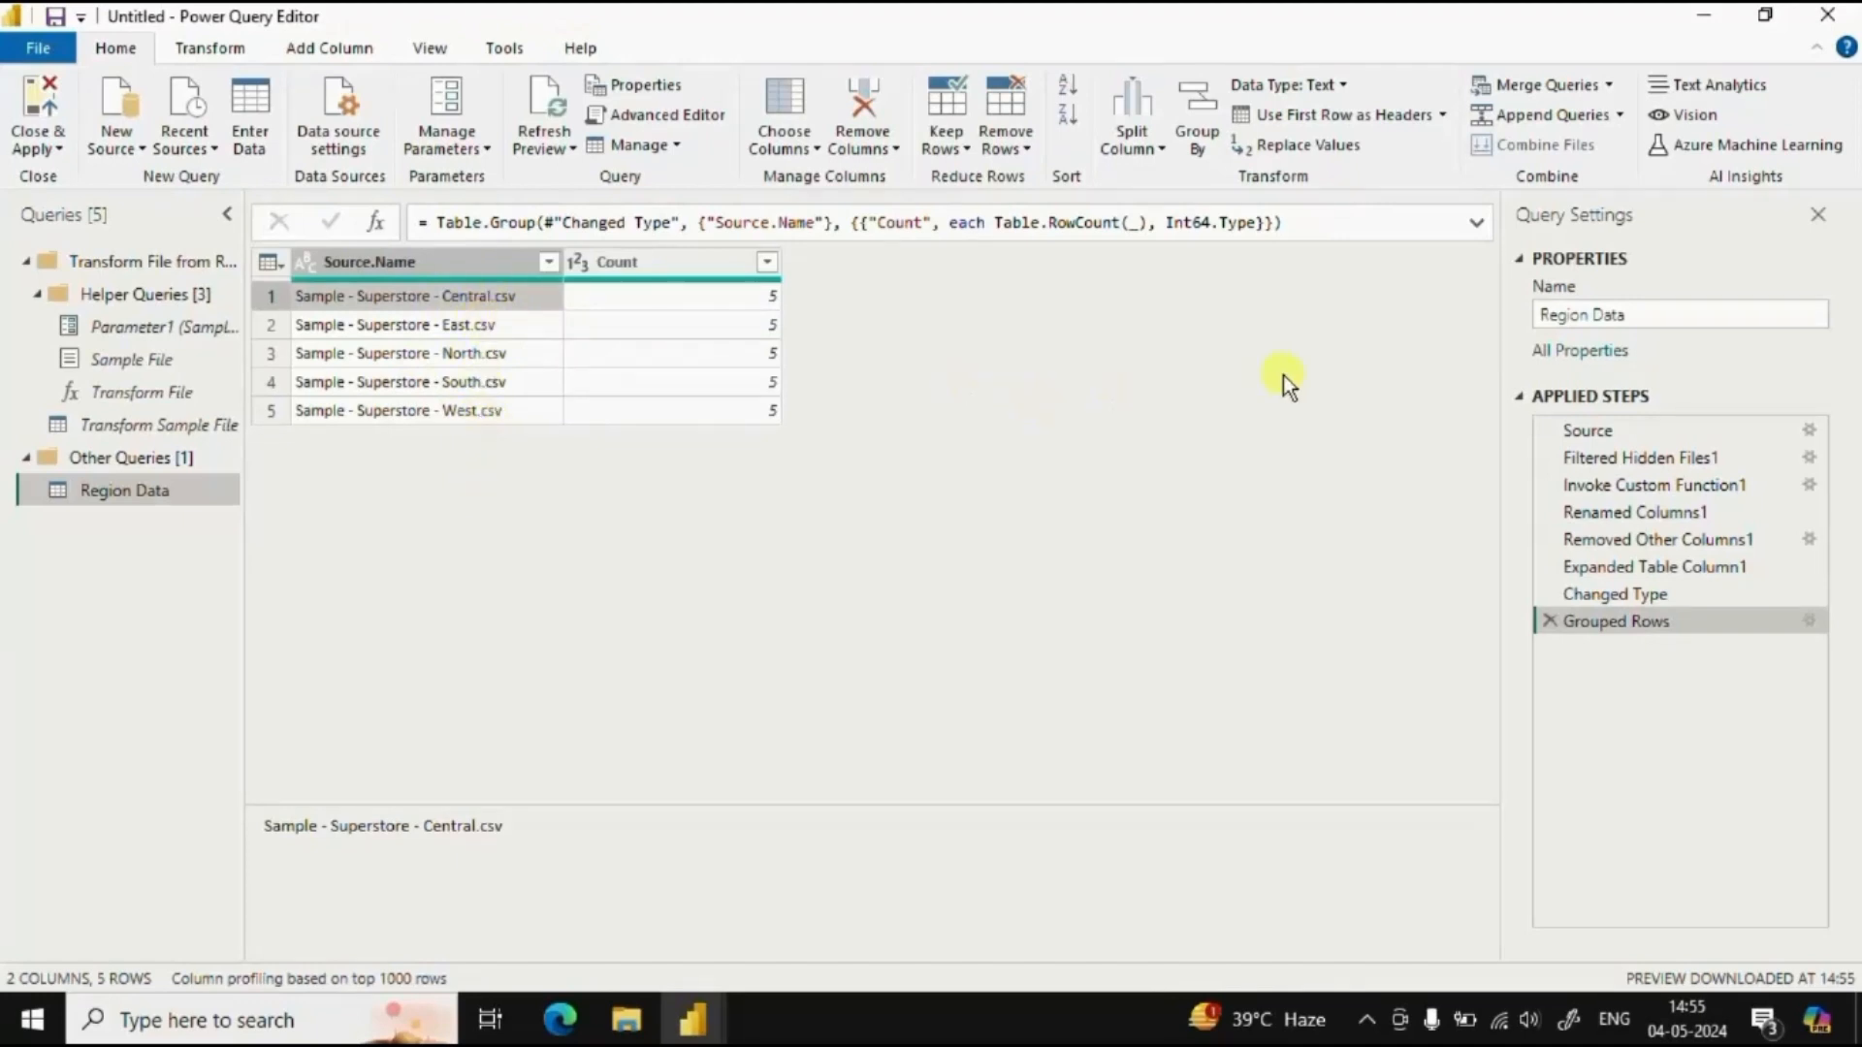
mouse_move(1615, 621)
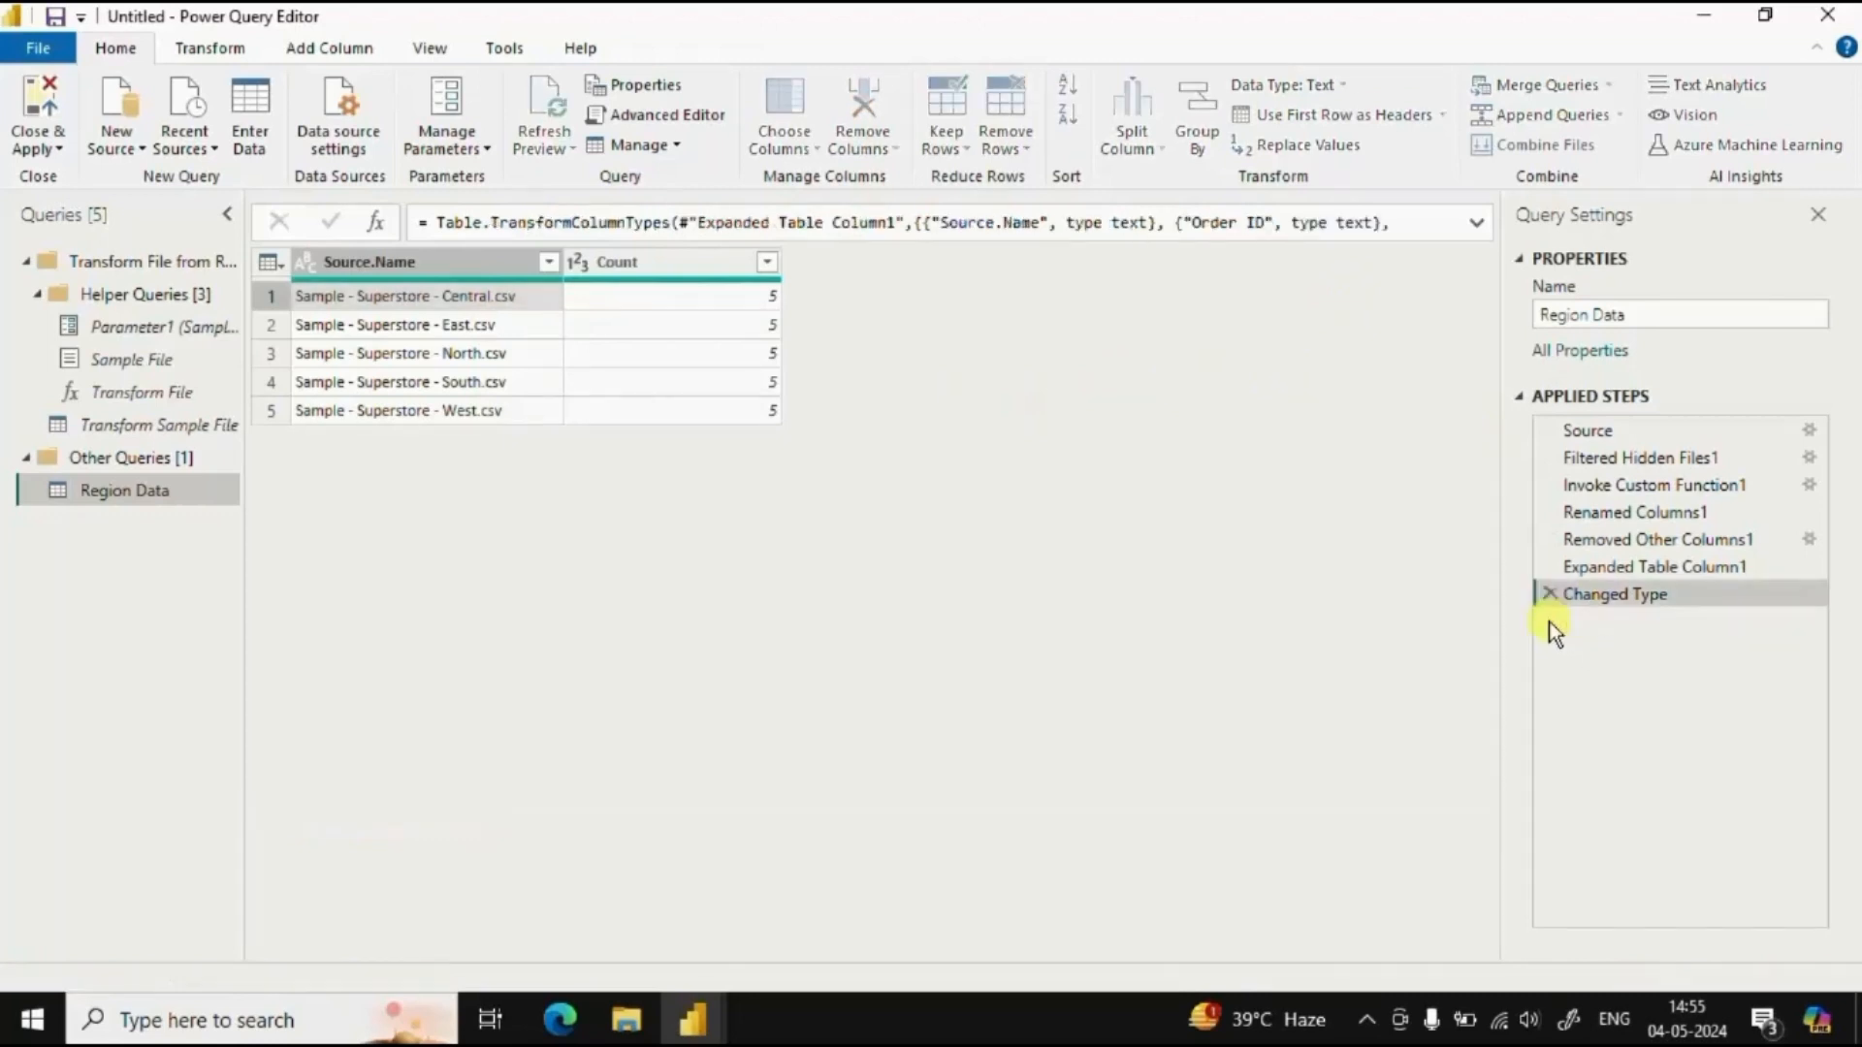
Remove the Grouped Rows check and Close & Apply to load Region Data into the report
click(1615, 593)
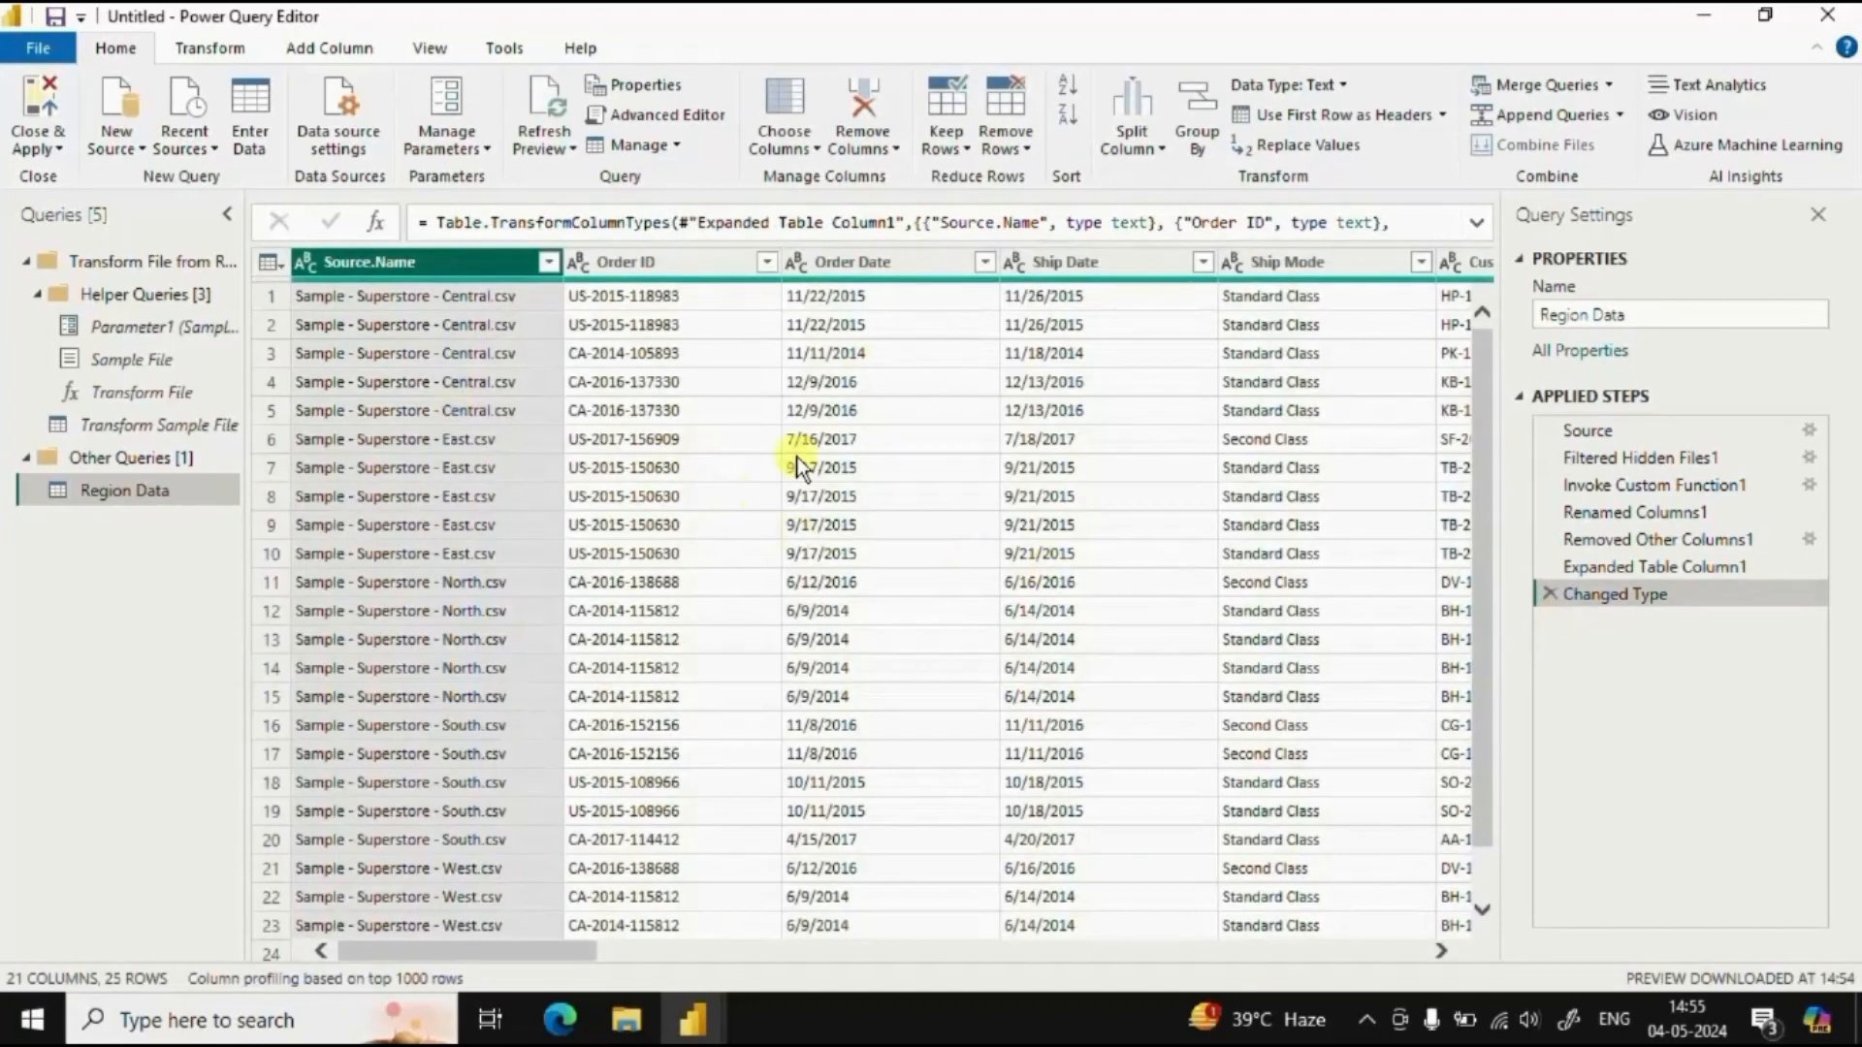
mouse_move(448, 353)
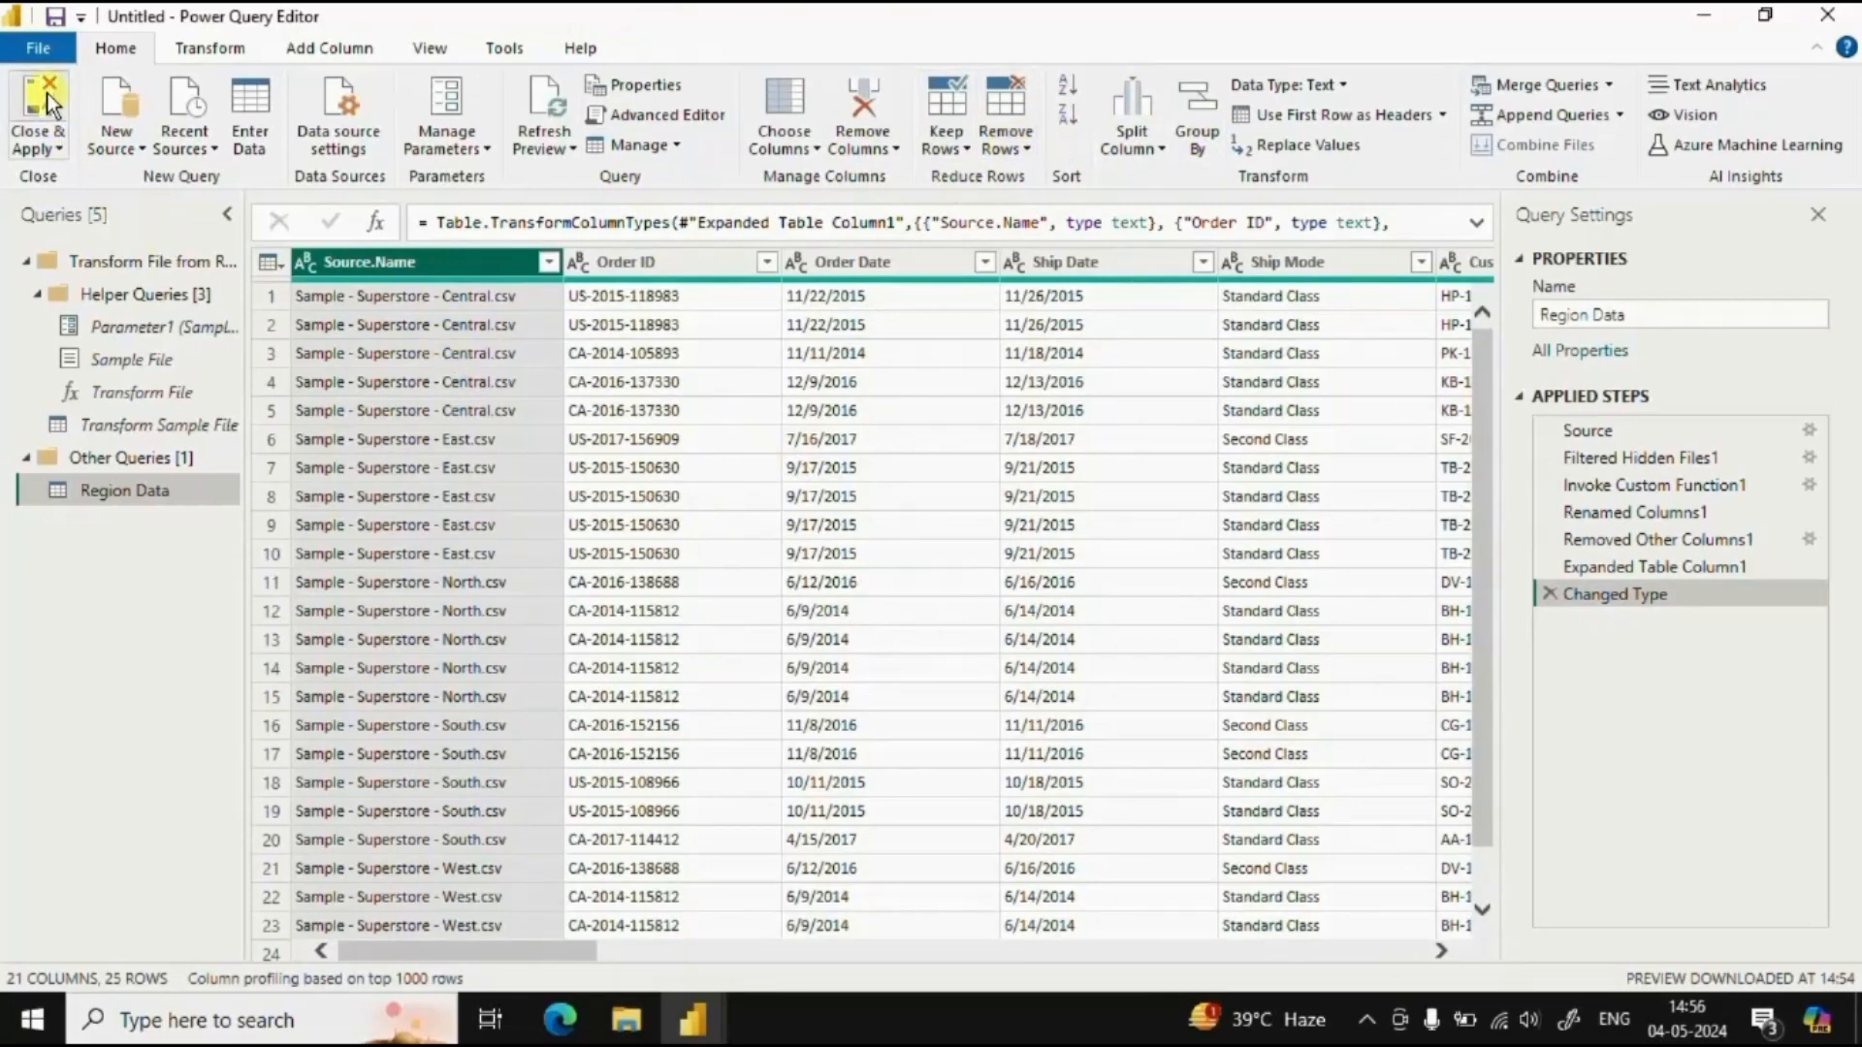
click(34, 113)
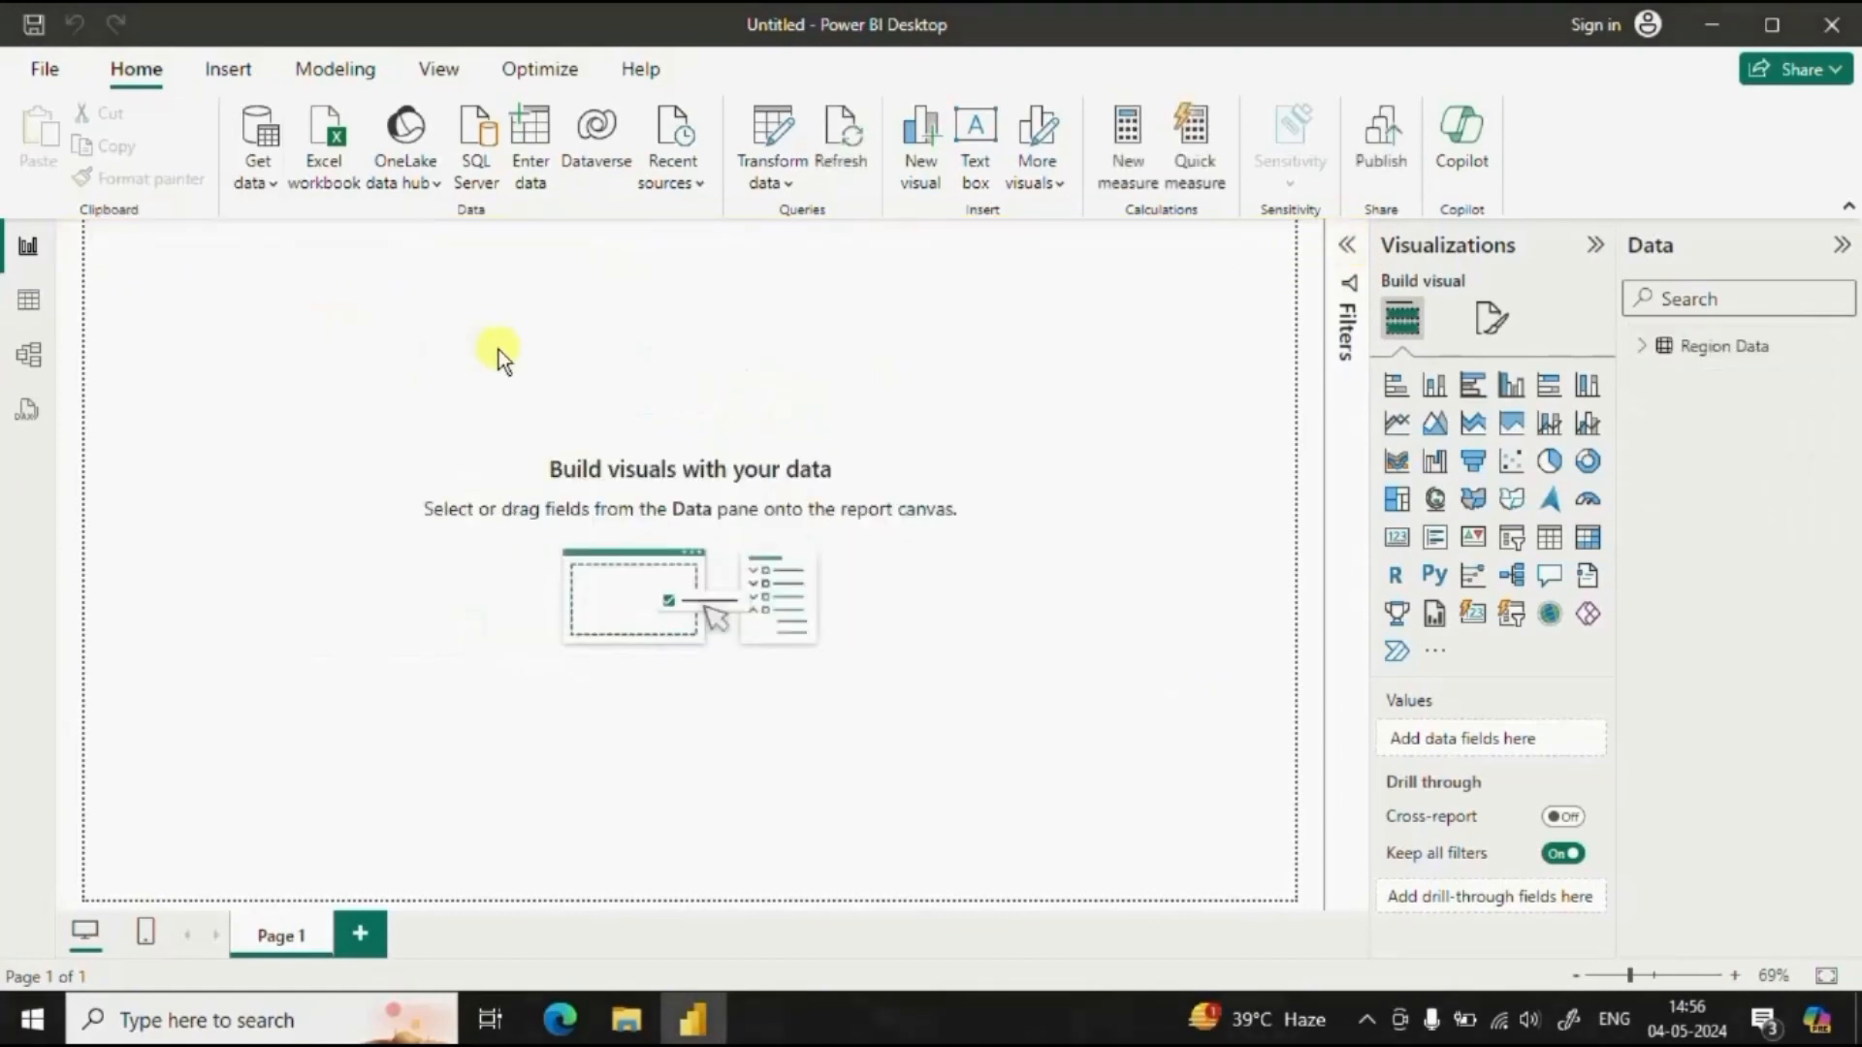
mouse_move(320, 302)
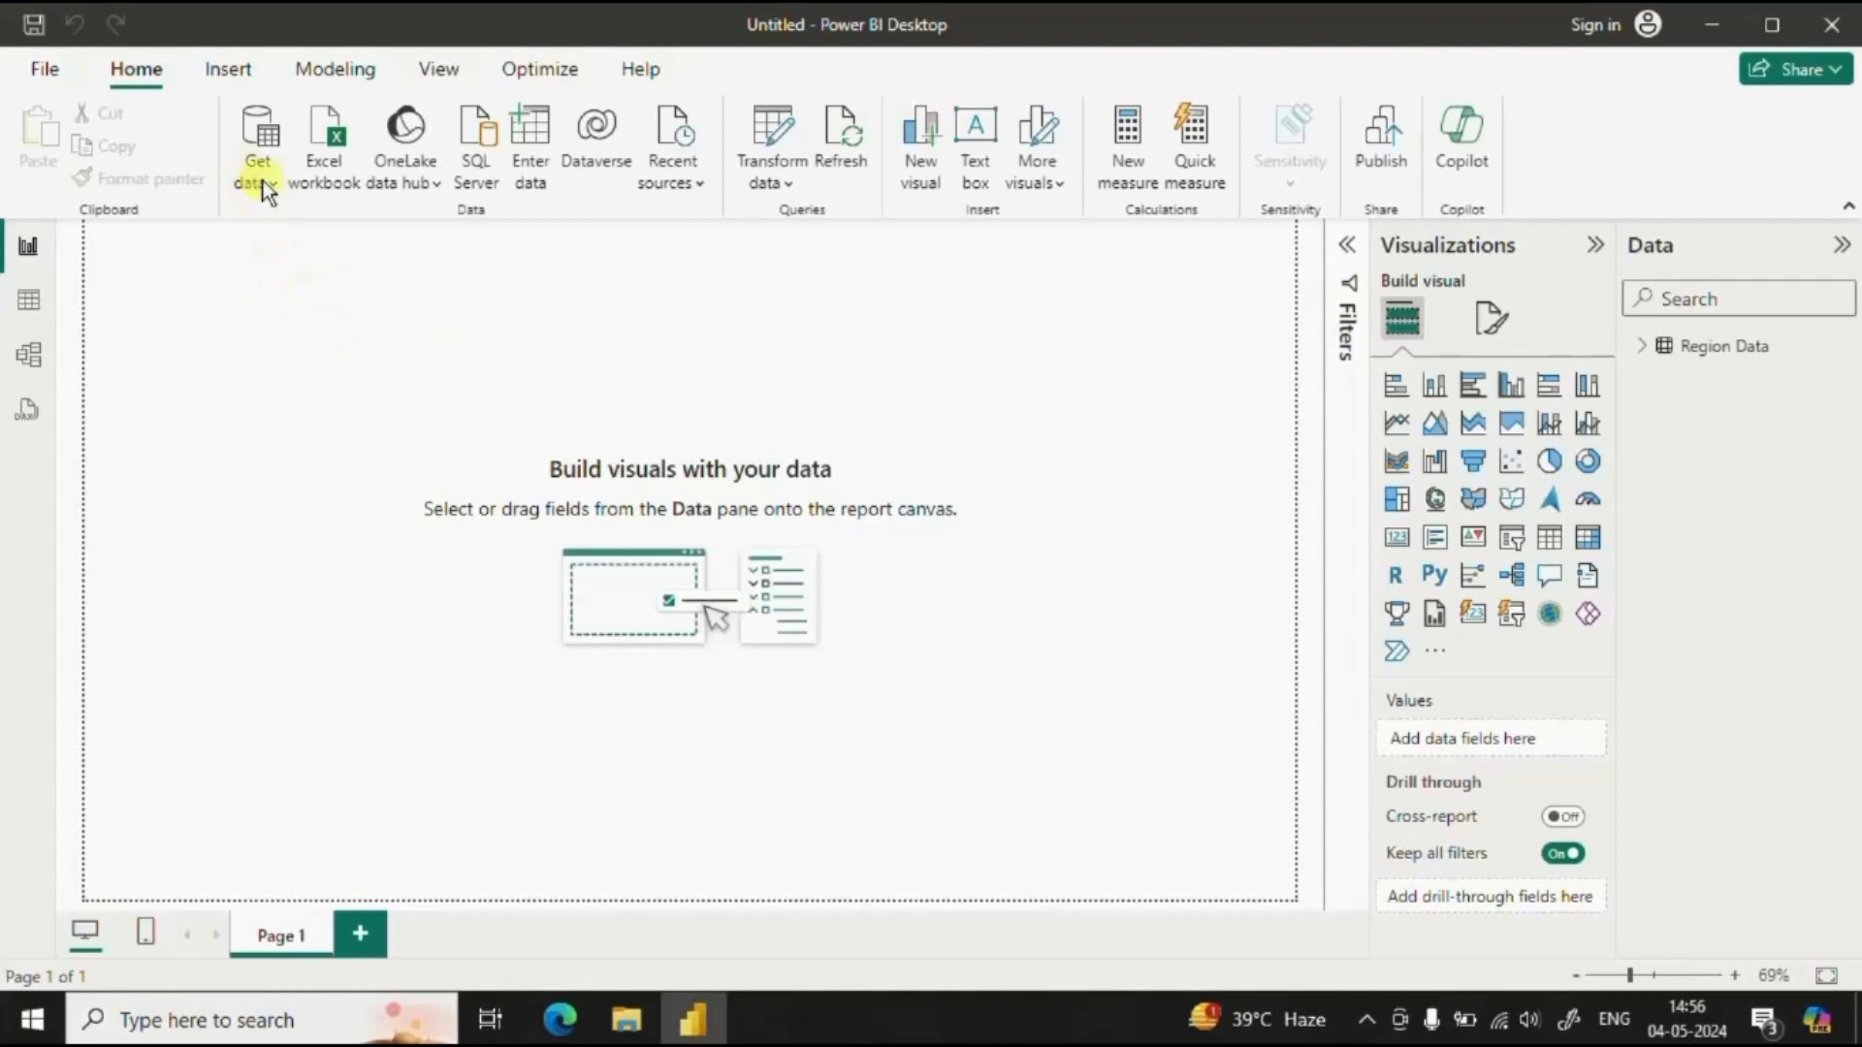
mouse_move(296, 330)
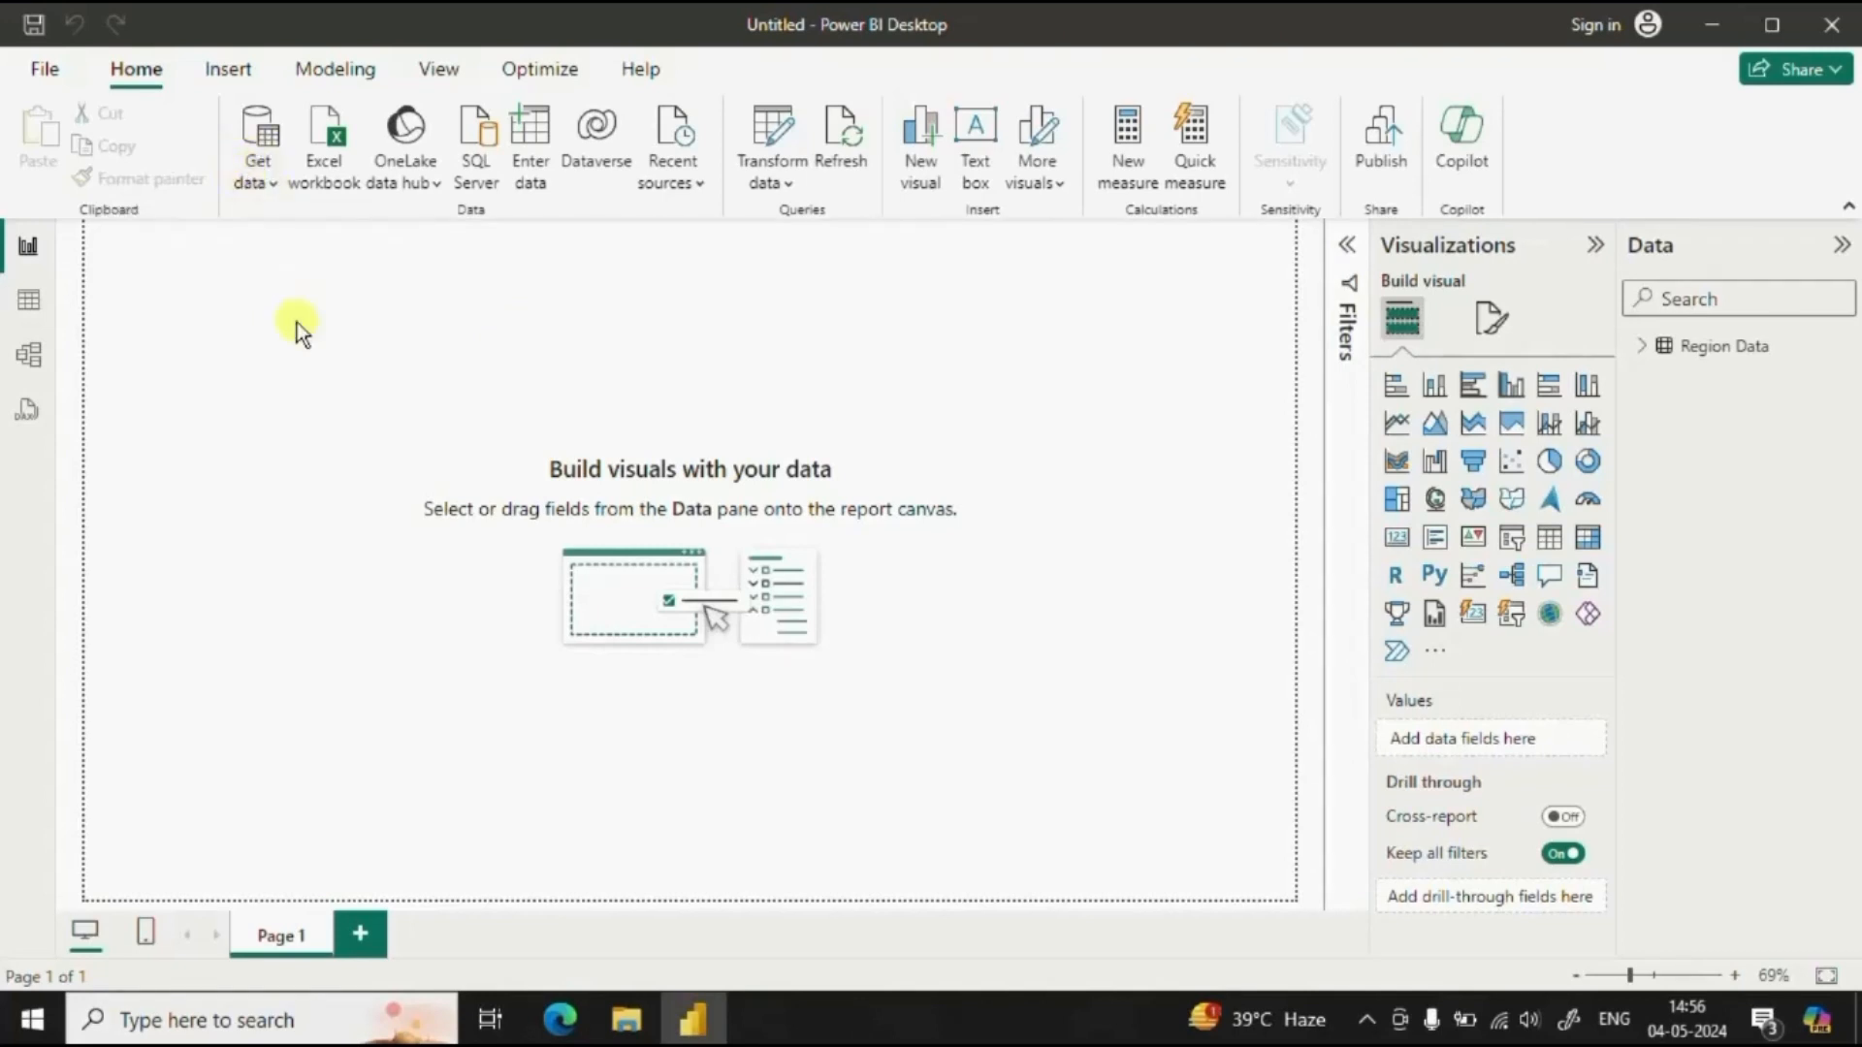